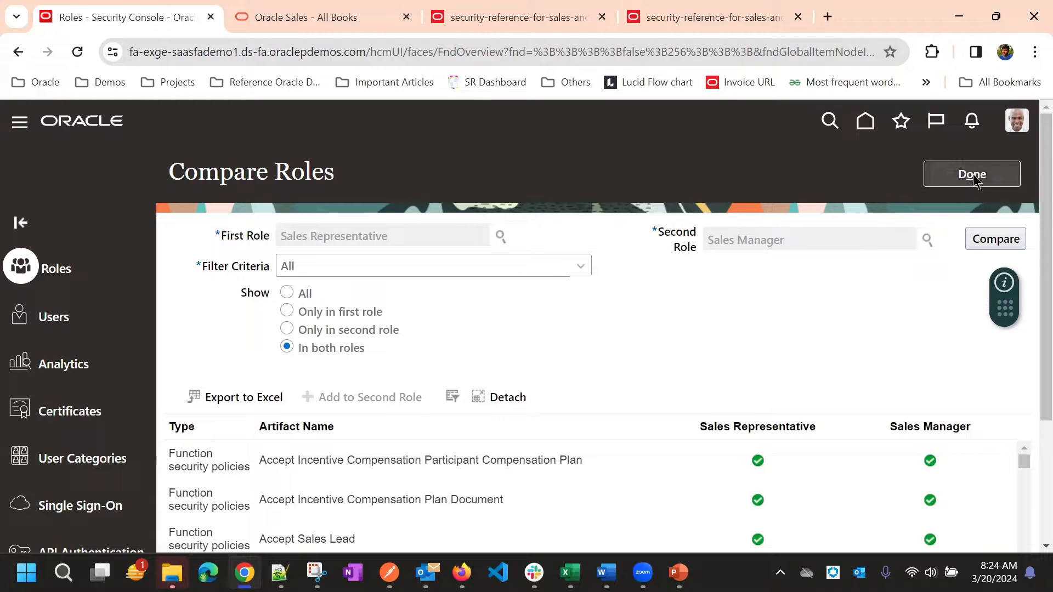
Finish the role comparison and return to the Sales Representative role search results.
{"action": "left_click", "coordinate": [972, 173]}
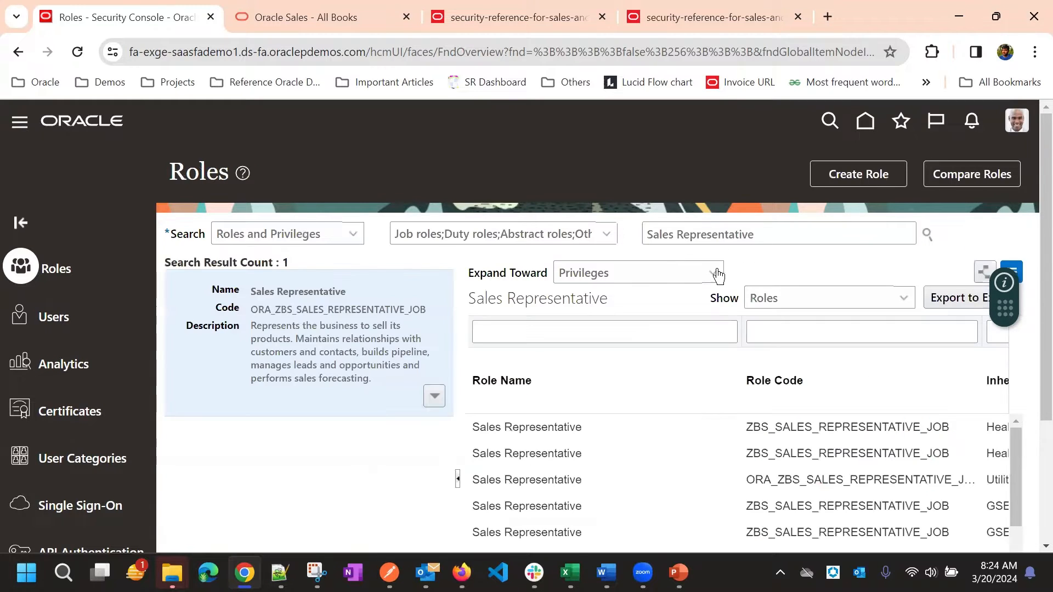
{"action": "scroll", "scroll_direction": "down", "scroll_amount": 3}
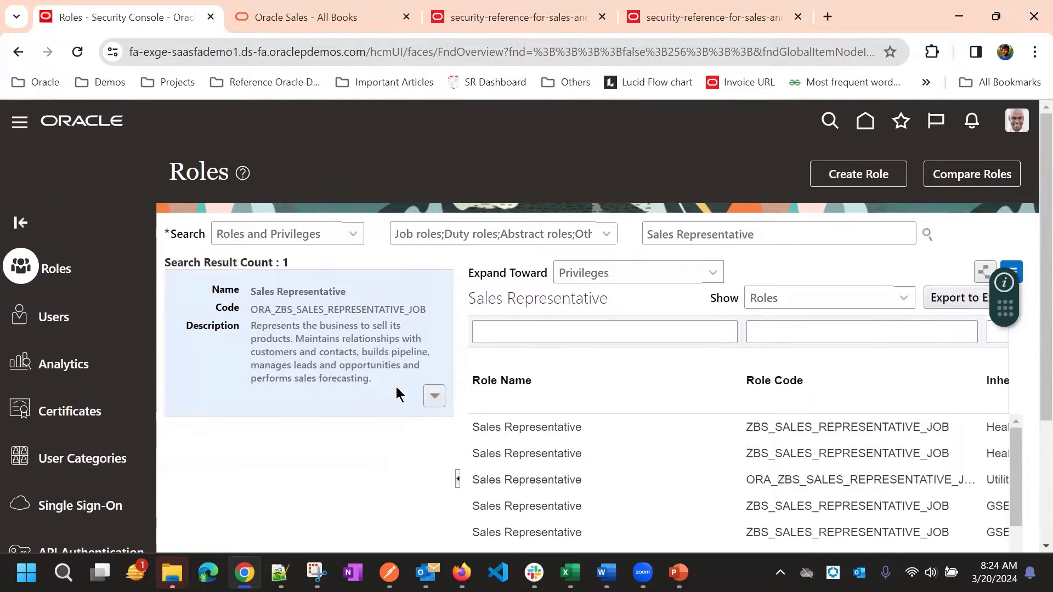
{"action": "mouse_move", "coordinate": [509, 176]}
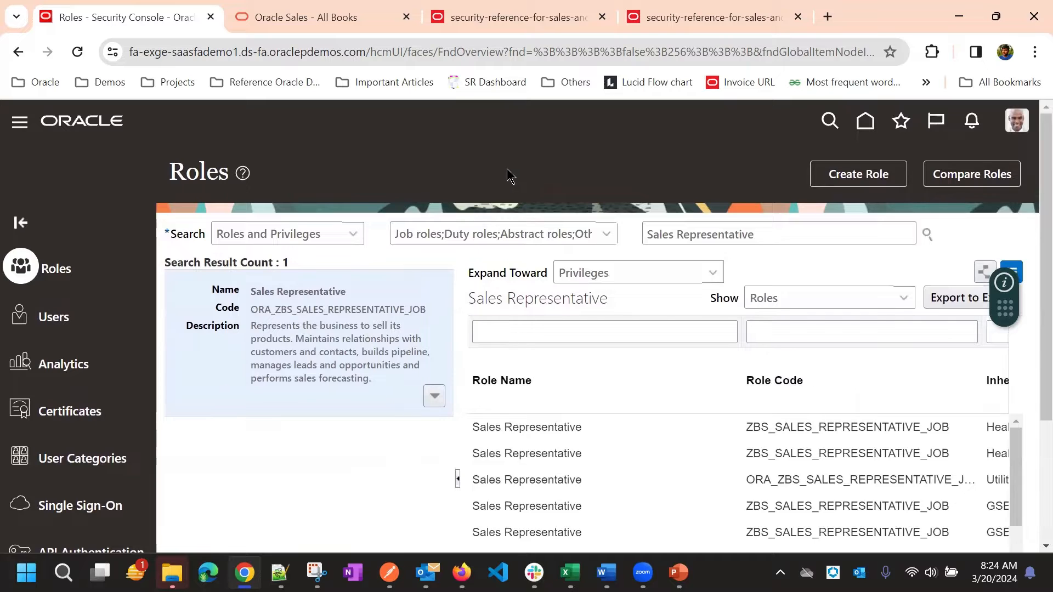
{"action": "mouse_move", "coordinate": [861, 237]}
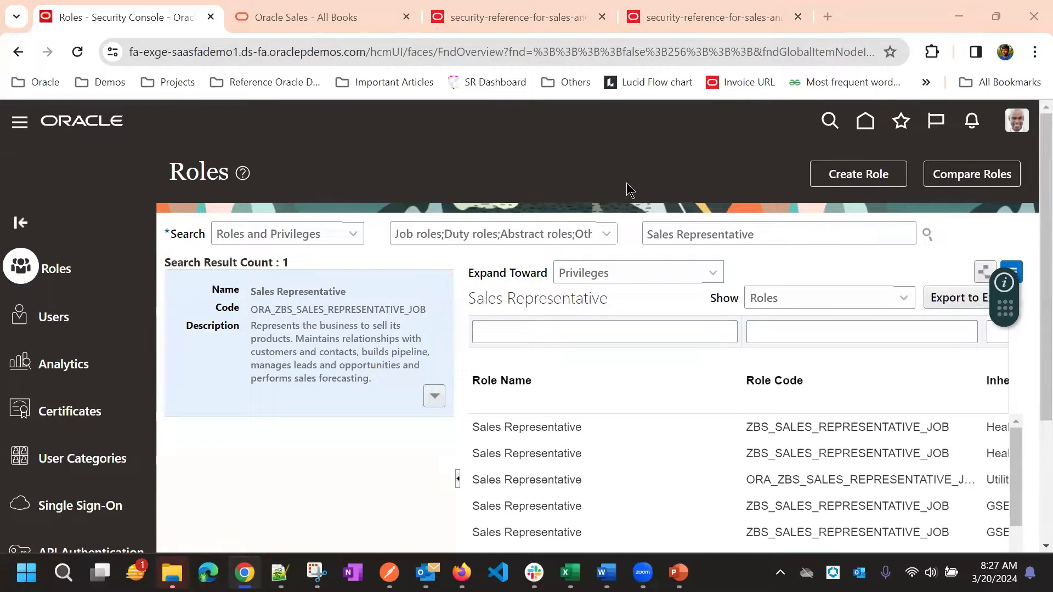
{"action": "mouse_move", "coordinate": [549, 185]}
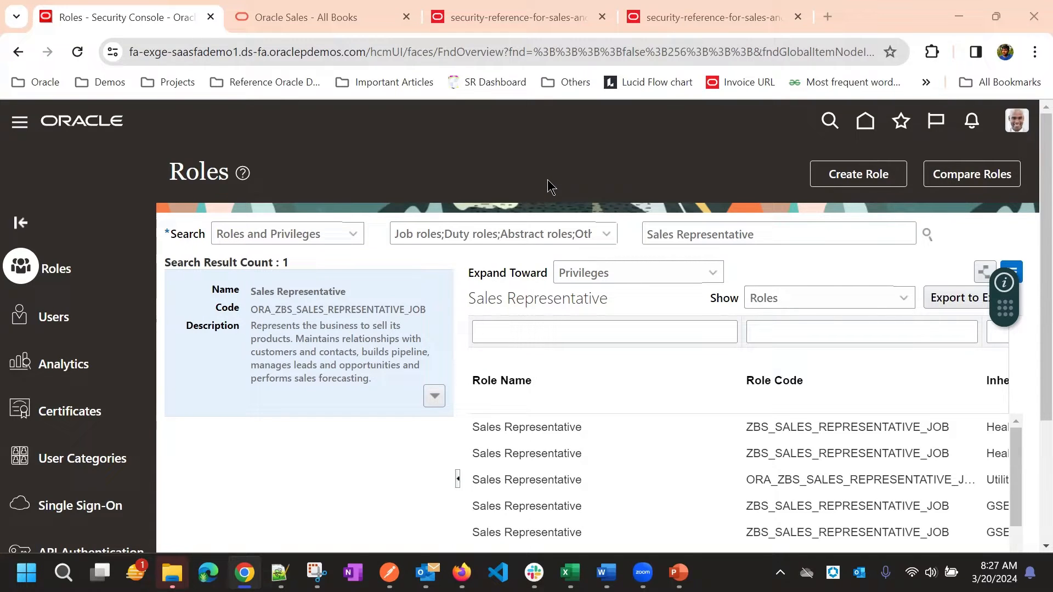
{"action": "mouse_move", "coordinate": [546, 212]}
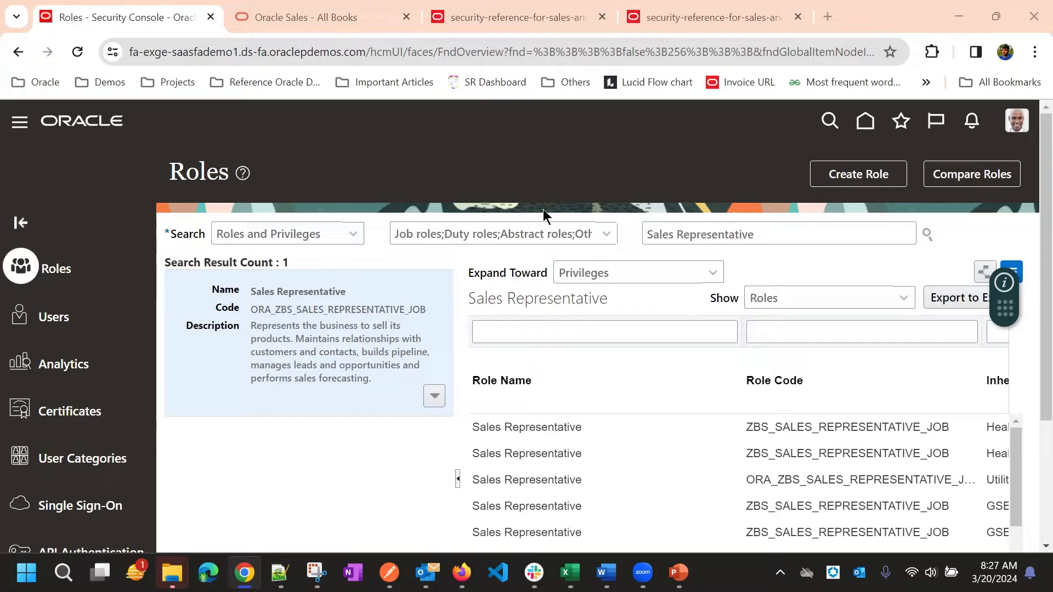
{"action": "mouse_move", "coordinate": [552, 196]}
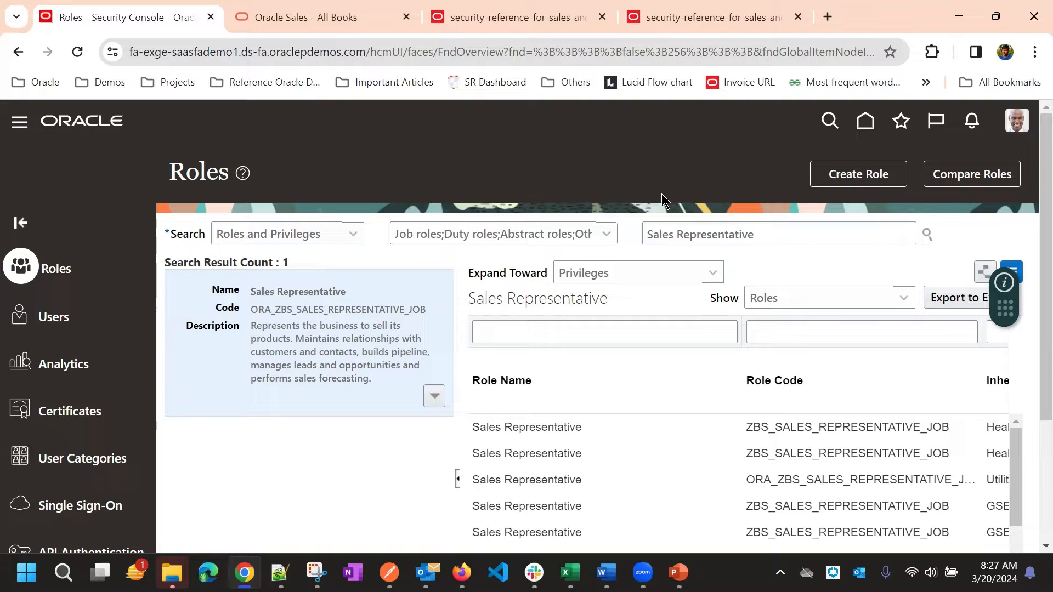
{"action": "mouse_move", "coordinate": [840, 186]}
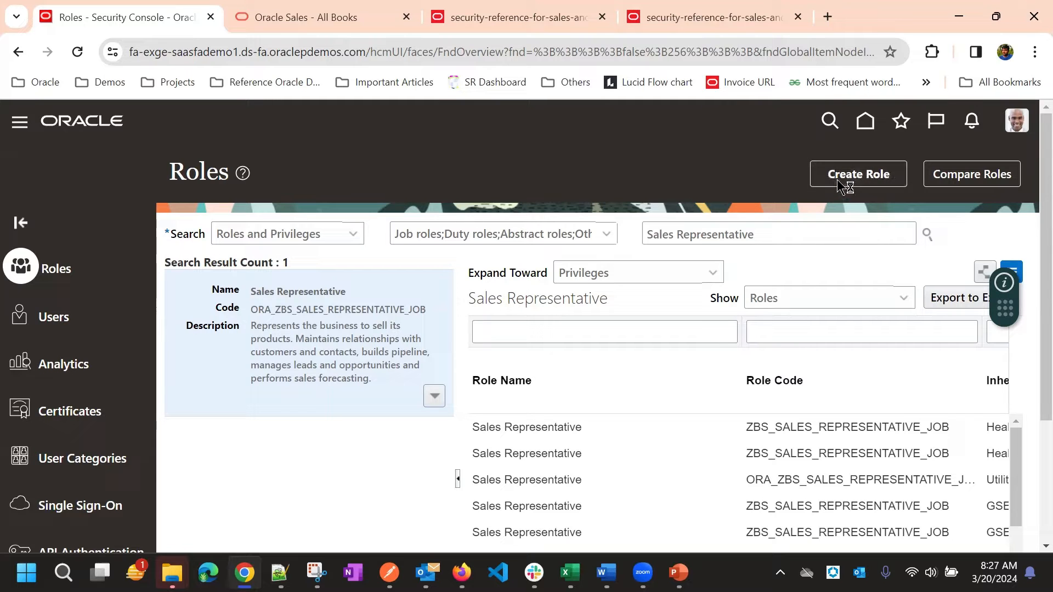
Create a new role and name it CX Sales Representative Custom, correcting typos along the way.
{"action": "left_click", "coordinate": [858, 174]}
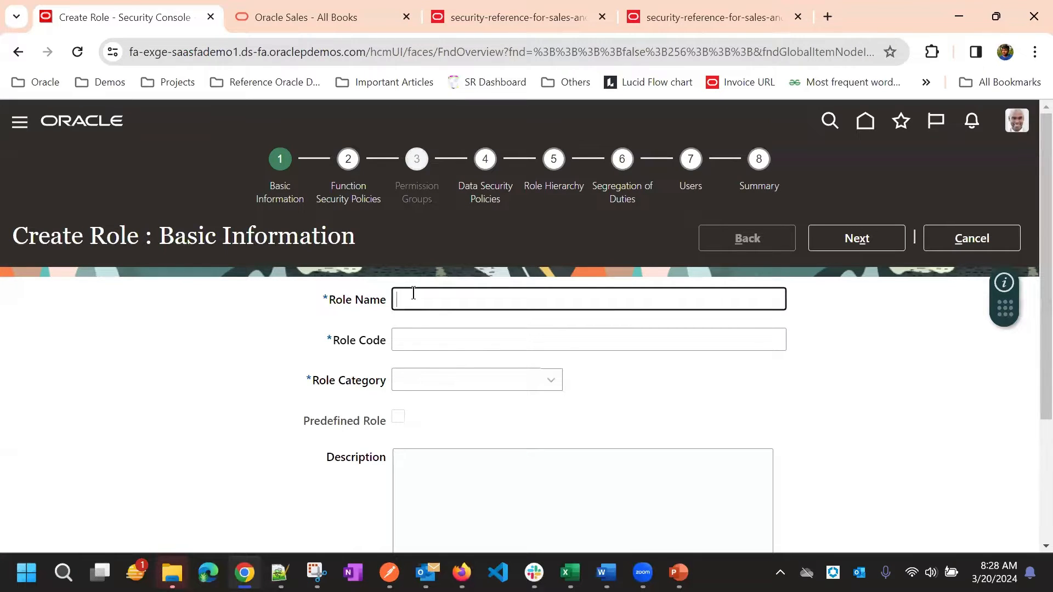
{"action": "type", "text": "CX Sales Represent"}
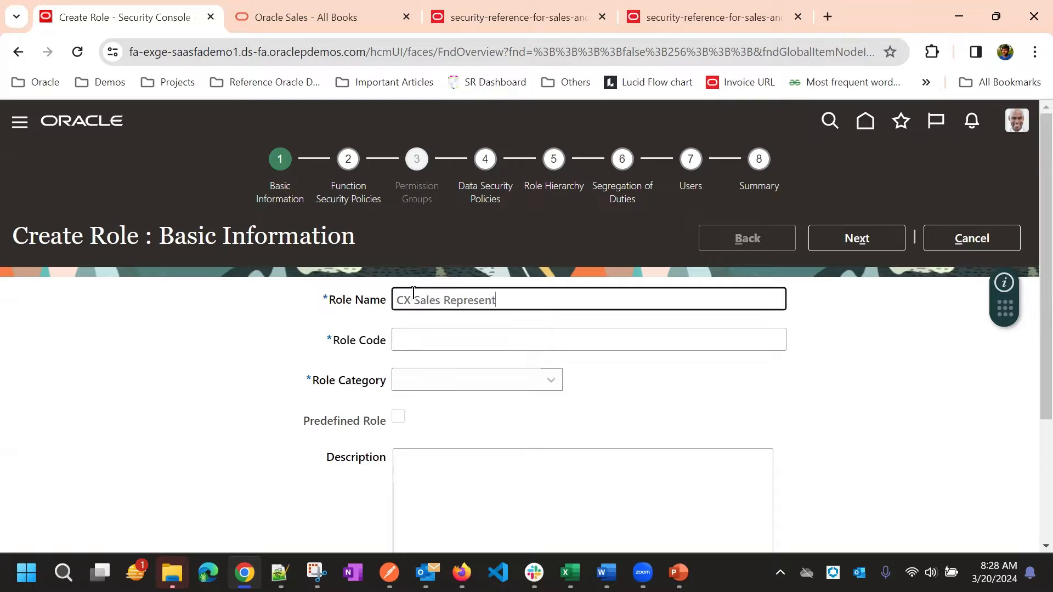
{"action": "type", "text": "avi"}
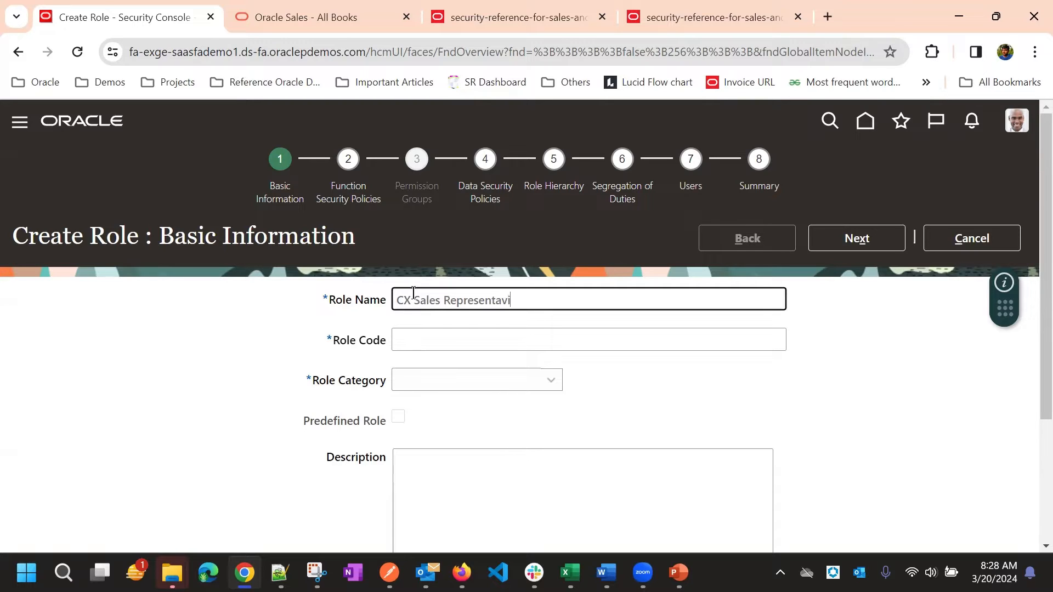
{"action": "key", "text": "Backspace"}
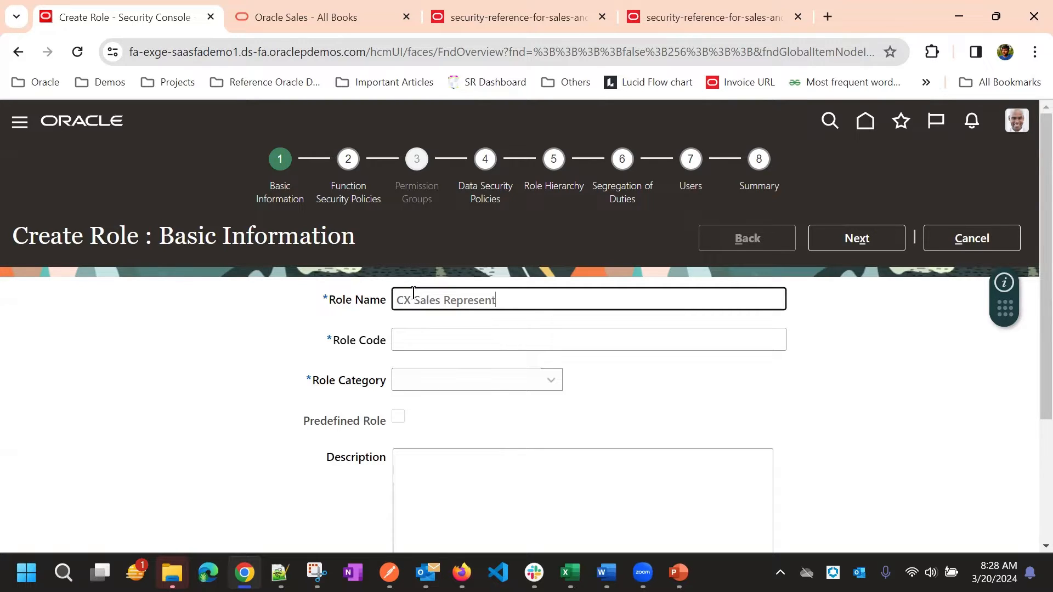
{"action": "type", "text": "iv"}
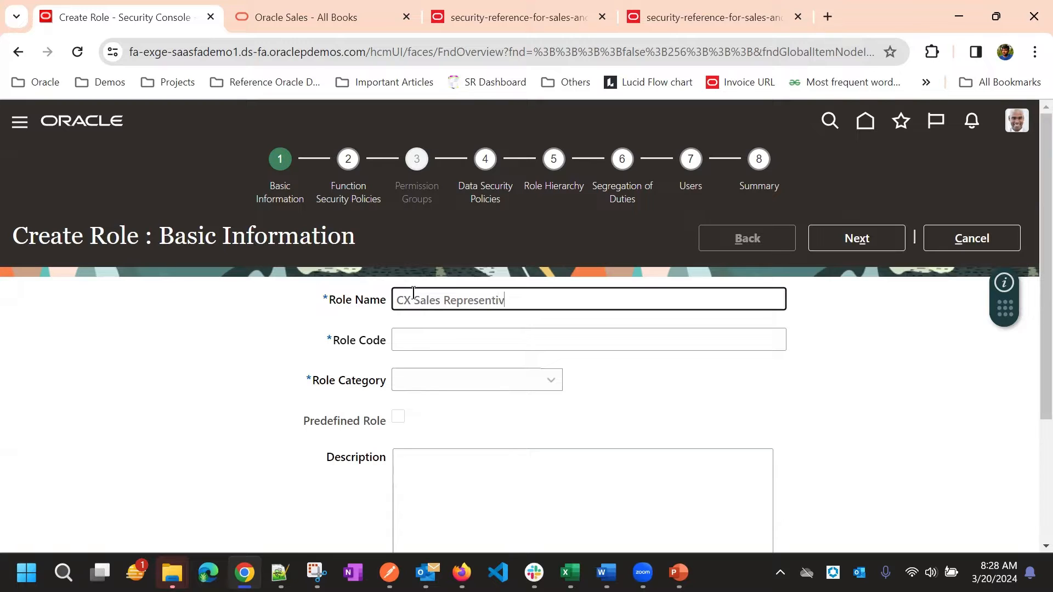
{"action": "type", "text": "e"}
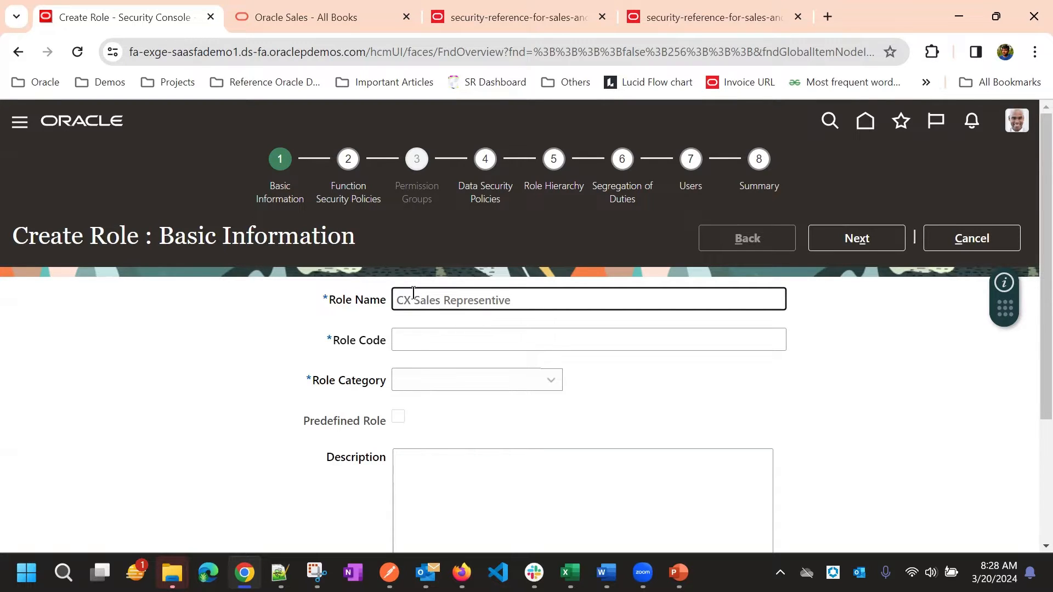
{"action": "key", "text": "Backspace"}
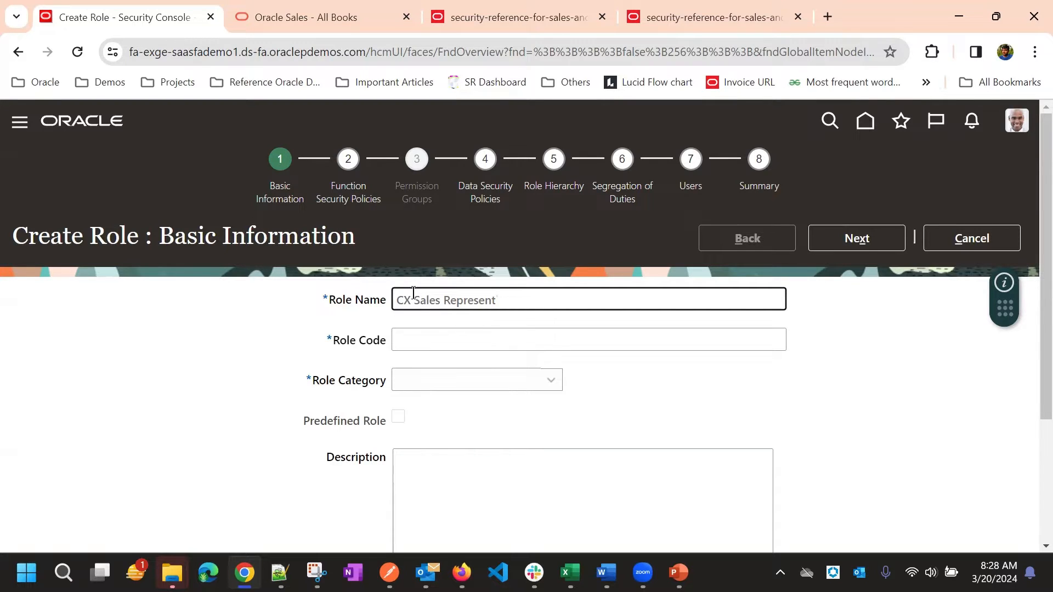
{"action": "type", "text": "ative"}
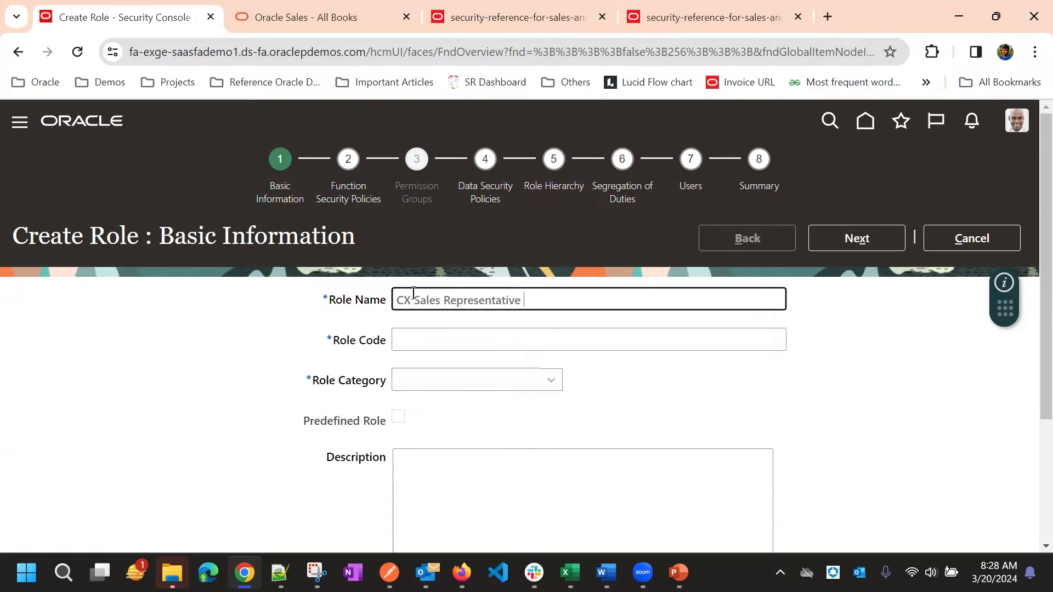
{"action": "type", "text": "Custom"}
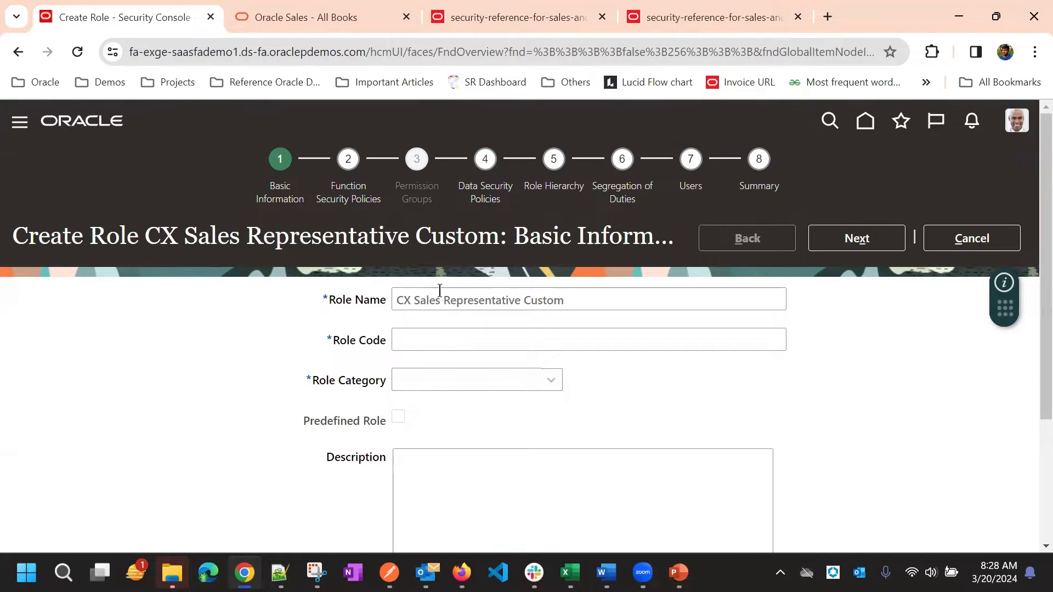
{"action": "double_click", "coordinate": [482, 299]}
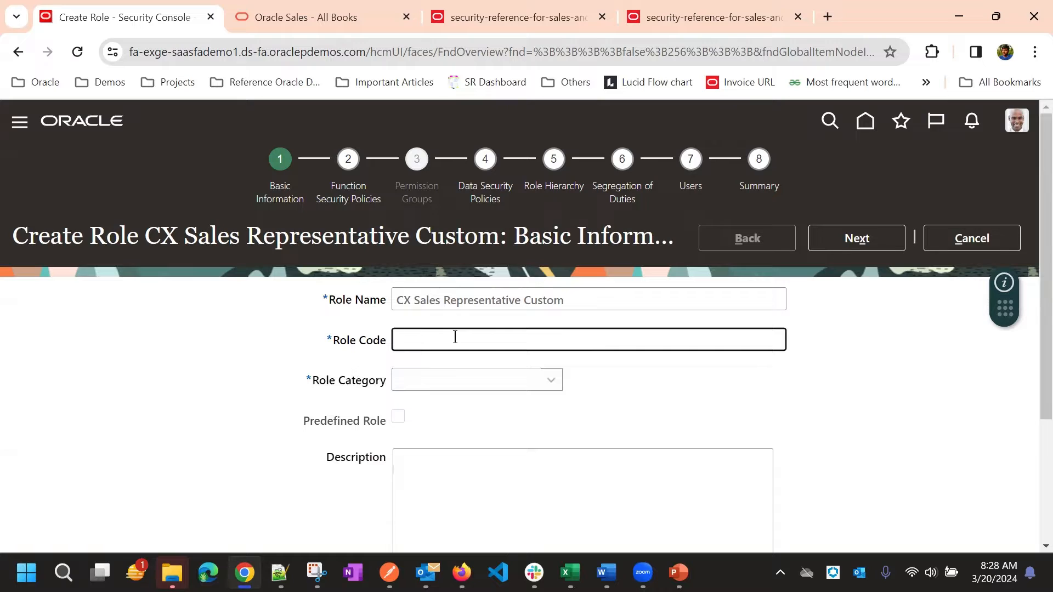
Enter the role code CX_SALE_REPRESENTATIVE_CUSTOM for the new role.
{"action": "type", "text": "CX_"}
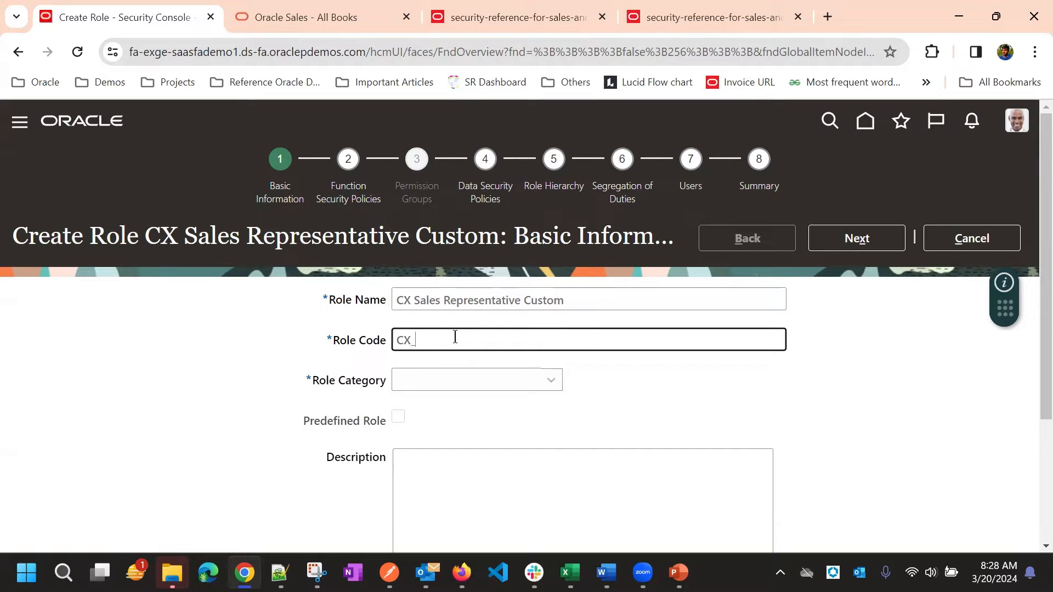
{"action": "type", "text": "SALE_"}
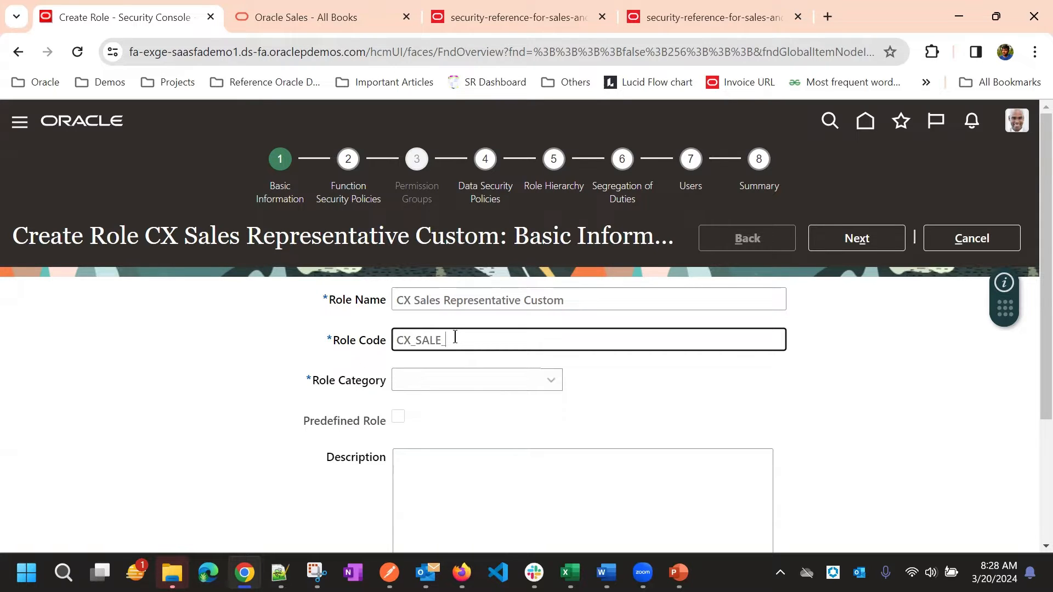
{"action": "type", "text": "REPRES"}
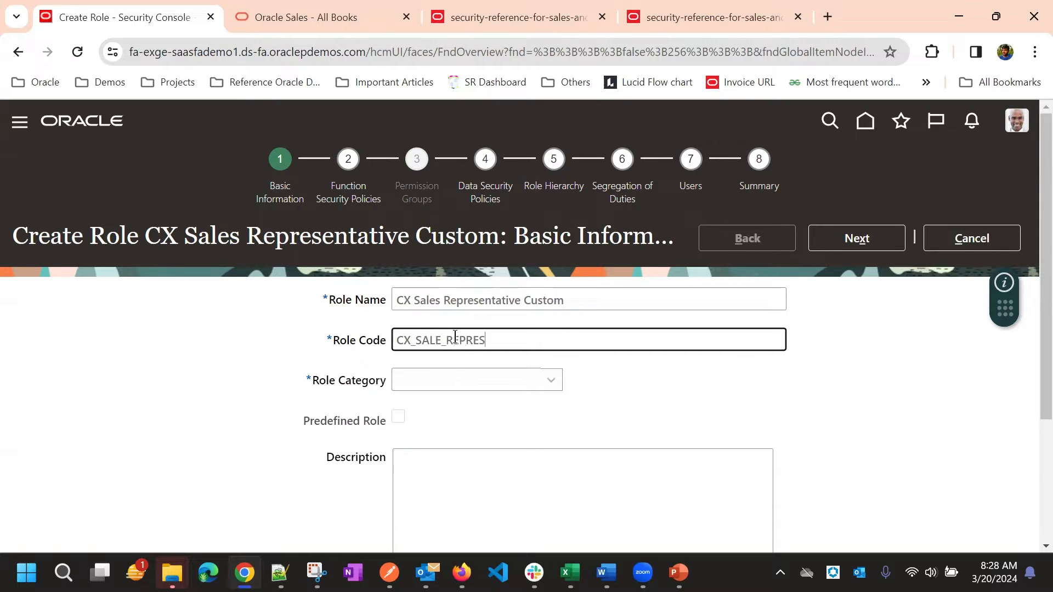
{"action": "type", "text": "ENTA"}
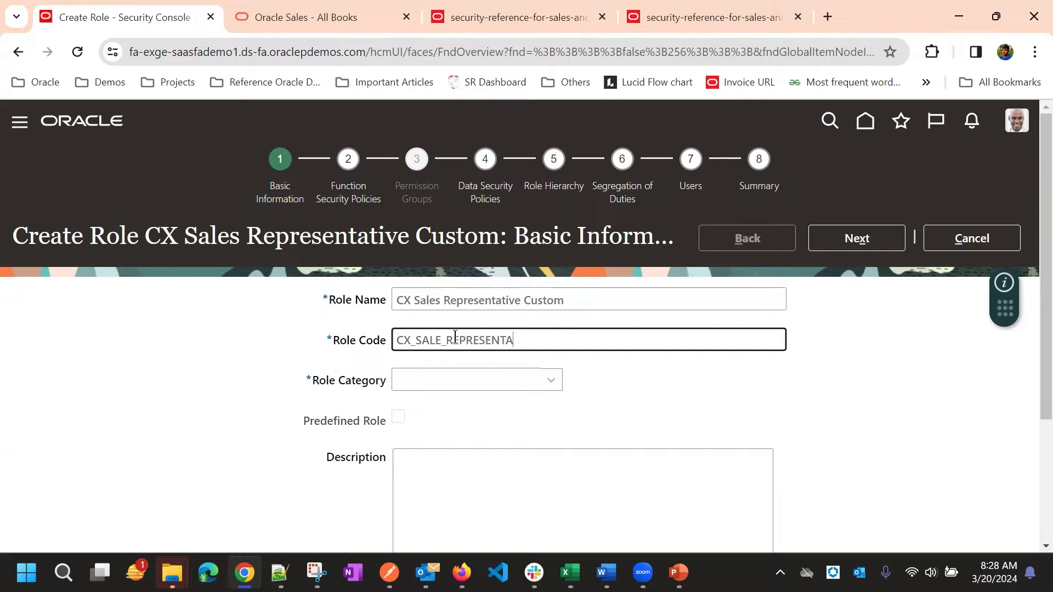
{"action": "type", "text": "TIVE_"}
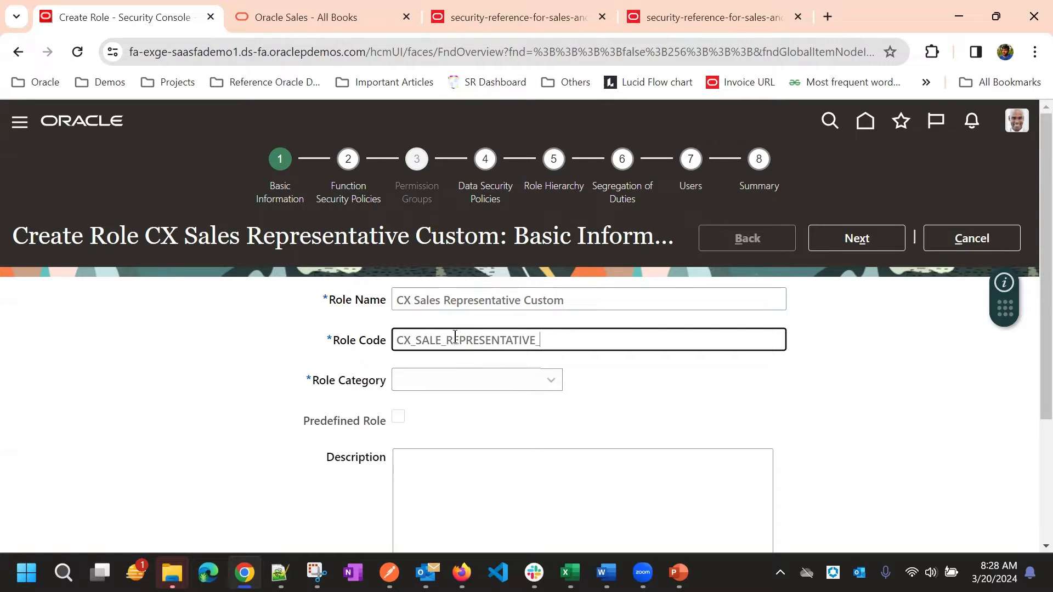
{"action": "type", "text": "CUSTOM"}
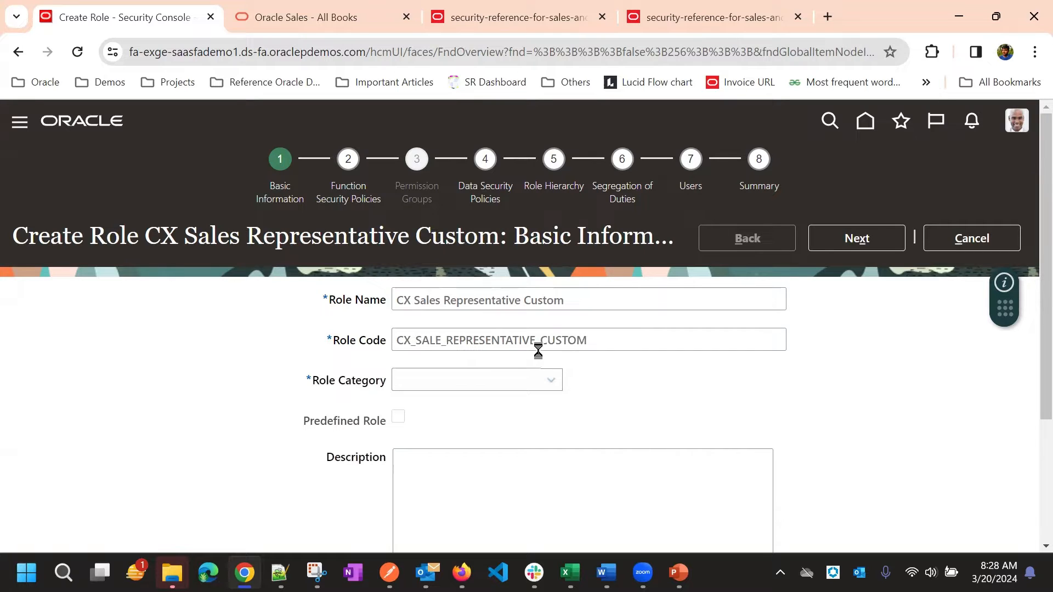
{"action": "left_click", "coordinate": [465, 380]}
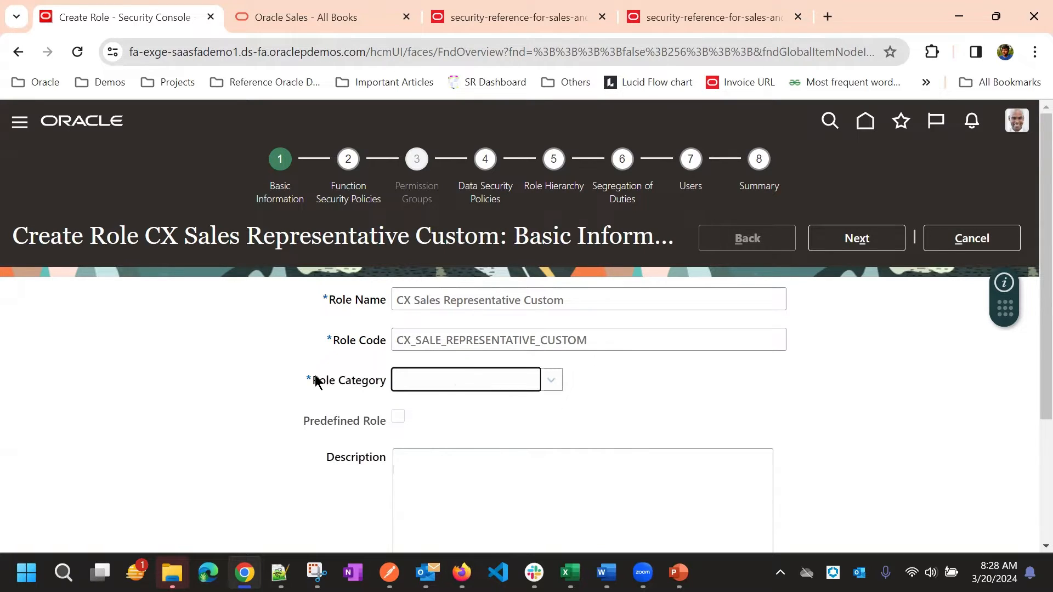
Choose CRM - Job Roles from the role category list.
{"action": "left_click", "coordinate": [551, 379]}
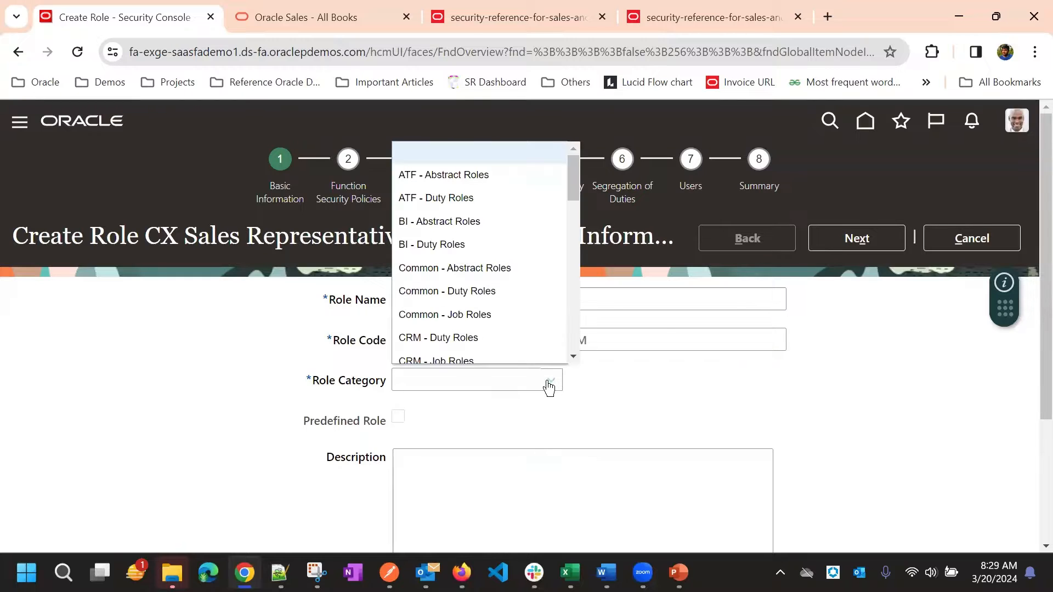
{"action": "mouse_move", "coordinate": [451, 227]}
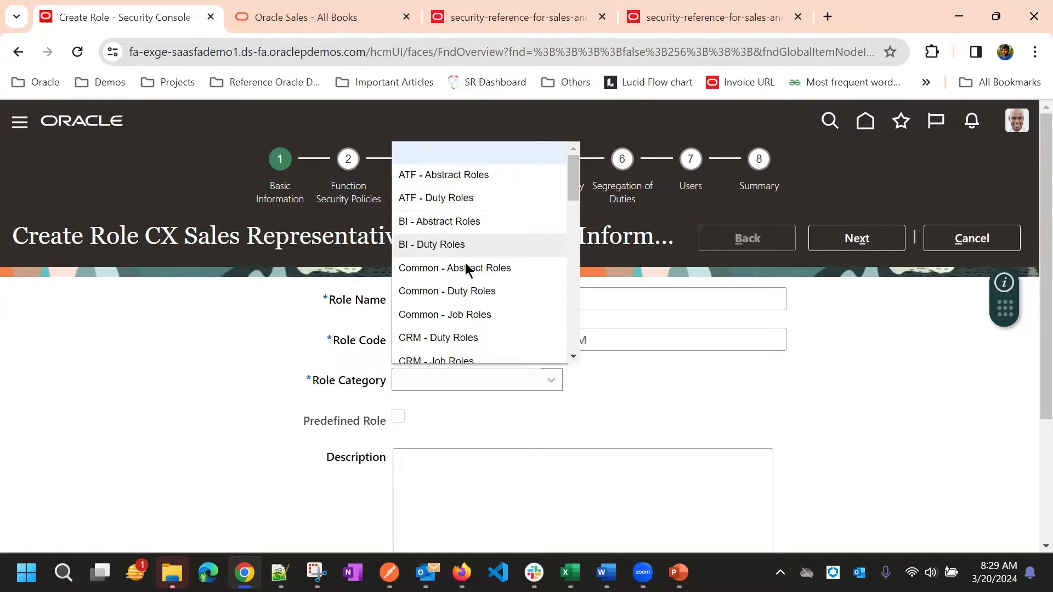
{"action": "scroll", "scroll_direction": "down", "scroll_amount": 3}
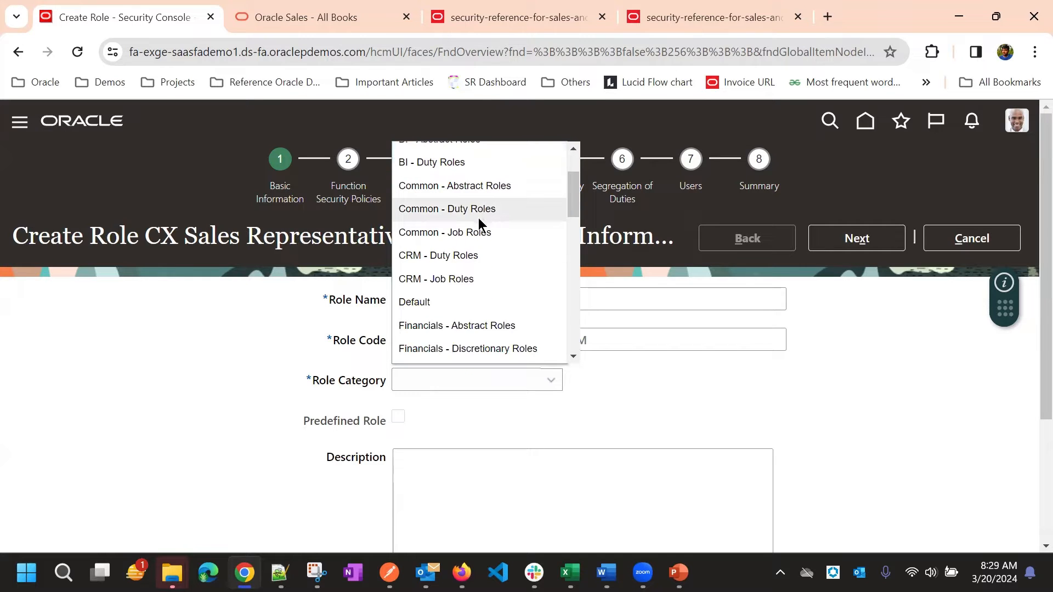
{"action": "mouse_move", "coordinate": [444, 258]}
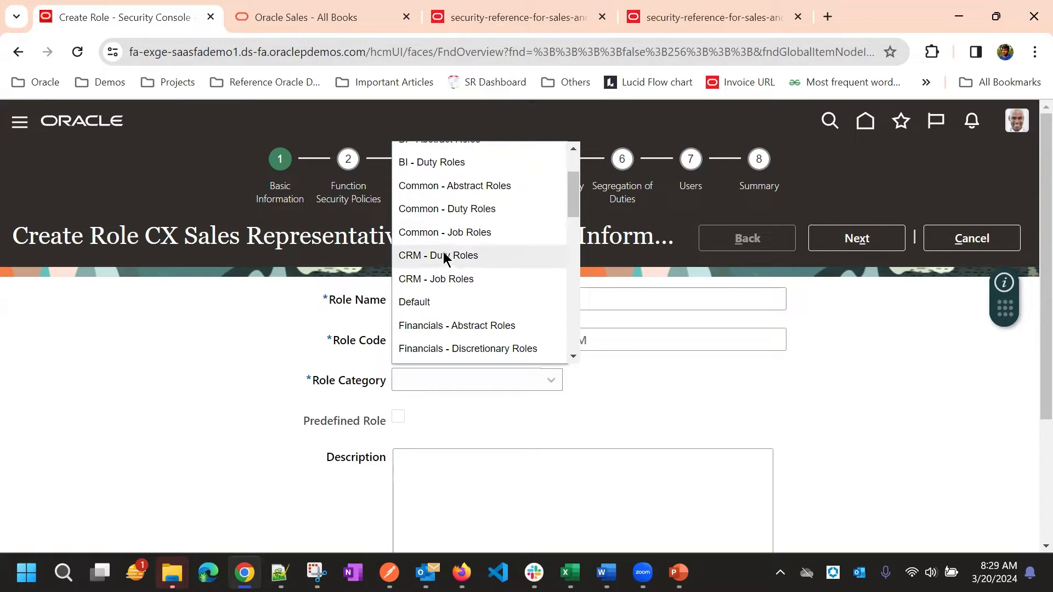
{"action": "mouse_move", "coordinate": [445, 328]}
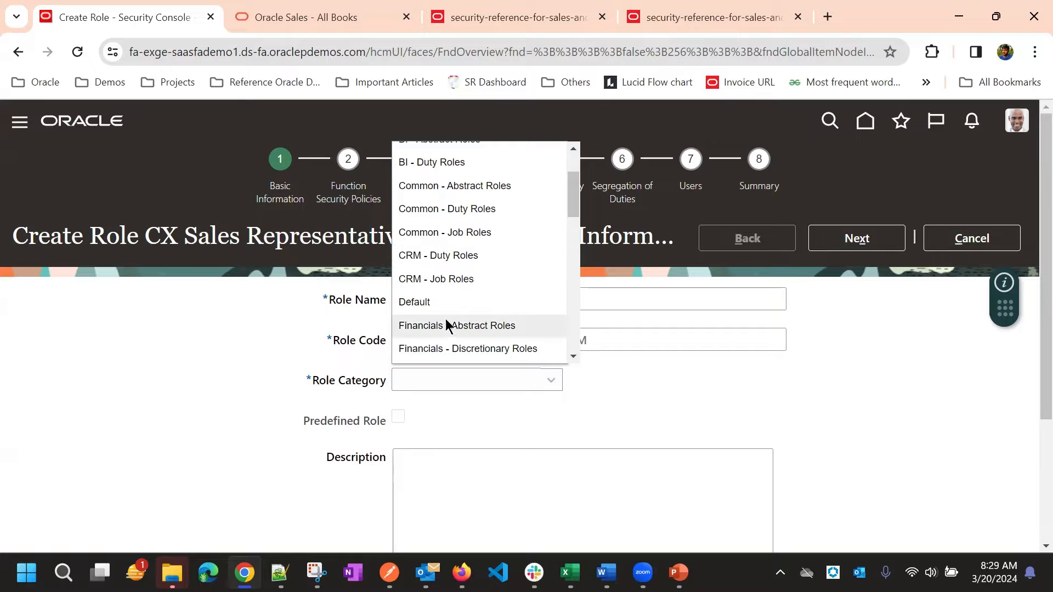
{"action": "scroll", "scroll_direction": "down", "scroll_amount": 3}
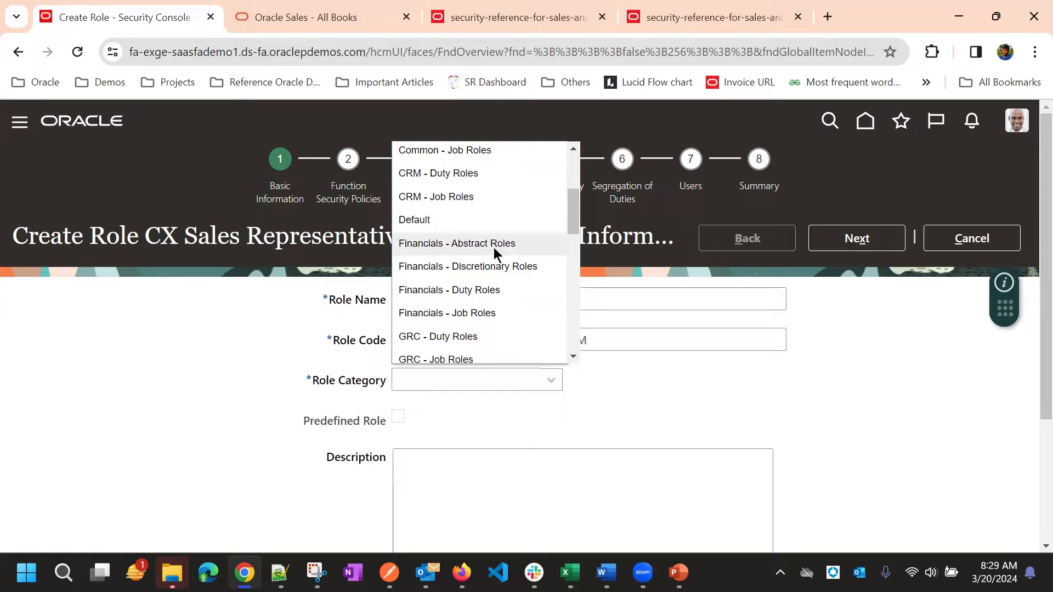
{"action": "mouse_move", "coordinate": [417, 314]}
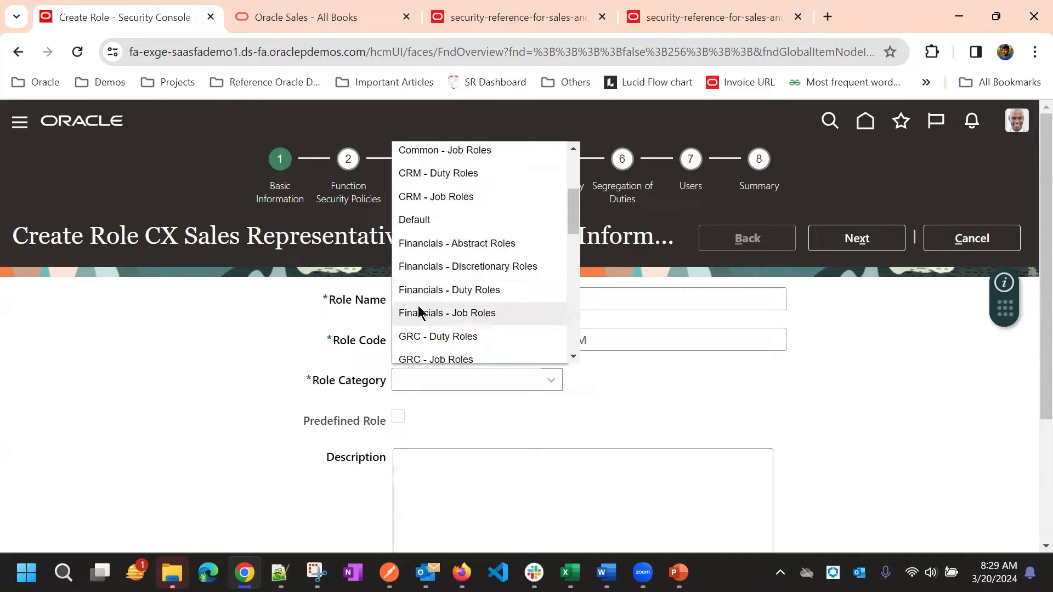
{"action": "mouse_move", "coordinate": [460, 324]}
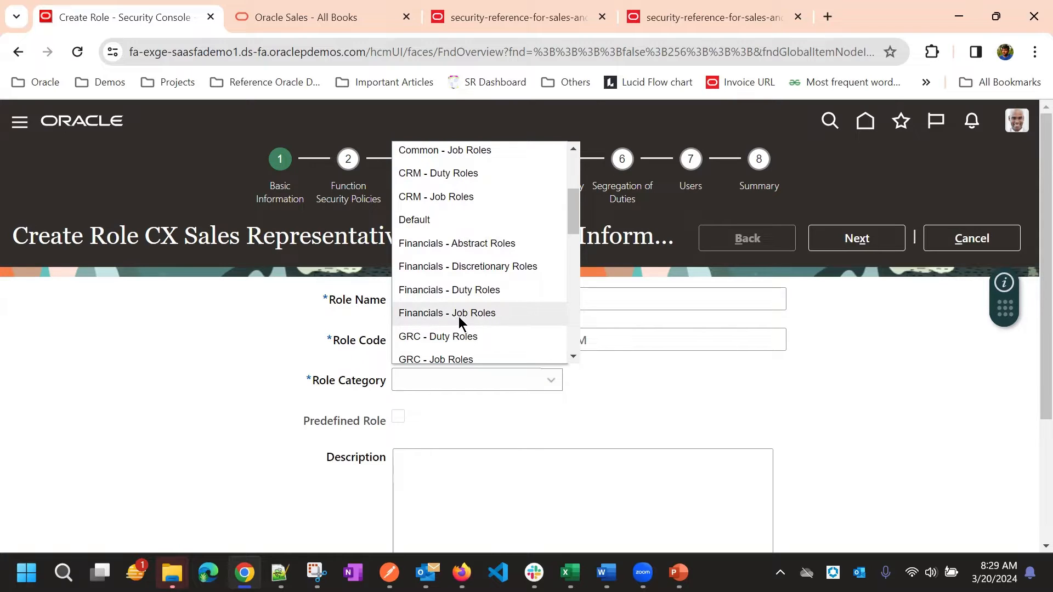
{"action": "mouse_move", "coordinate": [458, 297]}
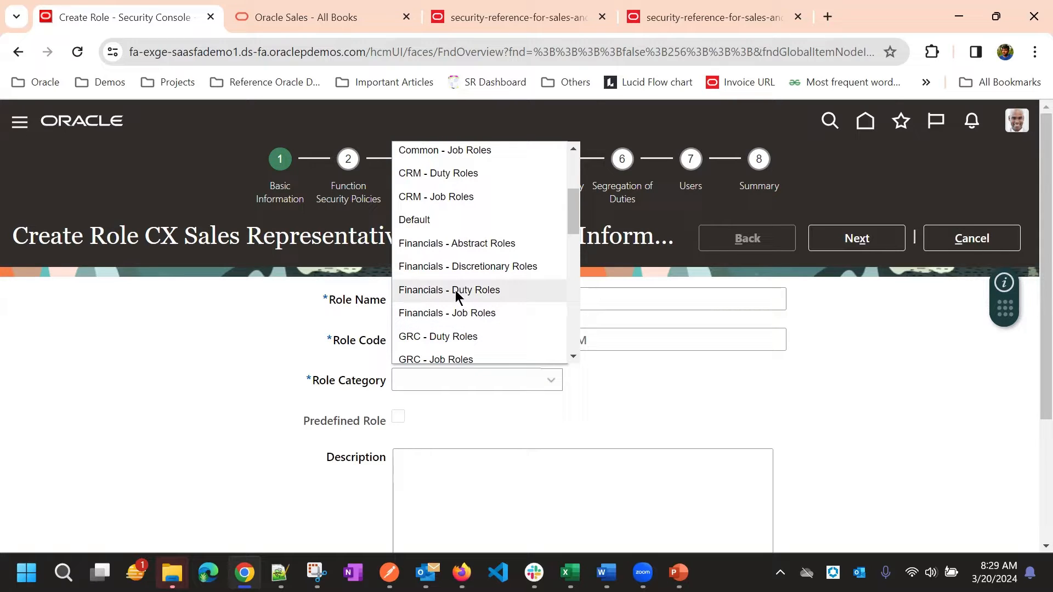
{"action": "mouse_move", "coordinate": [482, 296]}
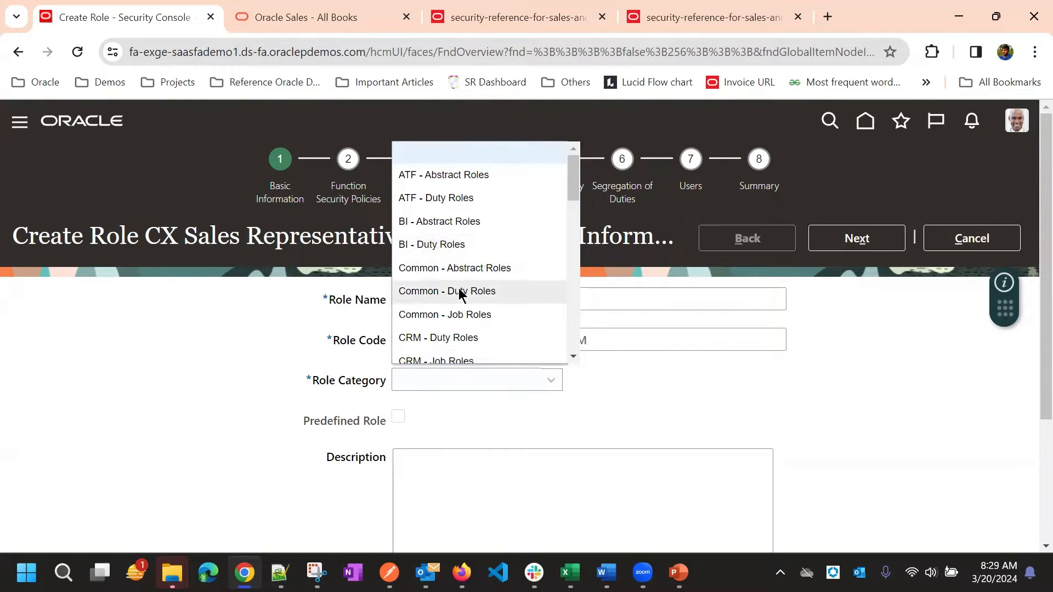
{"action": "scroll", "scroll_direction": "down", "scroll_amount": 3}
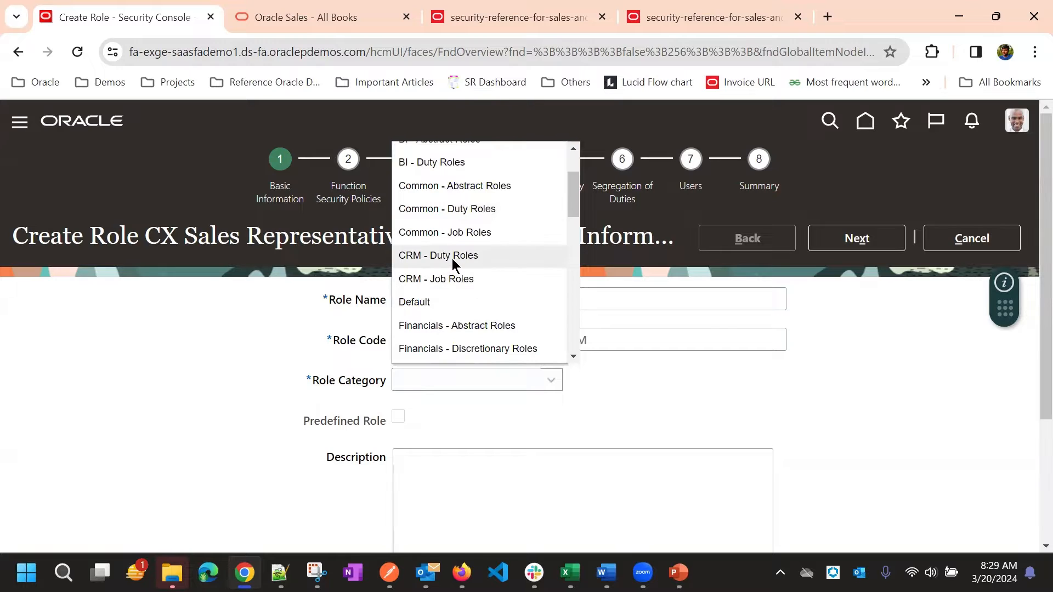
{"action": "mouse_move", "coordinate": [450, 283]}
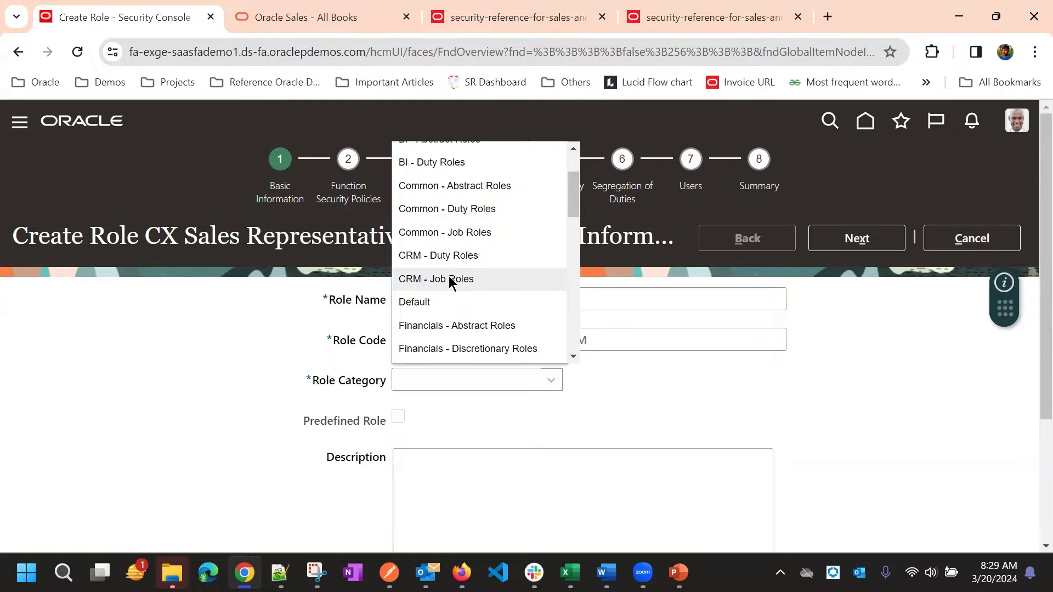
{"action": "left_click", "coordinate": [437, 279]}
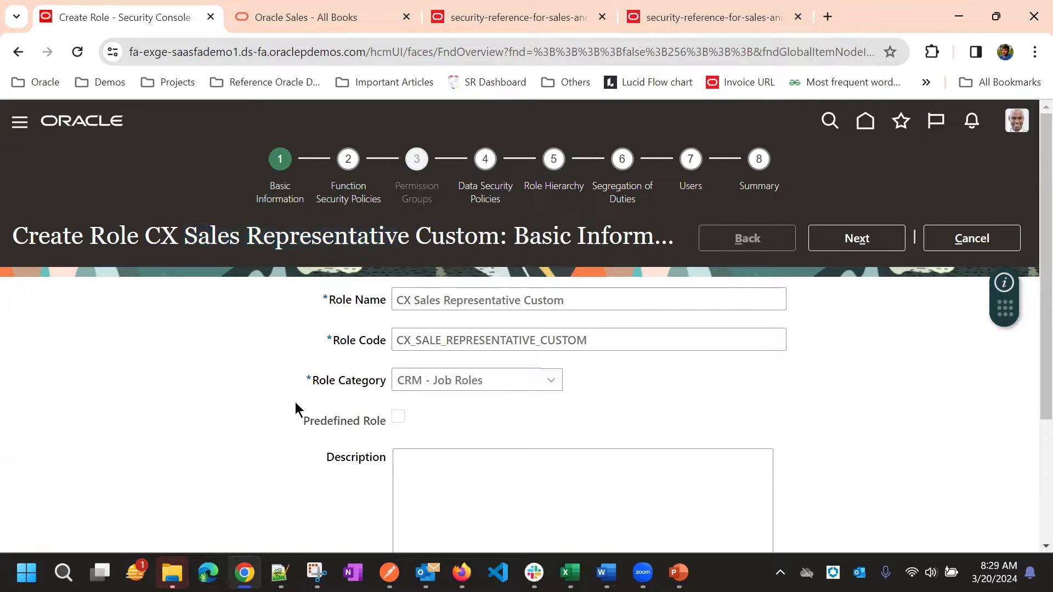
Fill the description with CX Sales Representative Custom, completing the basic information.
{"action": "scroll", "scroll_direction": "down", "scroll_amount": 3}
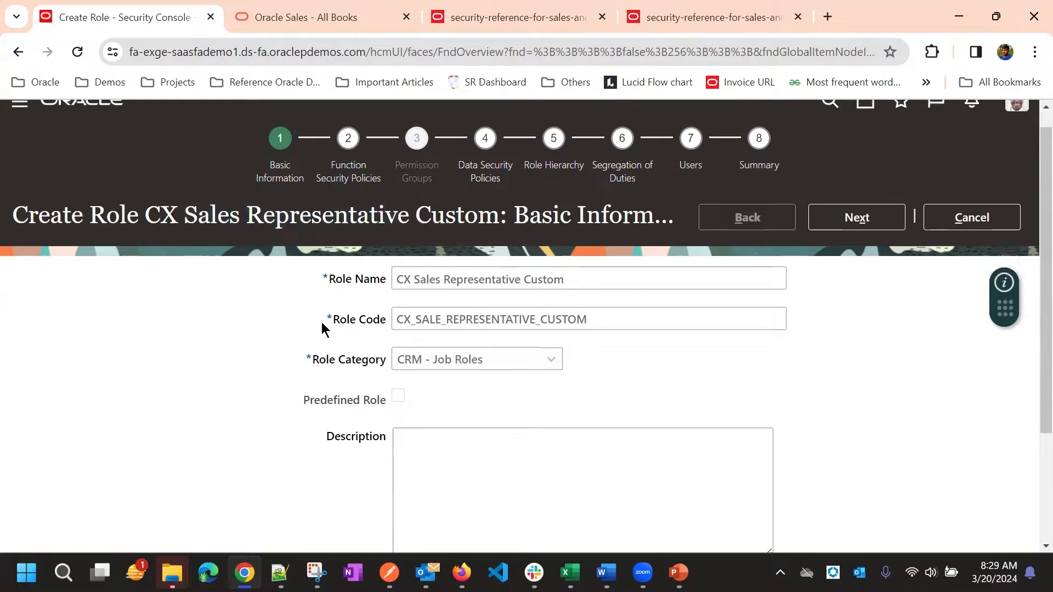
{"action": "scroll", "scroll_direction": "down", "scroll_amount": 3}
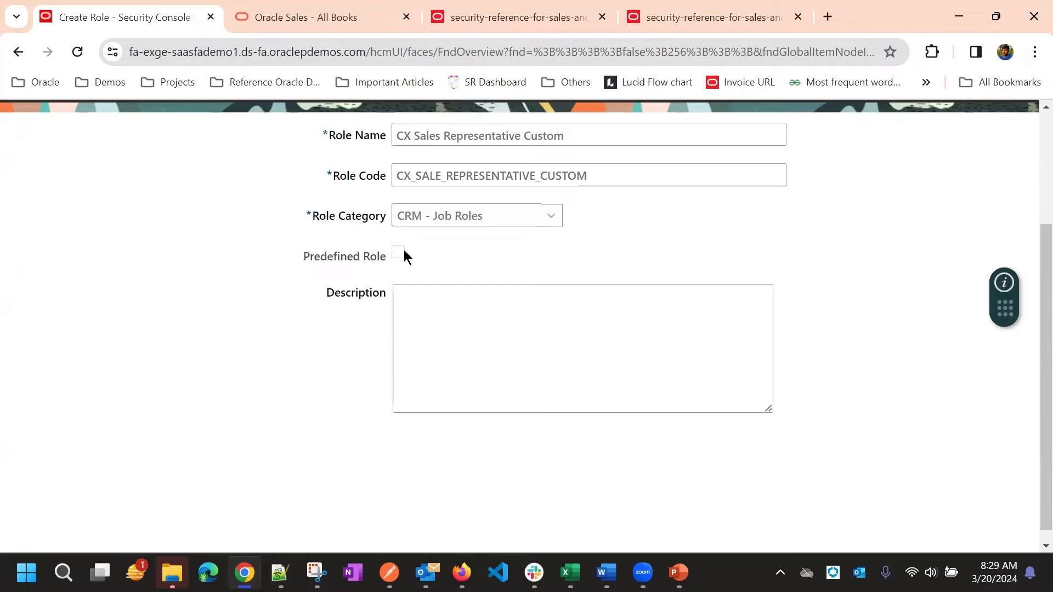
{"action": "mouse_move", "coordinate": [398, 259]}
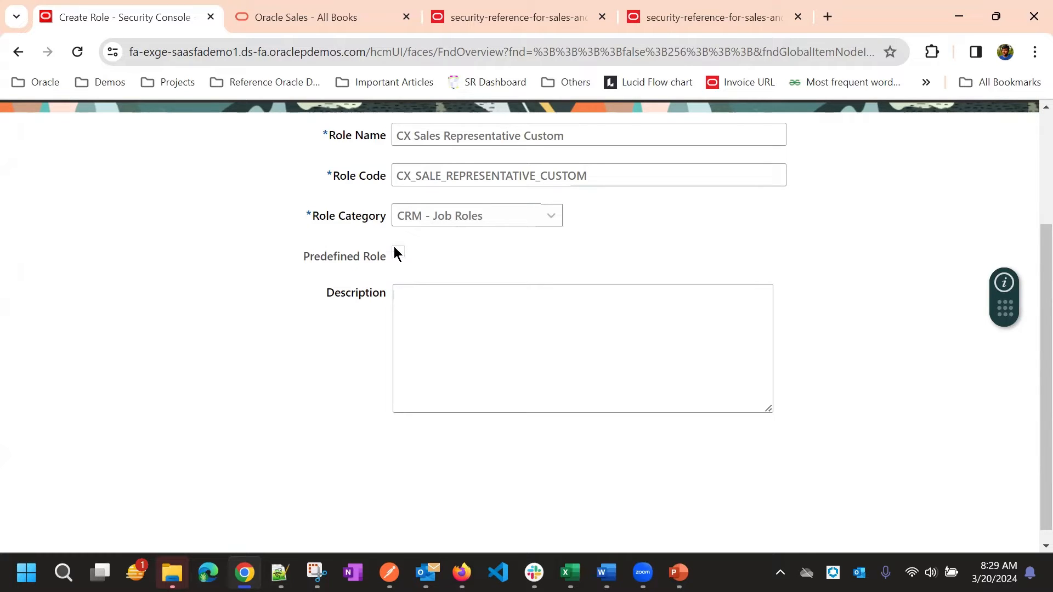
{"action": "left_click", "coordinate": [483, 136]}
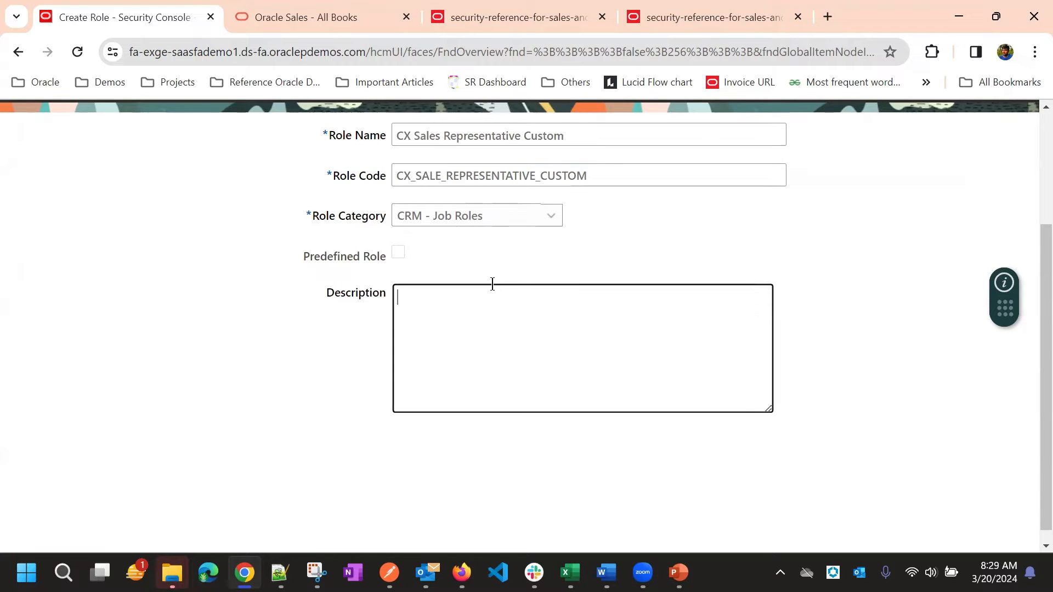
{"action": "type", "text": "CX Sales Representative Custom"}
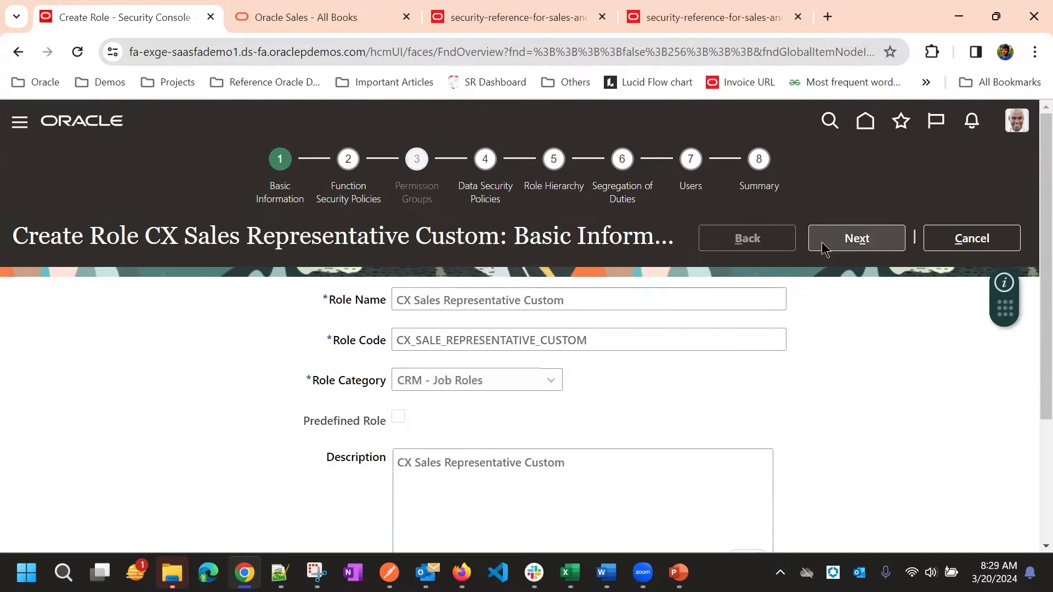
Advance the Create Role train to Function Security Policies, where no privileges exist yet.
{"action": "left_click", "coordinate": [856, 238]}
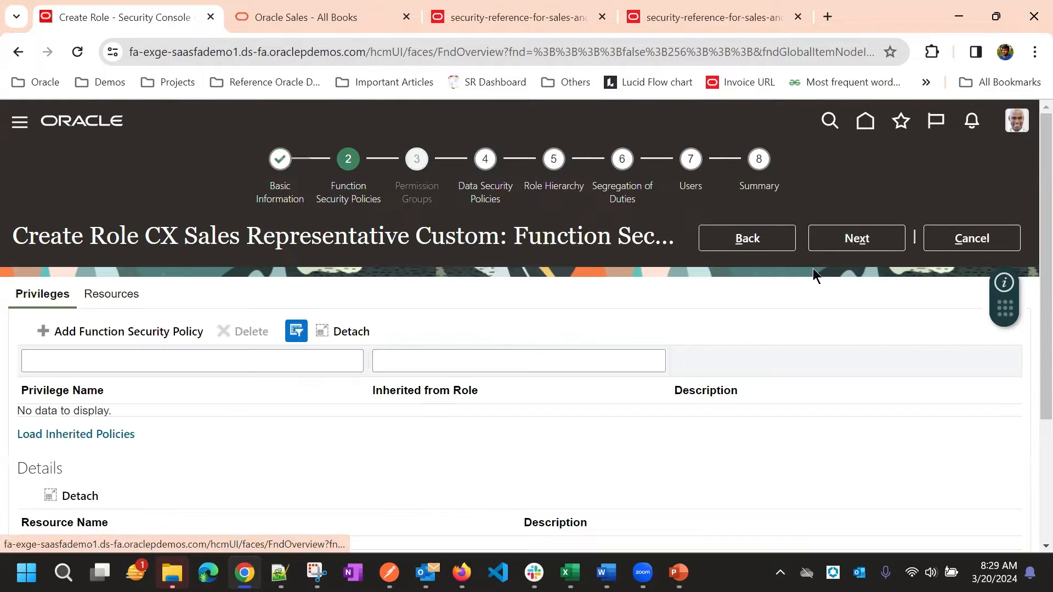
{"action": "scroll", "scroll_direction": "down", "scroll_amount": 3}
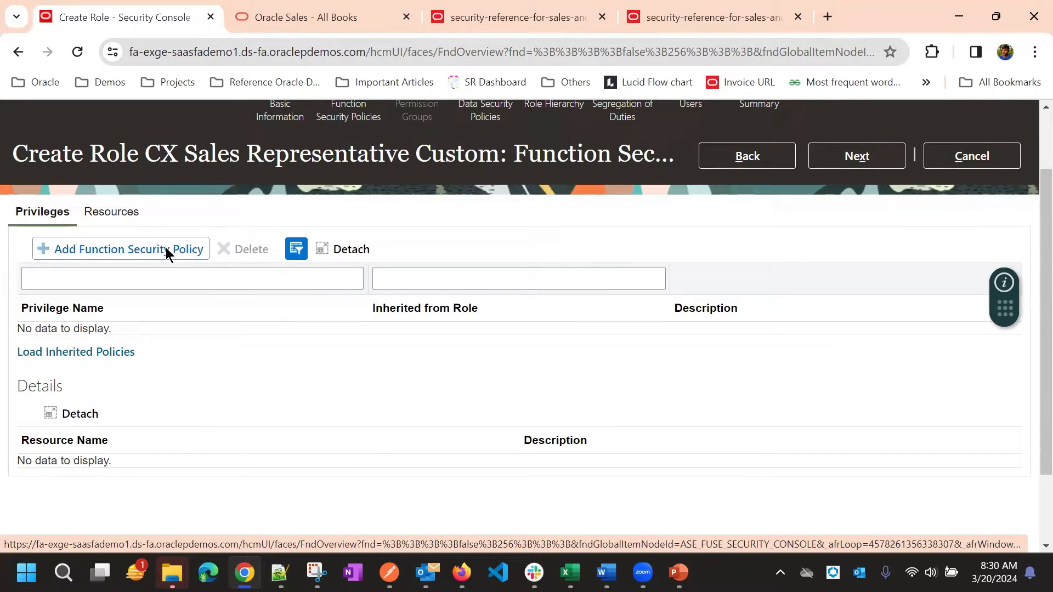
{"action": "mouse_move", "coordinate": [418, 217]}
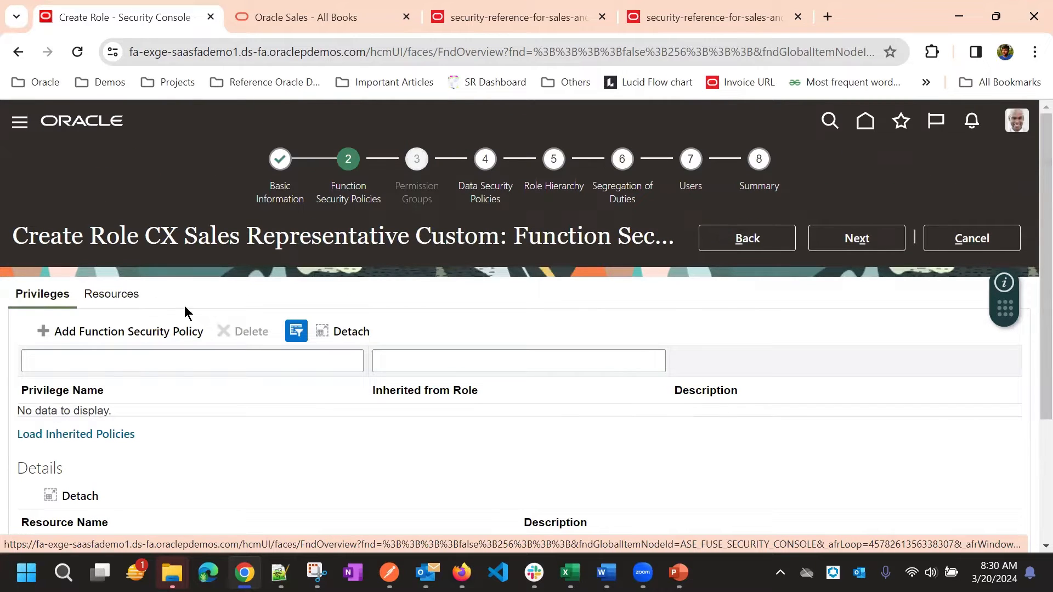
{"action": "scroll", "scroll_direction": "down", "scroll_amount": 3}
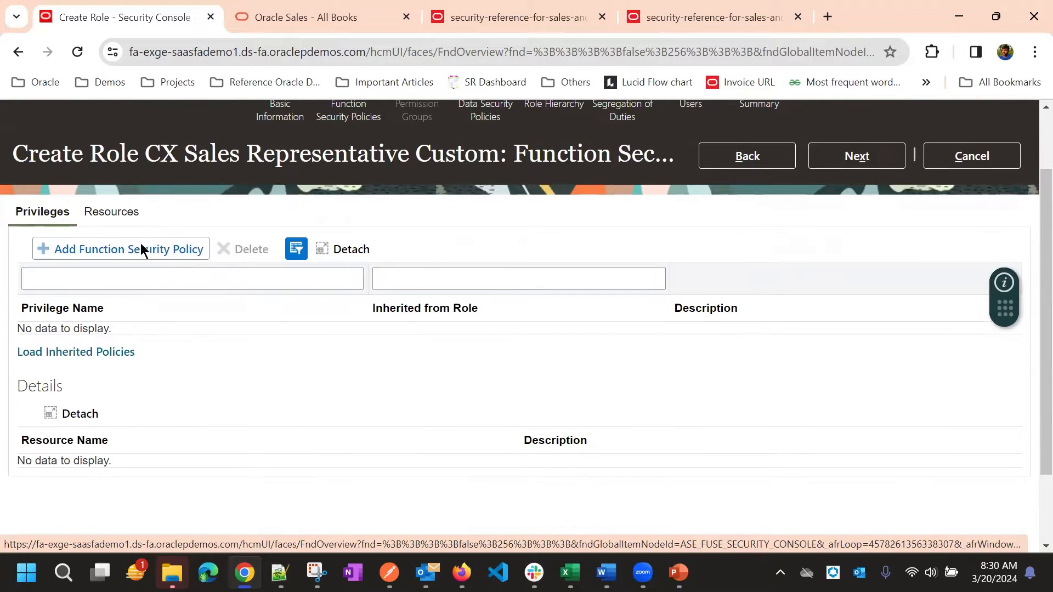
Search the function security policy picker for opportunity privileges, narrowing to View Opportunity.
{"action": "left_click", "coordinate": [121, 249]}
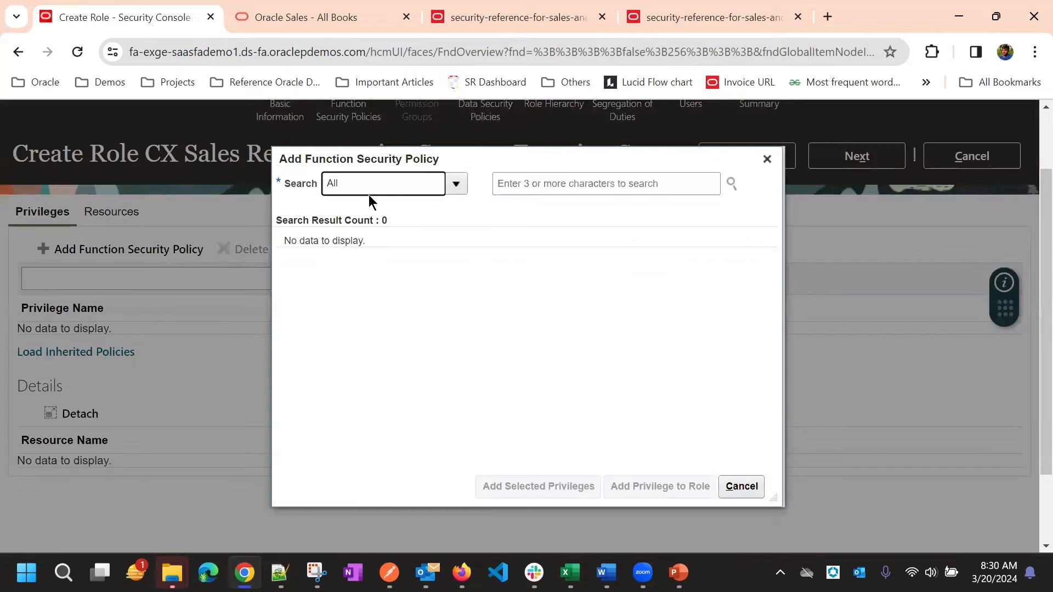
{"action": "left_click", "coordinate": [605, 183]}
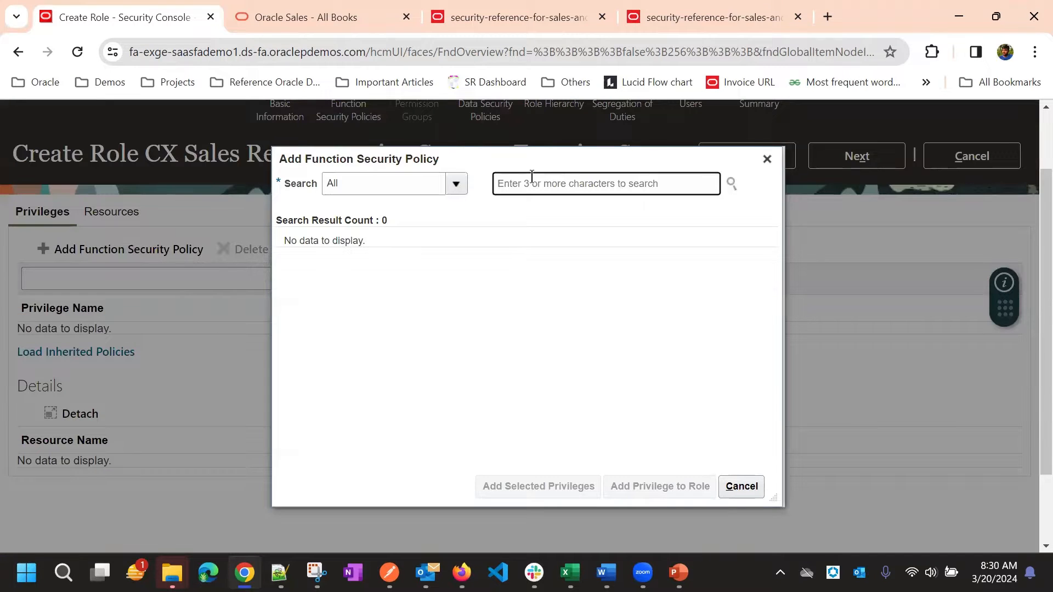
{"action": "type", "text": "Opportunit"}
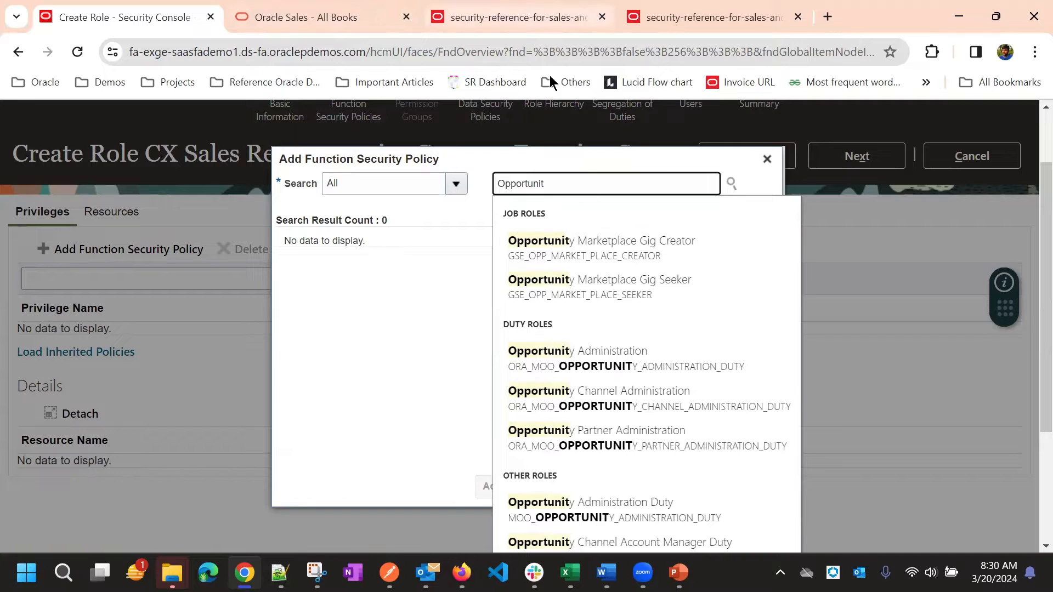
{"action": "mouse_move", "coordinate": [620, 352]}
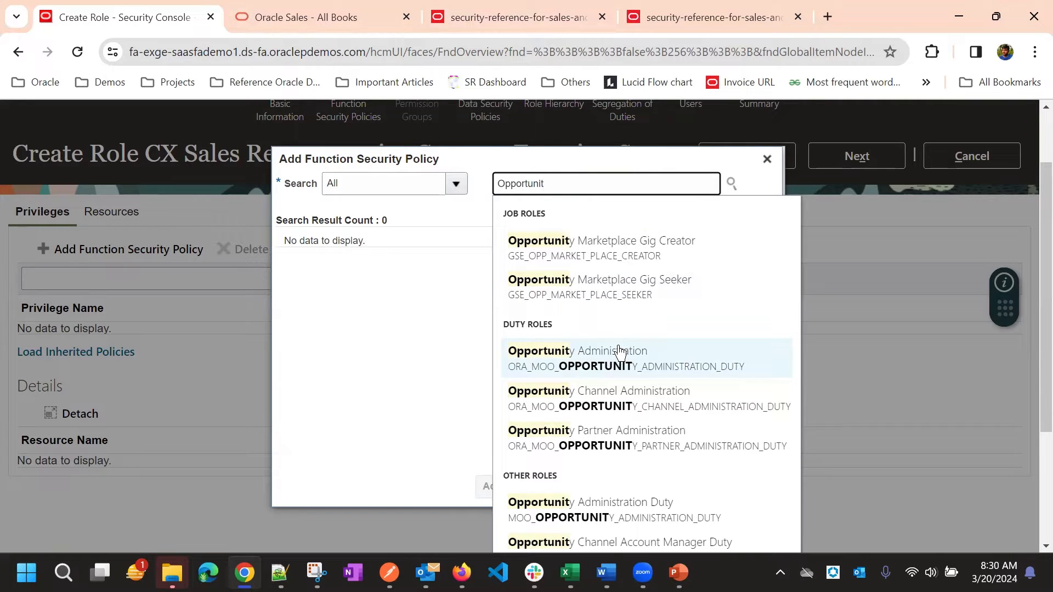
{"action": "mouse_move", "coordinate": [599, 327]}
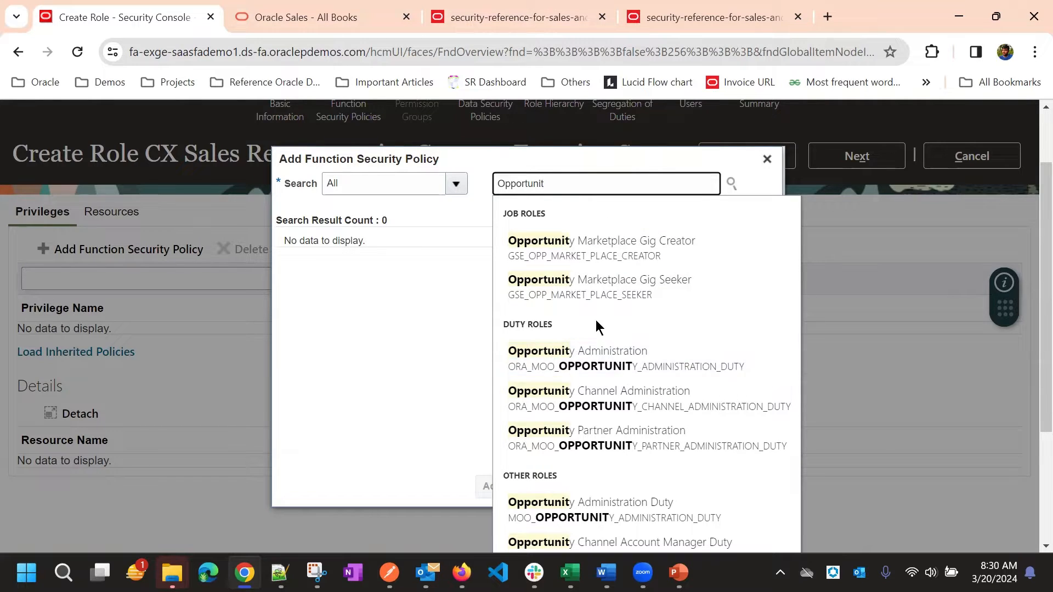
{"action": "scroll", "scroll_direction": "down", "scroll_amount": 3}
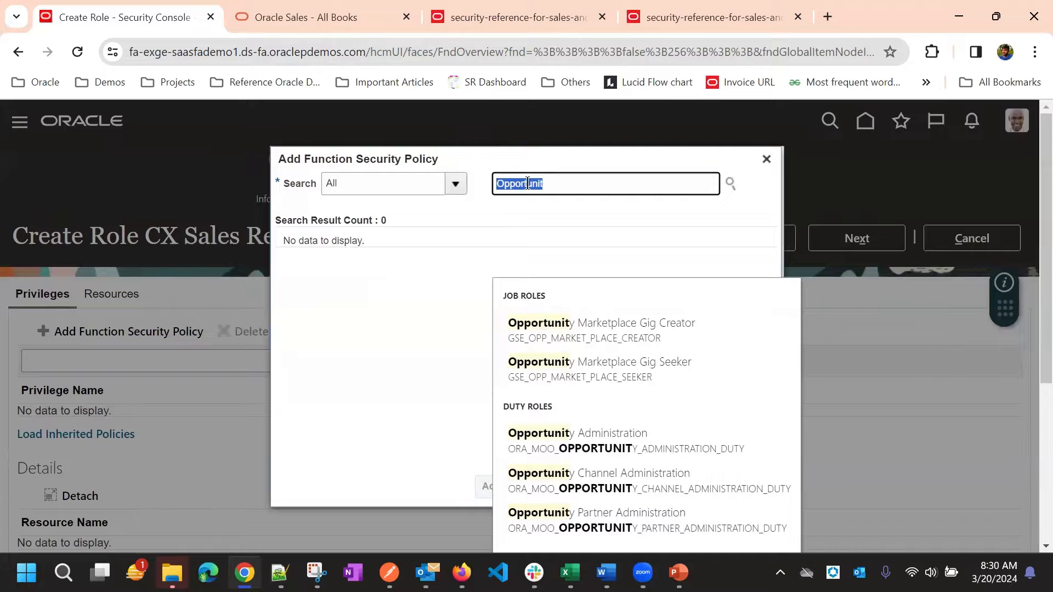
{"action": "type", "text": "View"}
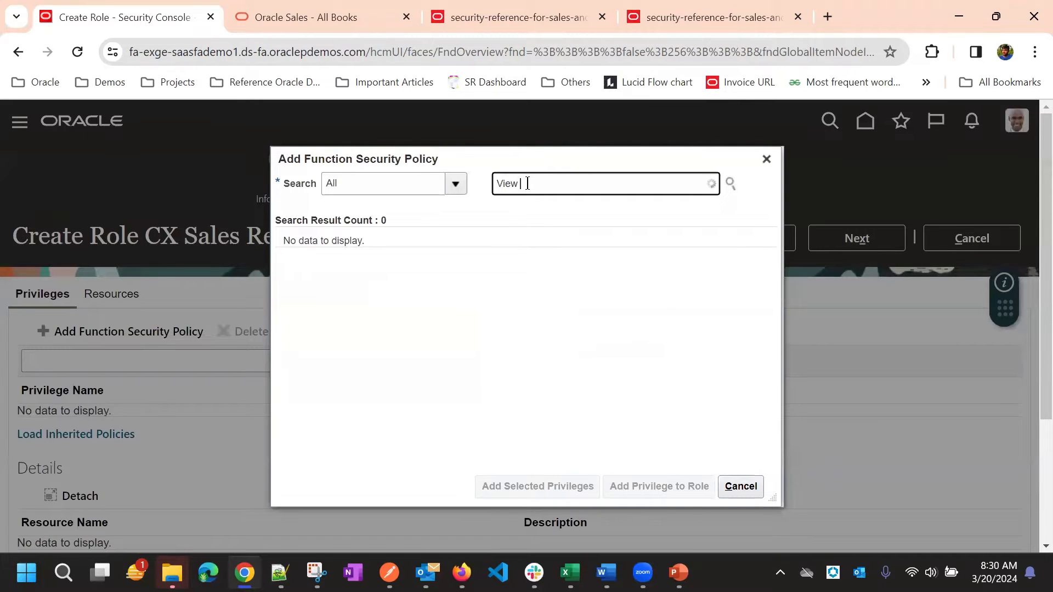
{"action": "left_click", "coordinate": [527, 183]}
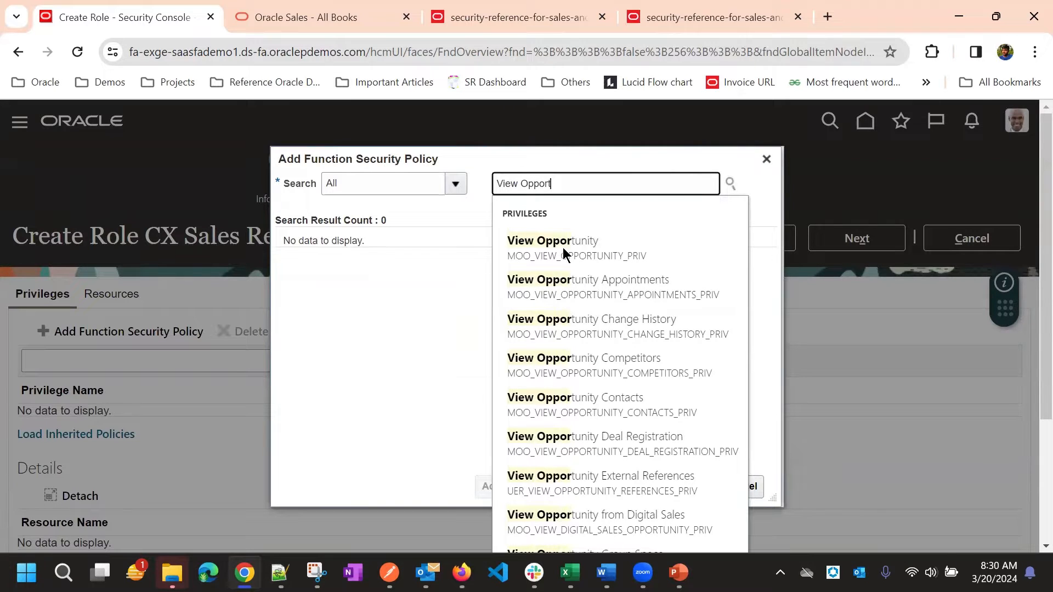
Select the View Opportunity privilege and add it to the role.
{"action": "left_click", "coordinate": [551, 240]}
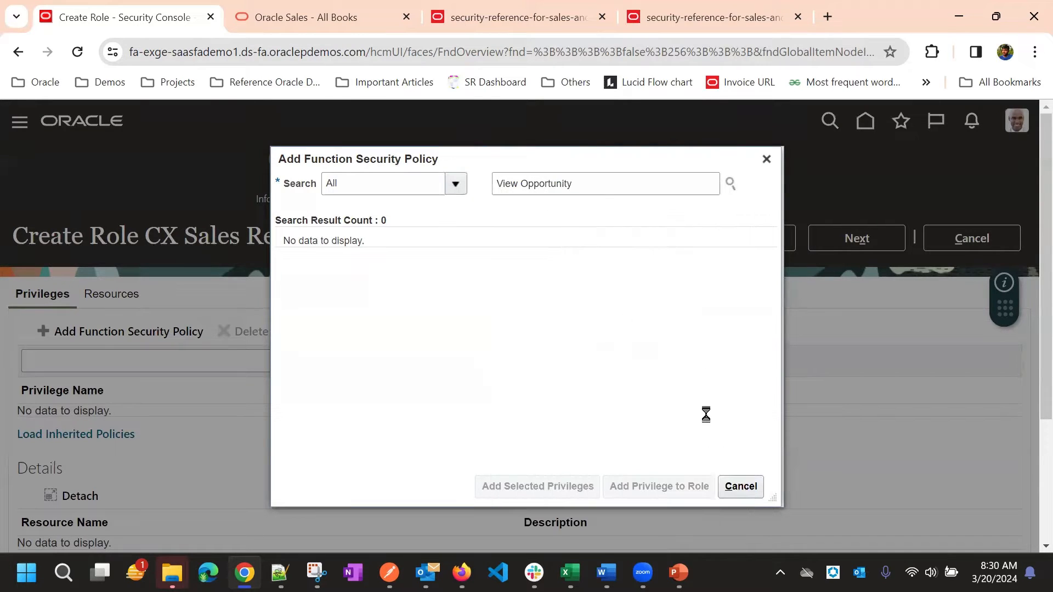
{"action": "left_click", "coordinate": [730, 184]}
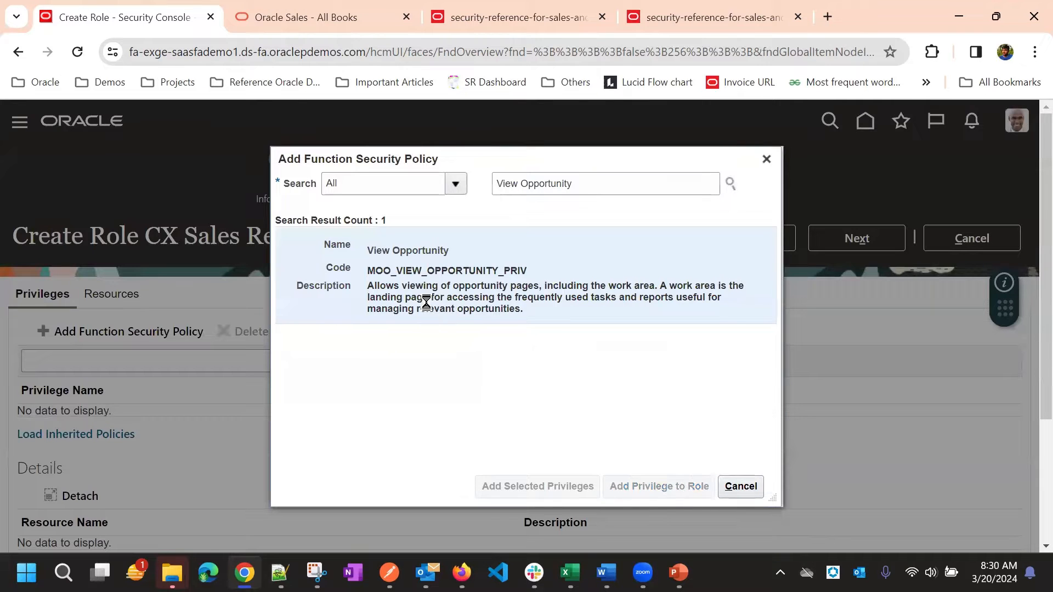
{"action": "left_click", "coordinate": [537, 487]}
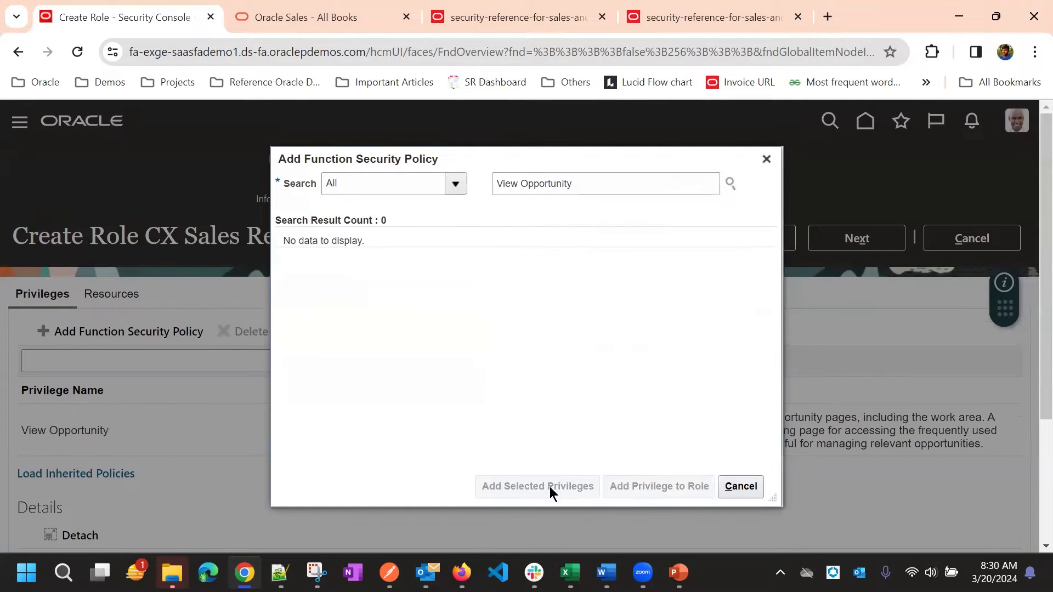
{"action": "mouse_move", "coordinate": [648, 490]}
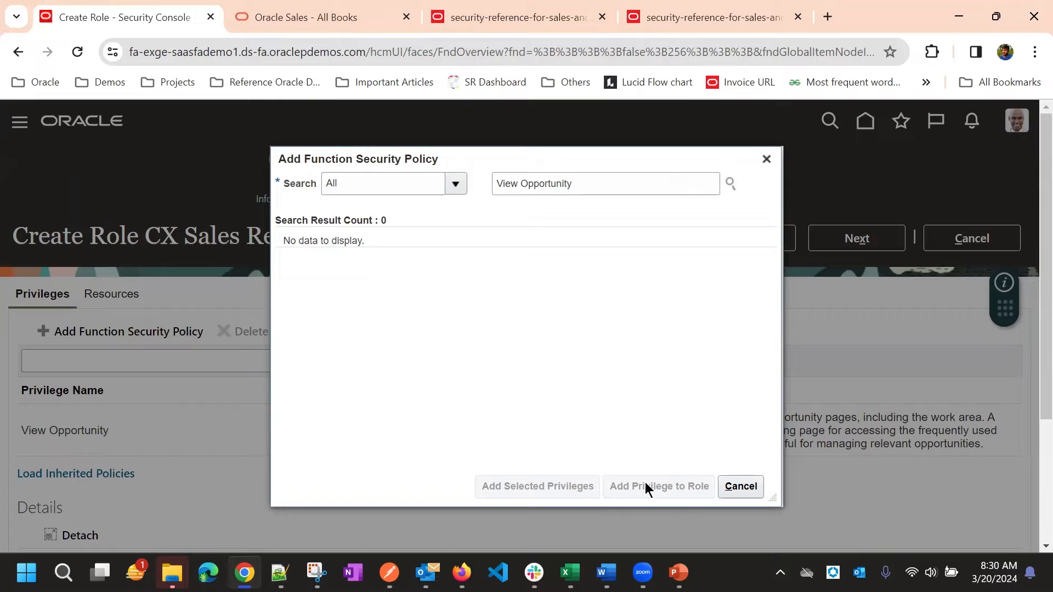
{"action": "mouse_move", "coordinate": [711, 486]}
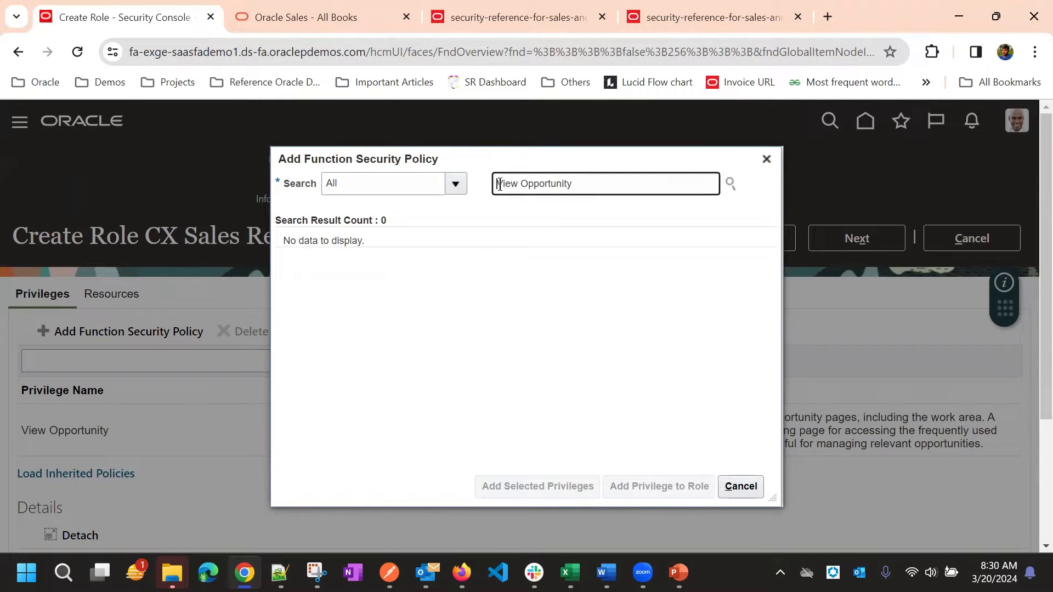
Try Edit Opportunity and Manage Opportunity privilege searches, finding nothing suitable.
{"action": "double_click", "coordinate": [507, 184]}
{"action": "type", "text": "Updat"}
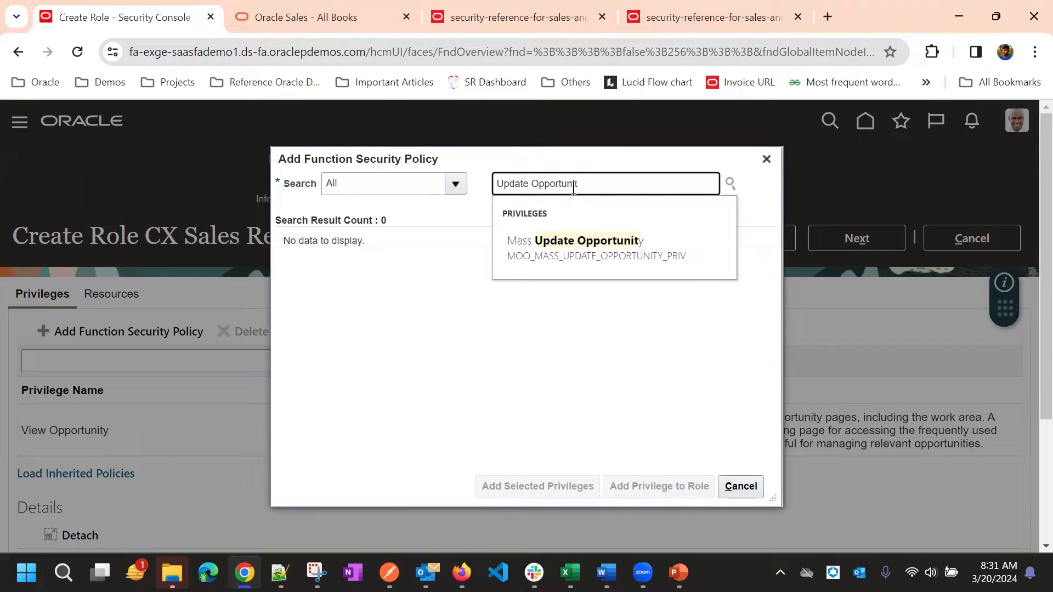
{"action": "double_click", "coordinate": [513, 184]}
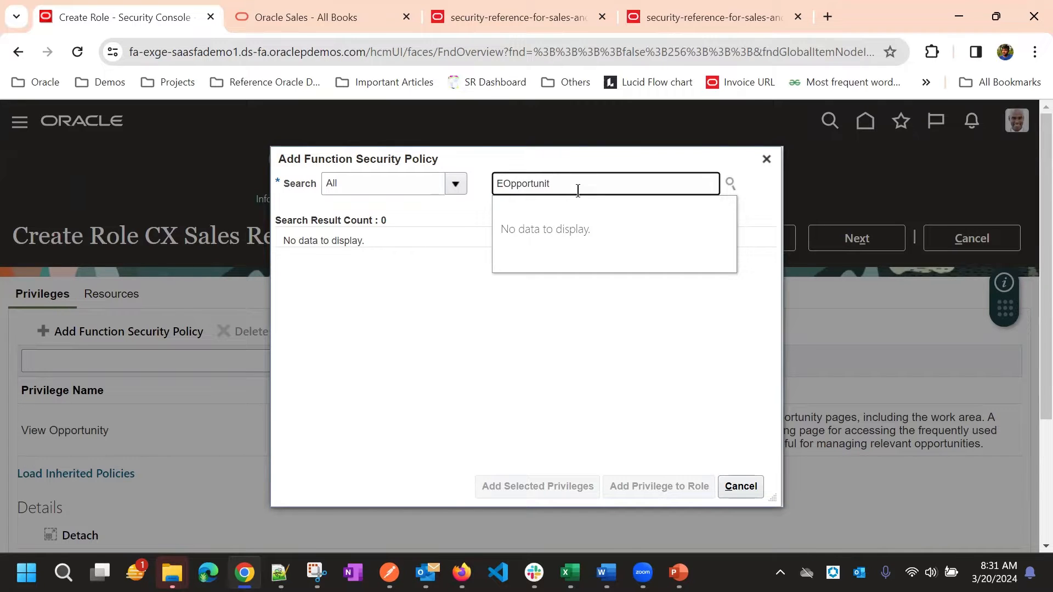
{"action": "type", "text": "Edit Opportunit"}
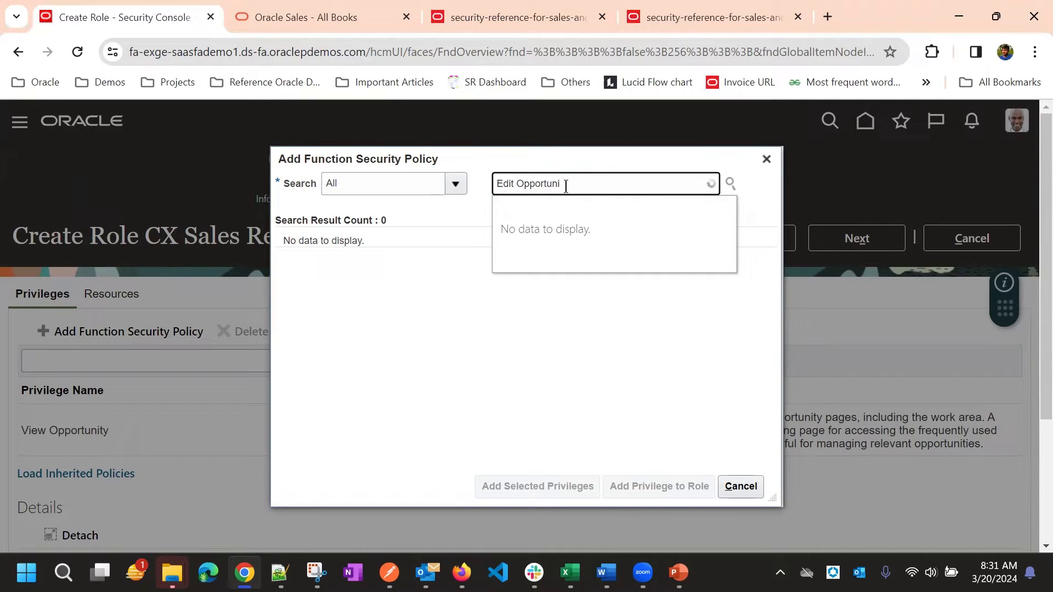
{"action": "key", "text": "Backspace"}
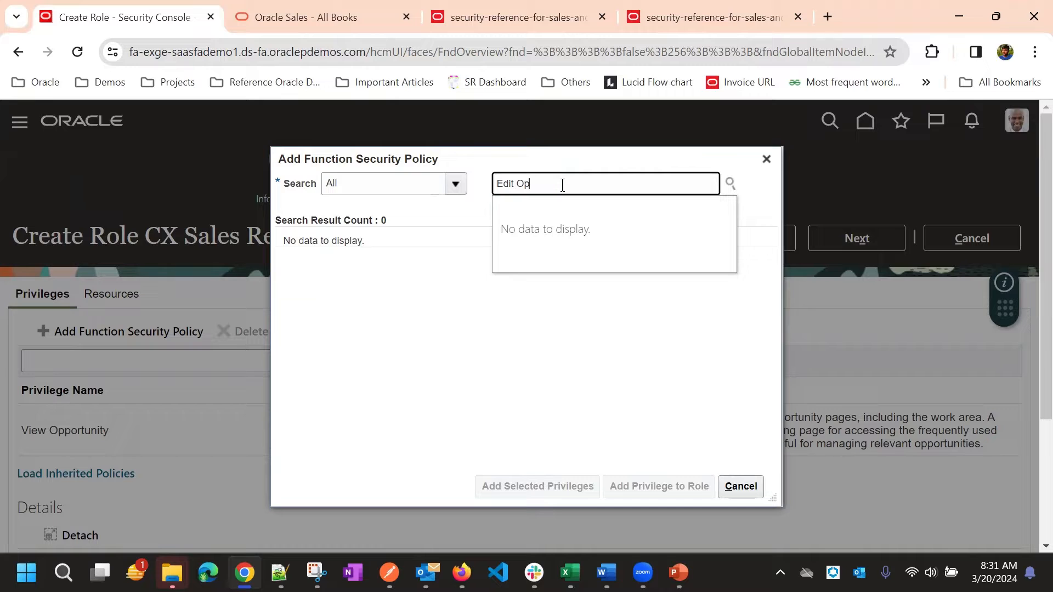
{"action": "type", "text": "Mange"}
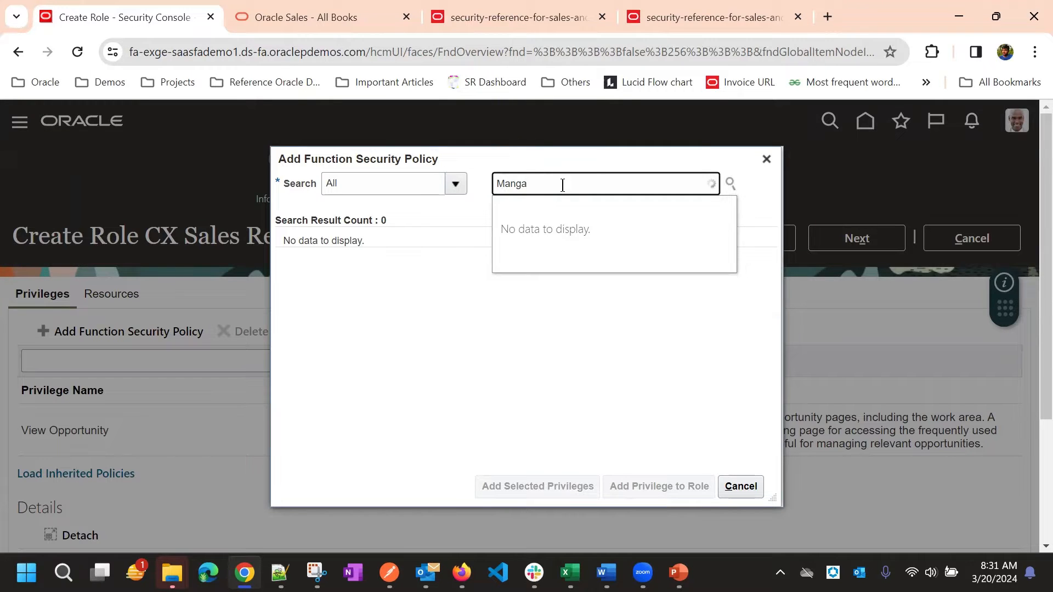
{"action": "key", "text": "Backspace"}
{"action": "type", "text": "age Opportunity"}
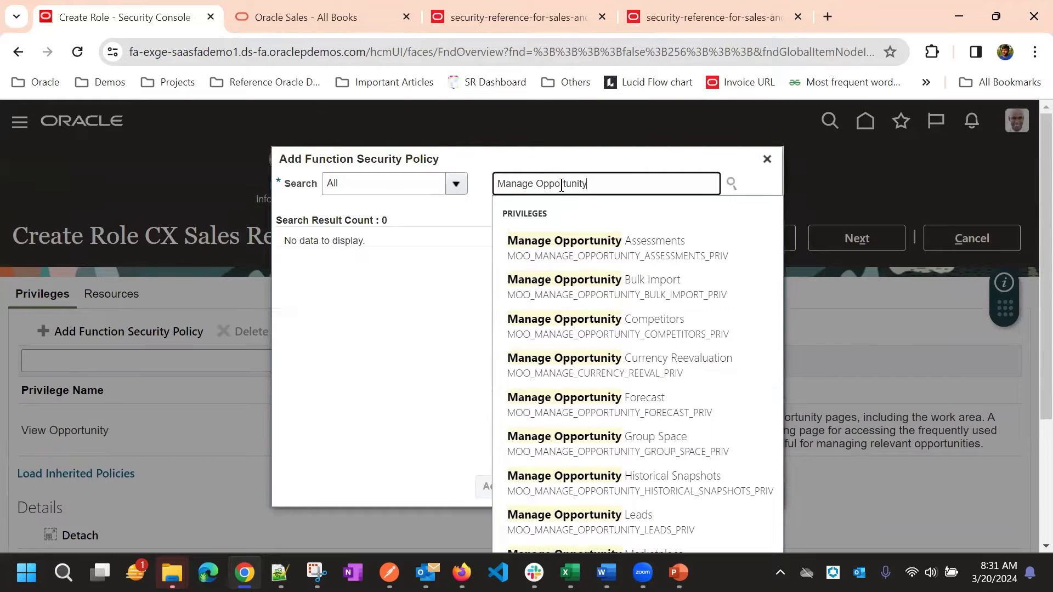
Replace the search with Delete opp to surface Delete Opportunity suggestions.
{"action": "triple_click", "coordinate": [560, 184]}
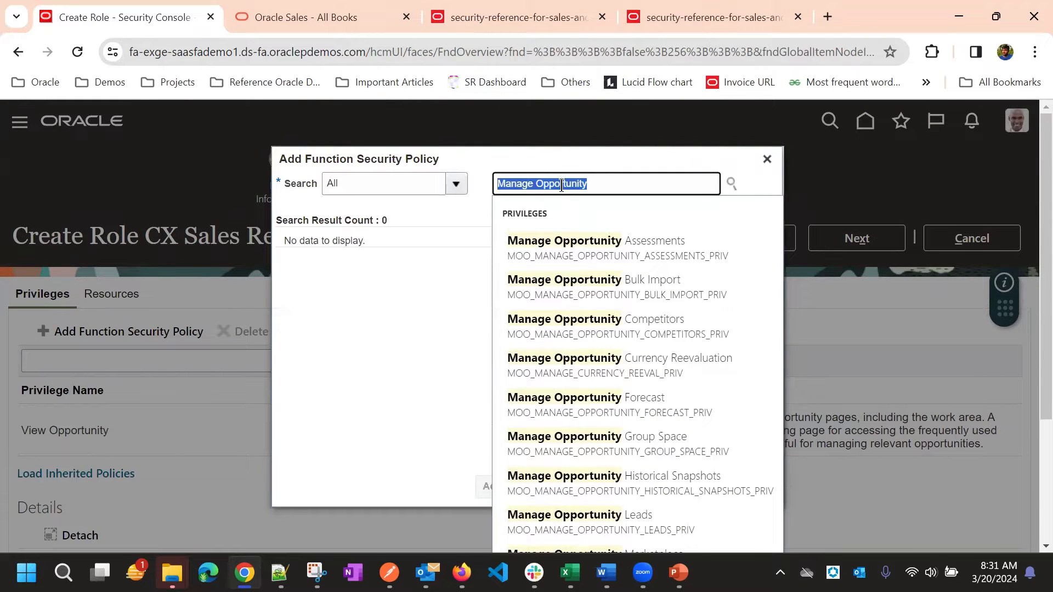
{"action": "type", "text": "Delete"}
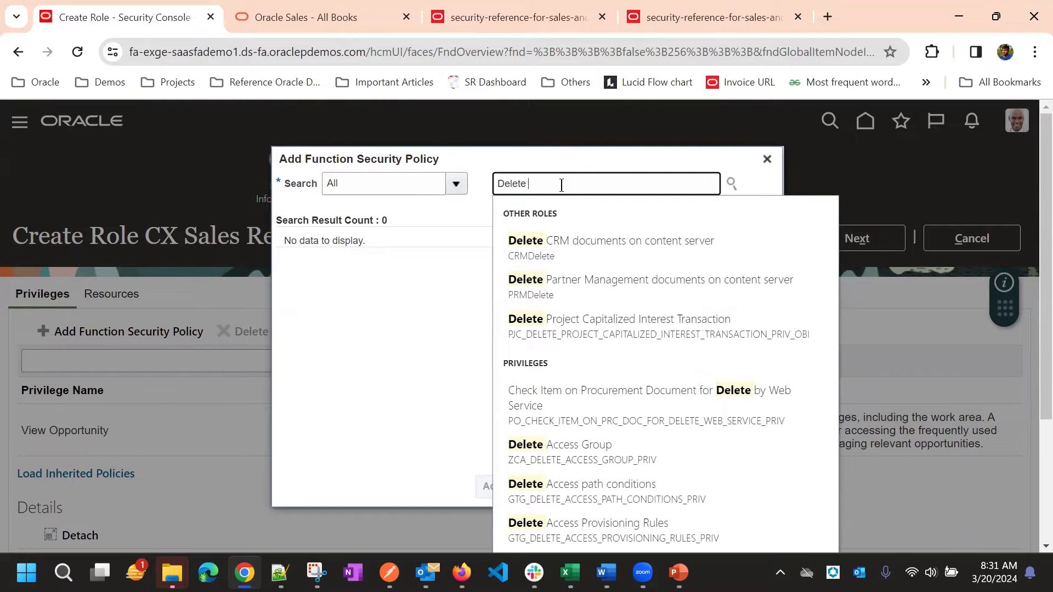
{"action": "type", "text": "op"}
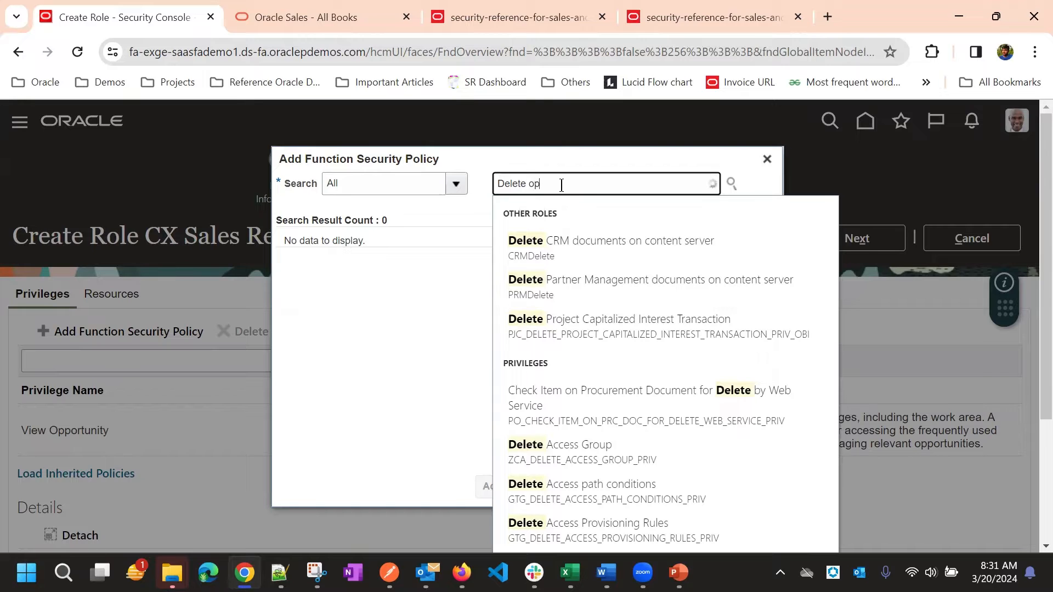
{"action": "type", "text": "p"}
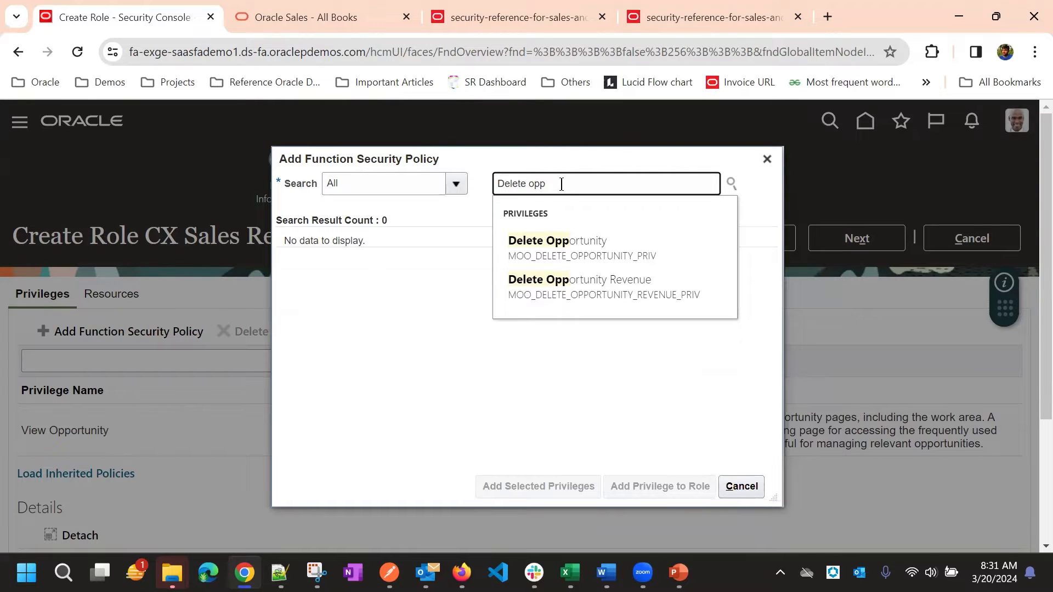
Add the Delete Opportunity privilege to the role beside View Opportunity.
{"action": "left_click", "coordinate": [556, 240]}
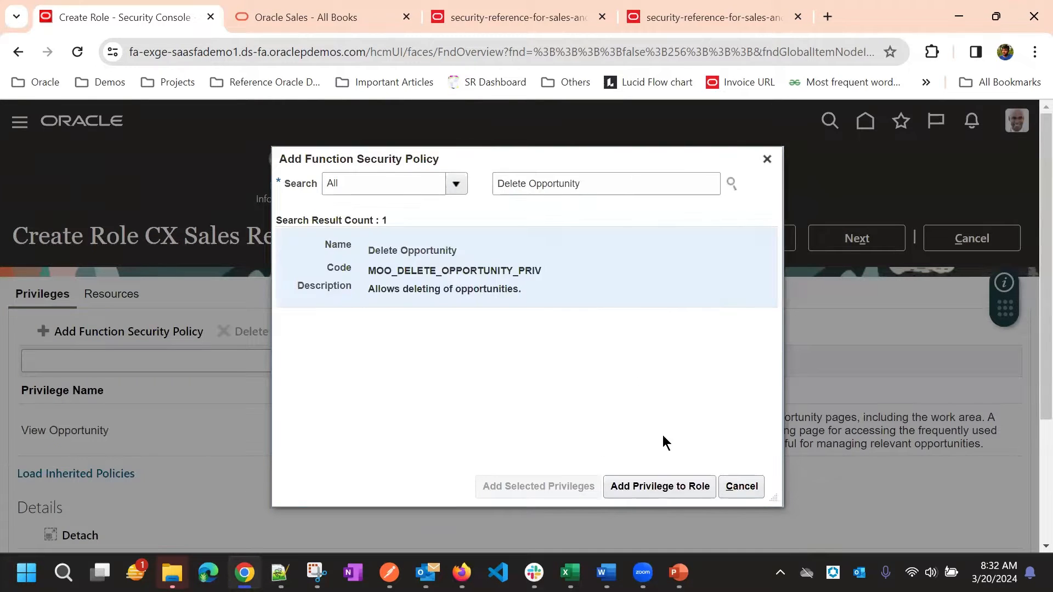
{"action": "left_click", "coordinate": [659, 487]}
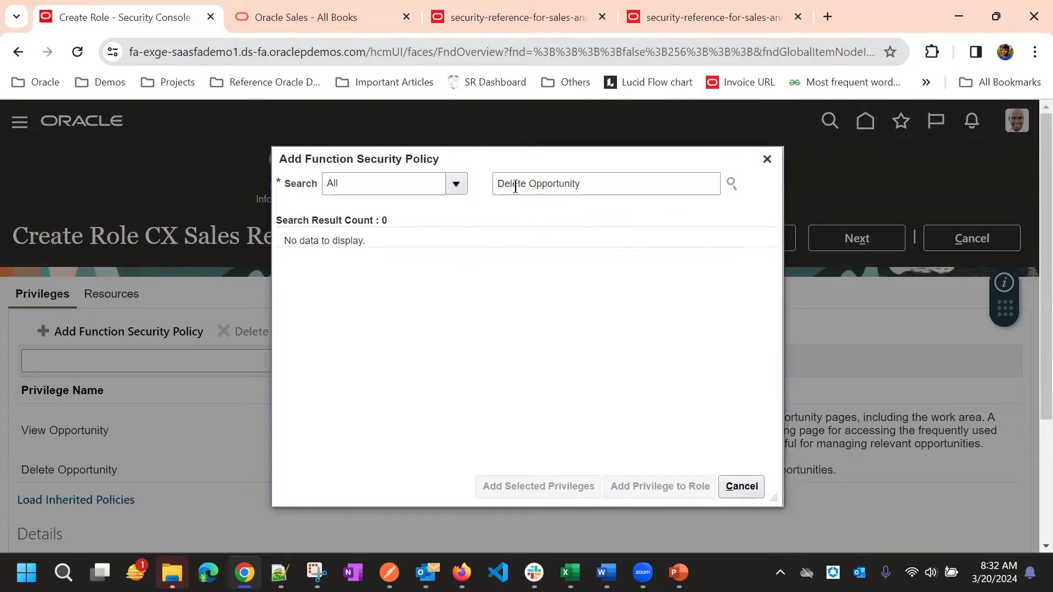
{"action": "left_click", "coordinate": [605, 184]}
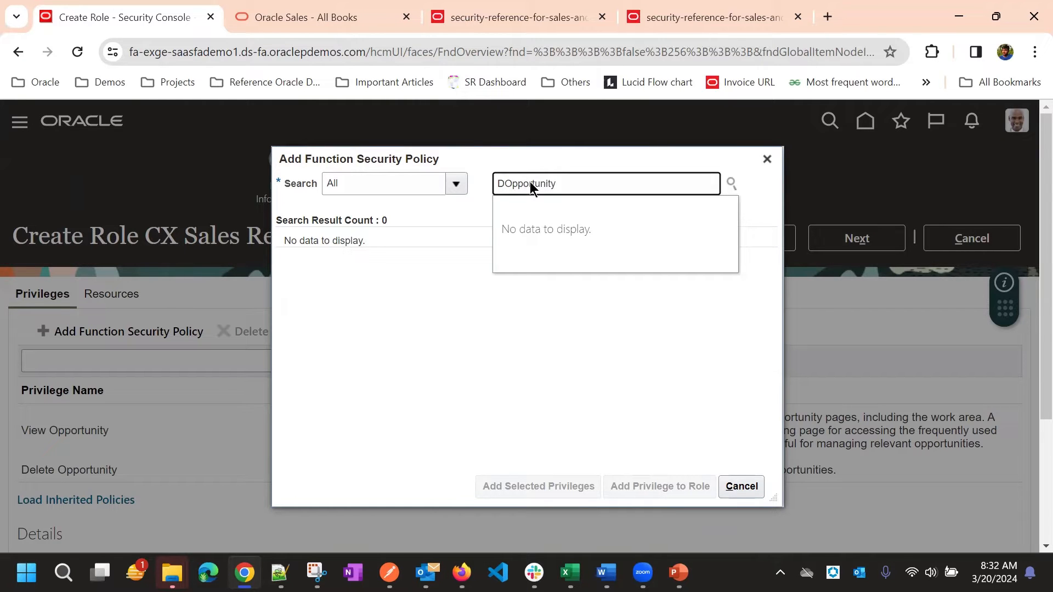
In the security reference PDF, find Opportunity and then refine the search to Manage oppor.
{"action": "left_click", "coordinate": [511, 16]}
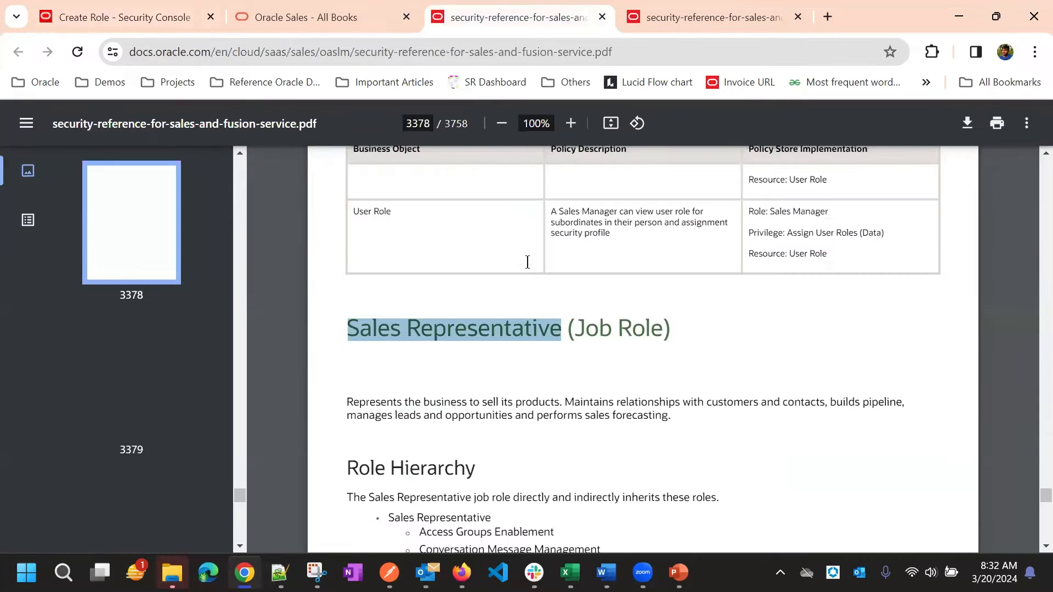
{"action": "key", "text": "ctrl+f"}
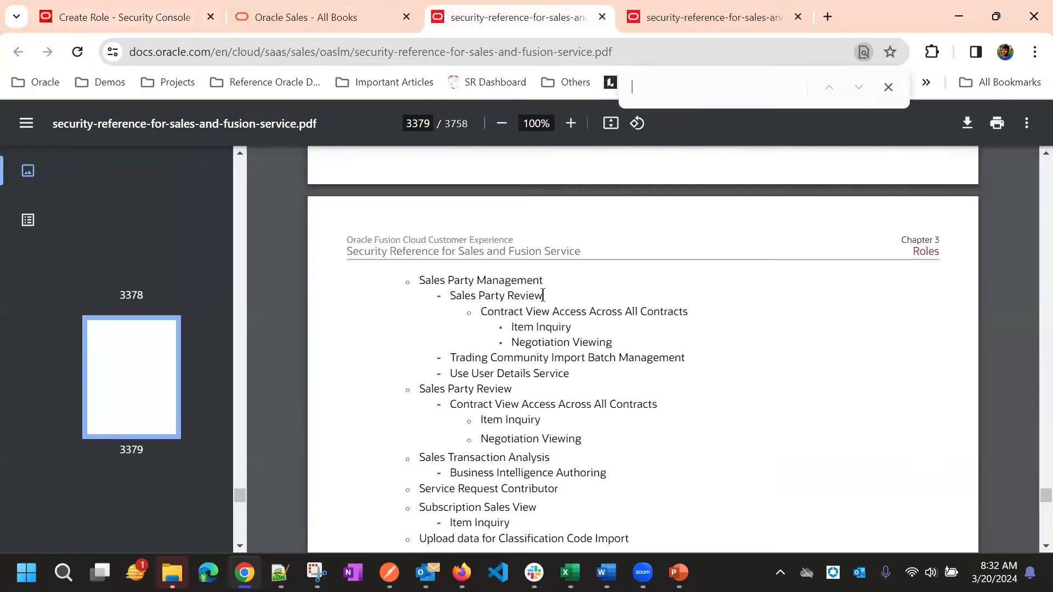
{"action": "type", "text": "Opportunity"}
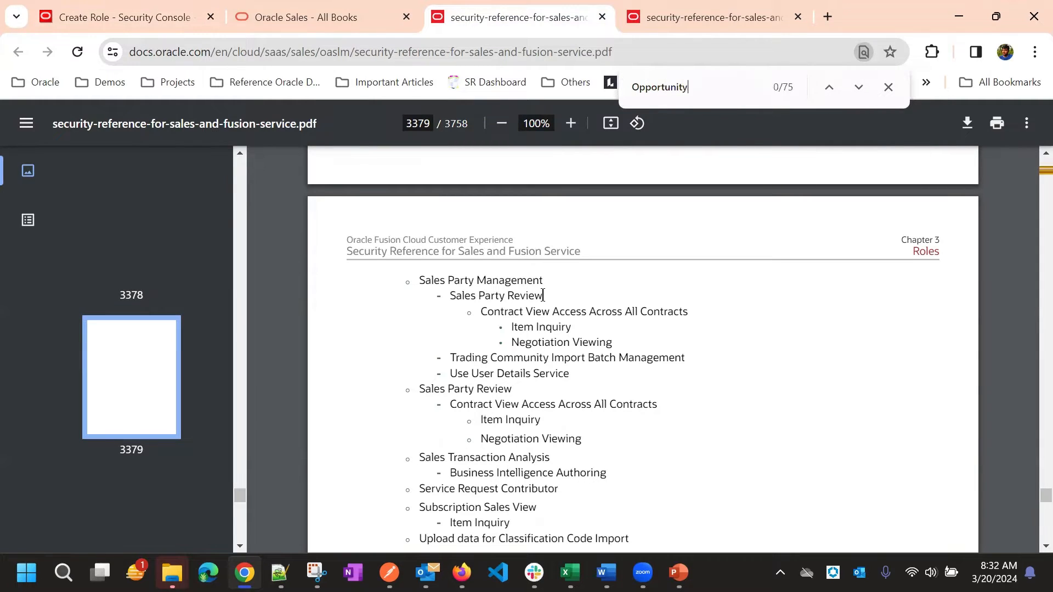
{"action": "key", "text": "Enter"}
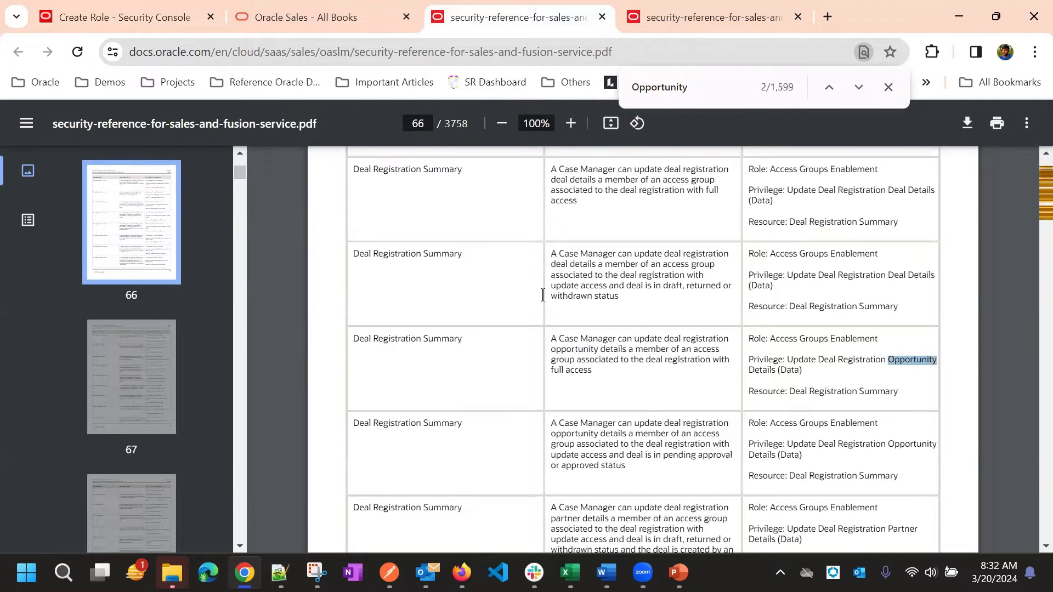
{"action": "left_click", "coordinate": [857, 88]}
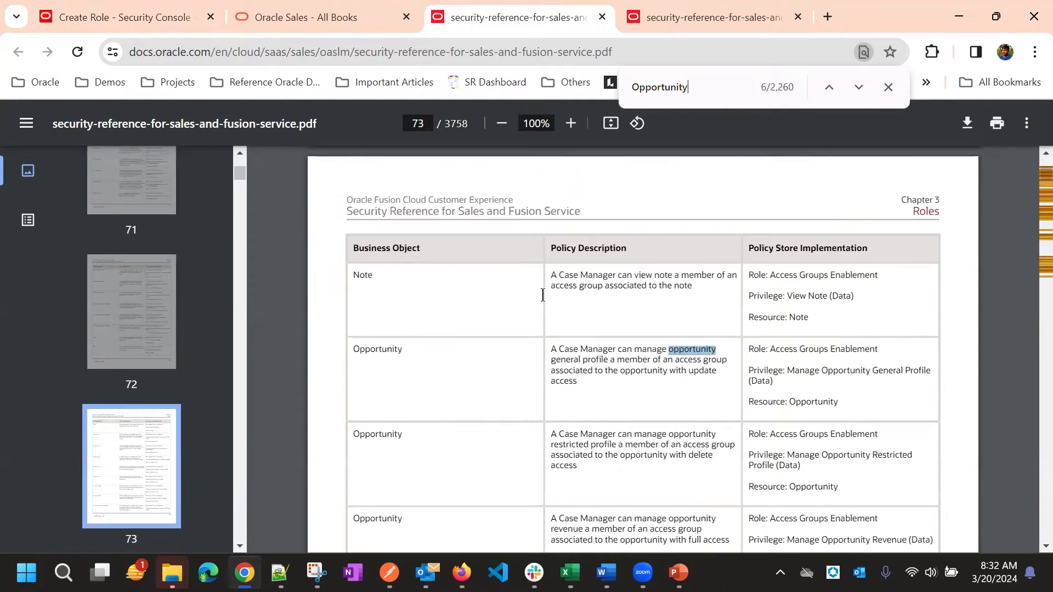
{"action": "key", "text": "Backspace"}
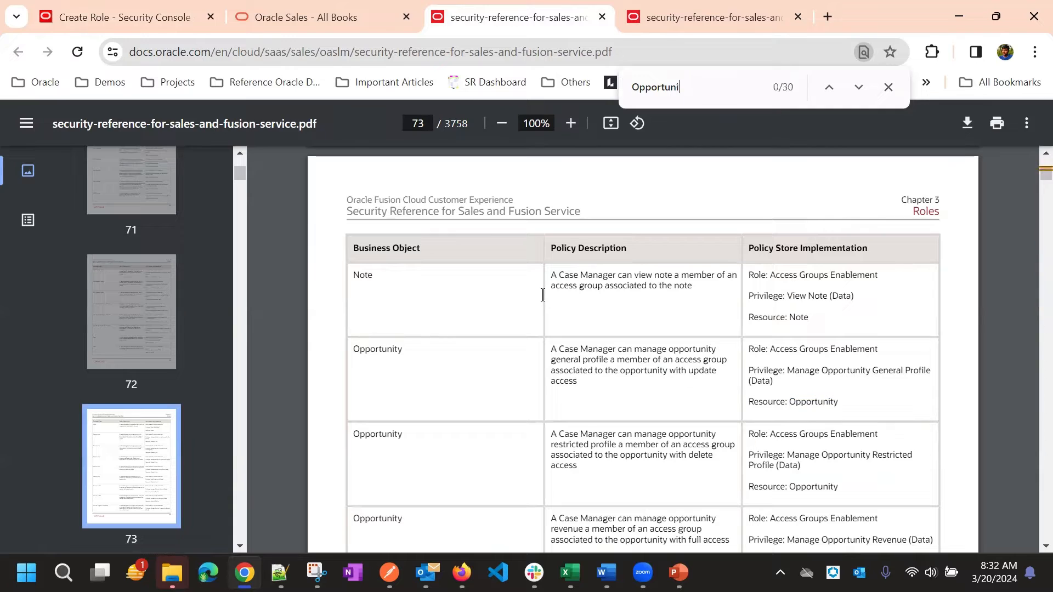
{"action": "type", "text": "Man"}
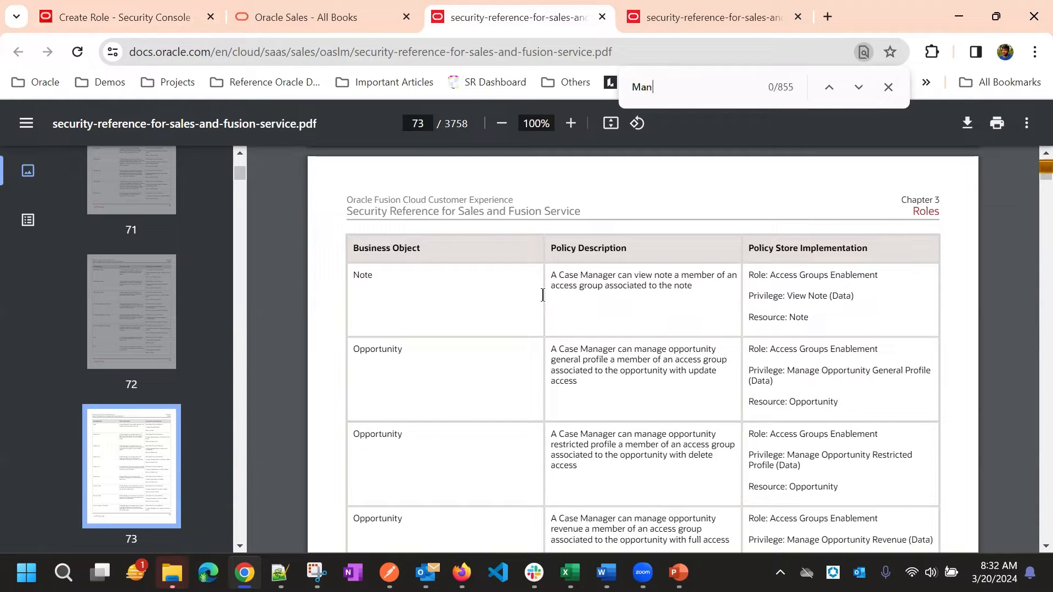
{"action": "type", "text": "Manage oppo"}
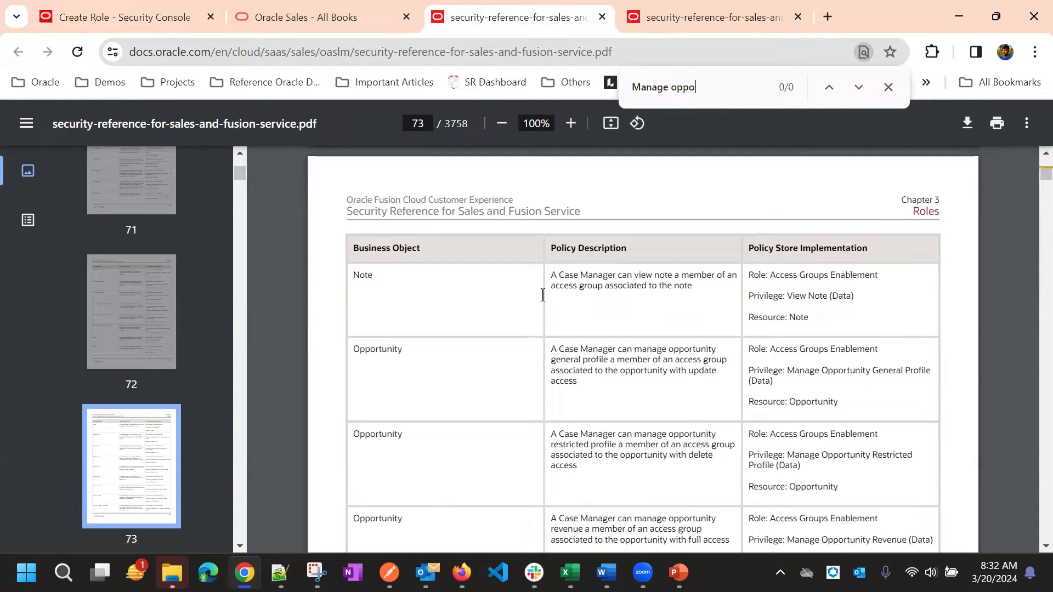
{"action": "type", "text": "r"}
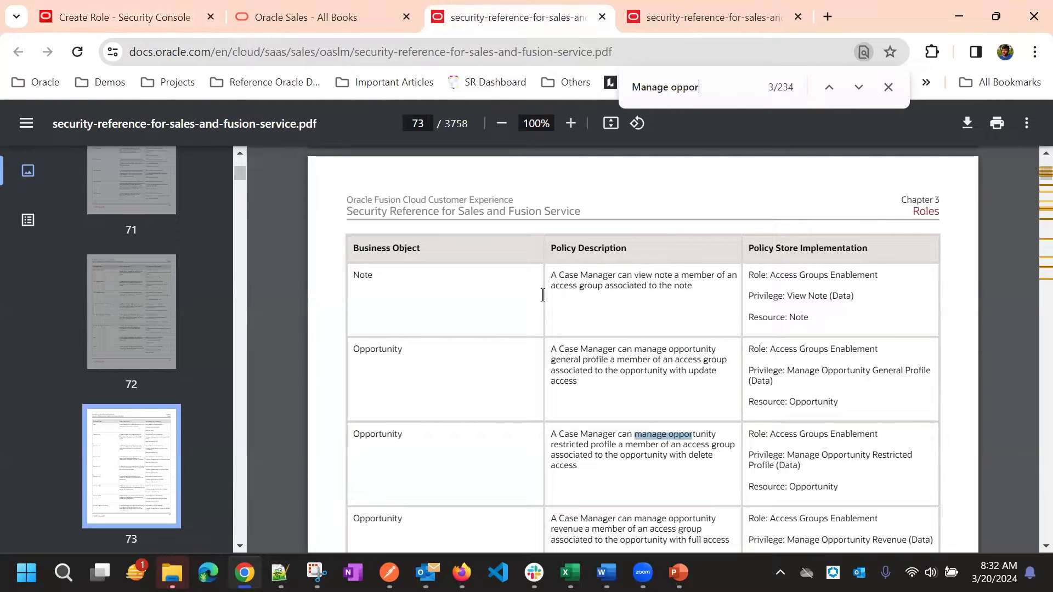
Step through the Manage Opportunity matches to the data security entries on page 247.
{"action": "left_click", "coordinate": [857, 87]}
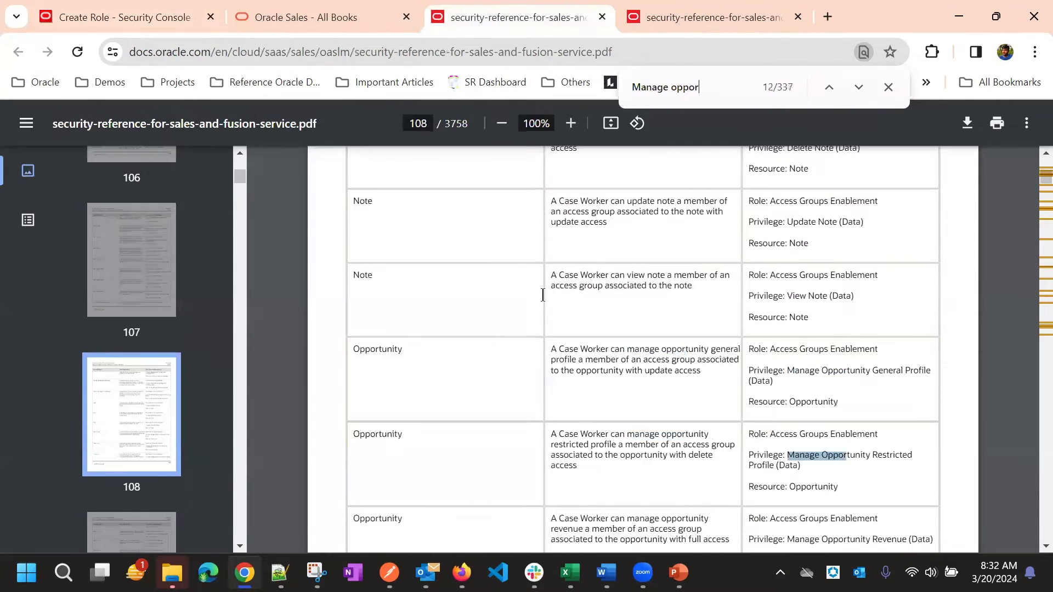
{"action": "left_click", "coordinate": [858, 88]}
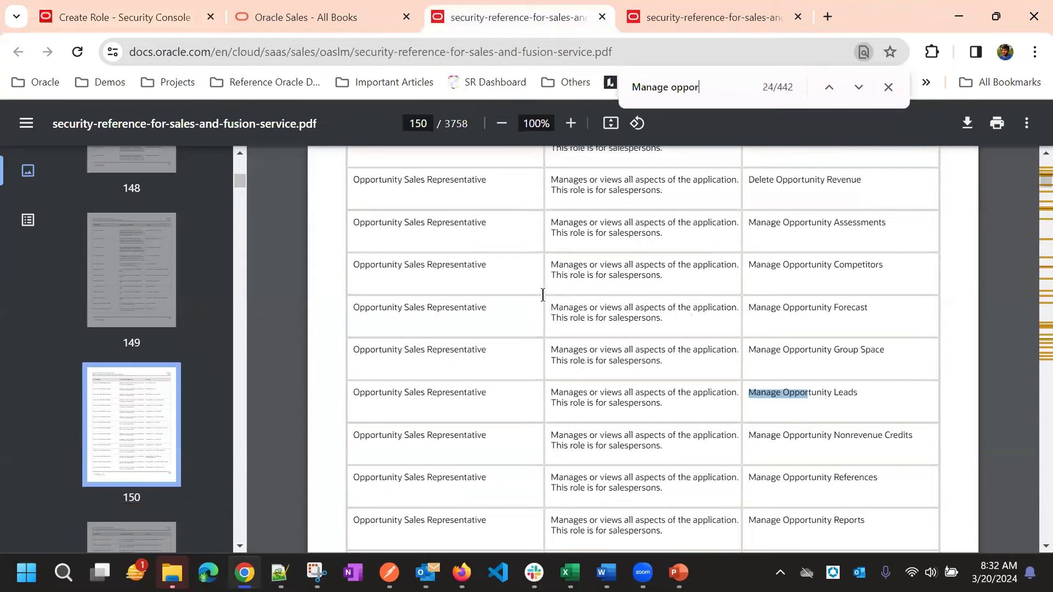
{"action": "left_click", "coordinate": [857, 87]}
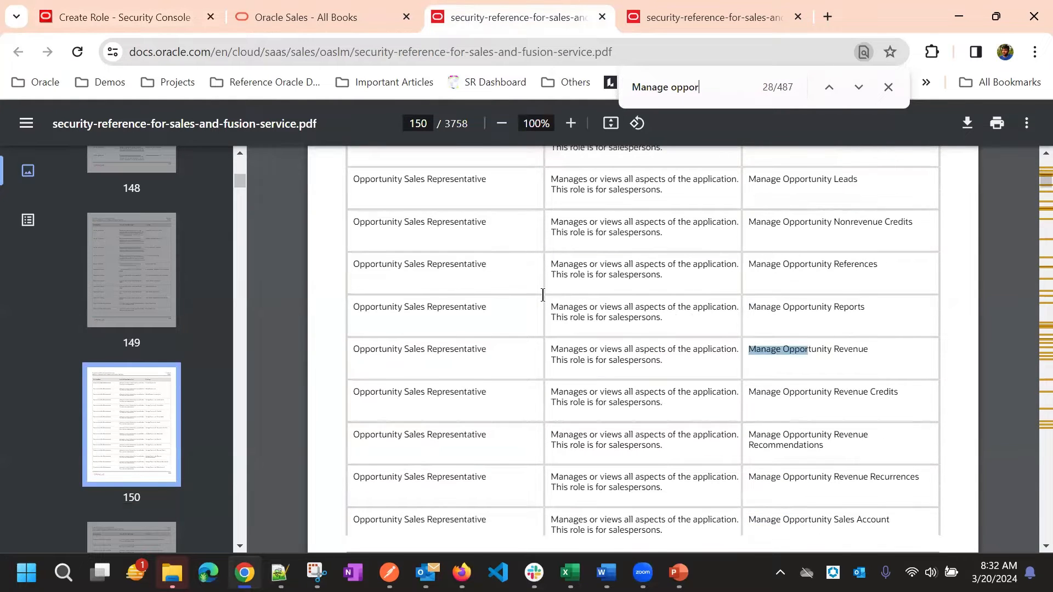
{"action": "left_click", "coordinate": [857, 87]}
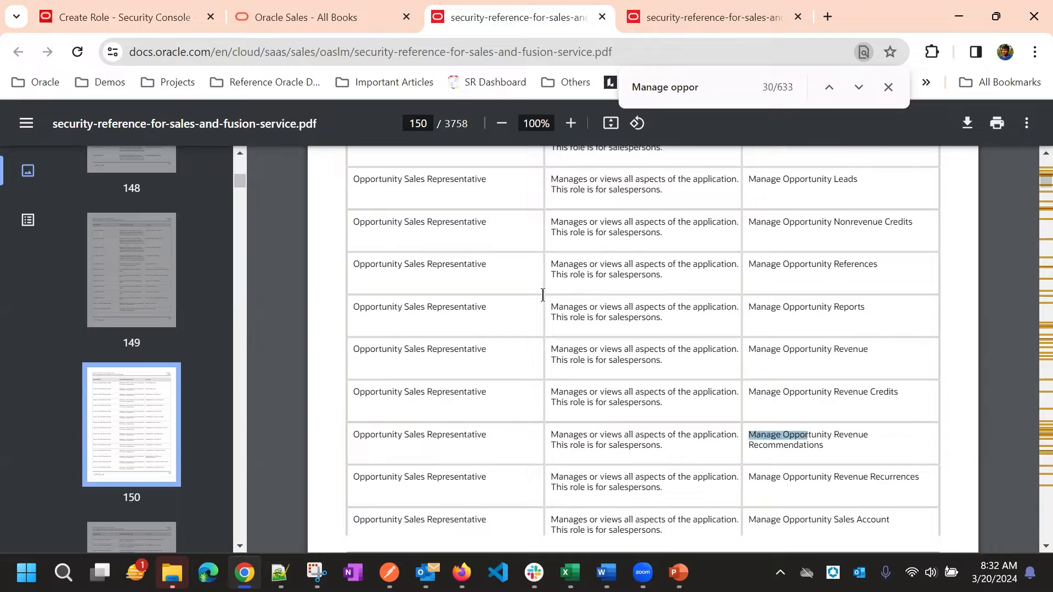
{"action": "left_click", "coordinate": [857, 88]}
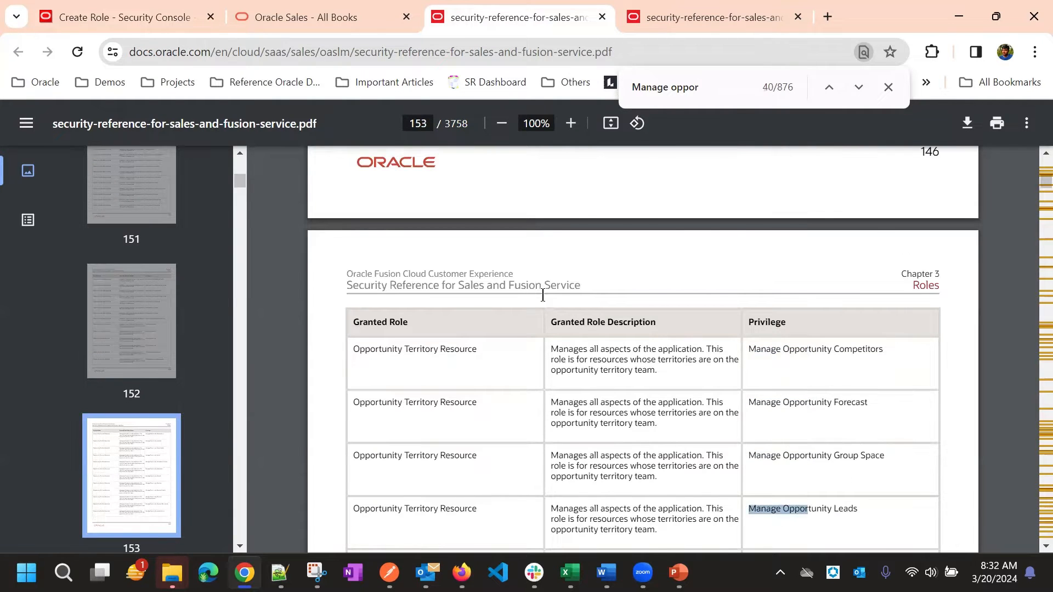
{"action": "left_click", "coordinate": [857, 88]}
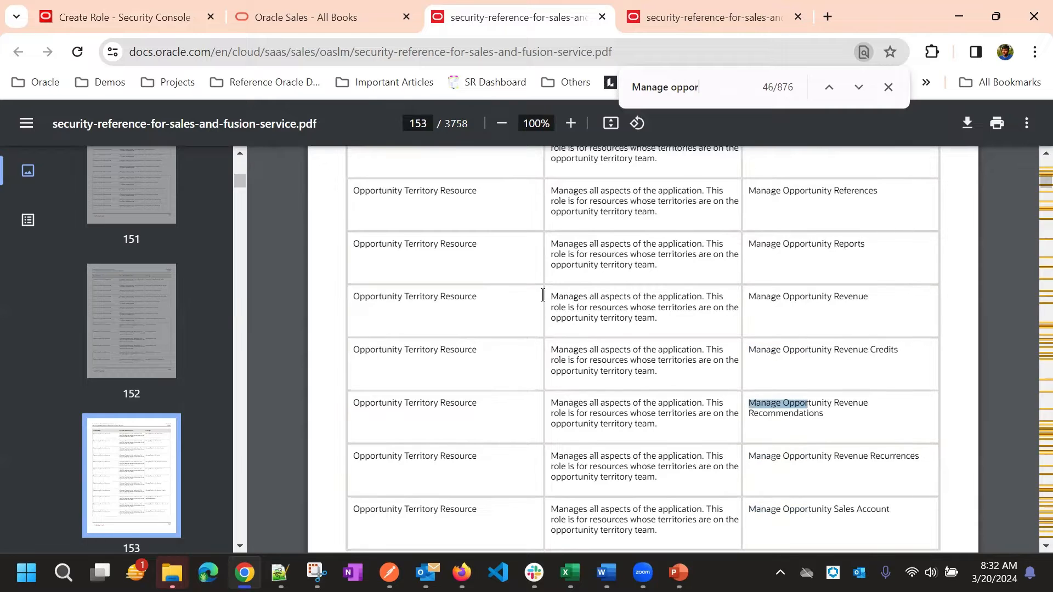
{"action": "left_click", "coordinate": [858, 88]}
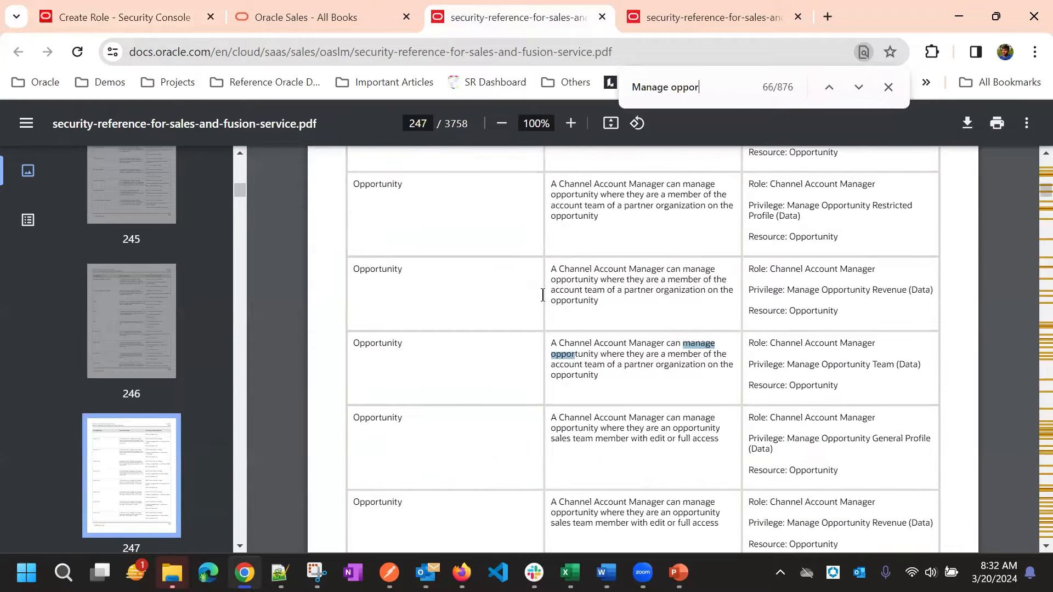
{"action": "mouse_move", "coordinate": [805, 408]}
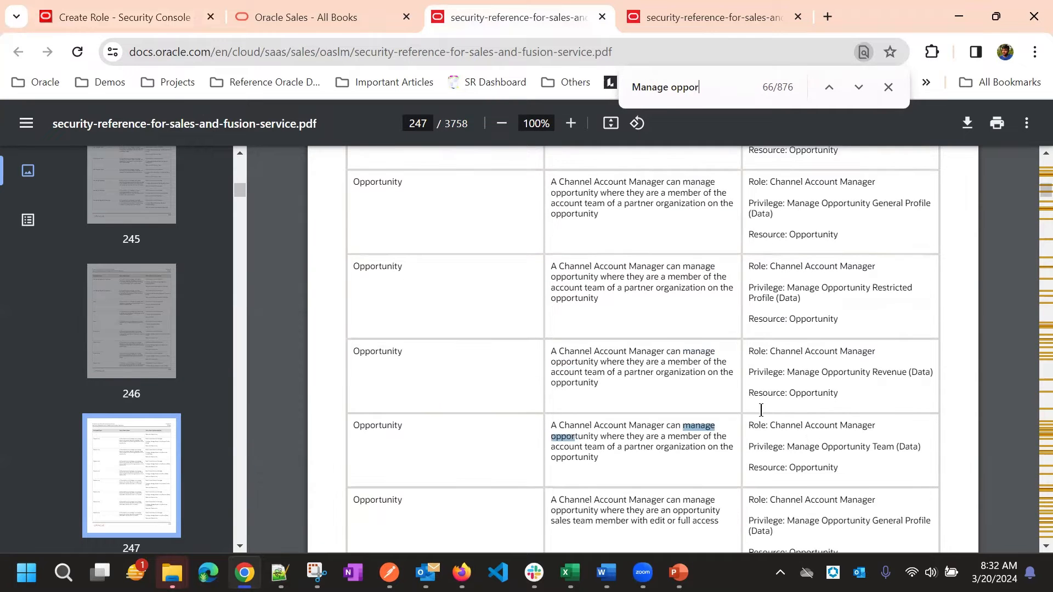
{"action": "scroll", "scroll_direction": "down", "scroll_amount": 3}
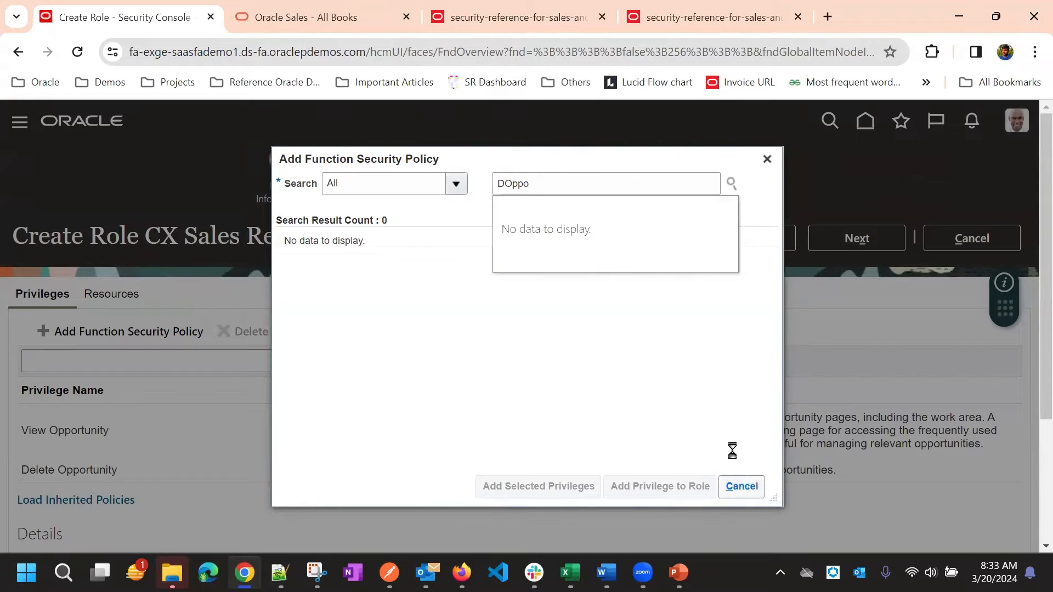
Cancel the empty Add Function Security Policy search and advance to Data Security Policies.
{"action": "left_click", "coordinate": [741, 487]}
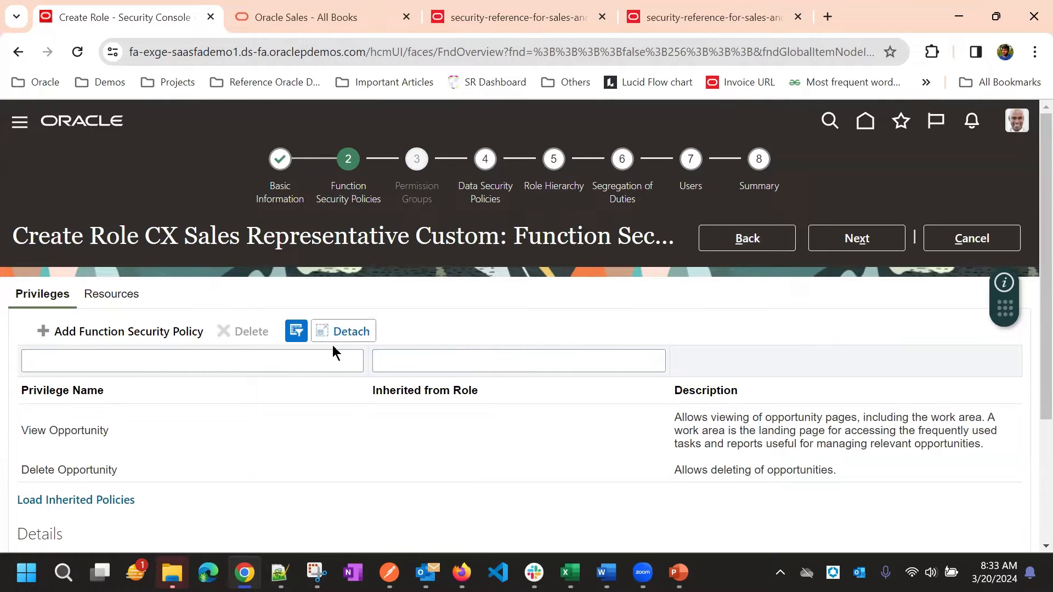
{"action": "mouse_move", "coordinate": [398, 288]}
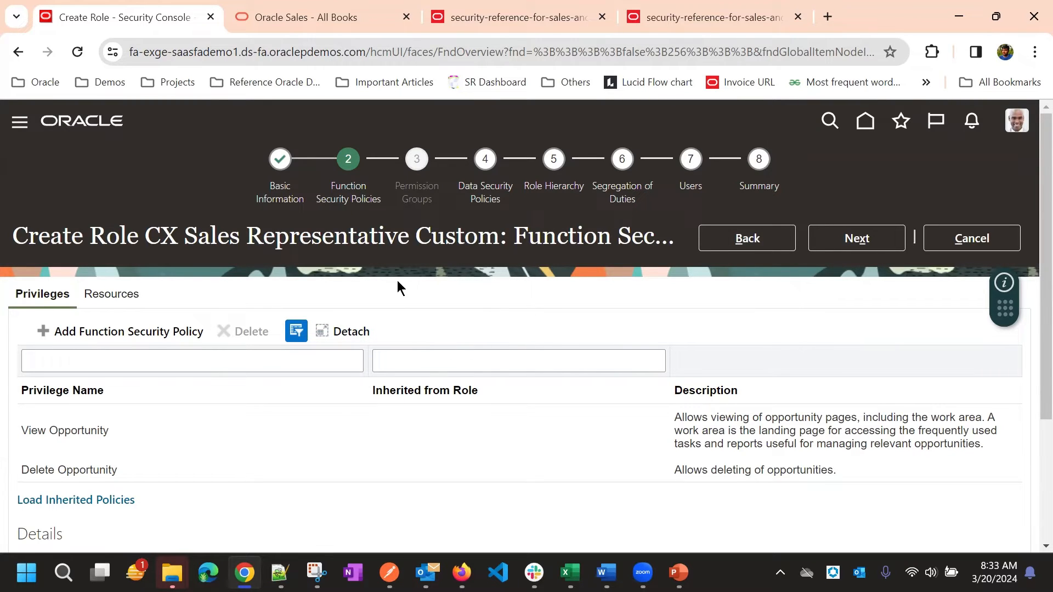
{"action": "left_click", "coordinate": [857, 238]}
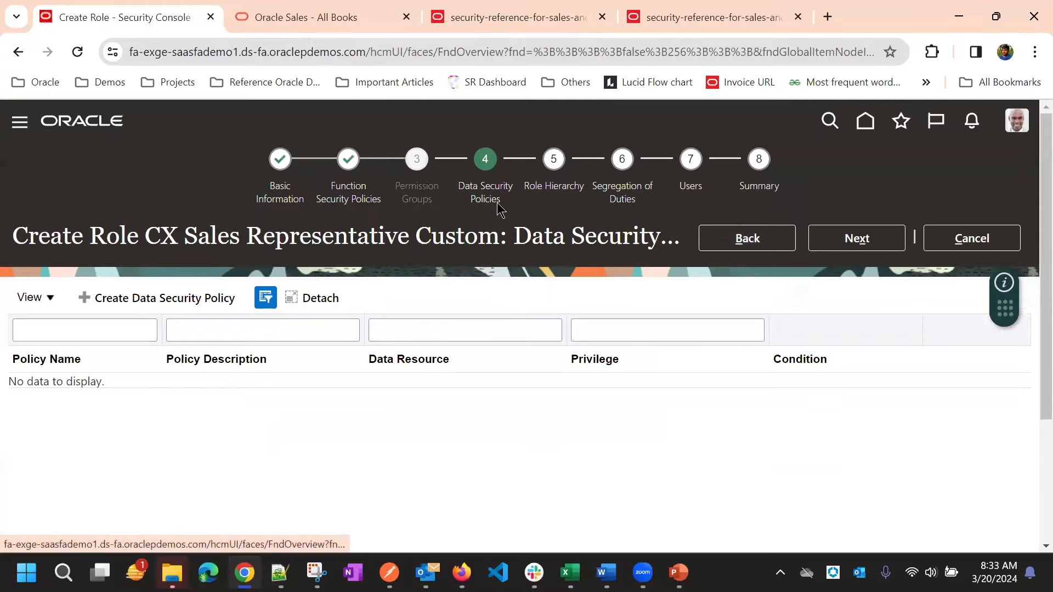
{"action": "mouse_move", "coordinate": [566, 192]}
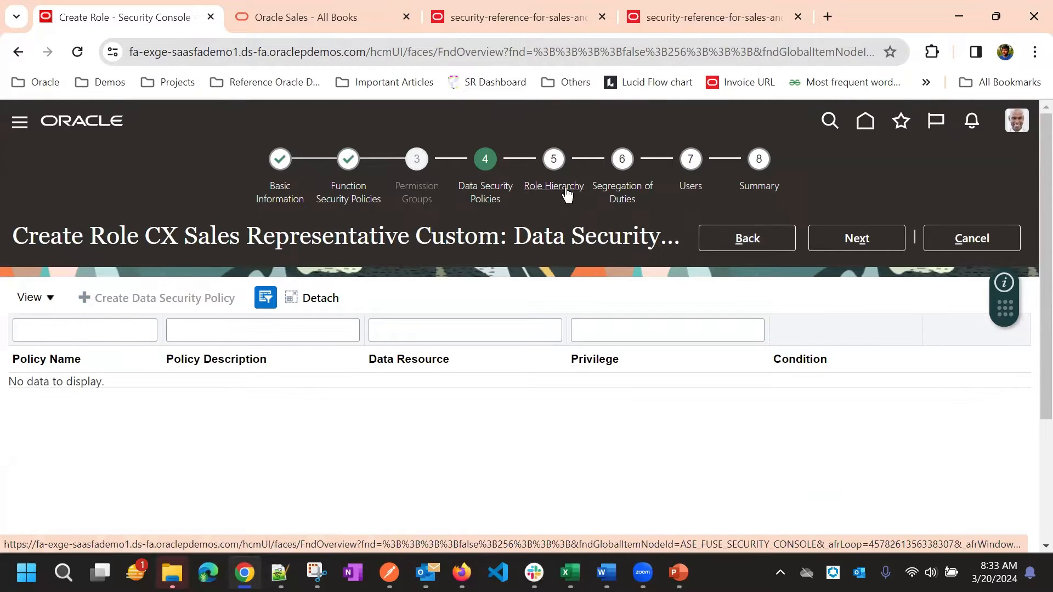
Create a data security policy and name it 'Oppotunity Data Acces'.
{"action": "left_click", "coordinate": [156, 299]}
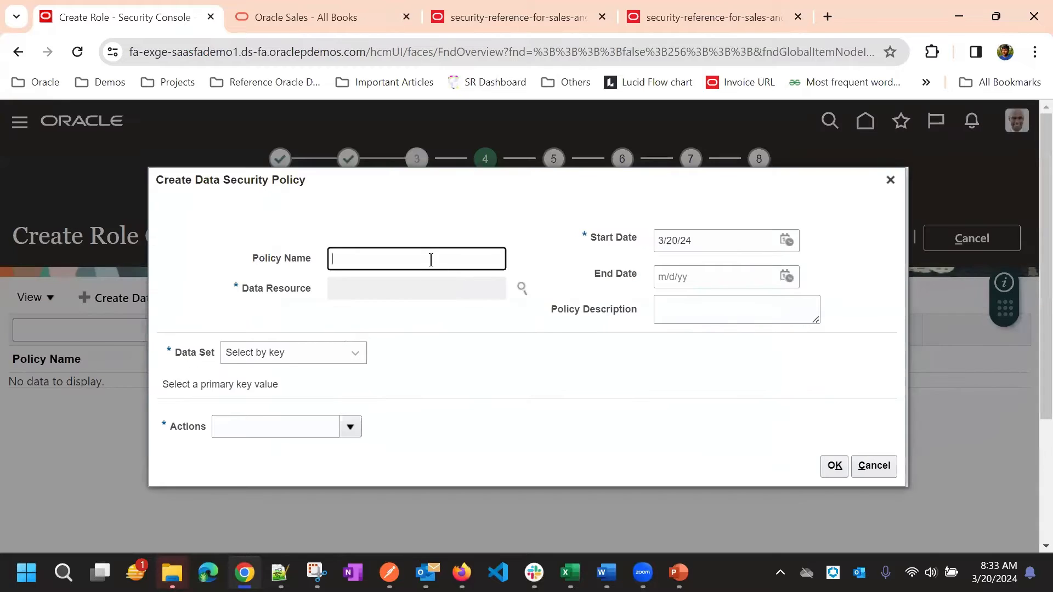
{"action": "type", "text": "Oppotunity Data Acc"}
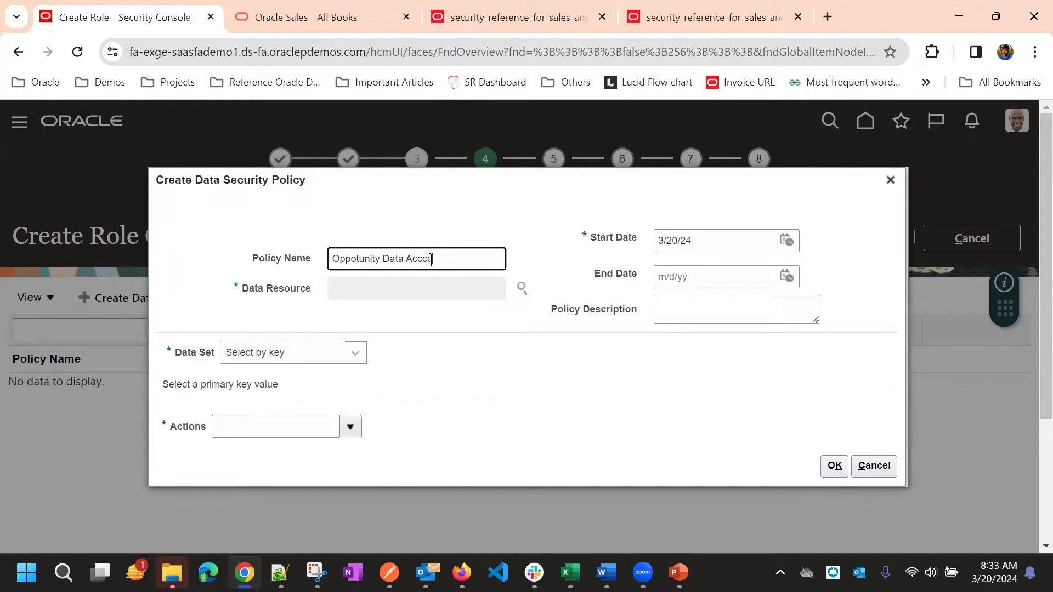
{"action": "type", "text": "ee"}
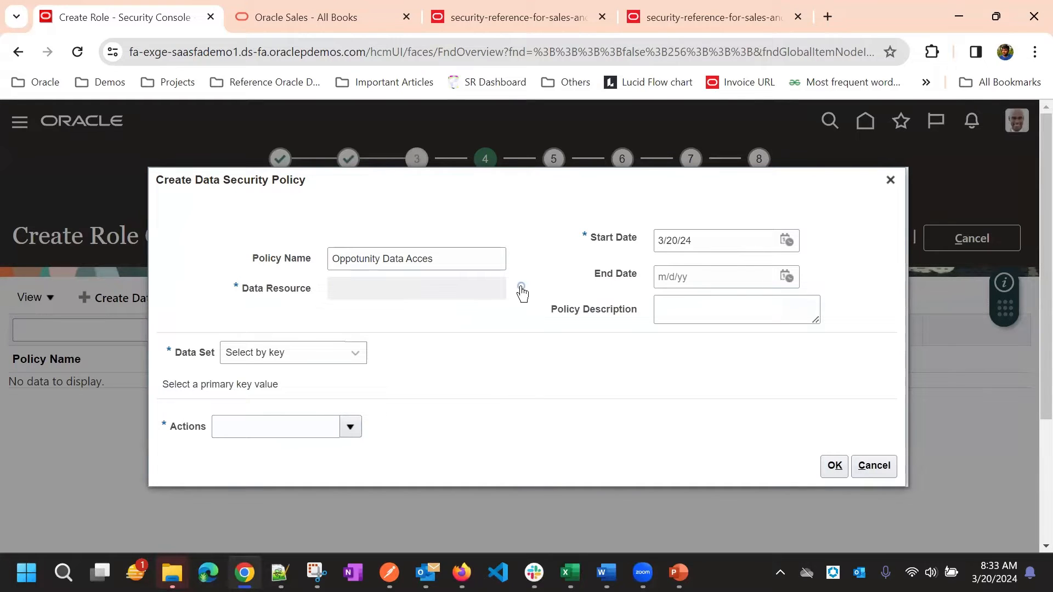
Search the data resources for 'Opportunity' and select Opportunity as the policy's resource.
{"action": "left_click", "coordinate": [522, 289]}
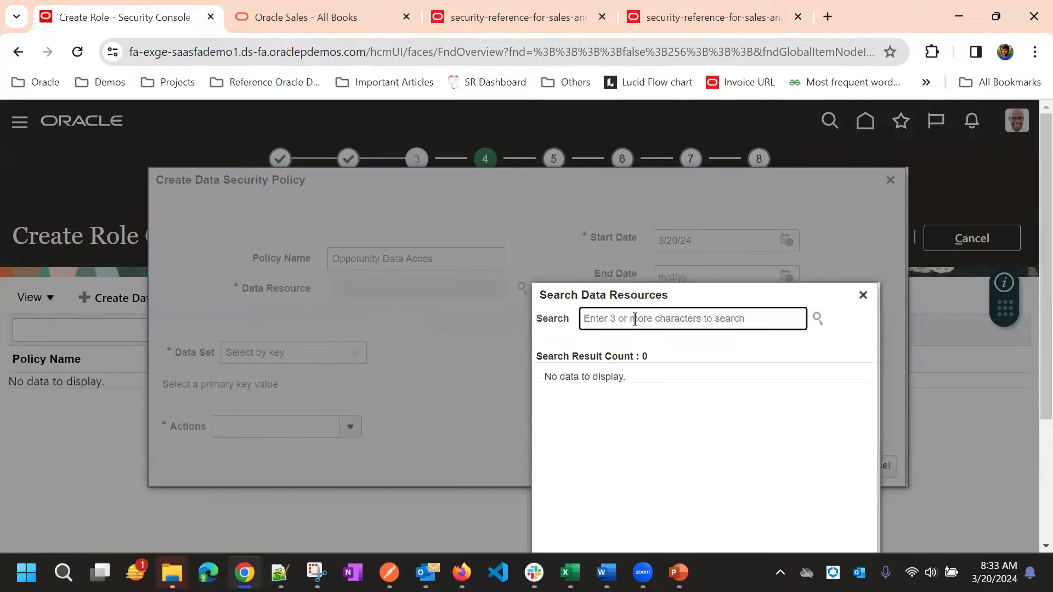
{"action": "type", "text": "O"}
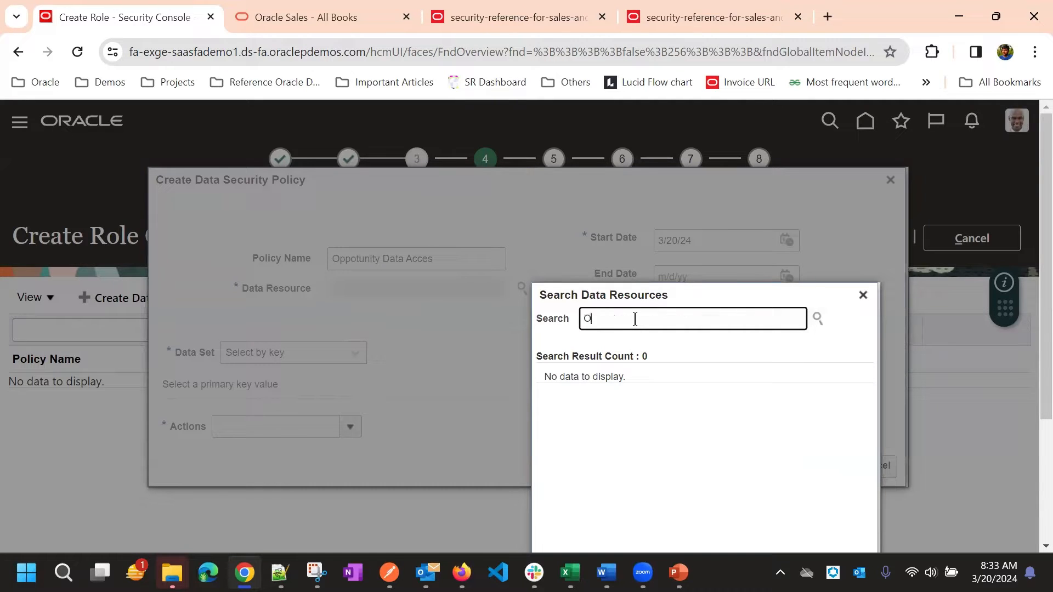
{"action": "type", "text": "pportunity"}
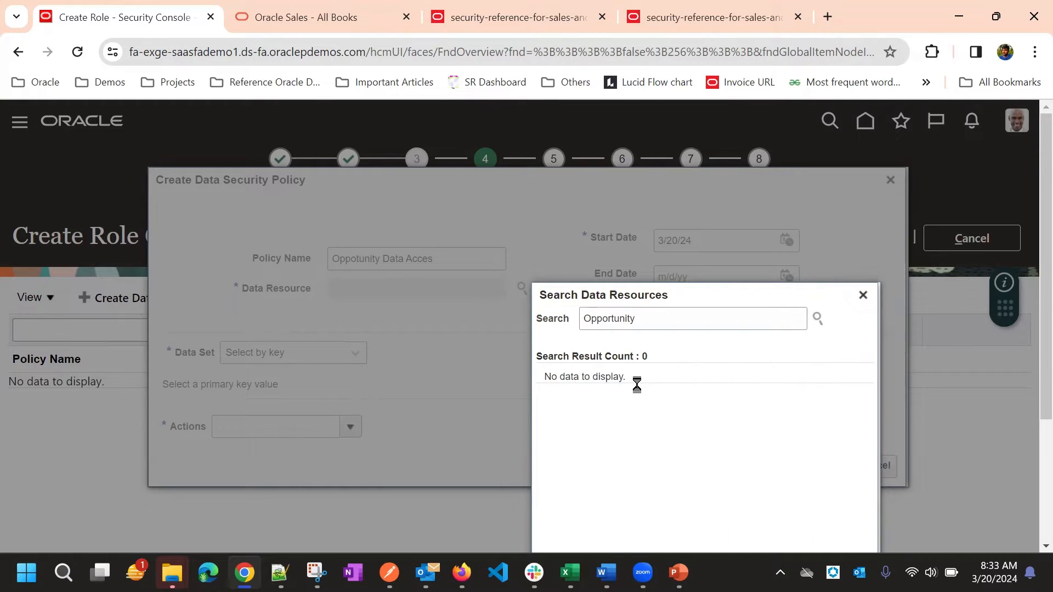
{"action": "left_click", "coordinate": [817, 318]}
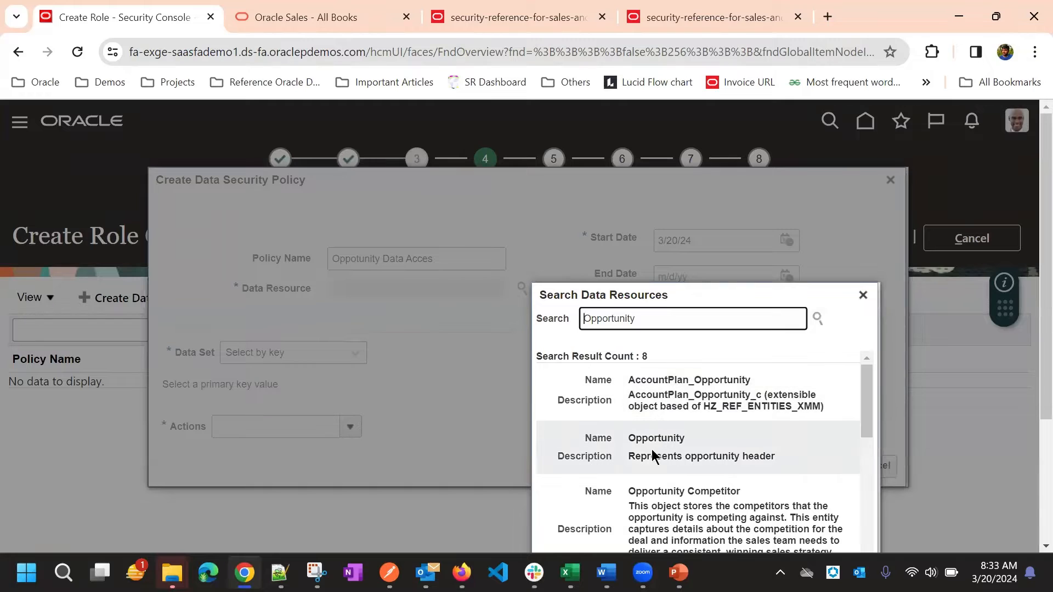
{"action": "left_click", "coordinate": [656, 448]}
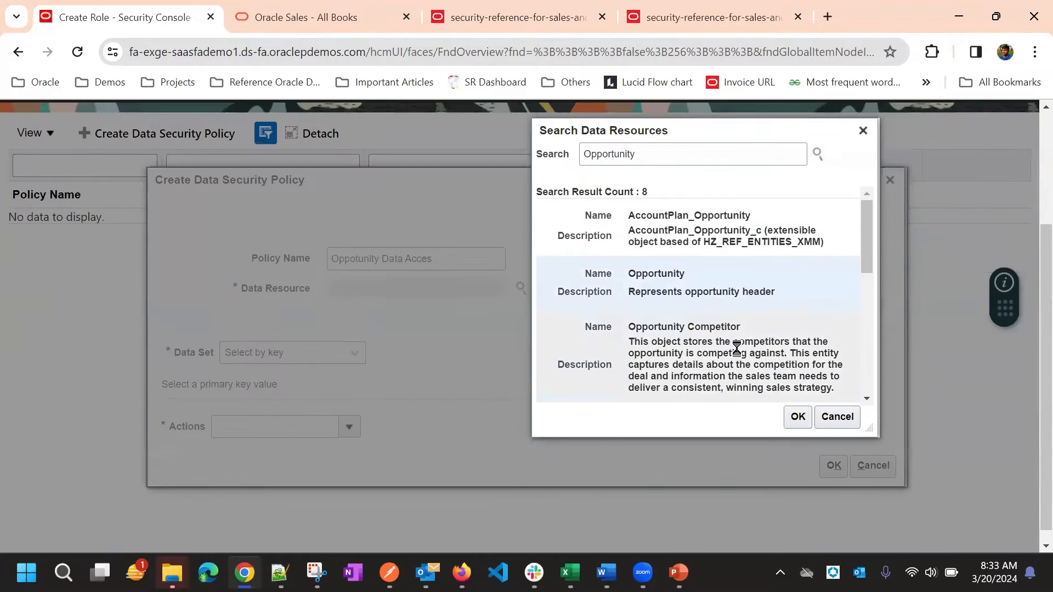
{"action": "left_click", "coordinate": [797, 416]}
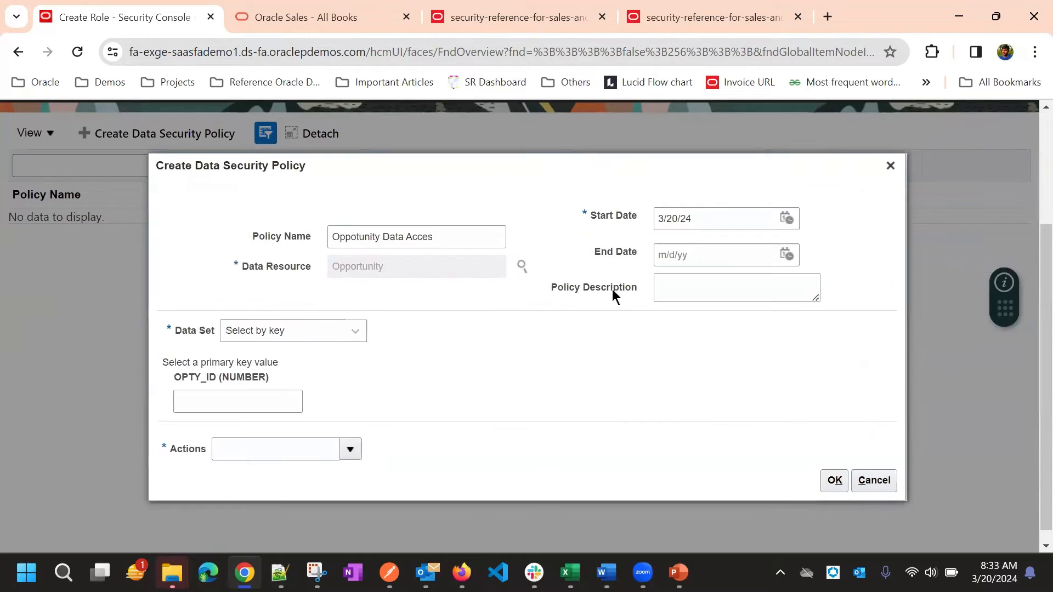
{"action": "mouse_move", "coordinate": [340, 320]}
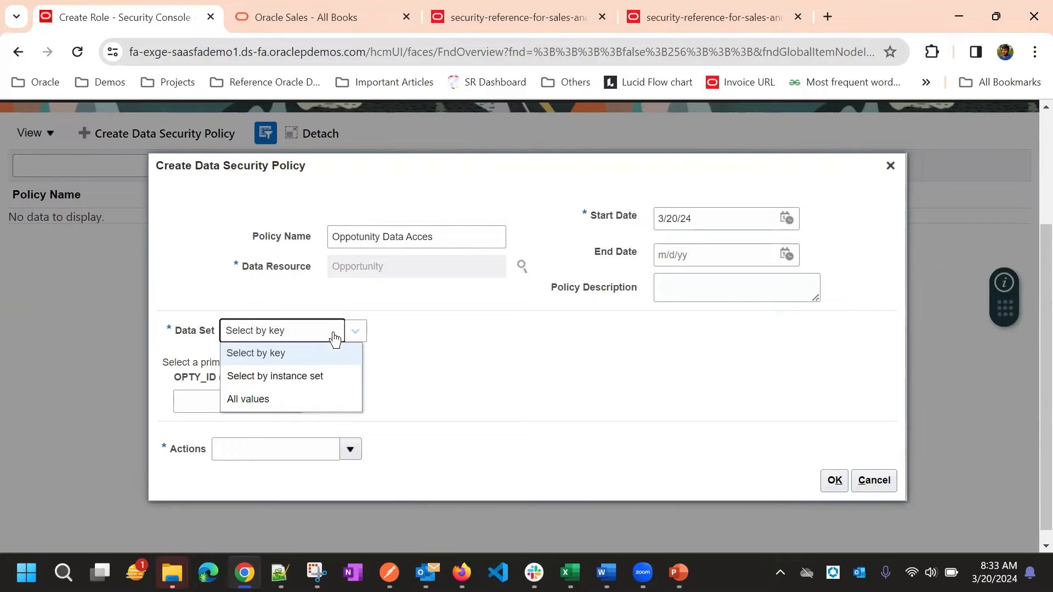
{"action": "mouse_move", "coordinate": [346, 305]}
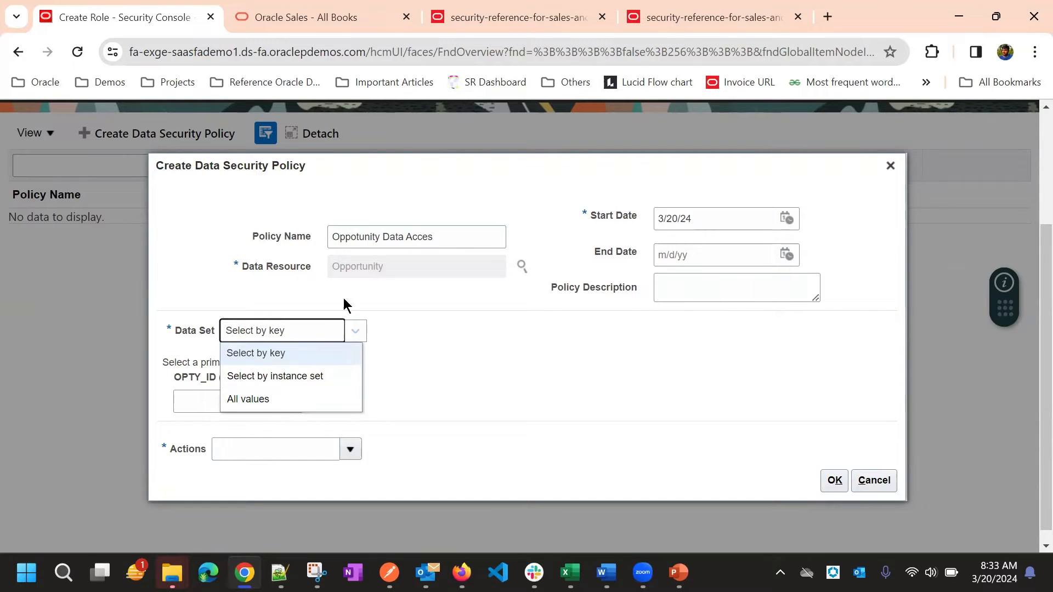
{"action": "mouse_move", "coordinate": [272, 408]}
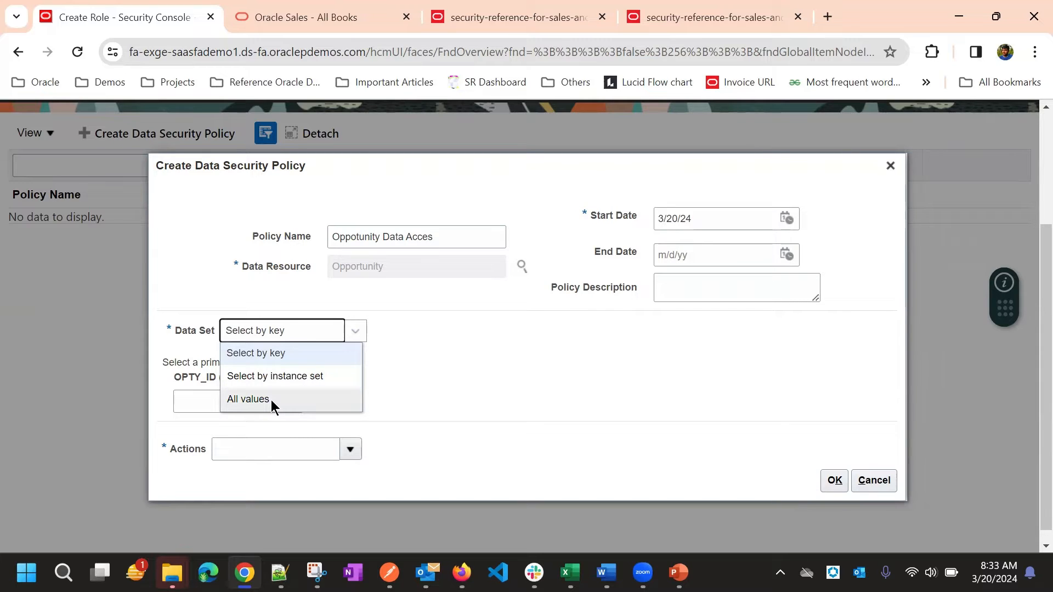
{"action": "mouse_move", "coordinate": [272, 412]}
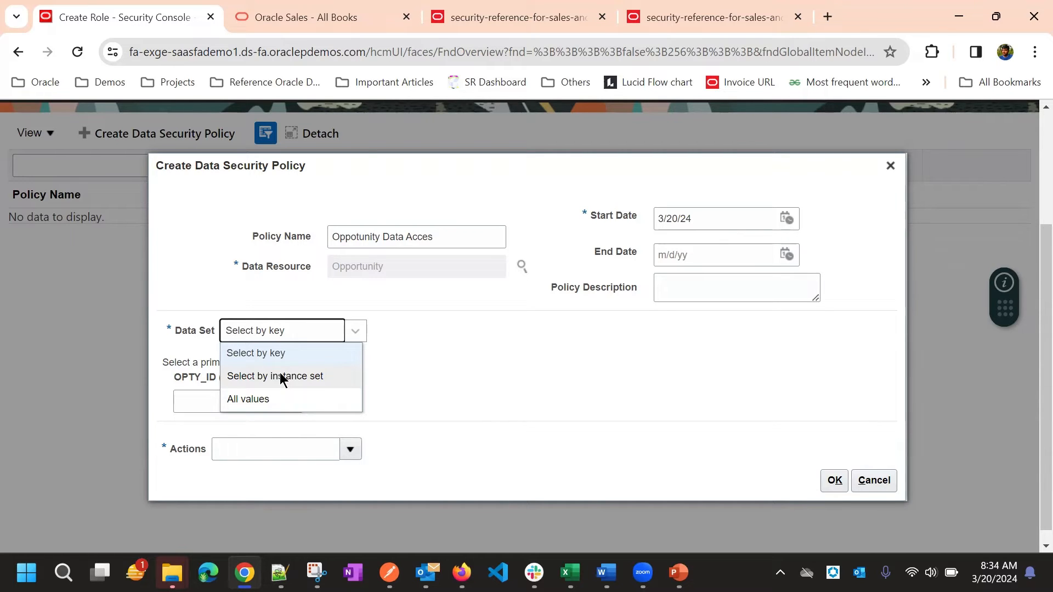
{"action": "mouse_move", "coordinate": [290, 414]}
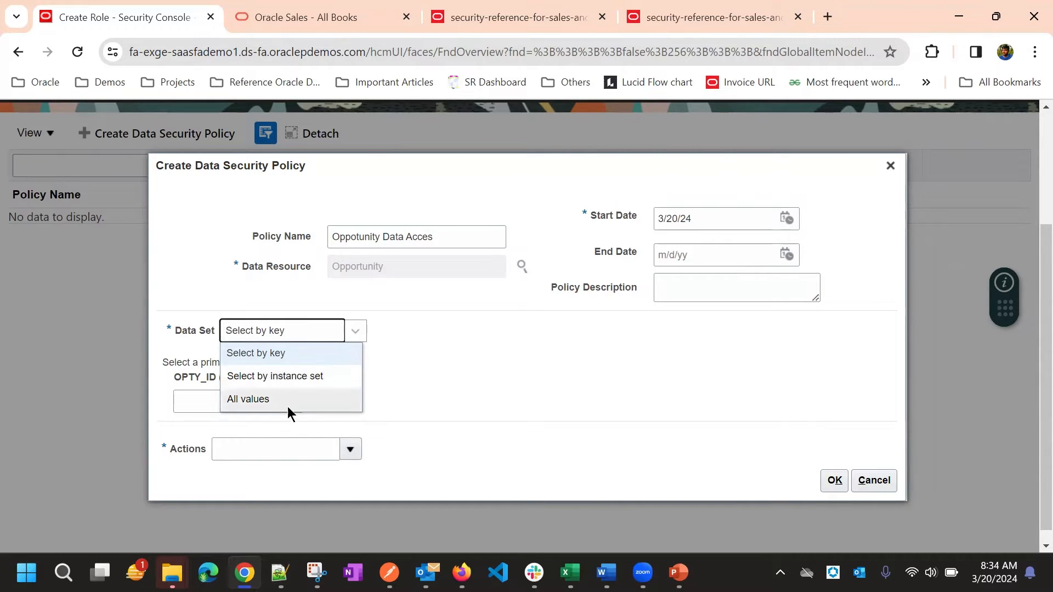
Set the policy's data set to All values after reviewing the OPTY_ID key field.
{"action": "left_click", "coordinate": [255, 354]}
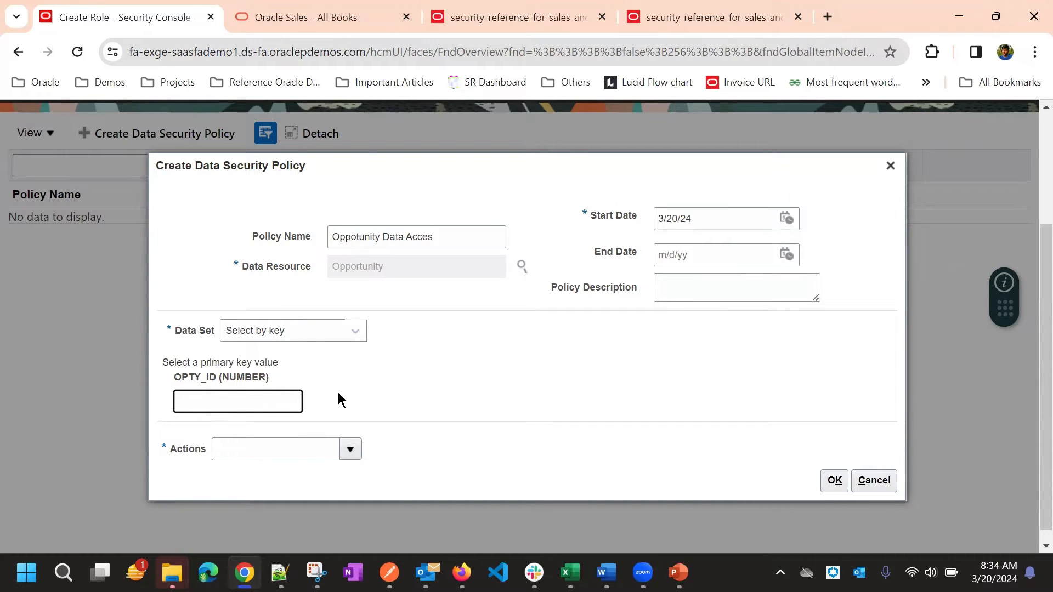
{"action": "left_click", "coordinate": [236, 401]}
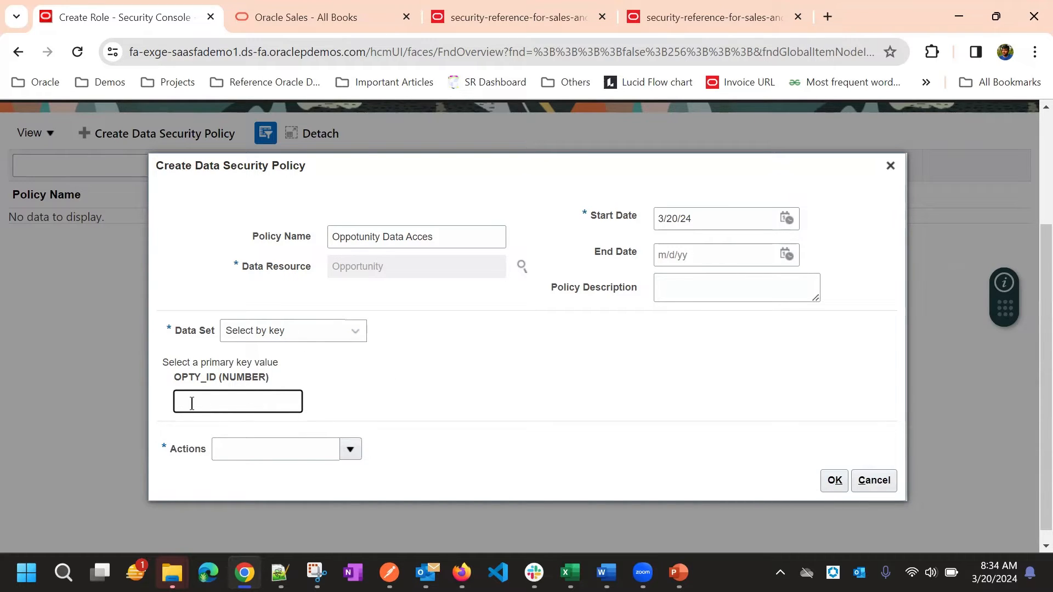
{"action": "double_click", "coordinate": [187, 377]}
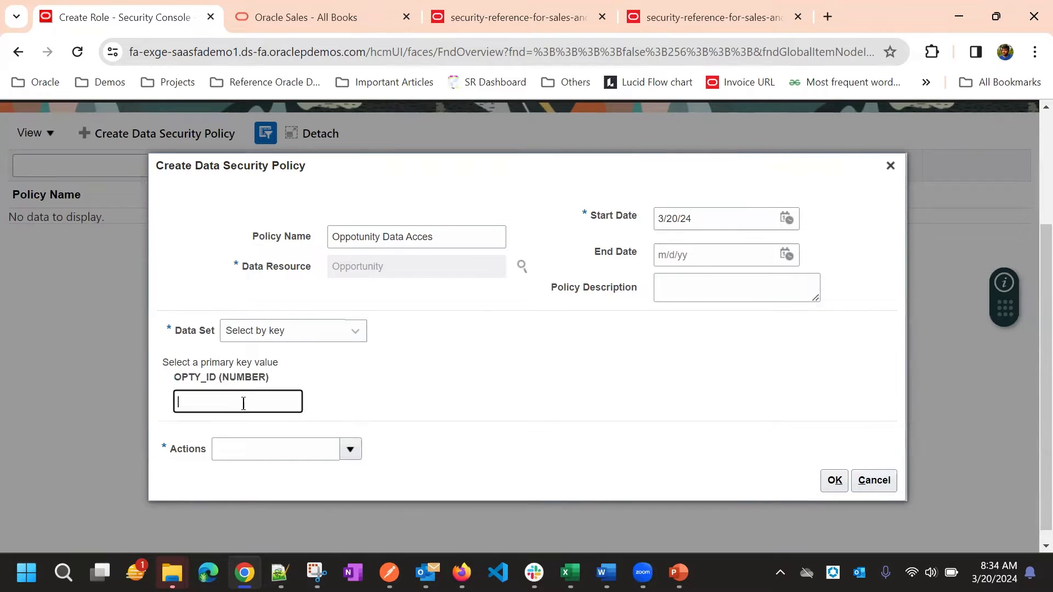
{"action": "left_click", "coordinate": [351, 449]}
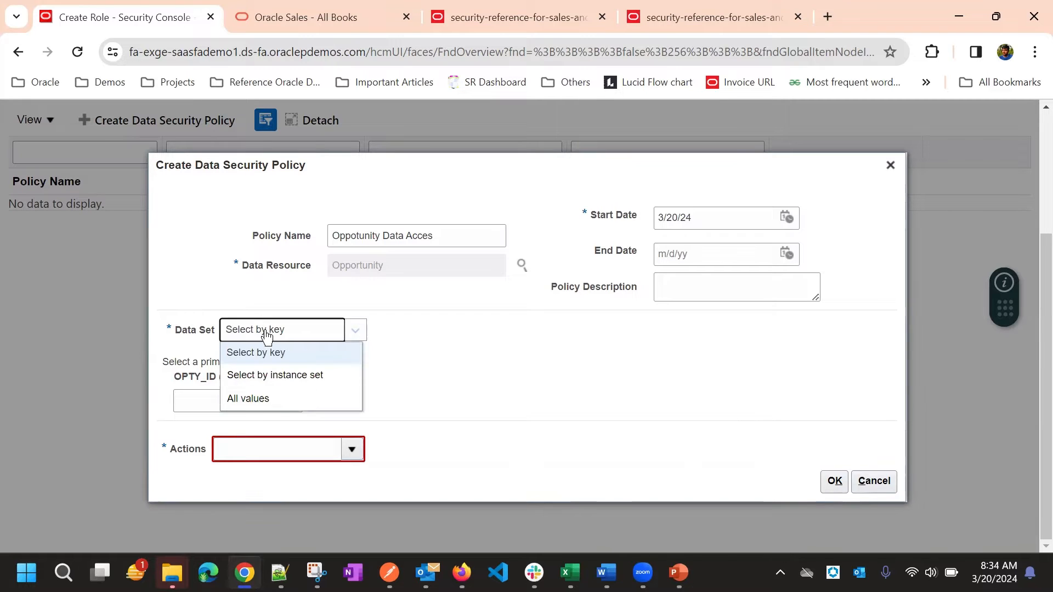
{"action": "left_click", "coordinate": [248, 399]}
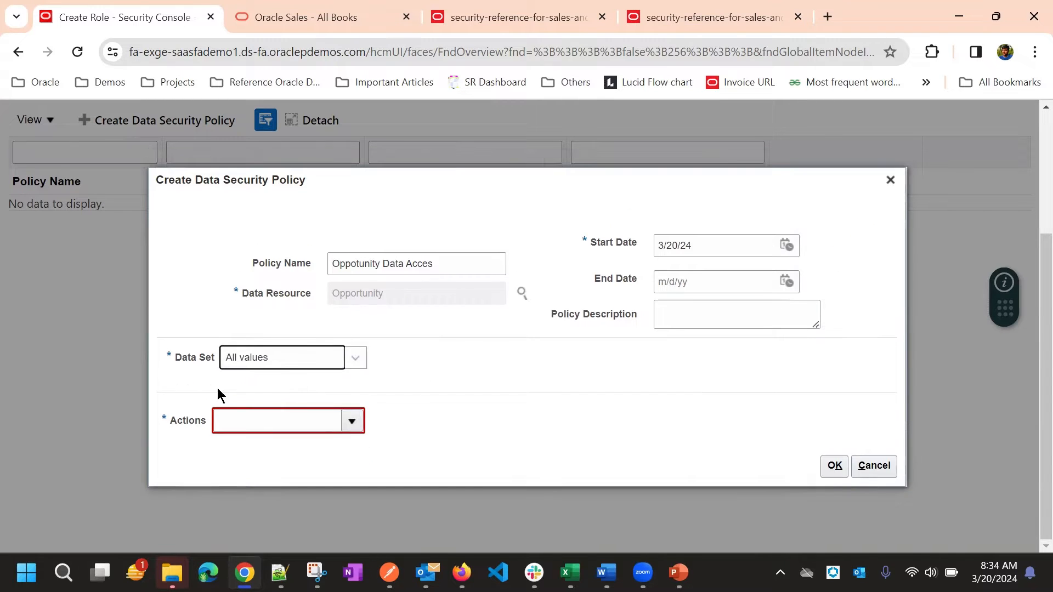
Choose View Opportunity Summary as the policy action and revisit the data set choice.
{"action": "left_click", "coordinate": [352, 421]}
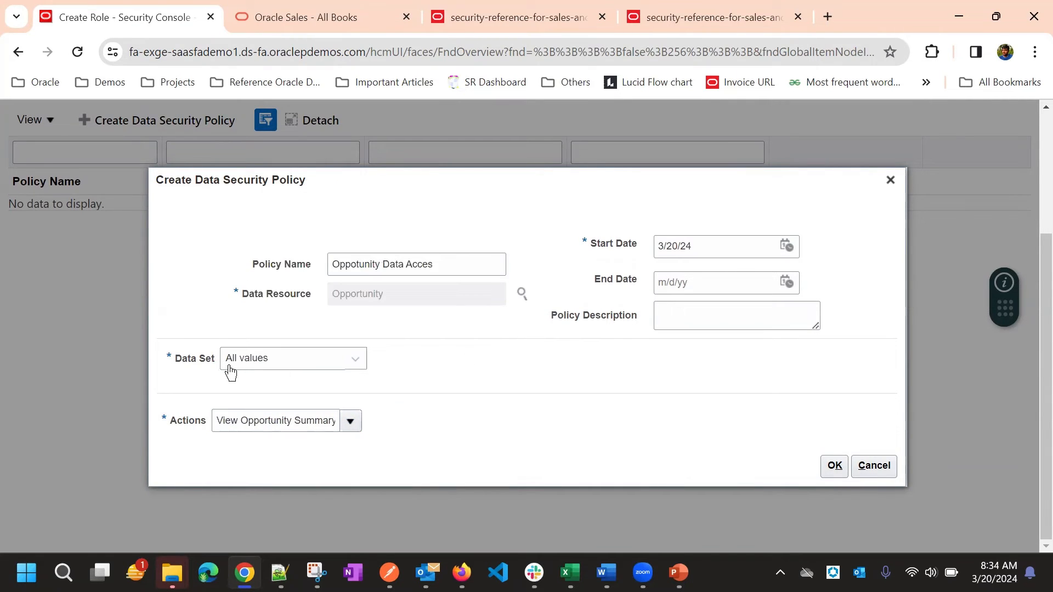
{"action": "double_click", "coordinate": [357, 294]}
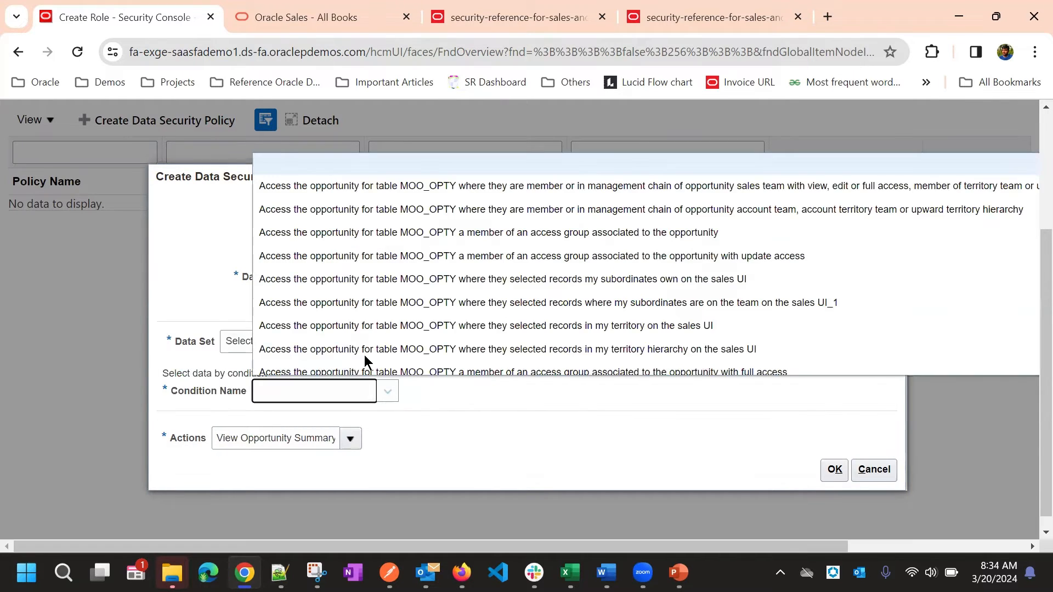
{"action": "mouse_move", "coordinate": [391, 210]}
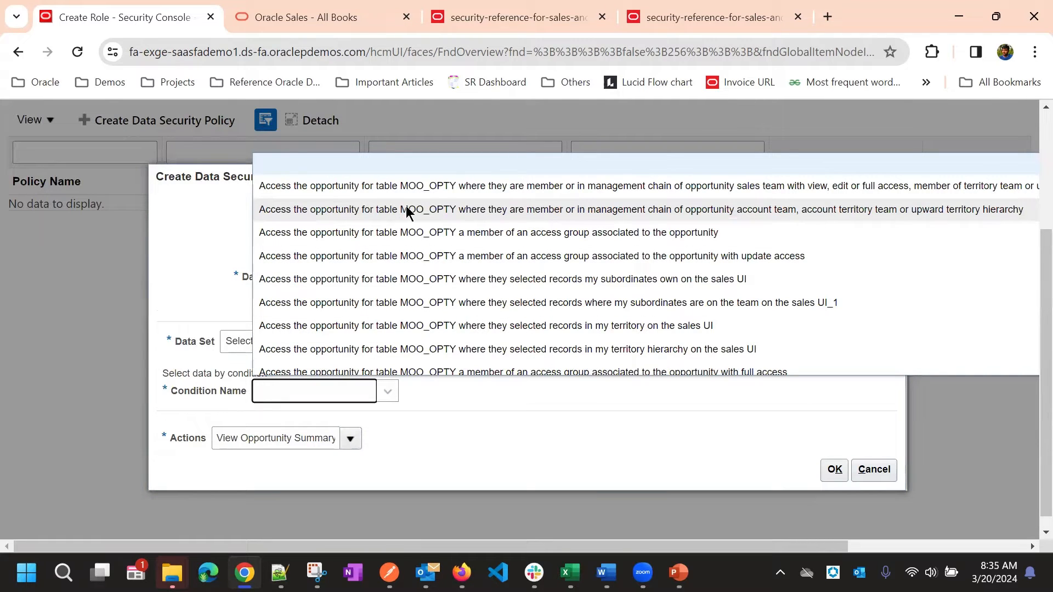
Use the sales-team-member-with-full-access condition and set the policy's actions to All.
{"action": "scroll", "scroll_direction": "down", "scroll_amount": 3}
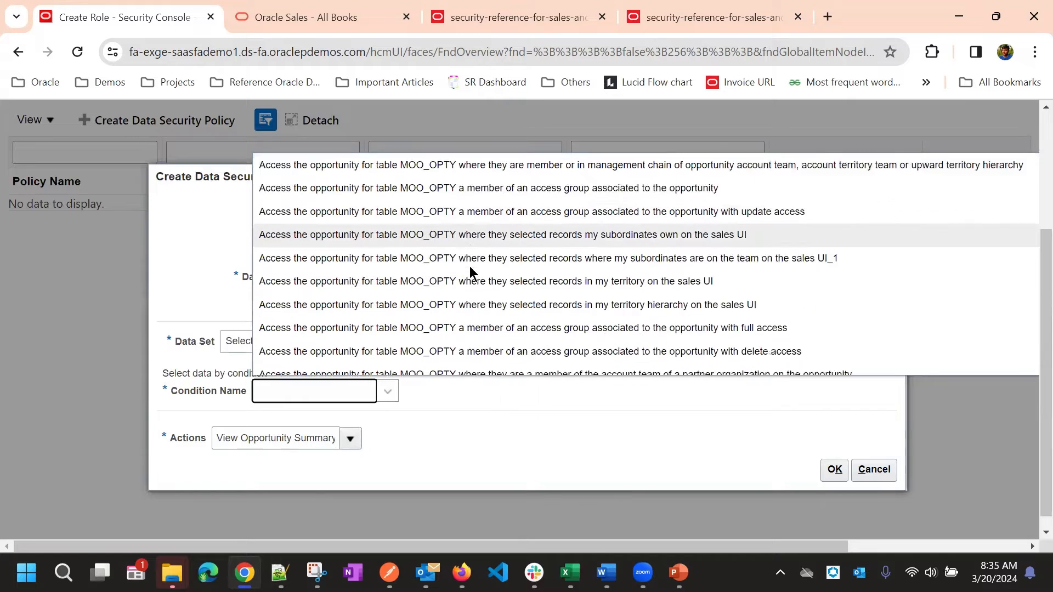
{"action": "scroll", "scroll_direction": "down", "scroll_amount": 3}
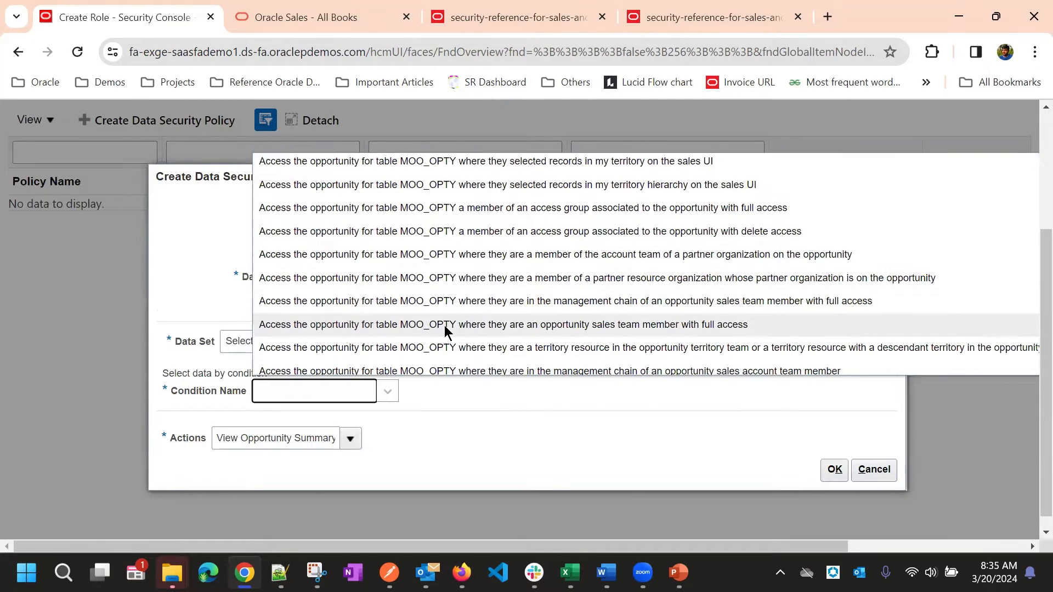
{"action": "mouse_move", "coordinate": [392, 333]}
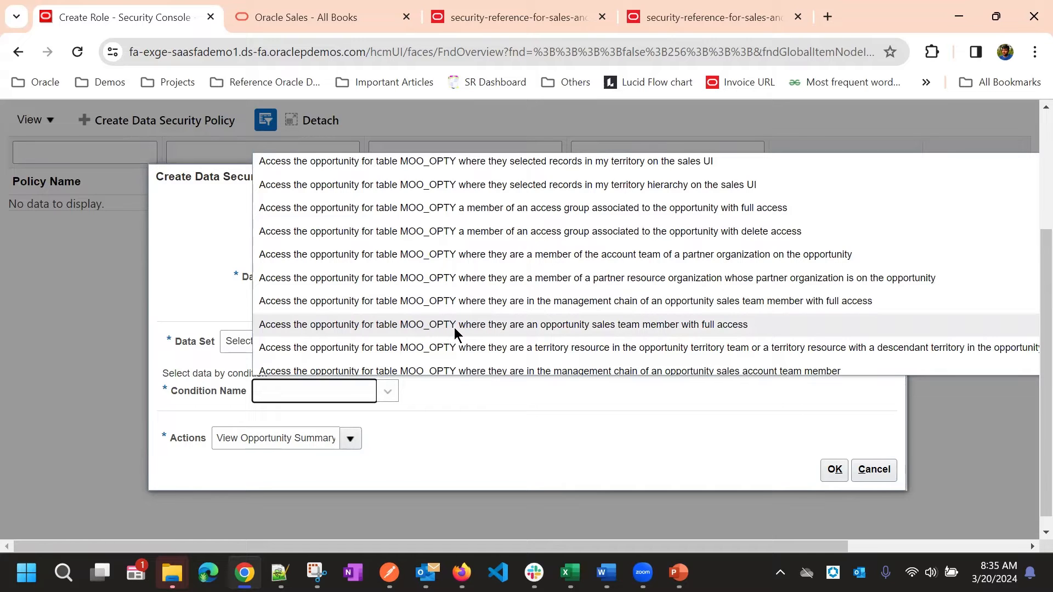
{"action": "mouse_move", "coordinate": [526, 333]}
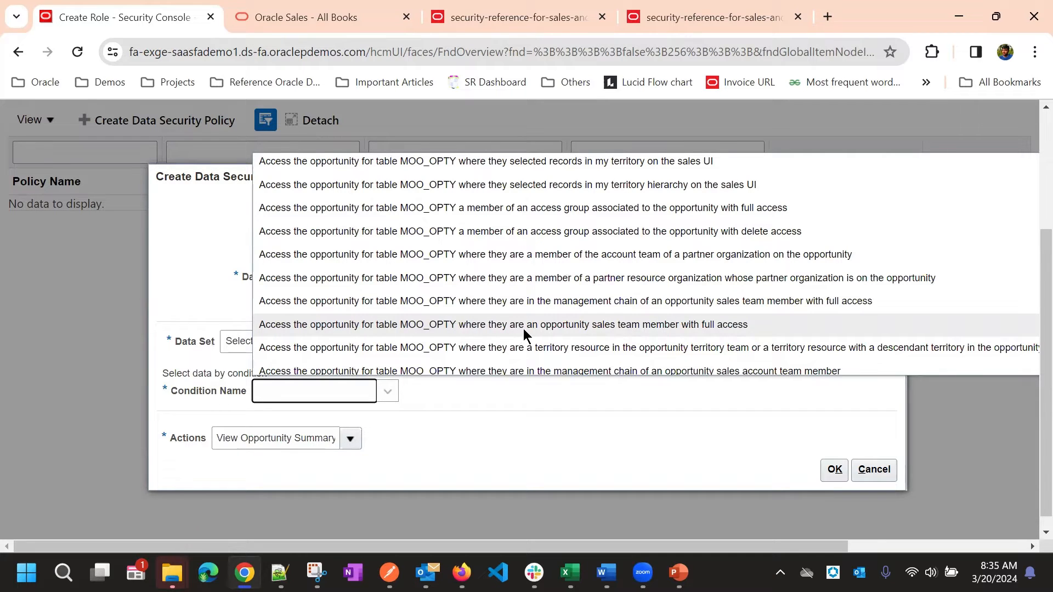
{"action": "mouse_move", "coordinate": [705, 331]}
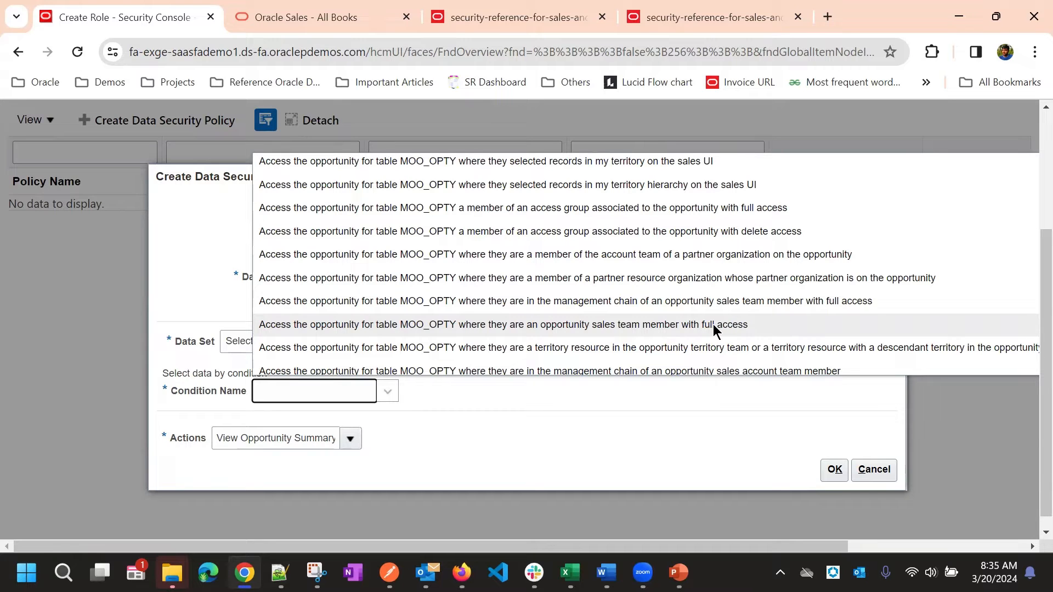
{"action": "mouse_move", "coordinate": [688, 329]}
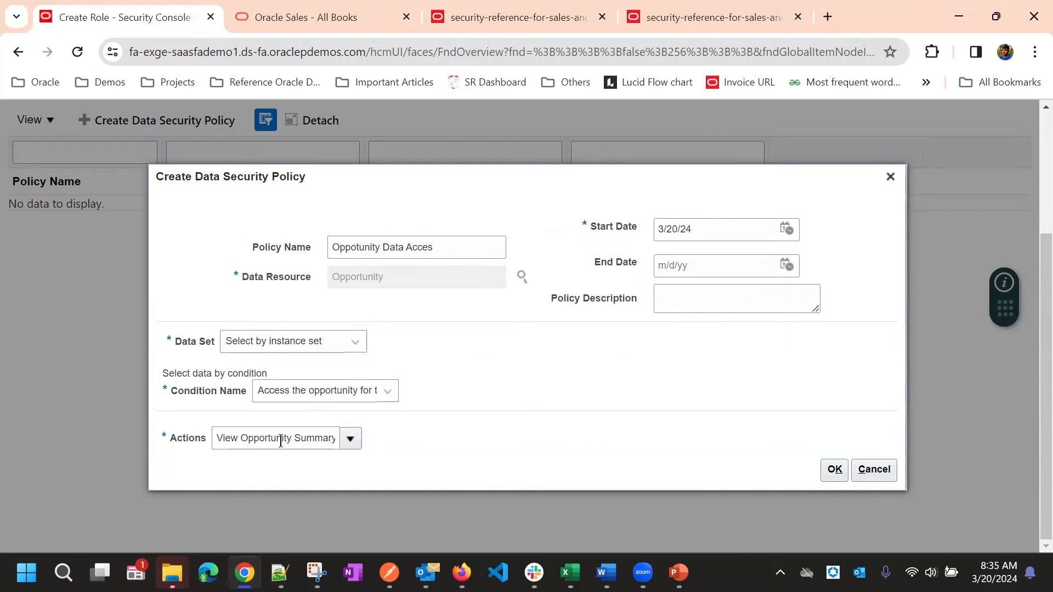
{"action": "left_click", "coordinate": [350, 439]}
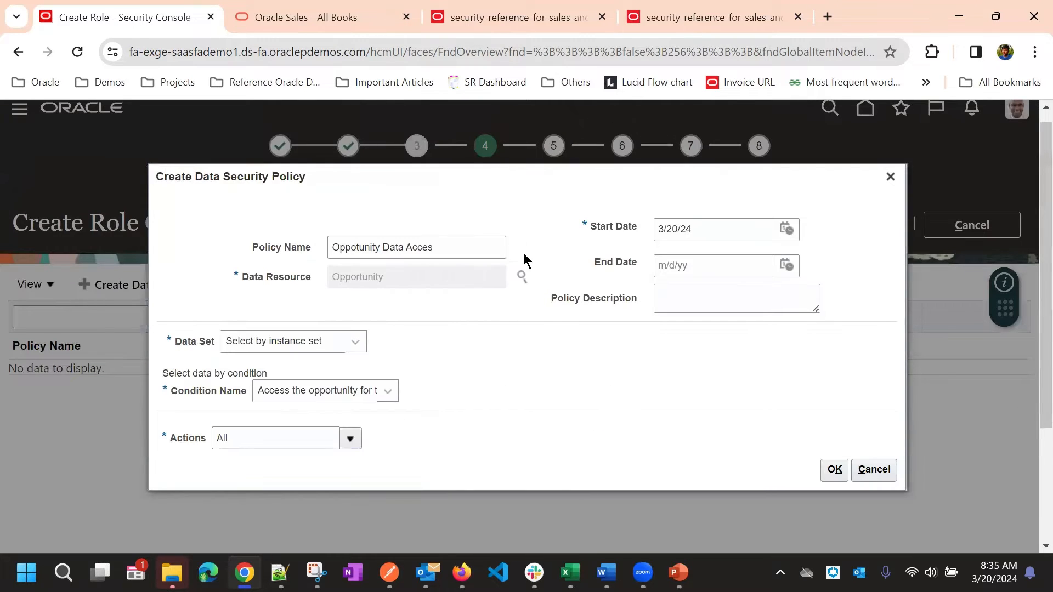
{"action": "left_click", "coordinate": [685, 229]}
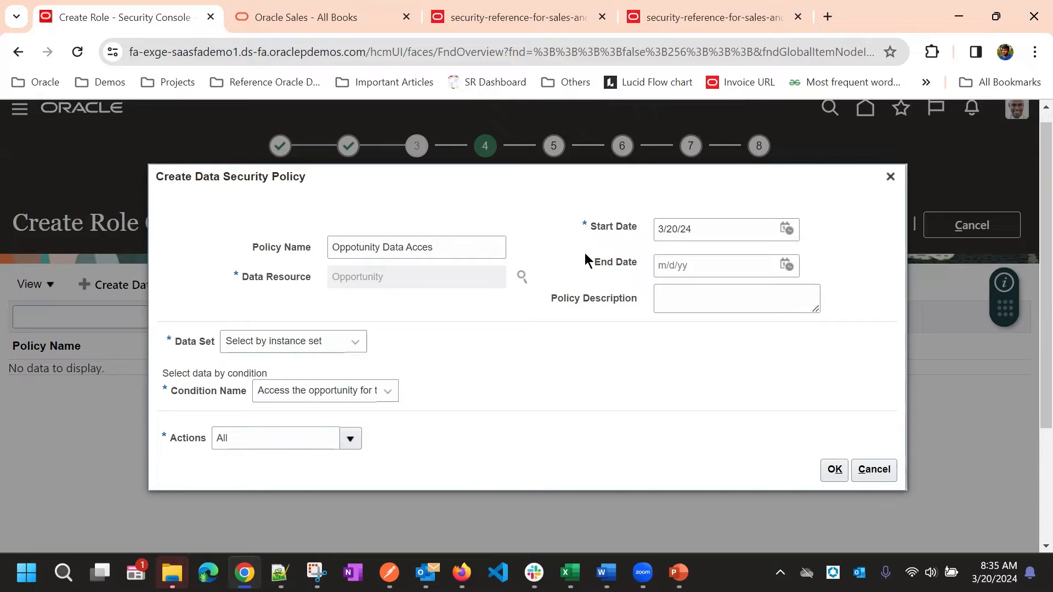
{"action": "mouse_move", "coordinate": [579, 248]}
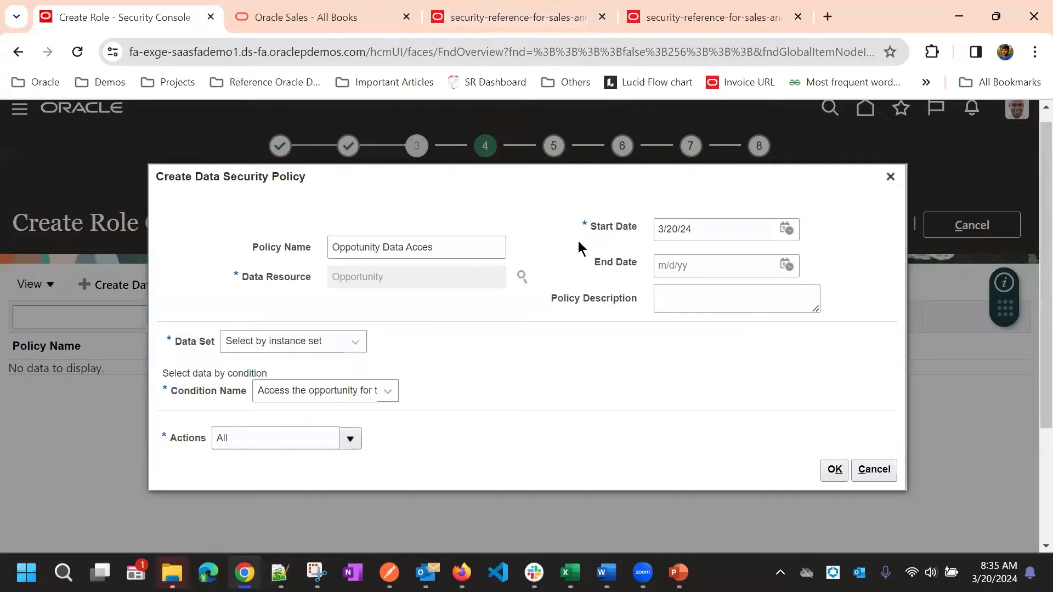
{"action": "mouse_move", "coordinate": [515, 482]}
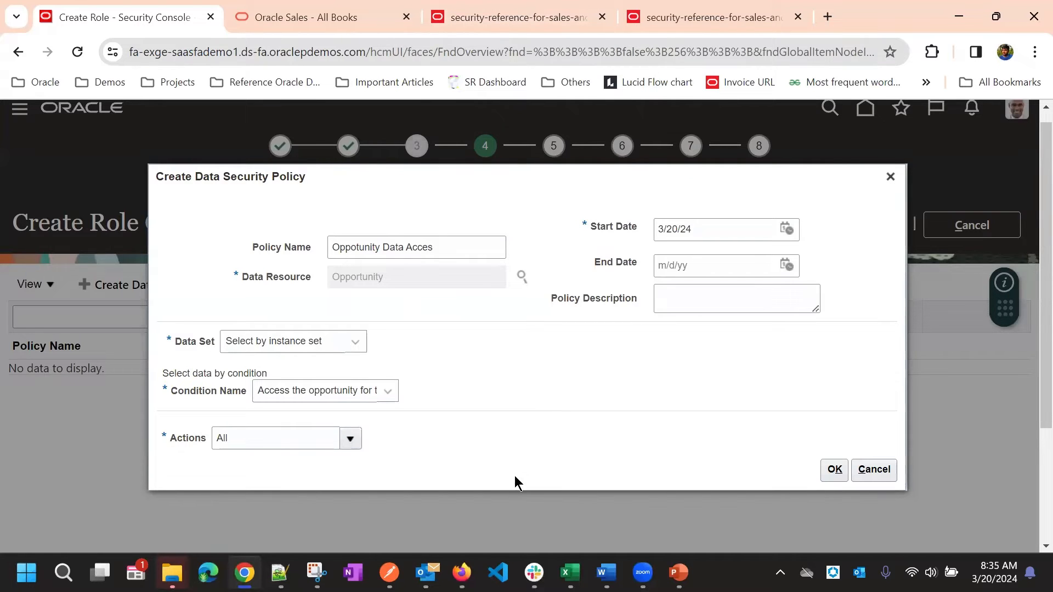
{"action": "left_click", "coordinate": [789, 266]}
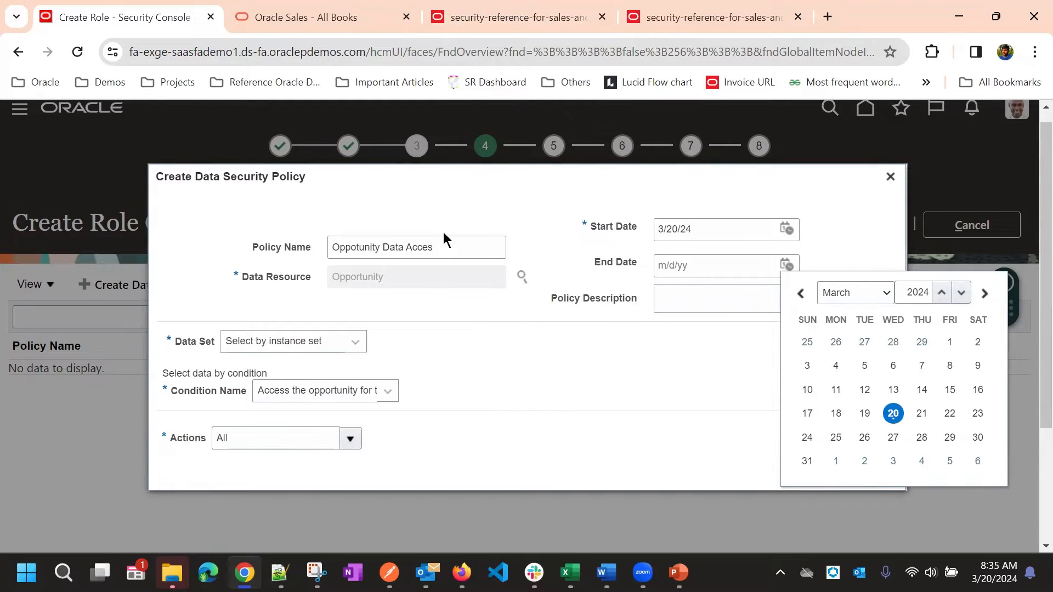
{"action": "mouse_move", "coordinate": [550, 226]}
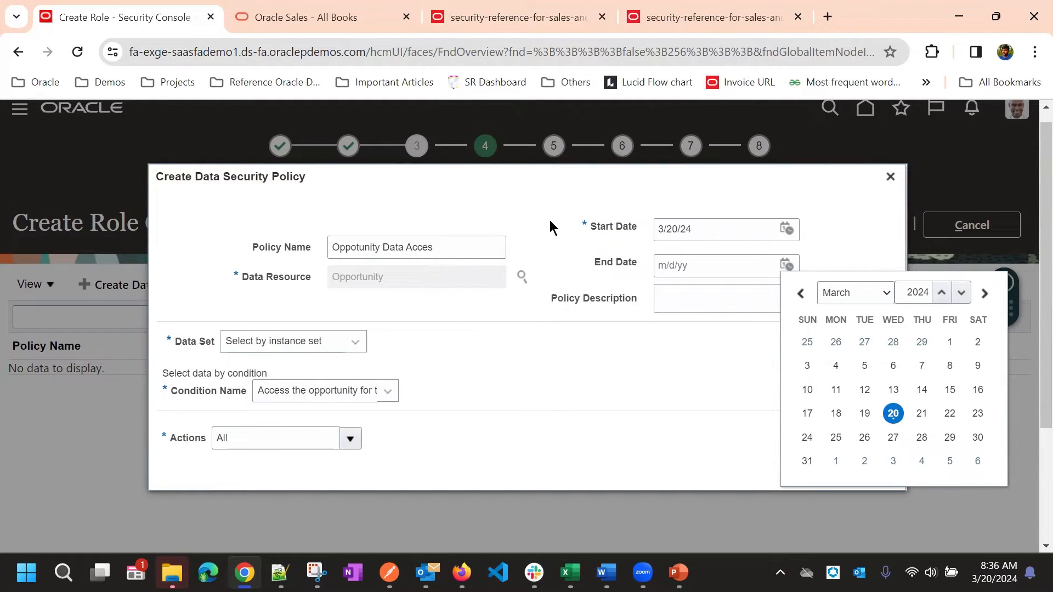
{"action": "mouse_move", "coordinate": [547, 242]}
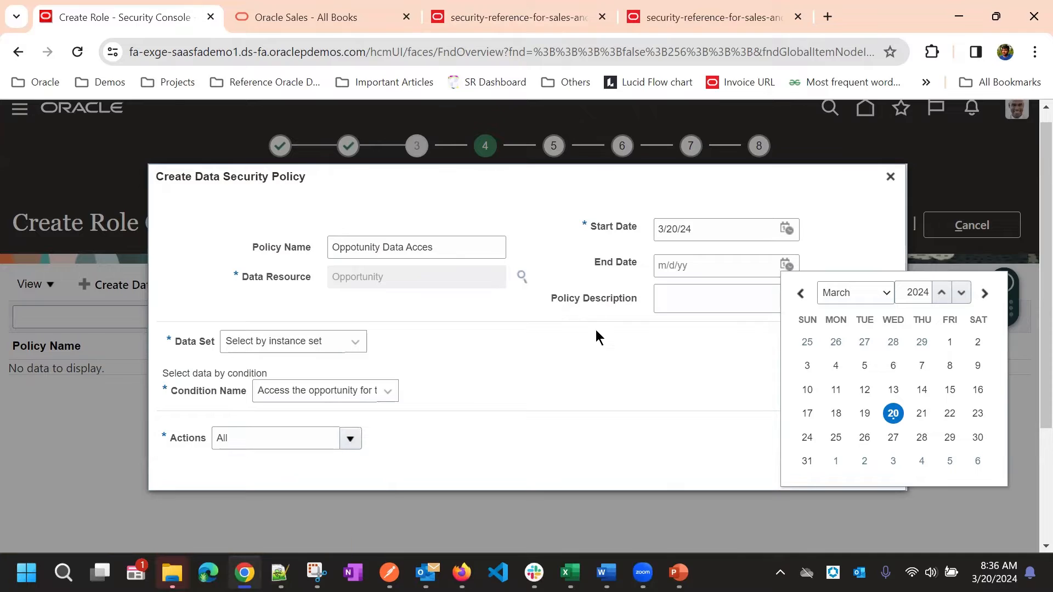
{"action": "mouse_move", "coordinate": [589, 374]}
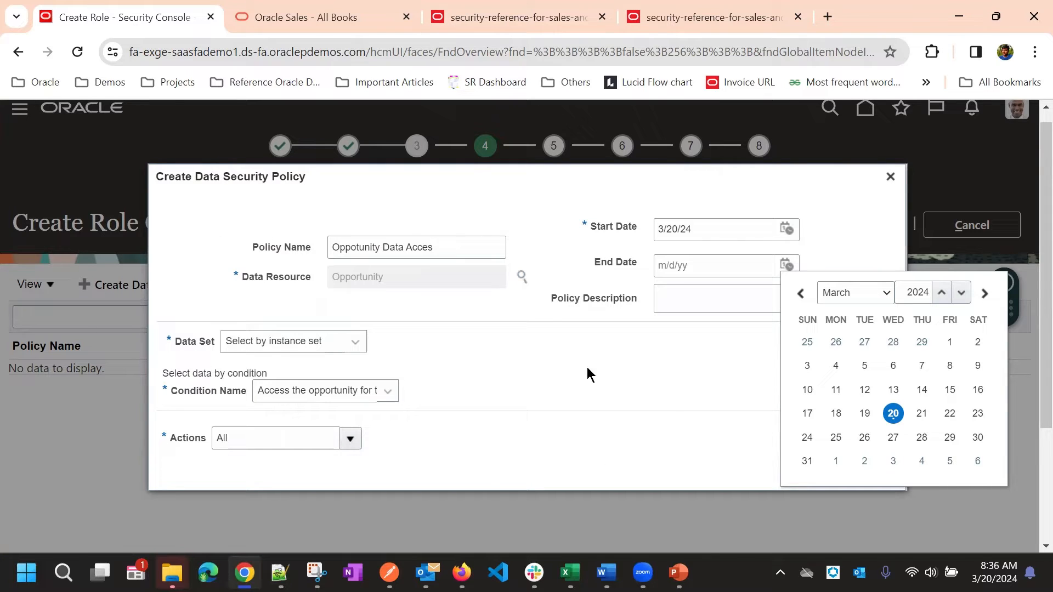
{"action": "mouse_move", "coordinate": [613, 281]}
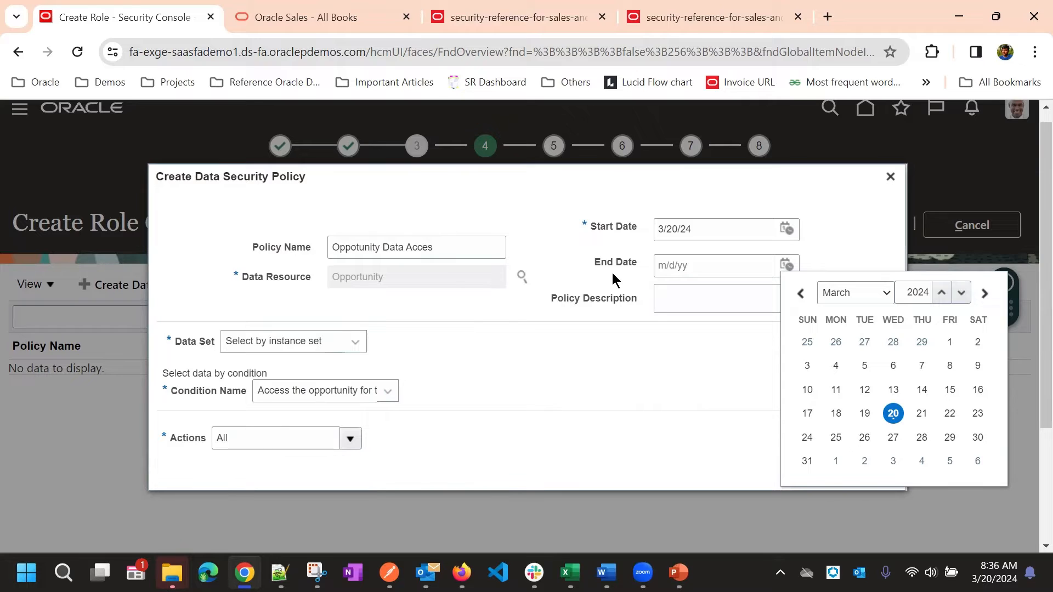
{"action": "mouse_move", "coordinate": [816, 349]}
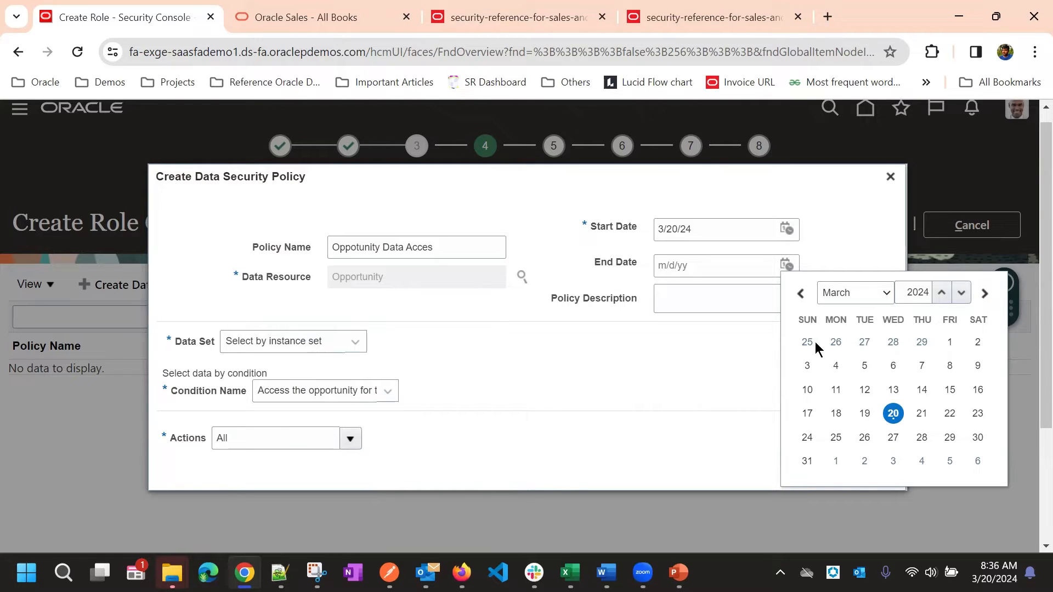
{"action": "mouse_move", "coordinate": [564, 278]}
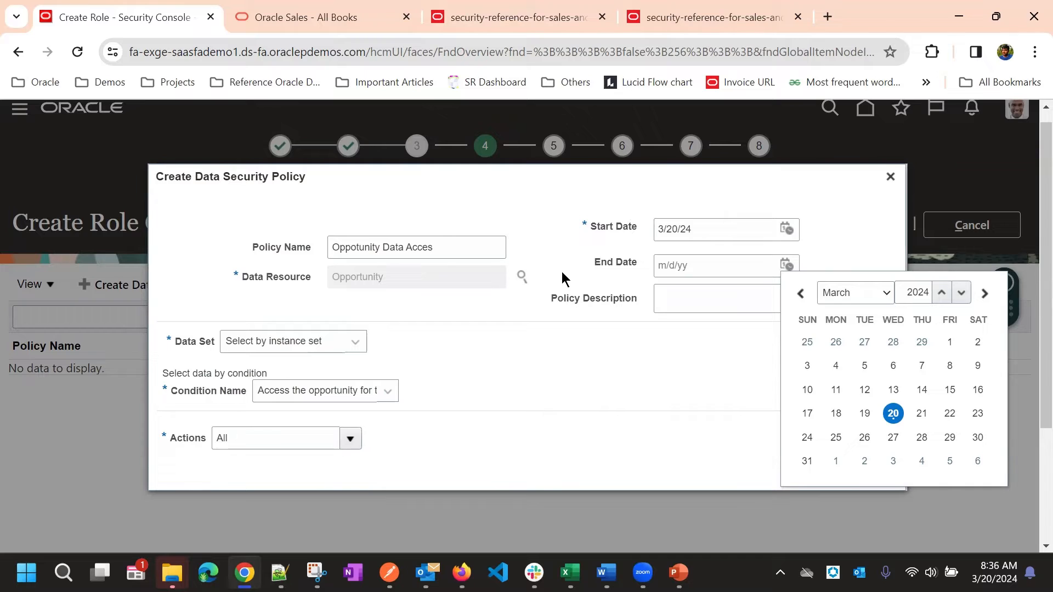
{"action": "mouse_move", "coordinate": [711, 357]}
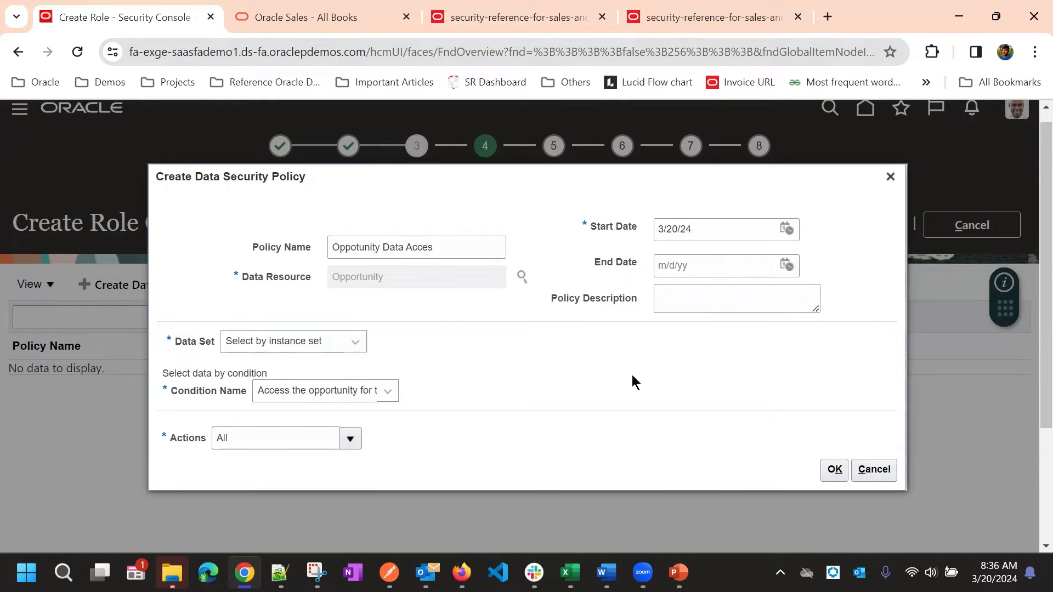
{"action": "mouse_move", "coordinate": [721, 447]}
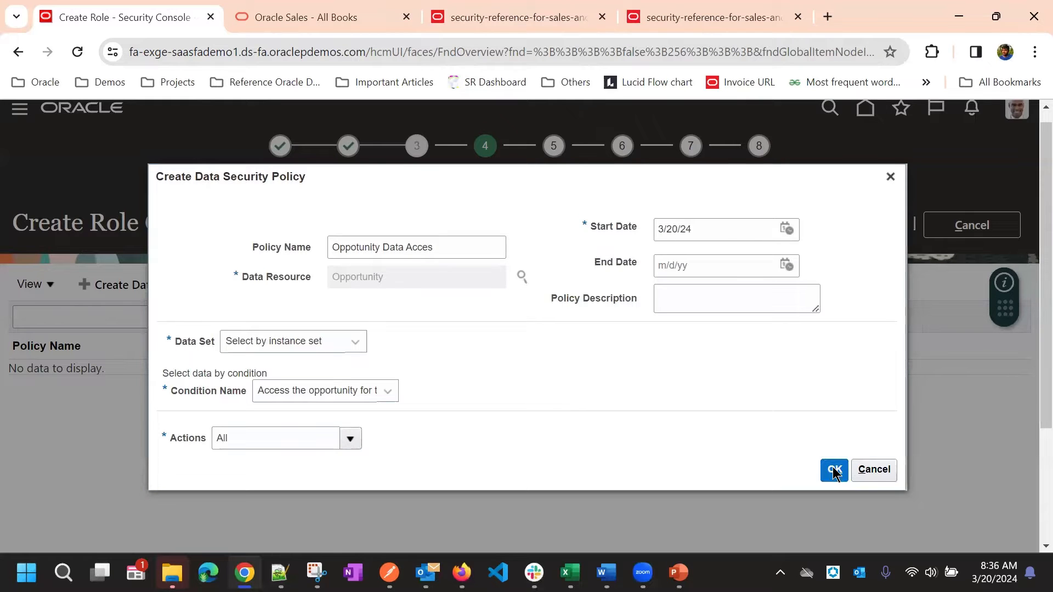
Save the Oppotunity Data Acces policy and review its row in the role's policy table.
{"action": "left_click", "coordinate": [834, 470]}
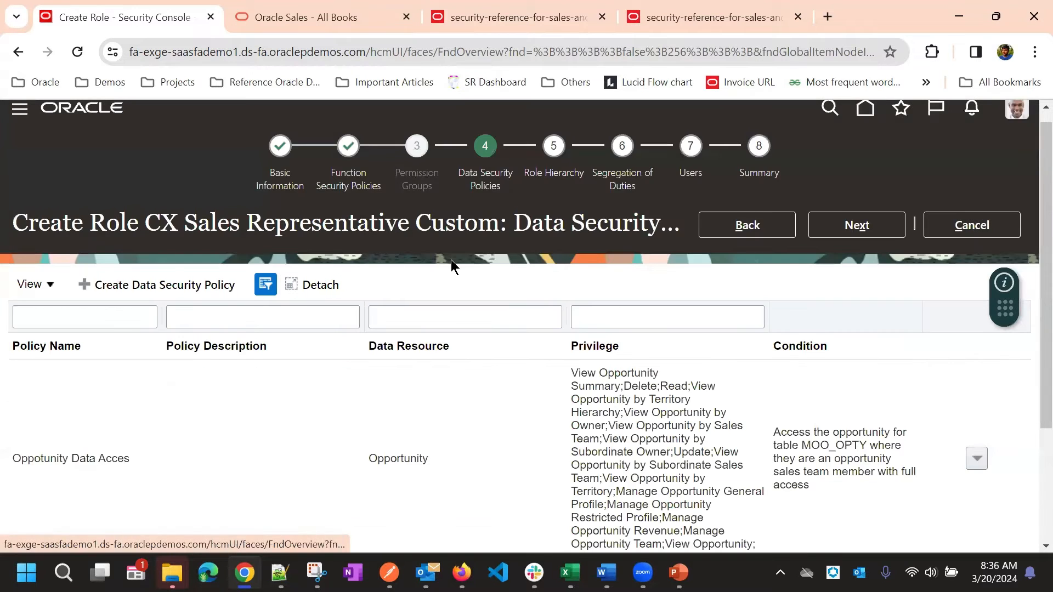
{"action": "scroll", "scroll_direction": "down", "scroll_amount": 3}
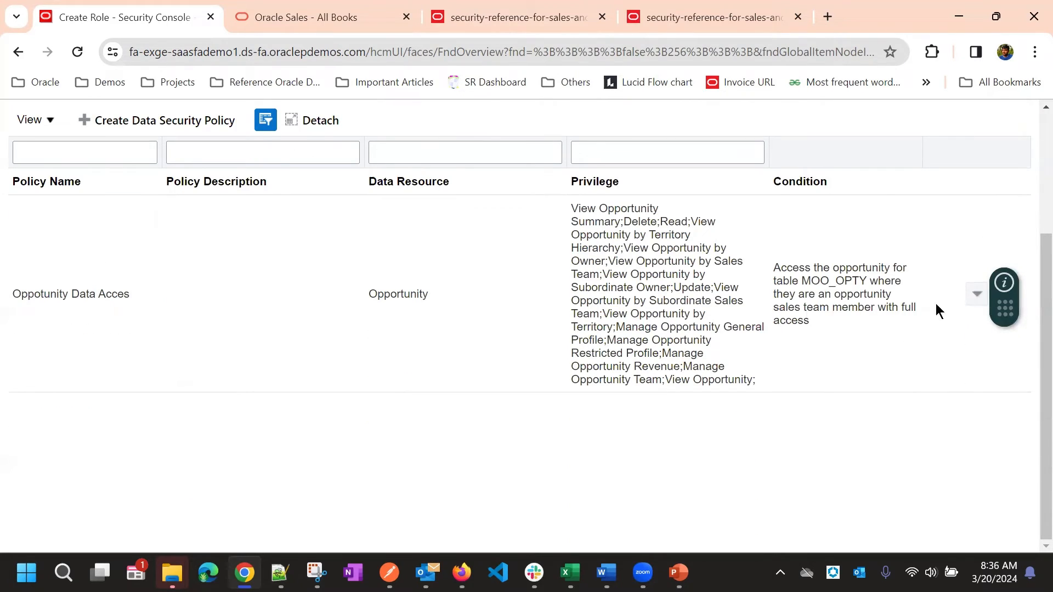
{"action": "left_click", "coordinate": [976, 292]}
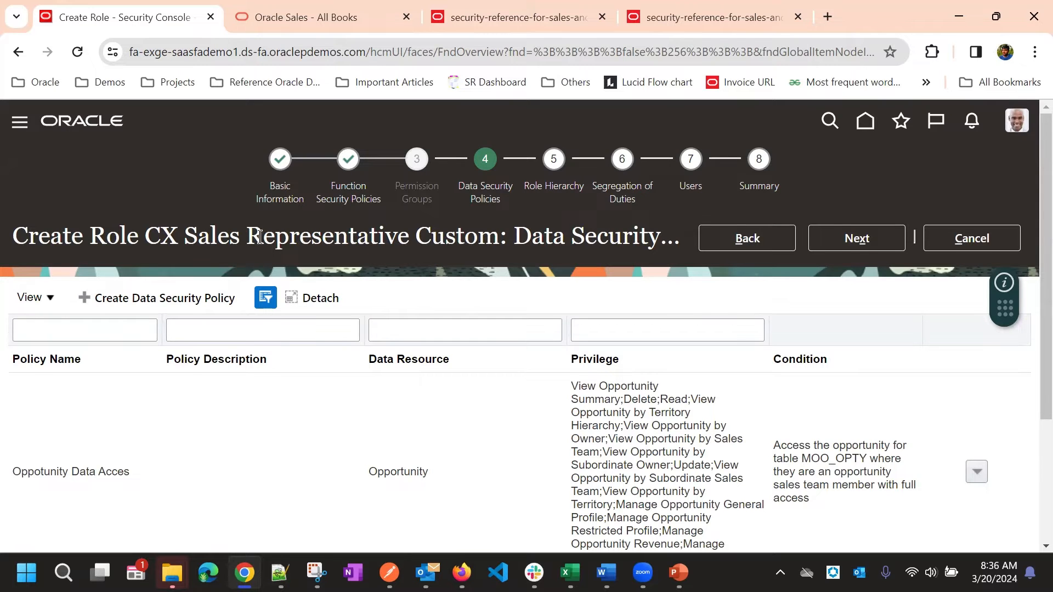
{"action": "scroll", "scroll_direction": "down", "scroll_amount": 3}
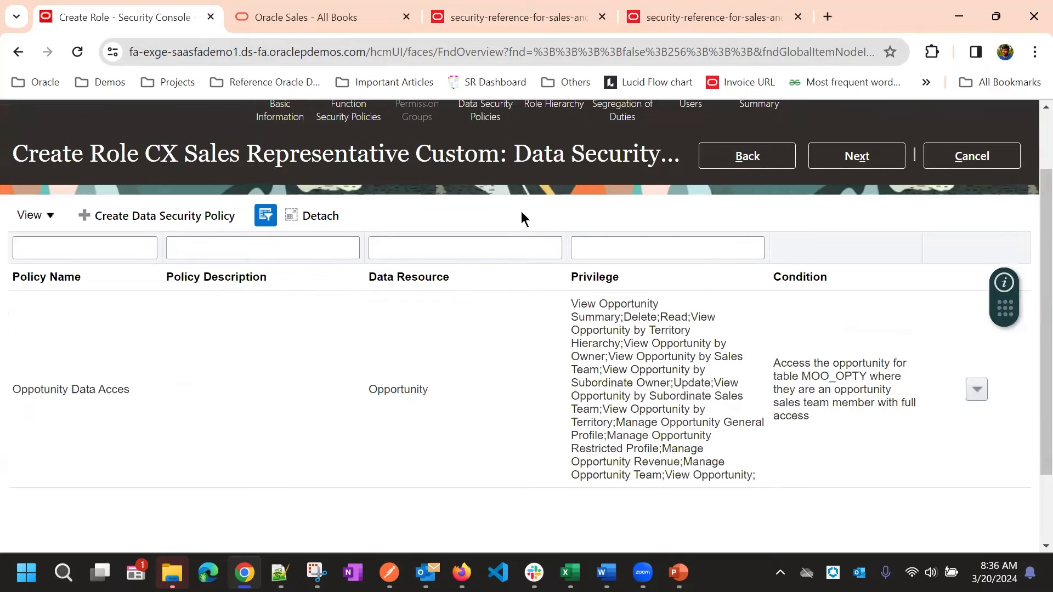
{"action": "mouse_move", "coordinate": [76, 285]}
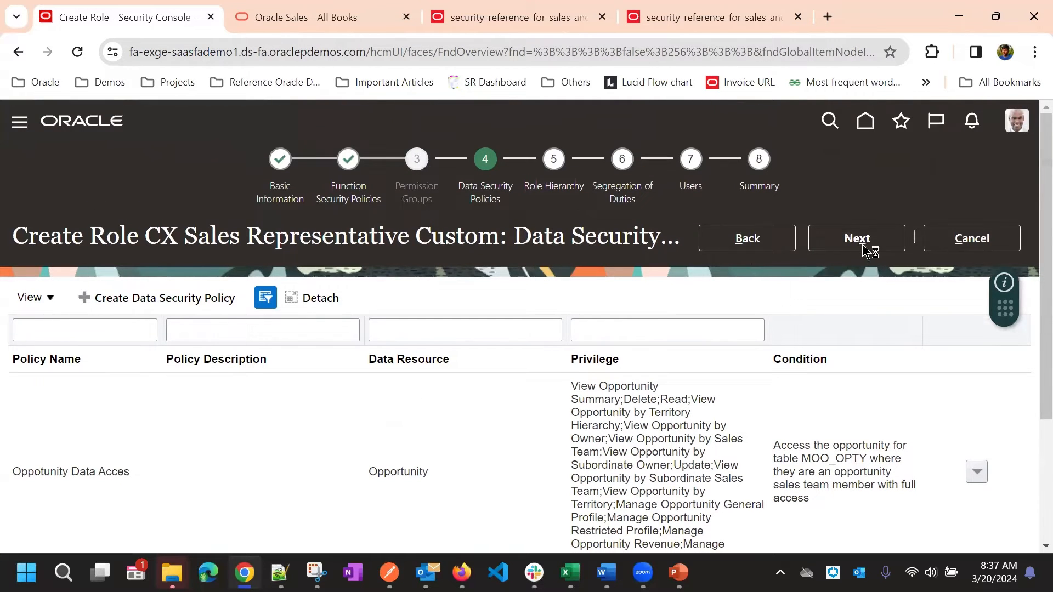
Advance the CX Sales Representative Custom role to the Role Hierarchy step.
{"action": "left_click", "coordinate": [856, 238]}
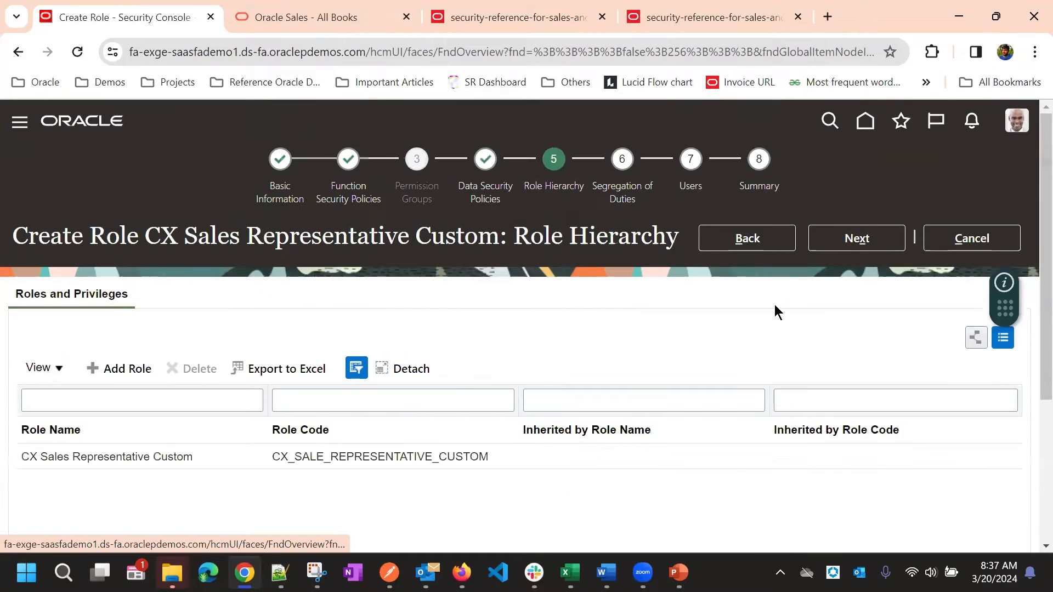
{"action": "mouse_move", "coordinate": [392, 281]}
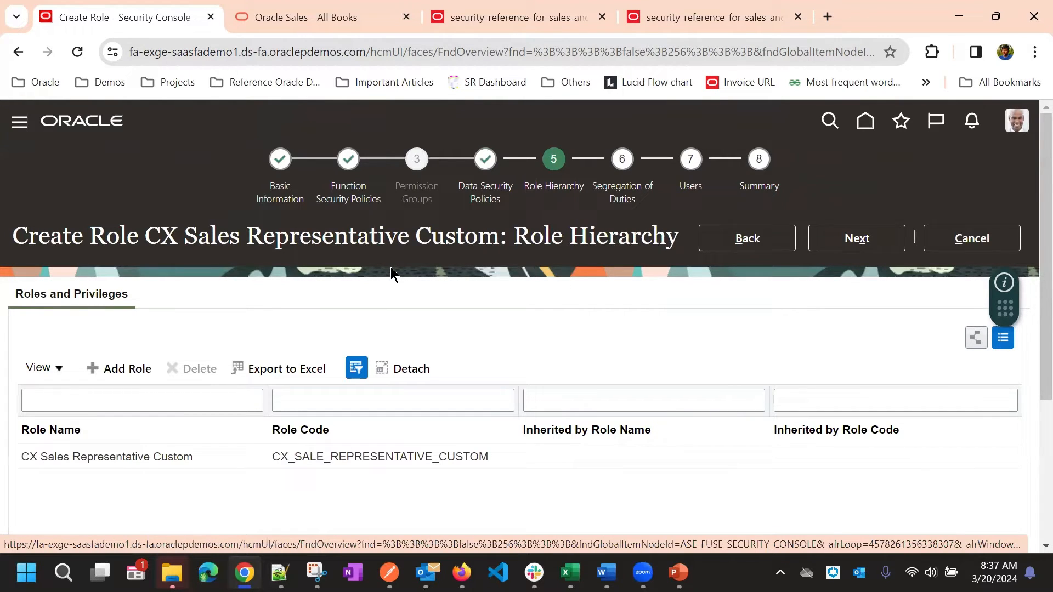
{"action": "scroll", "scroll_direction": "down", "scroll_amount": 3}
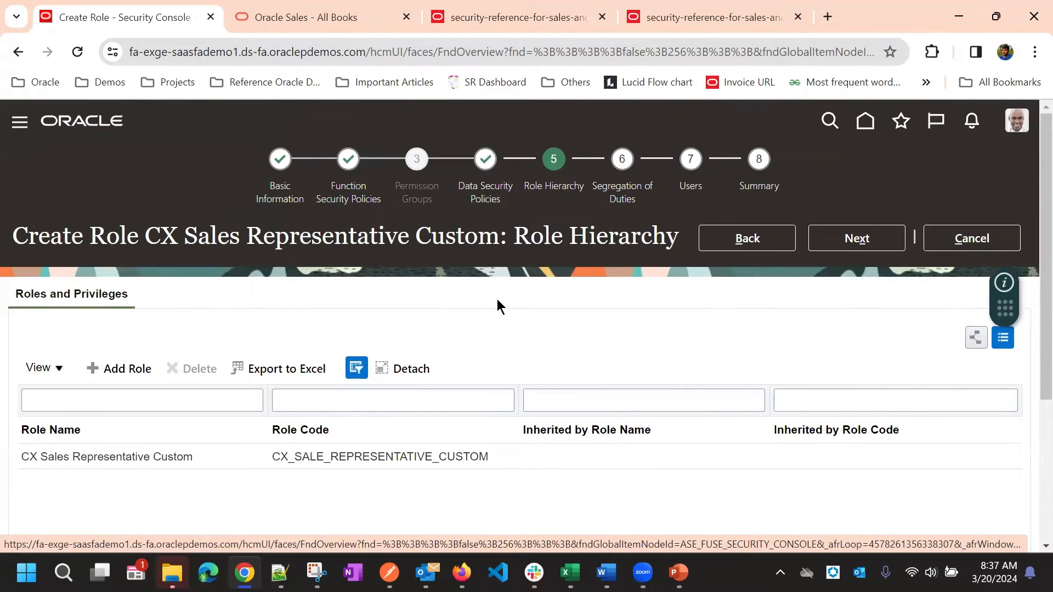
{"action": "mouse_move", "coordinate": [434, 295]}
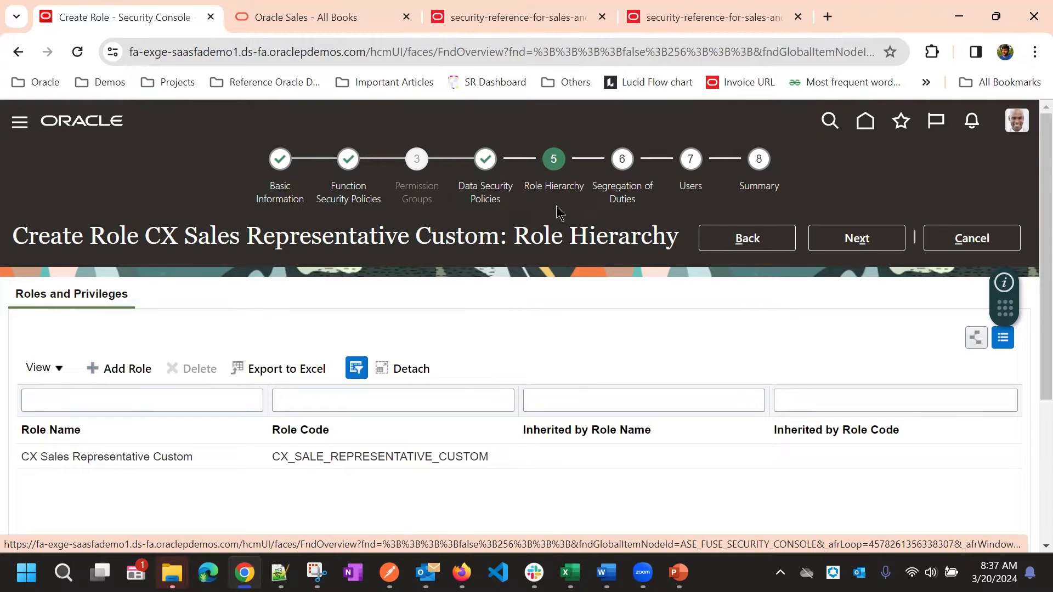
{"action": "mouse_move", "coordinate": [482, 309]}
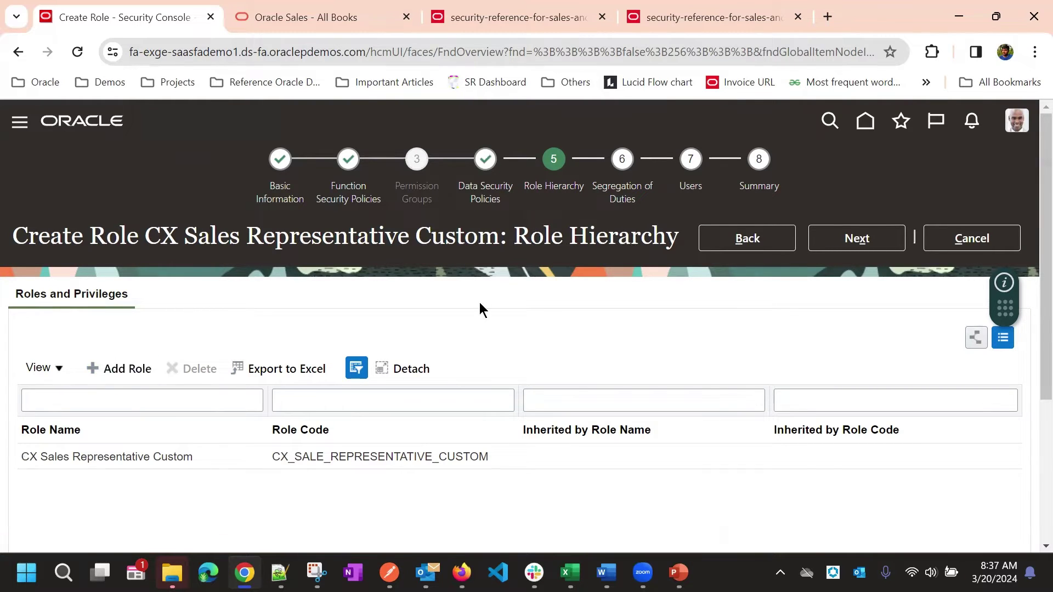
Search role memberships for 'Oppo' and switch to the security reference PDF in Chrome.
{"action": "left_click", "coordinate": [126, 368]}
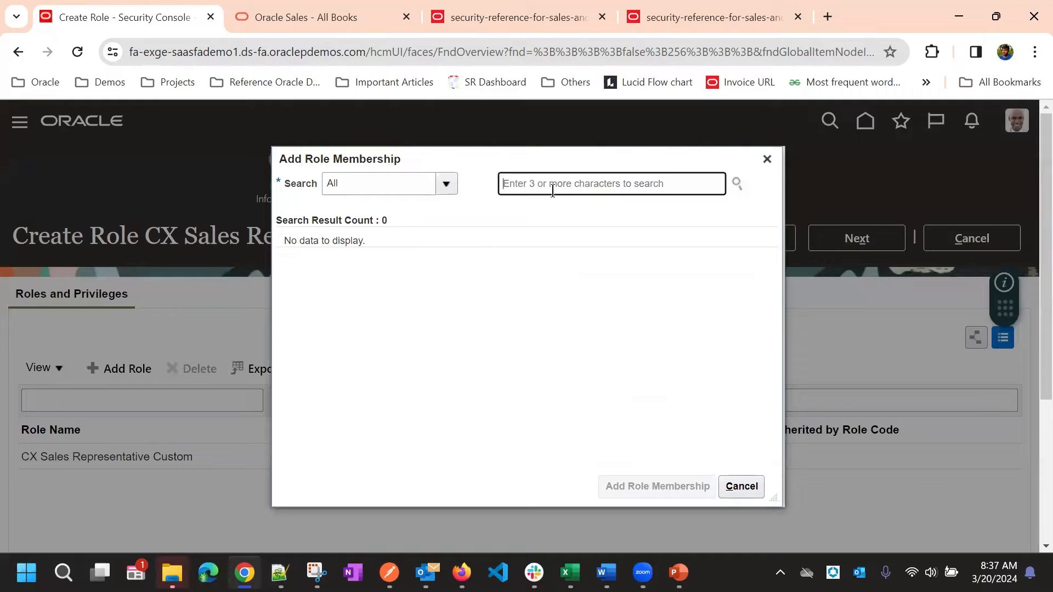
{"action": "type", "text": "Opport"}
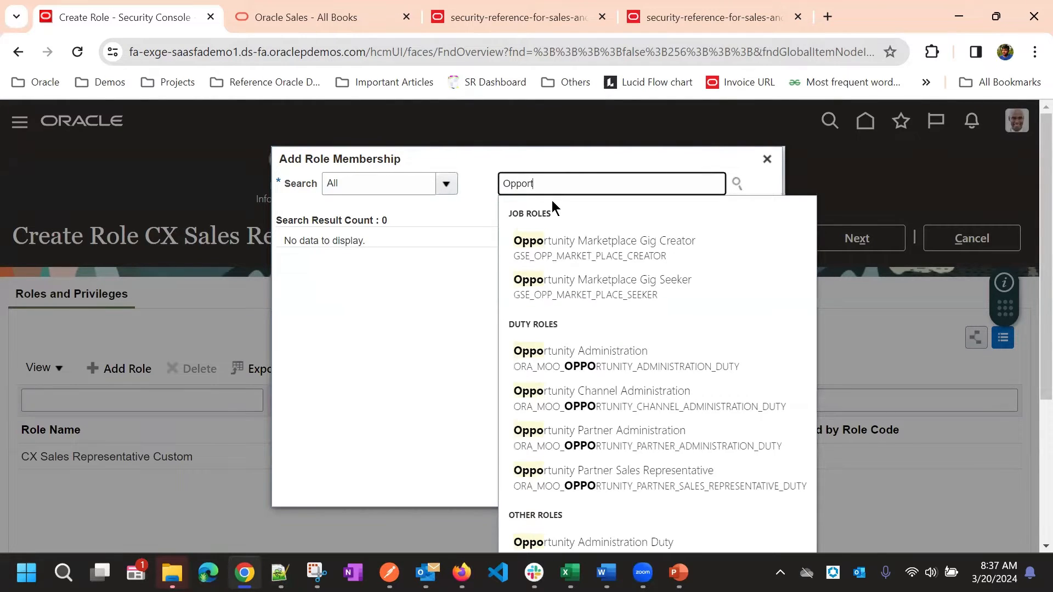
{"action": "scroll", "scroll_direction": "down", "scroll_amount": 3}
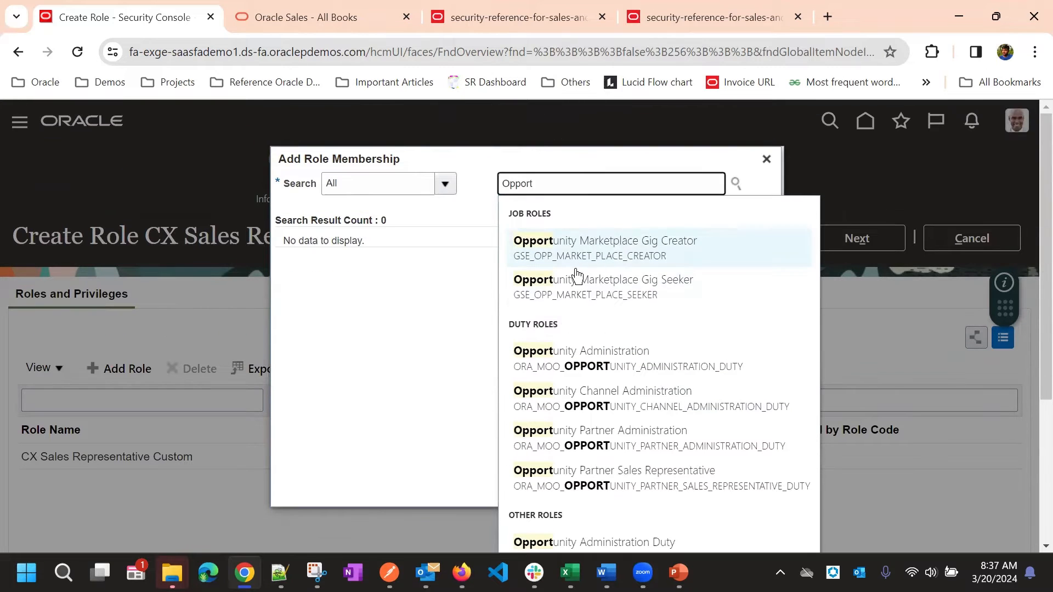
{"action": "left_click", "coordinate": [516, 16]}
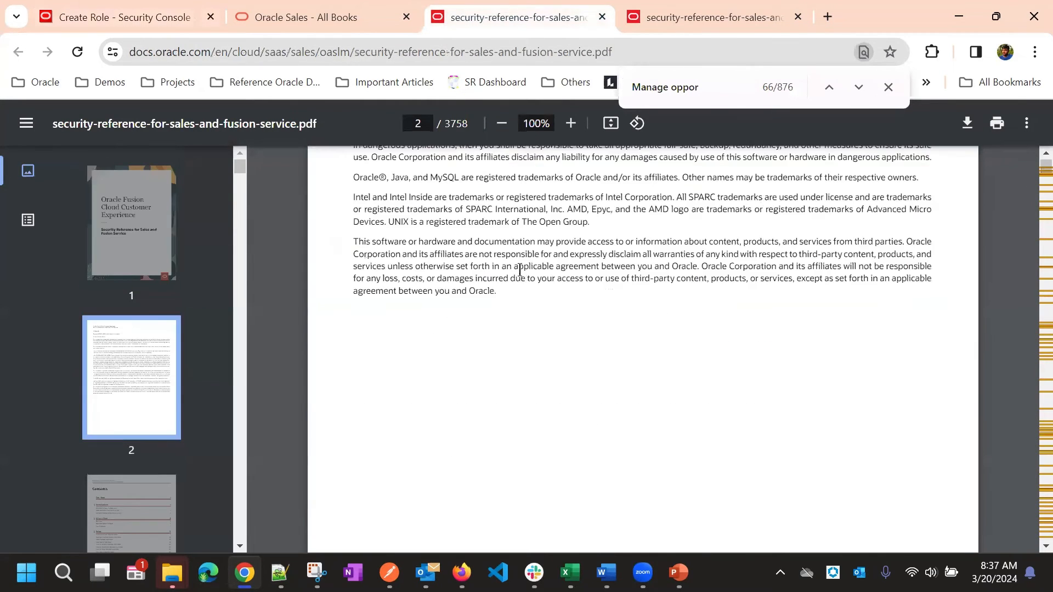
Locate Sales Representative (Job Role) in the PDF and grab its Opportunity Sales Representative duty name.
{"action": "scroll", "scroll_direction": "down", "scroll_amount": 3}
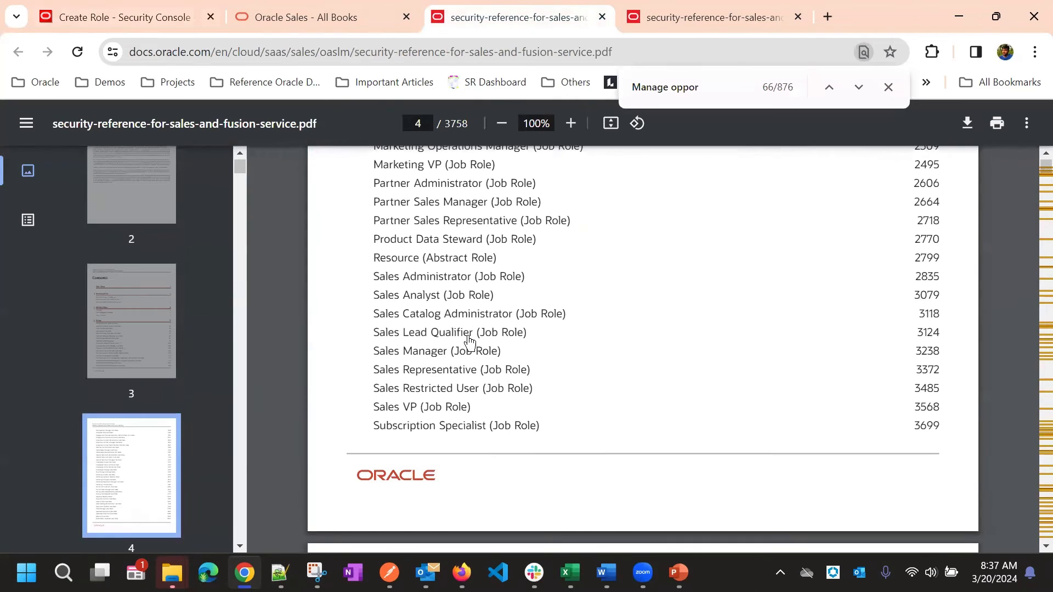
{"action": "mouse_move", "coordinate": [438, 371]}
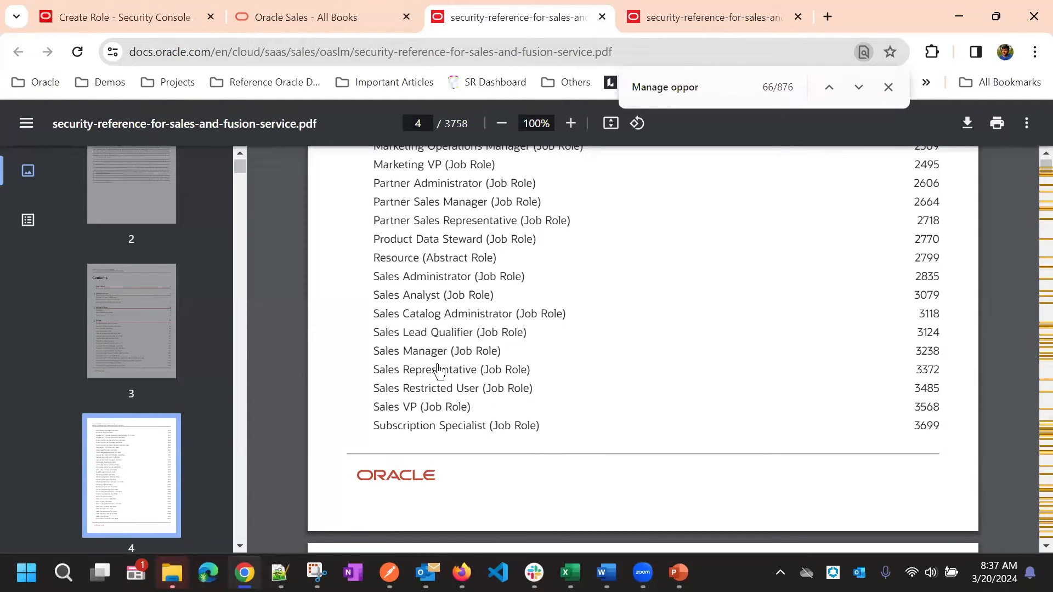
{"action": "left_click", "coordinate": [438, 370]}
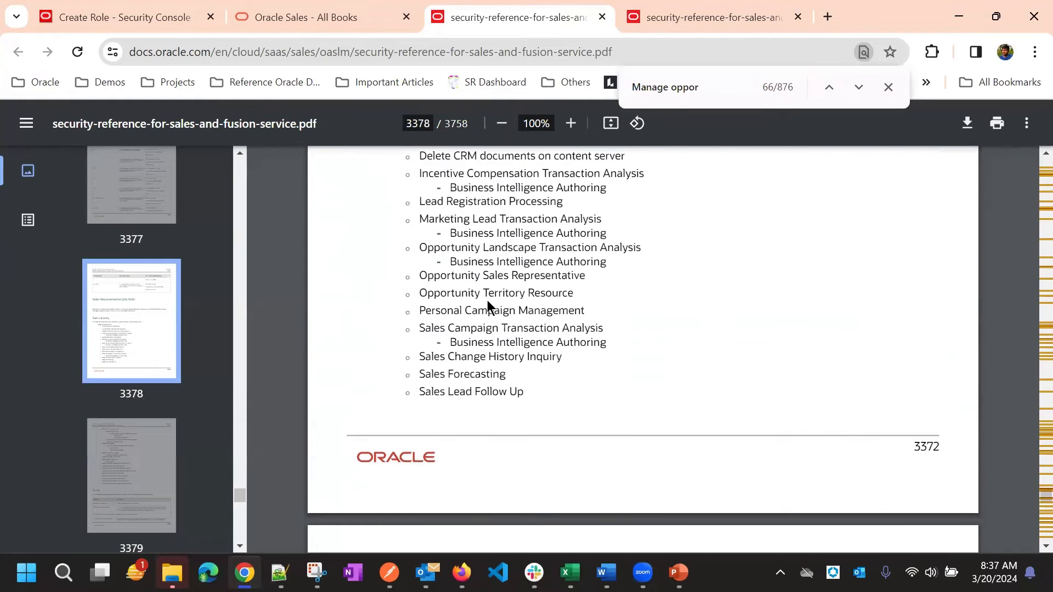
{"action": "mouse_move", "coordinate": [424, 280]}
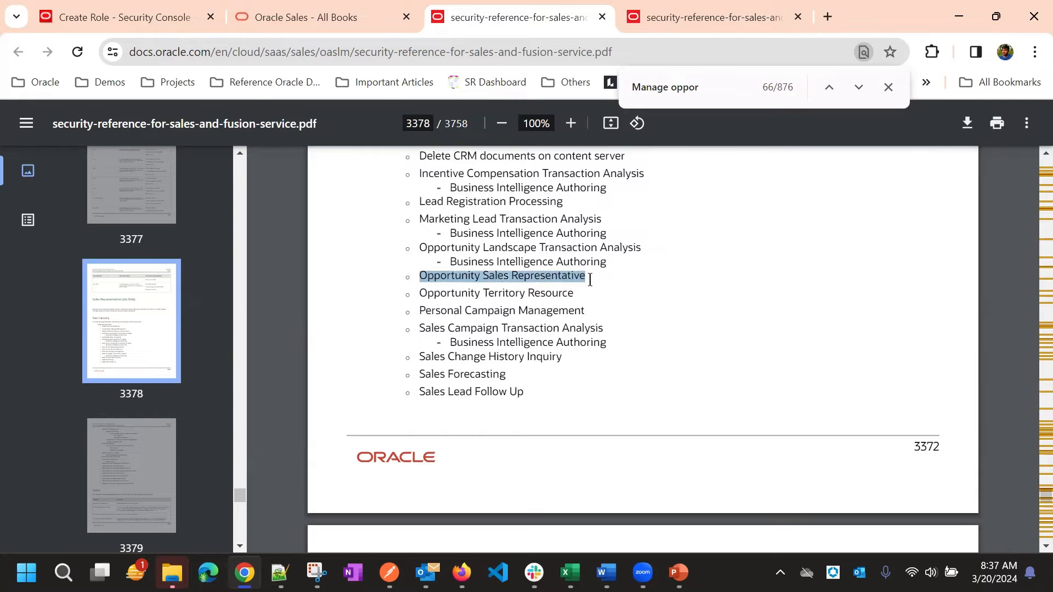
{"action": "left_click", "coordinate": [115, 17]}
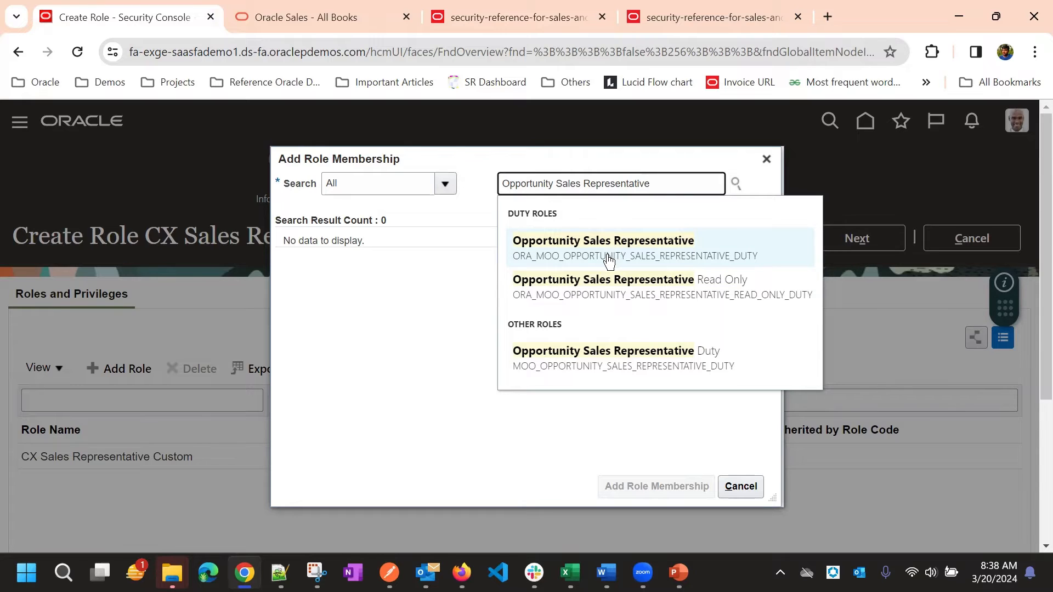
Find the Opportunity Sales Representative duty role and add it to the custom role's hierarchy.
{"action": "left_click", "coordinate": [603, 241]}
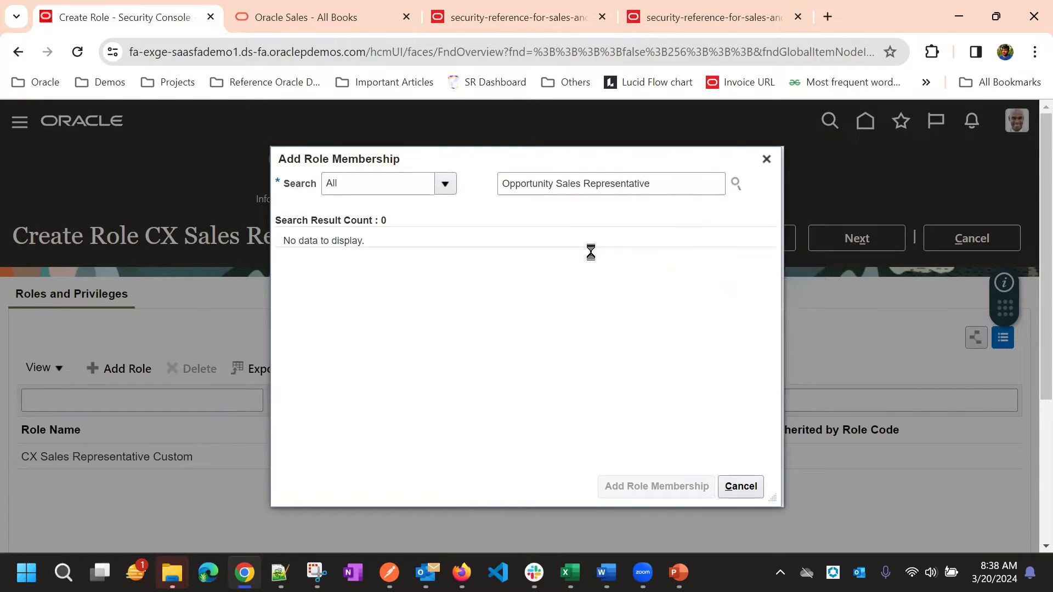
{"action": "left_click", "coordinate": [735, 183]}
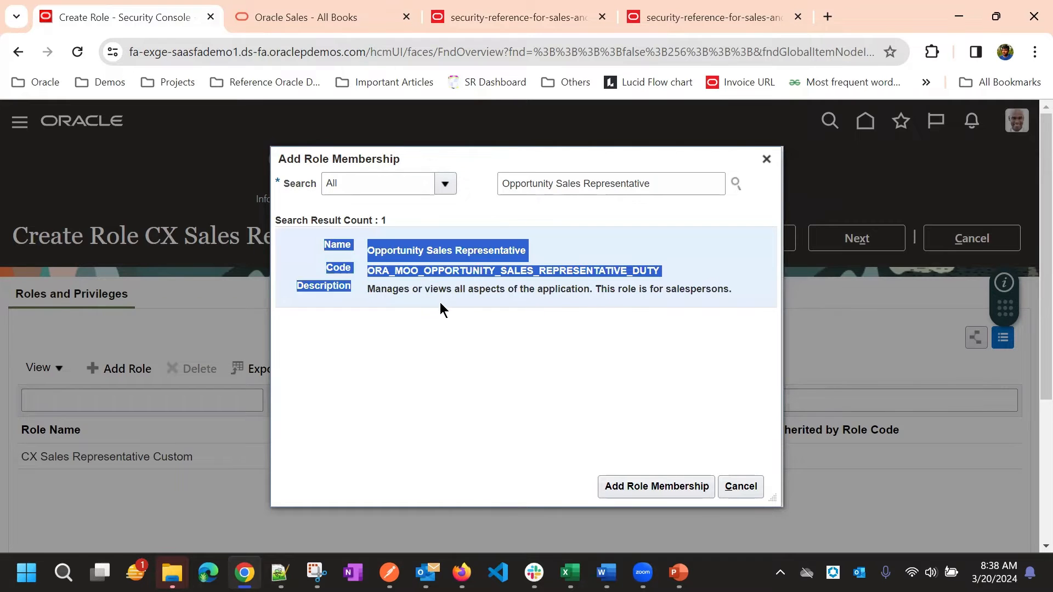
{"action": "left_click", "coordinate": [408, 290]}
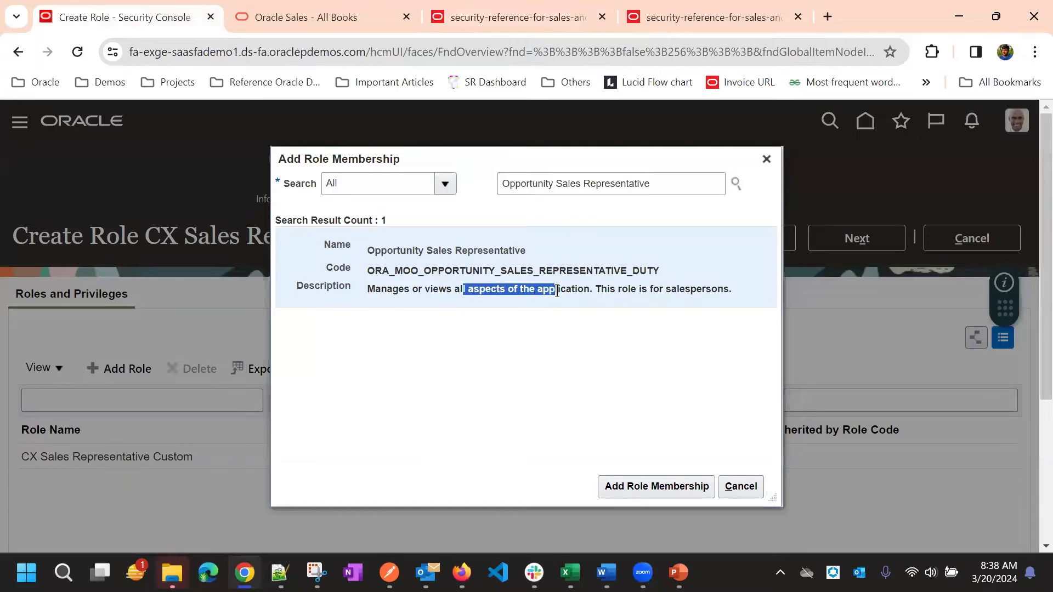
{"action": "left_click_drag", "start_coordinate": [597, 288], "coordinate": [684, 288]}
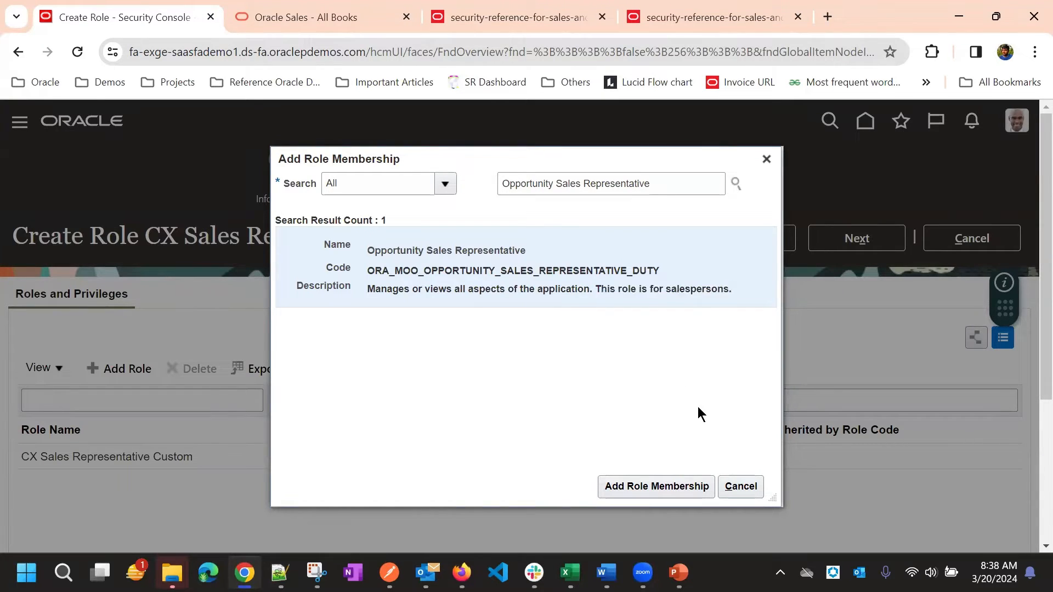
{"action": "left_click", "coordinate": [655, 487]}
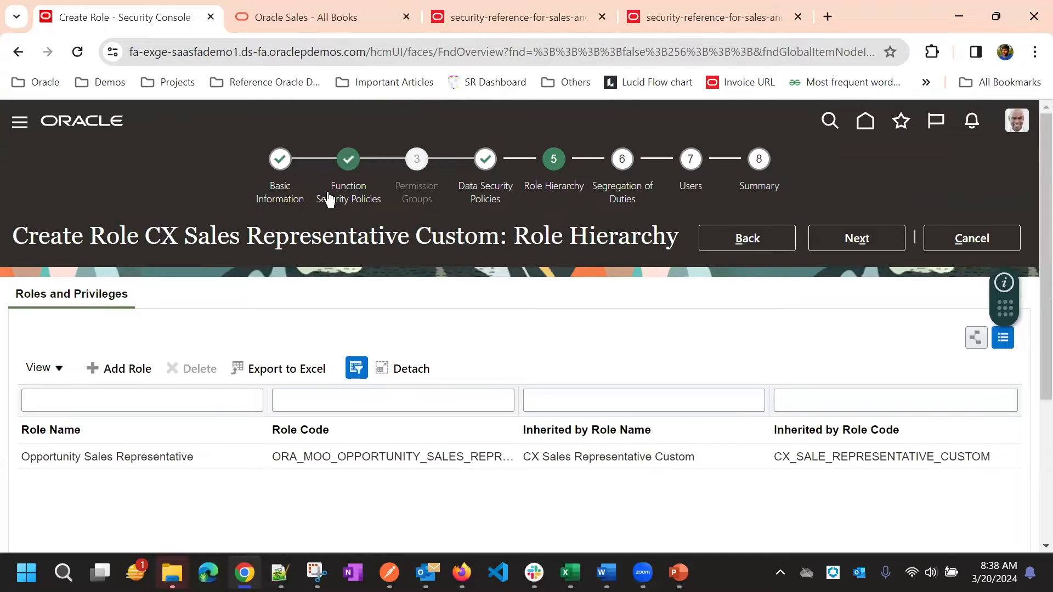
Return to Function Security Policies and load the privileges inherited from Opportunity Sales Representative.
{"action": "left_click", "coordinate": [347, 159]}
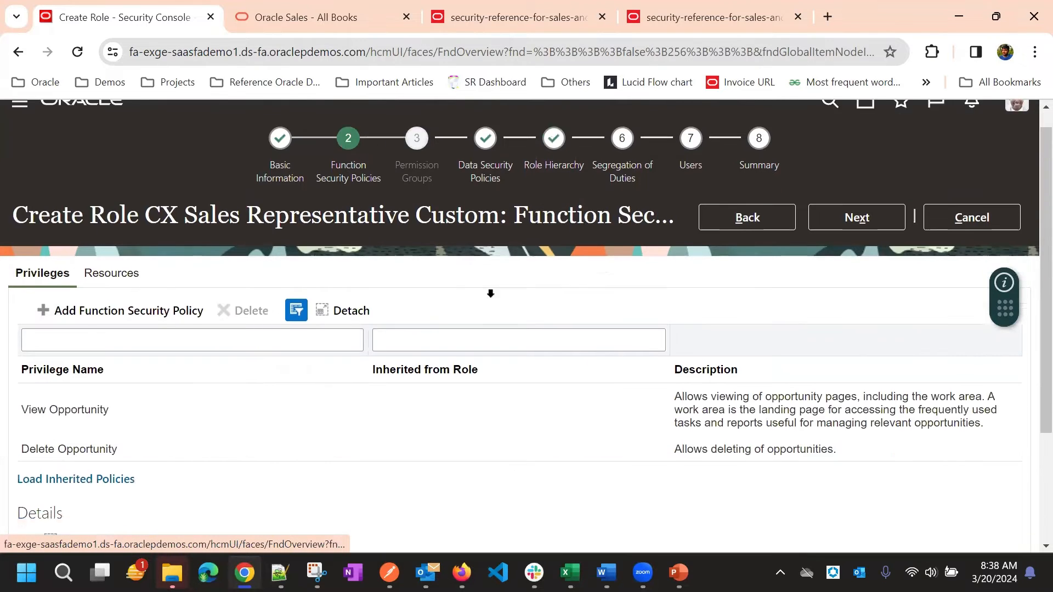
{"action": "scroll", "scroll_direction": "down", "scroll_amount": 3}
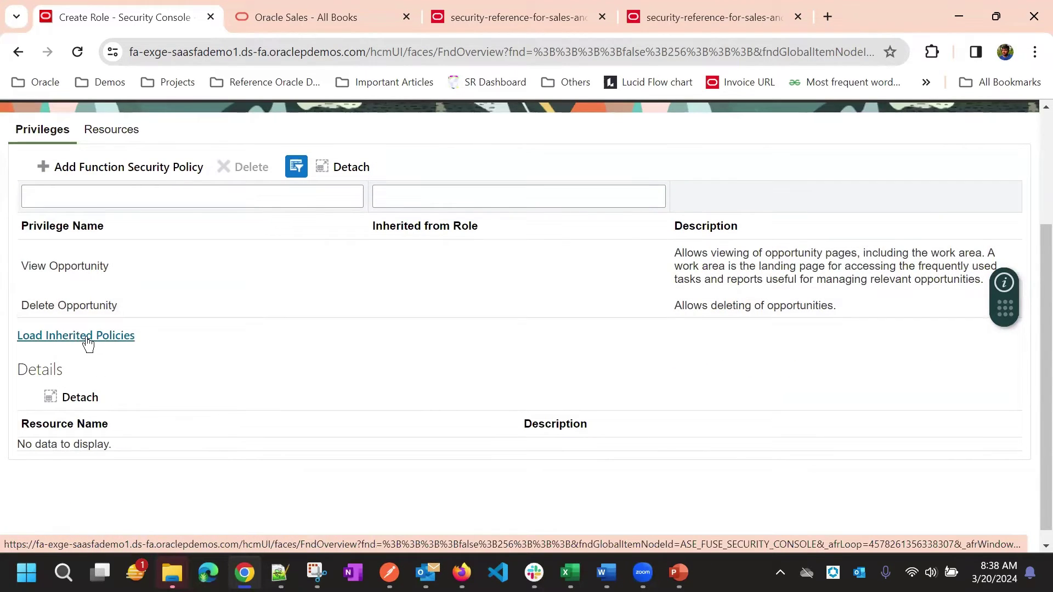
{"action": "left_click", "coordinate": [76, 336]}
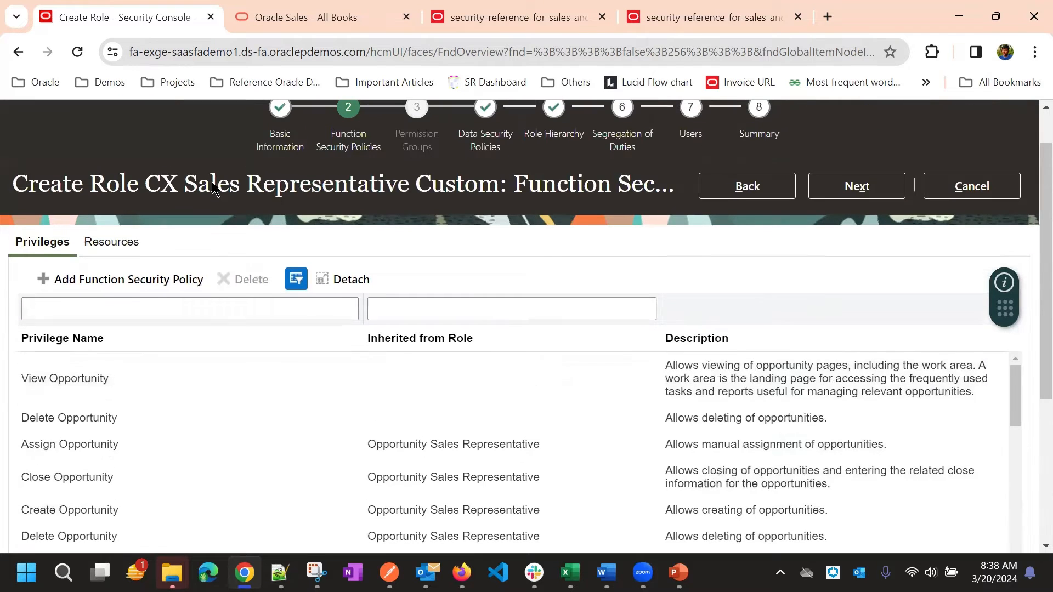
Review the inherited opportunity privileges list, then advance to the Role Hierarchy step.
{"action": "scroll", "scroll_direction": "down", "scroll_amount": 3}
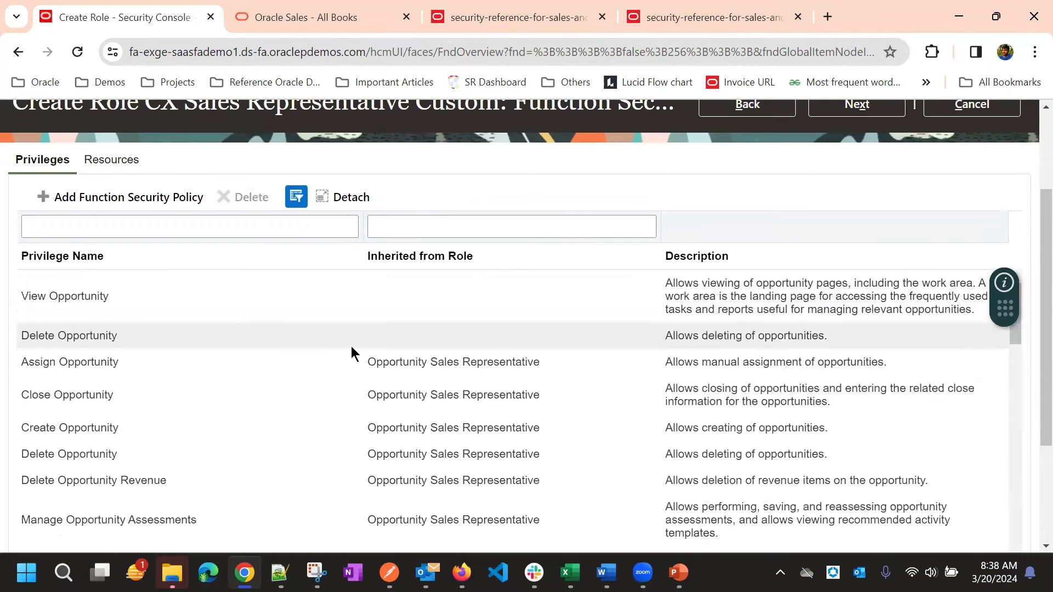
{"action": "scroll", "scroll_direction": "down", "scroll_amount": 3}
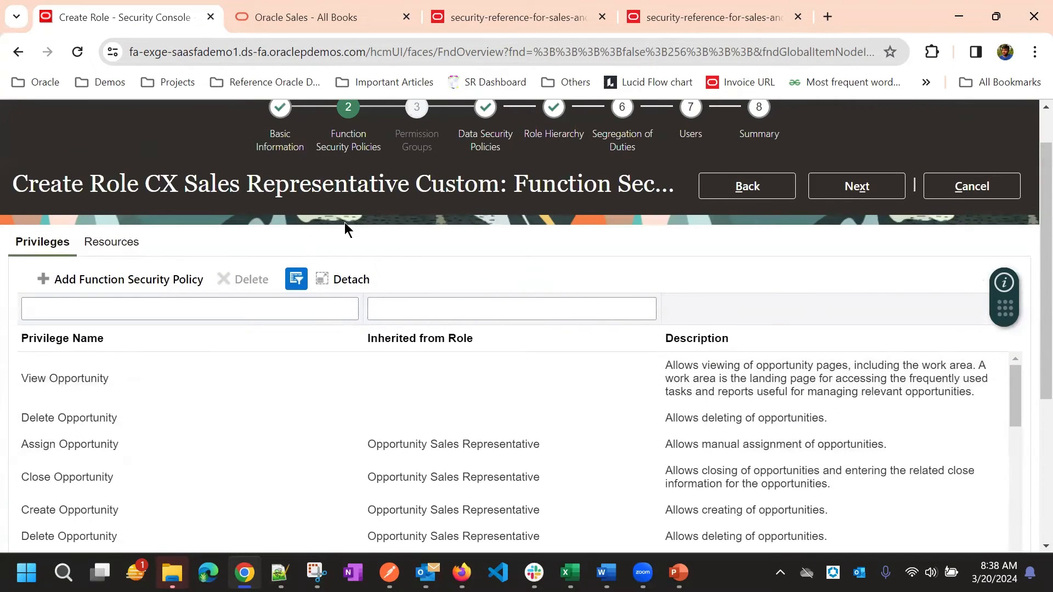
{"action": "scroll", "scroll_direction": "down", "scroll_amount": 3}
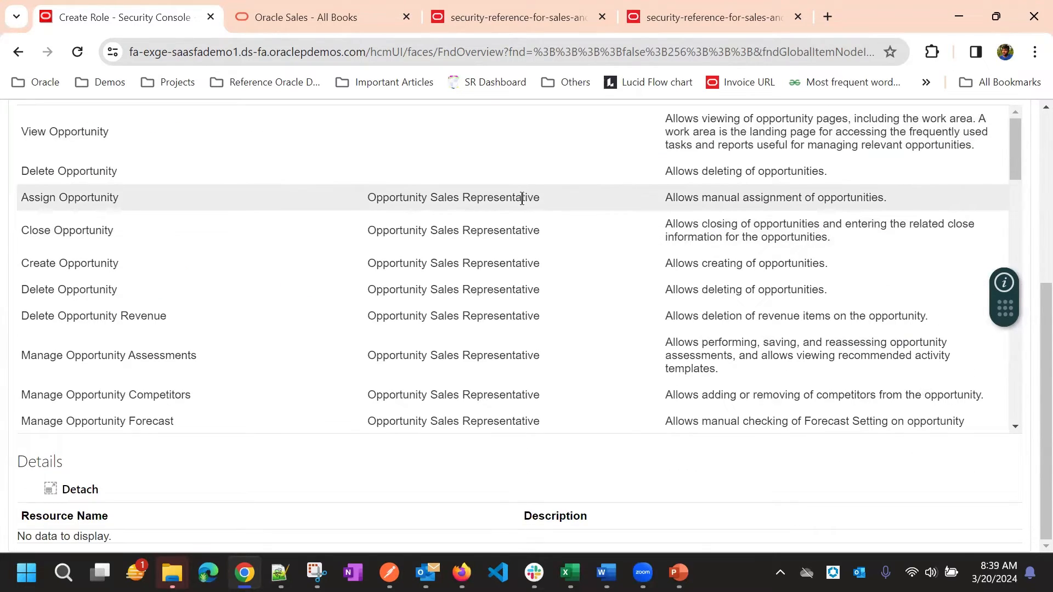
{"action": "mouse_move", "coordinate": [560, 263]}
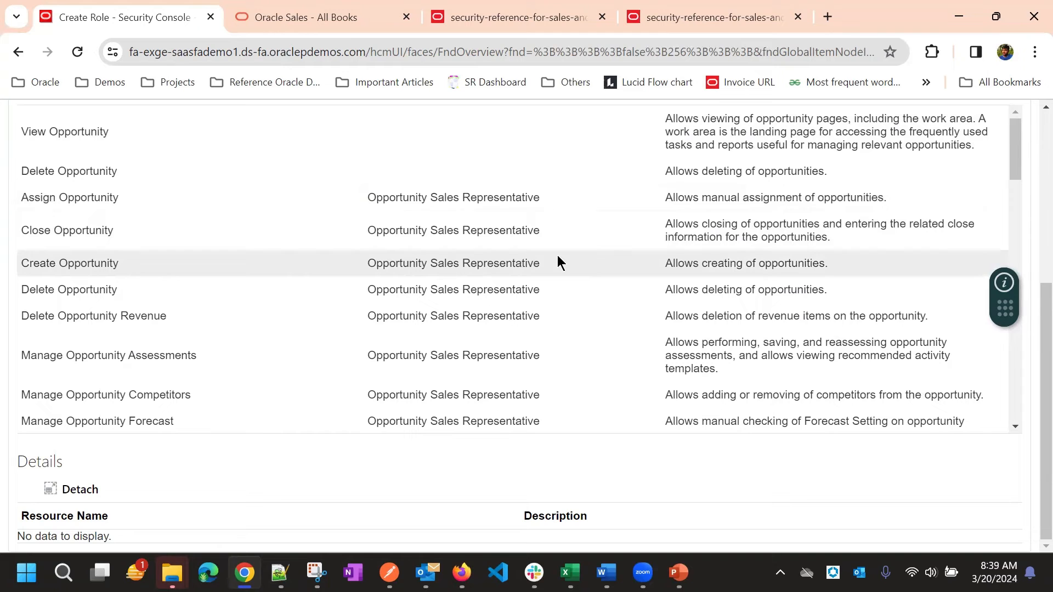
{"action": "scroll", "scroll_direction": "down", "scroll_amount": 3}
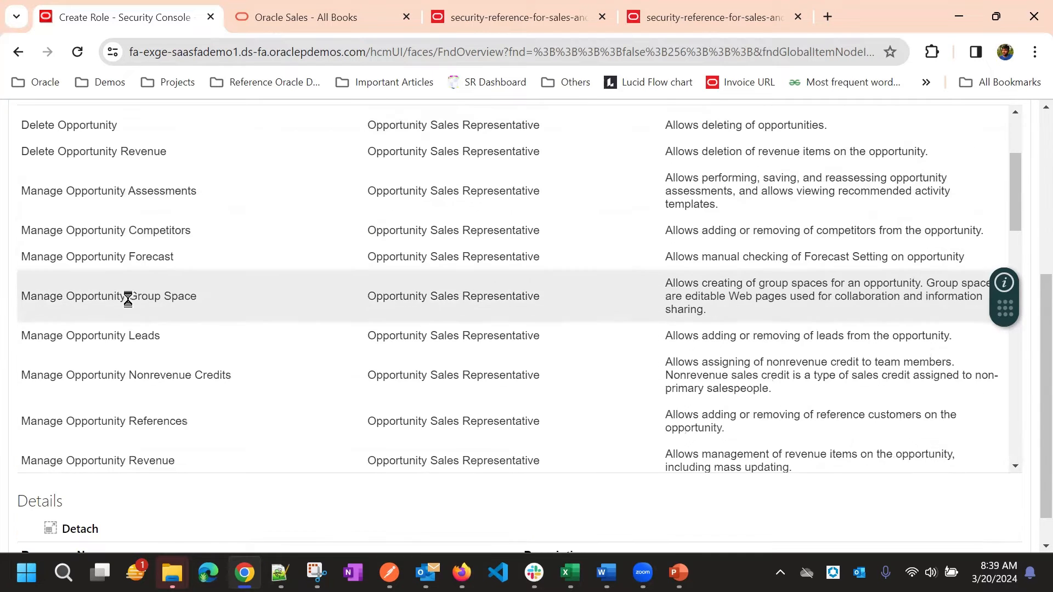
{"action": "scroll", "scroll_direction": "down", "scroll_amount": 3}
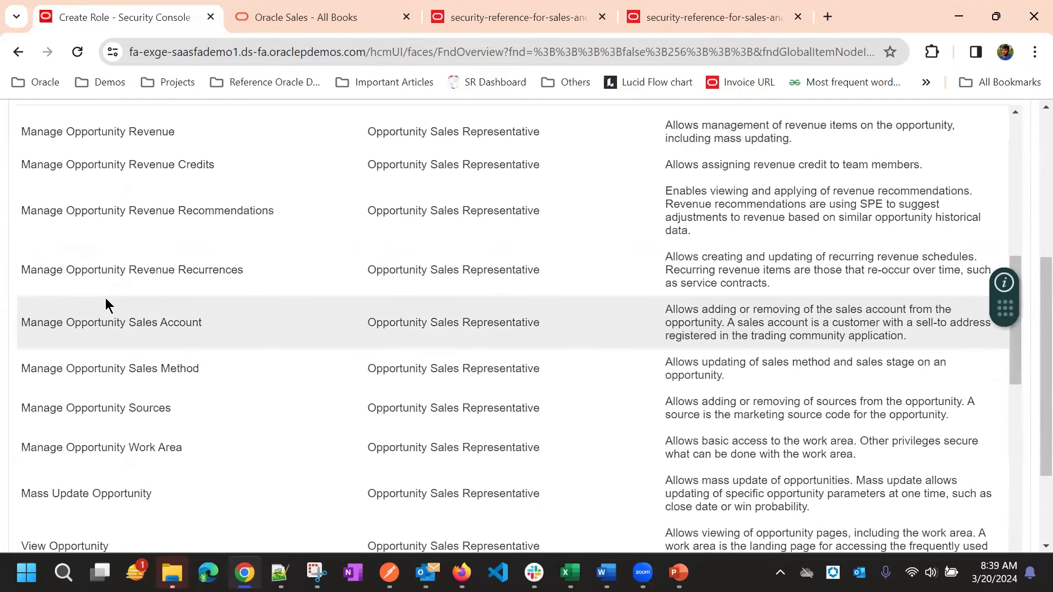
{"action": "scroll", "scroll_direction": "down", "scroll_amount": 3}
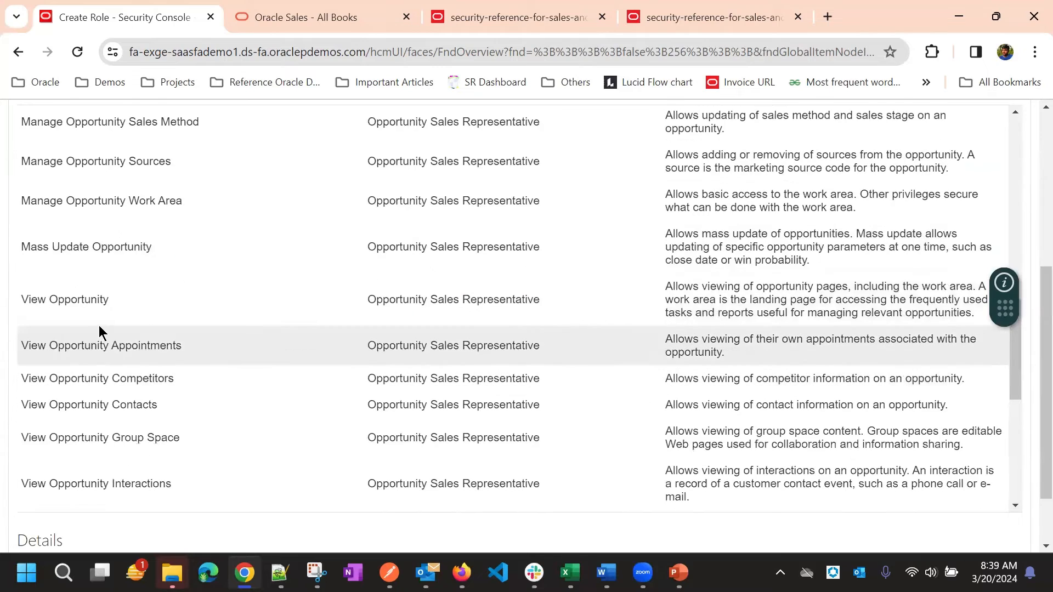
{"action": "scroll", "scroll_direction": "down", "scroll_amount": 3}
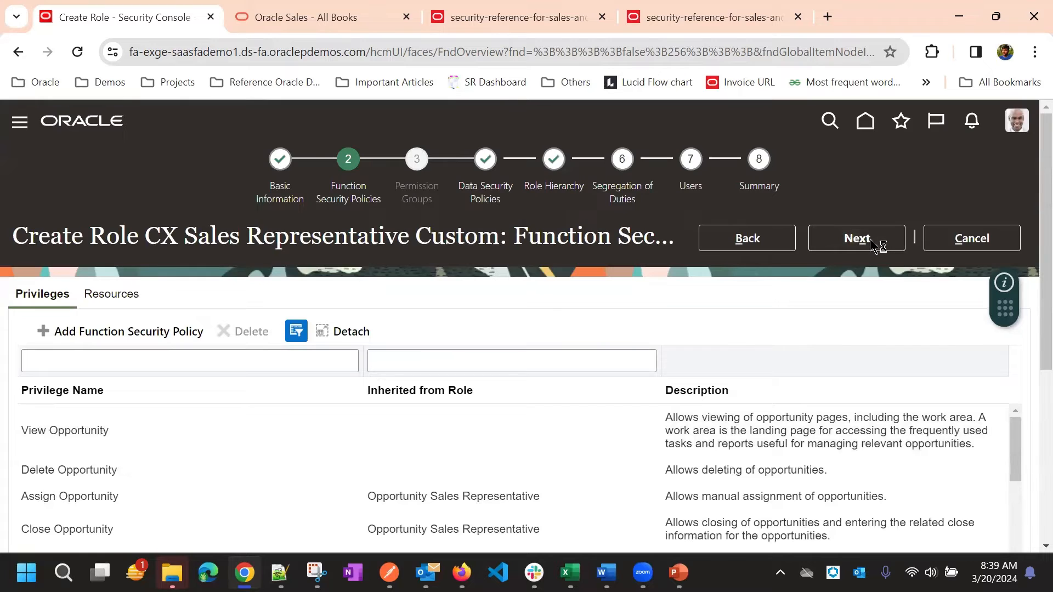
{"action": "left_click", "coordinate": [856, 238]}
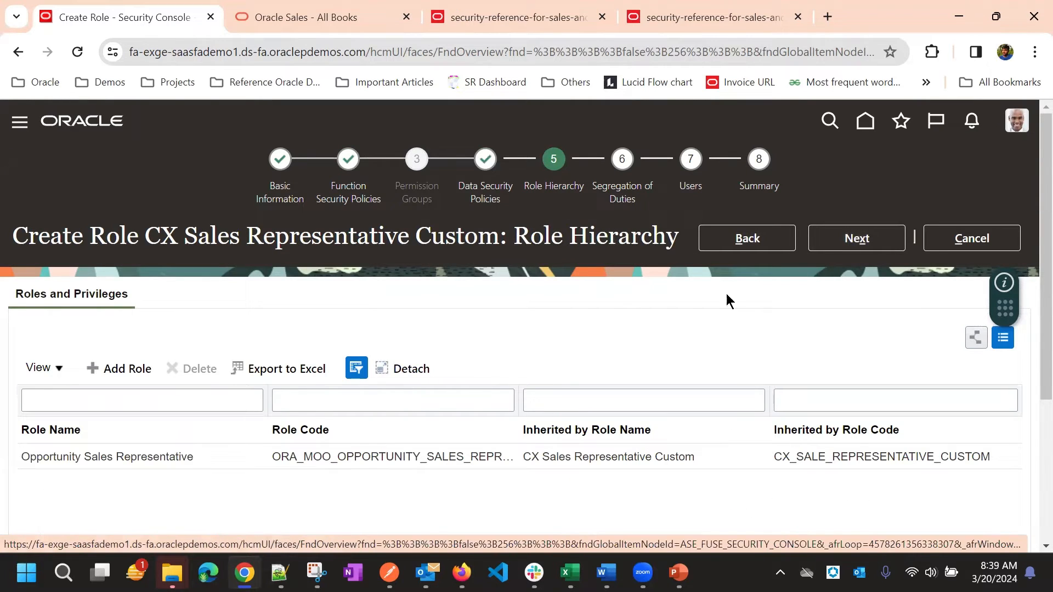
Advance through Segregation of Duties and Users to reach the role's Summary step.
{"action": "left_click", "coordinate": [856, 238]}
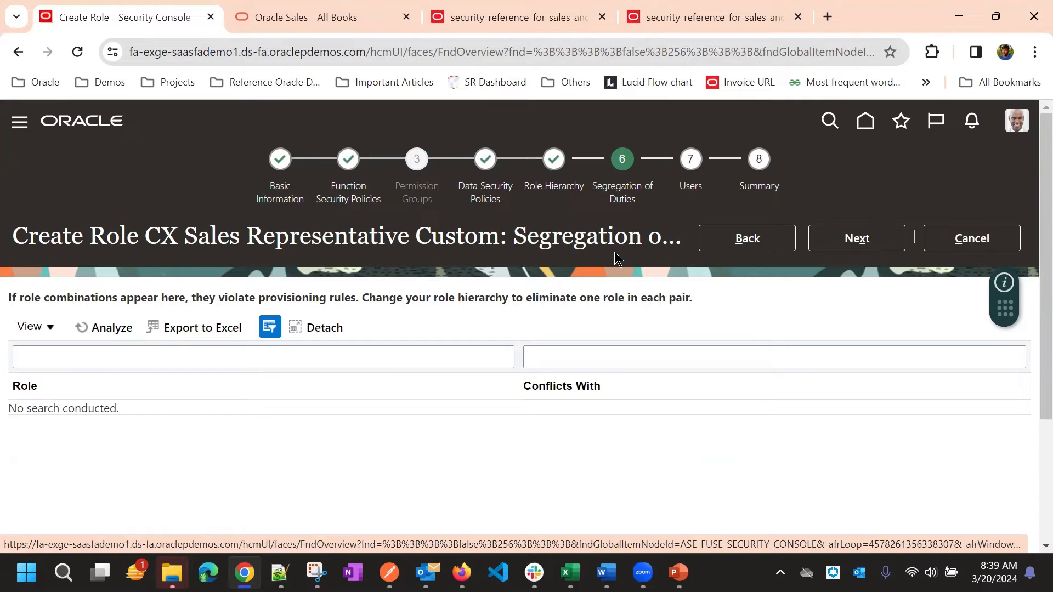
{"action": "mouse_move", "coordinate": [833, 238]}
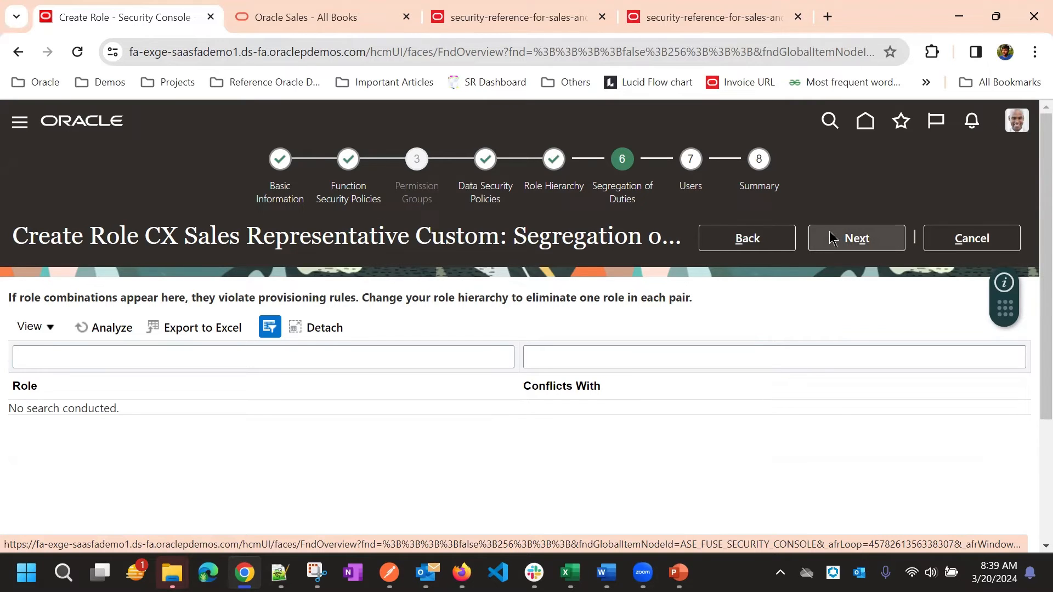
{"action": "left_click", "coordinate": [856, 238]}
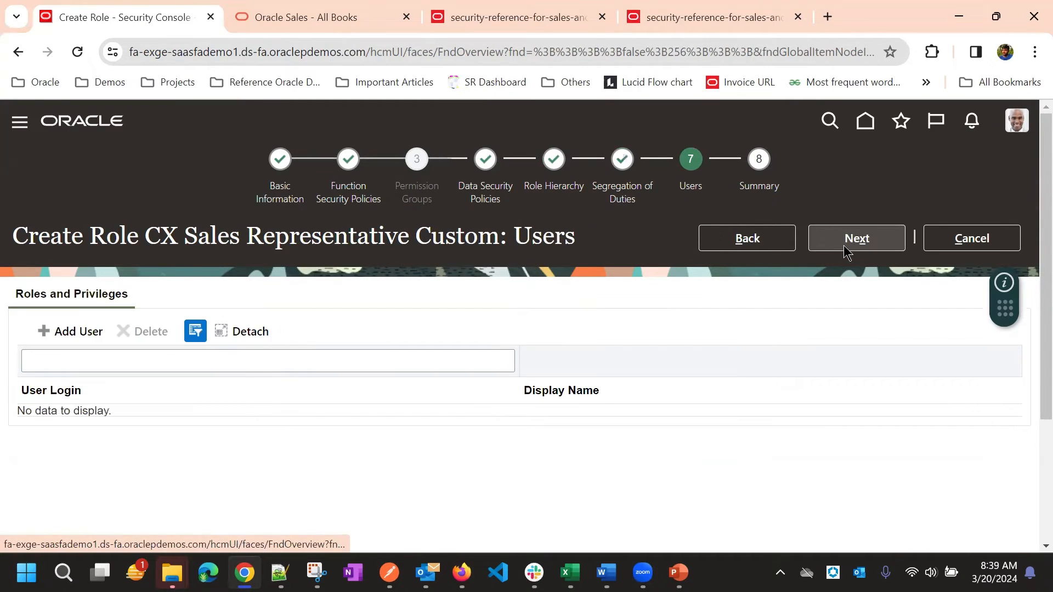
{"action": "mouse_move", "coordinate": [347, 291]}
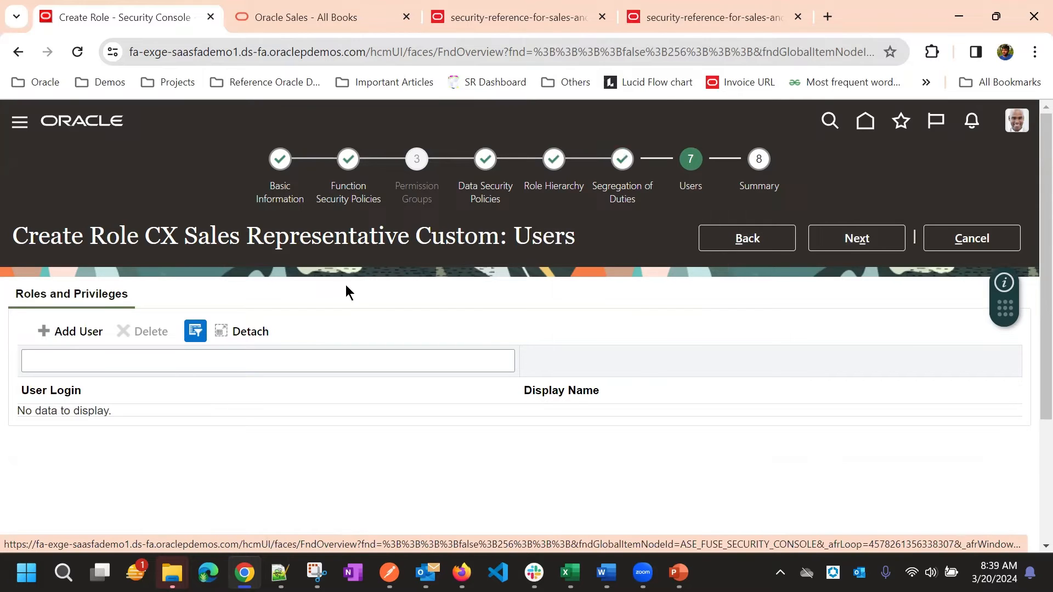
{"action": "mouse_move", "coordinate": [682, 325]}
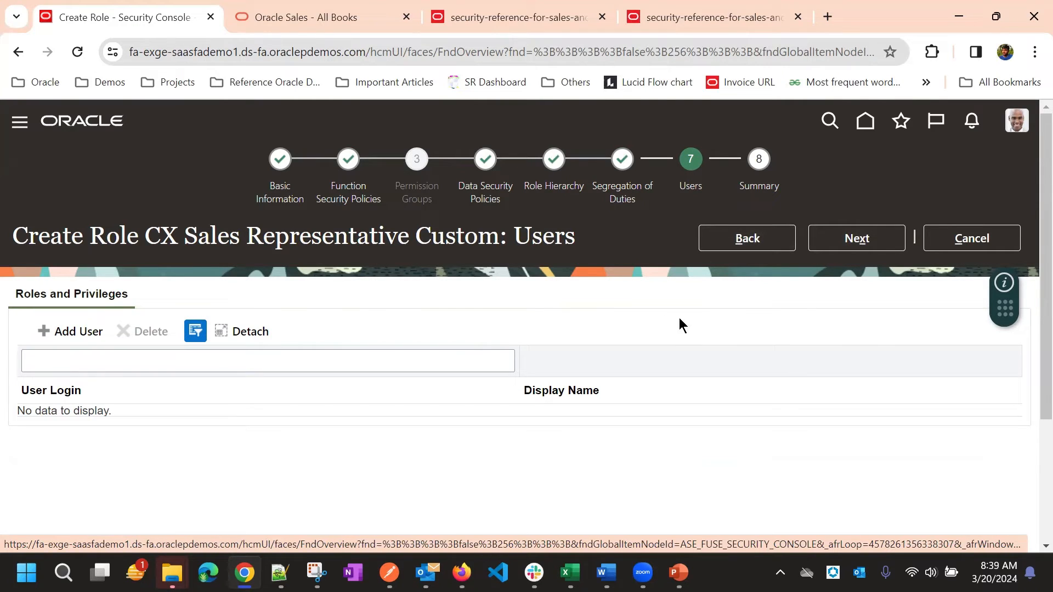
{"action": "mouse_move", "coordinate": [530, 222]}
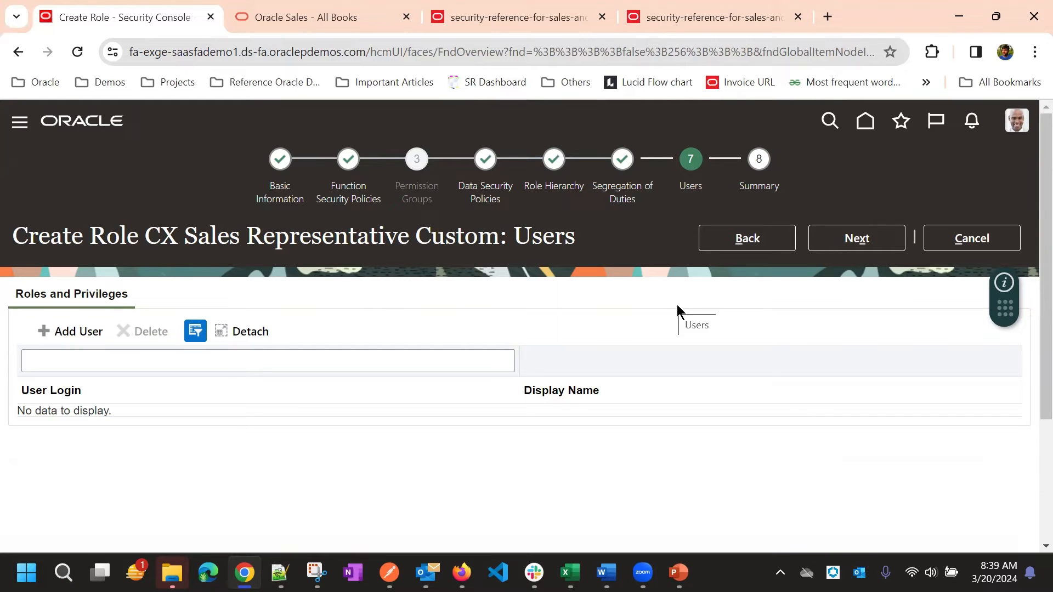
{"action": "left_click", "coordinate": [857, 238]}
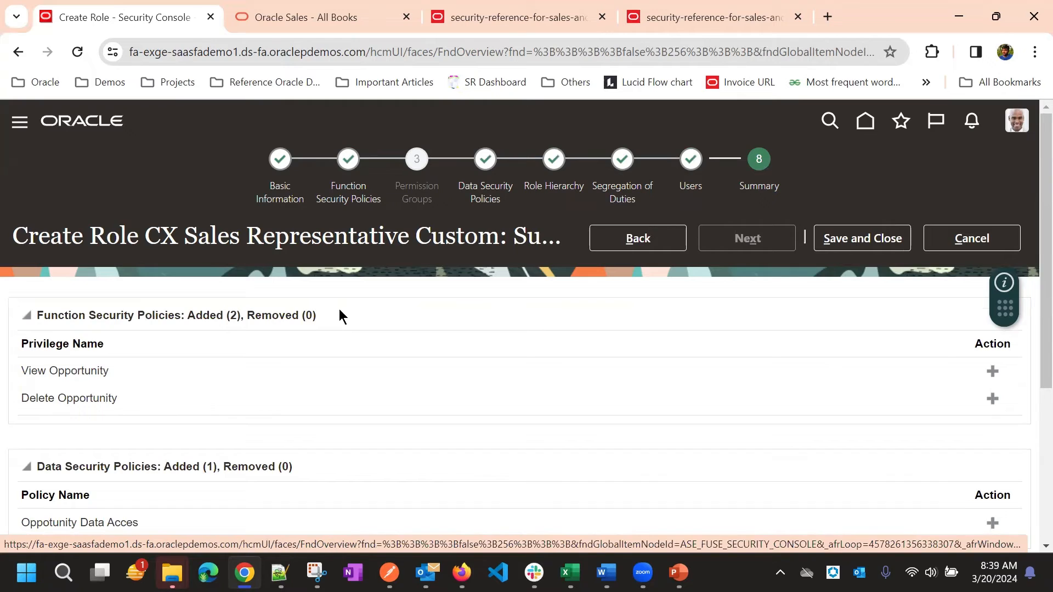
Review the CX Sales Representative Custom summary and save and close the new role.
{"action": "scroll", "scroll_direction": "down", "scroll_amount": 3}
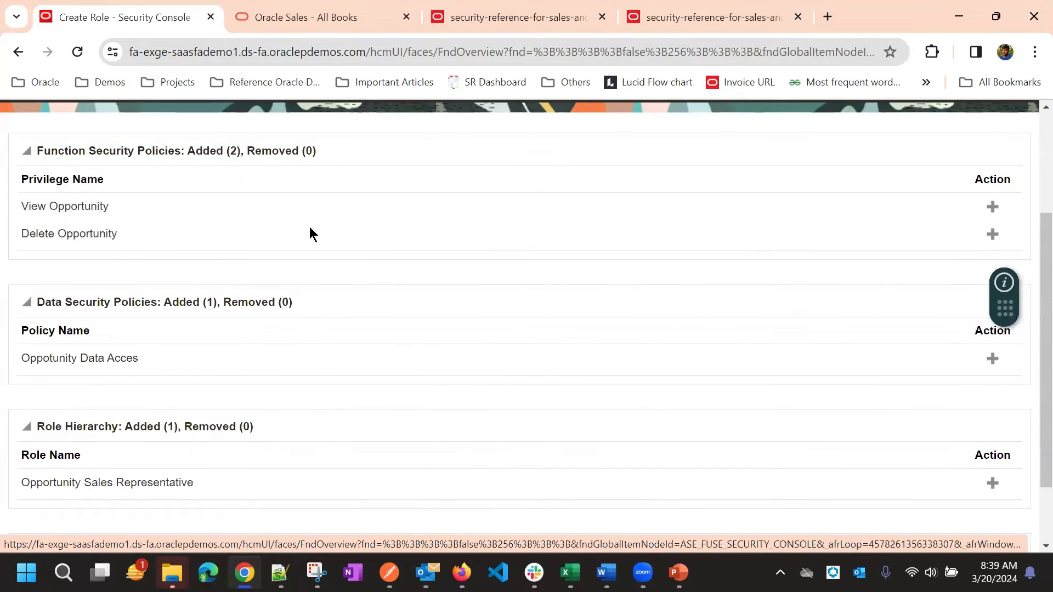
{"action": "mouse_move", "coordinate": [271, 230]}
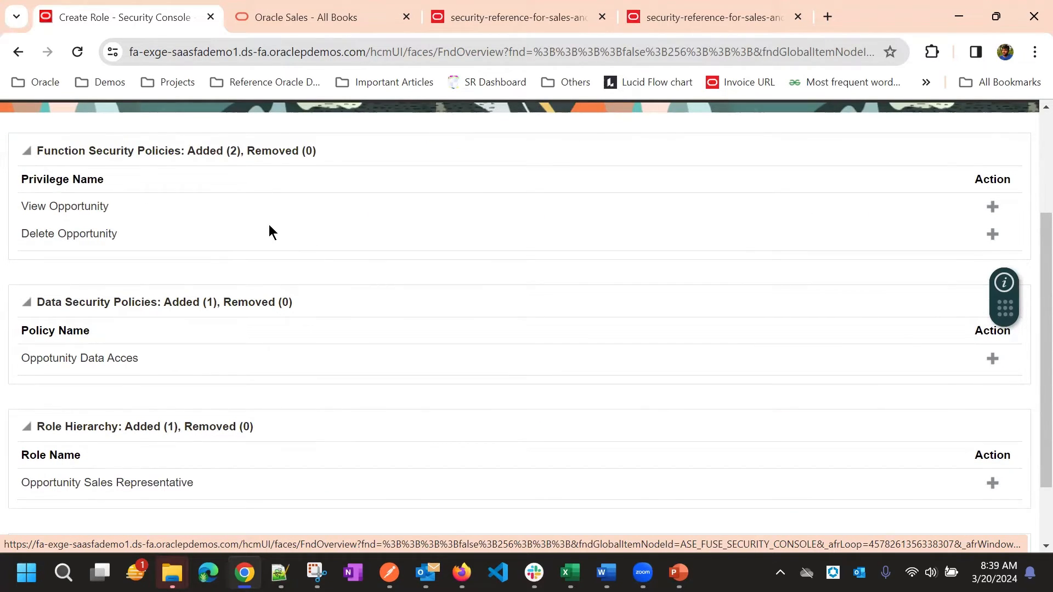
{"action": "scroll", "scroll_direction": "down", "scroll_amount": 3}
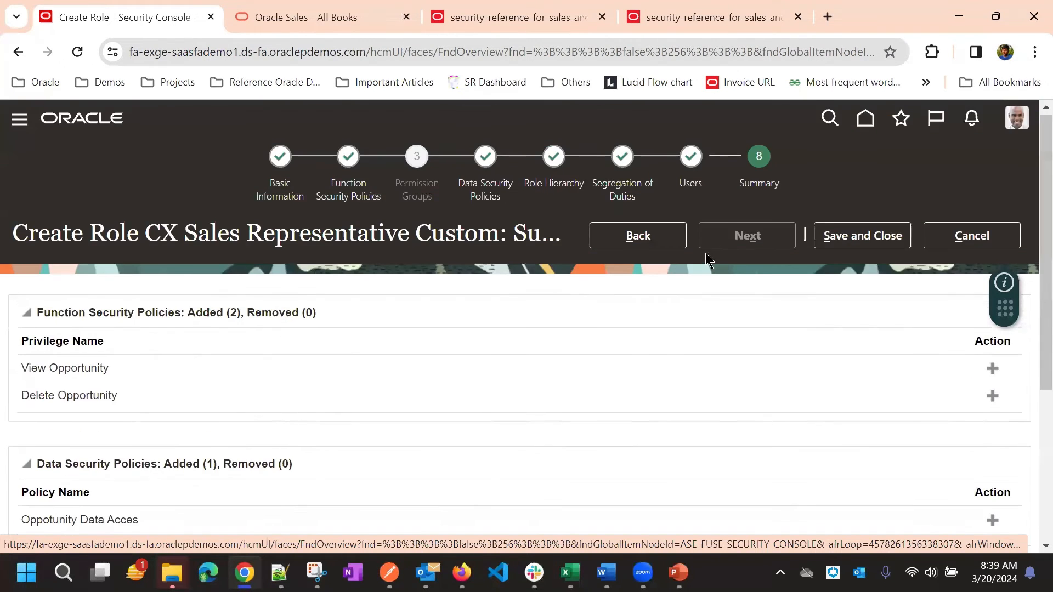
{"action": "scroll", "scroll_direction": "down", "scroll_amount": 3}
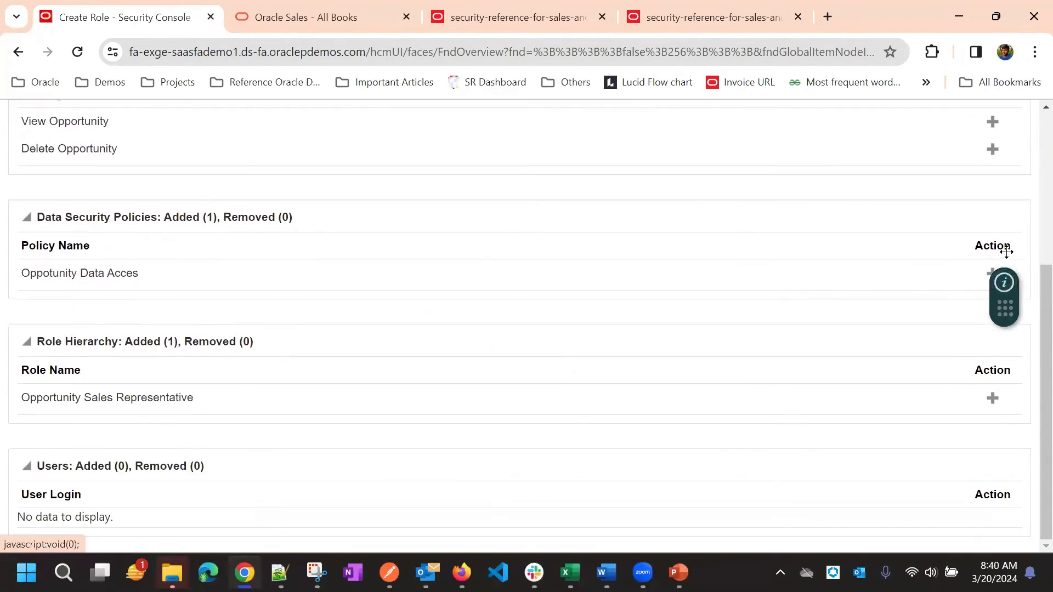
{"action": "mouse_move", "coordinate": [992, 149]}
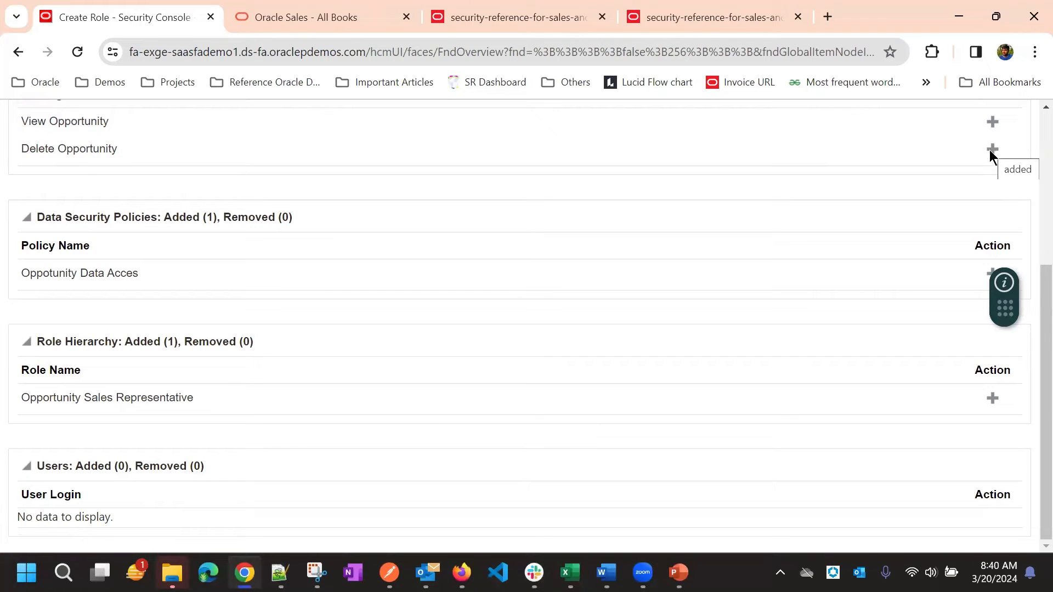
{"action": "scroll", "scroll_direction": "up", "scroll_amount": 3}
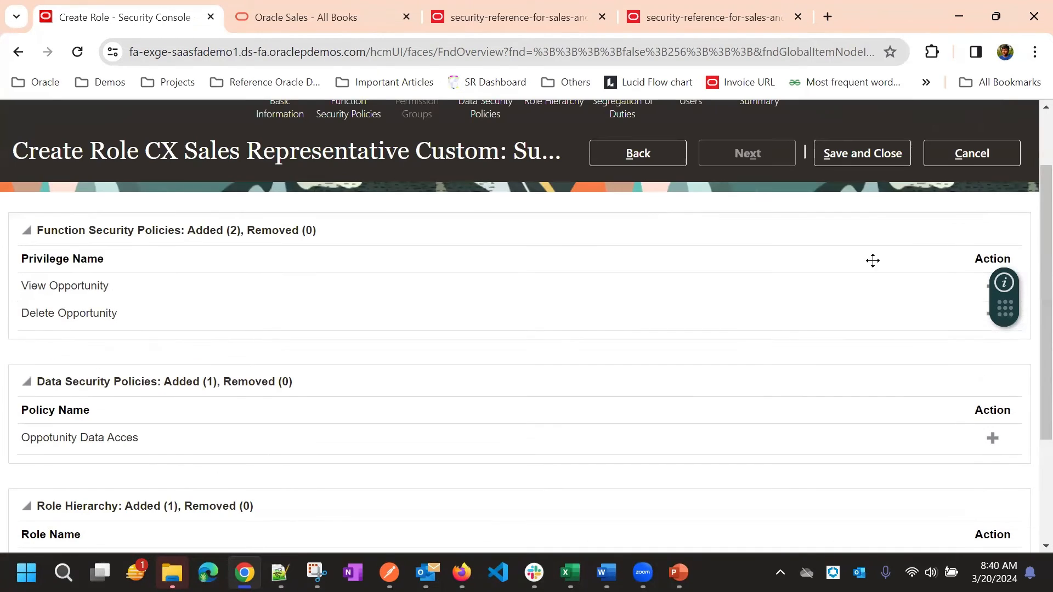
{"action": "scroll", "scroll_direction": "down", "scroll_amount": 3}
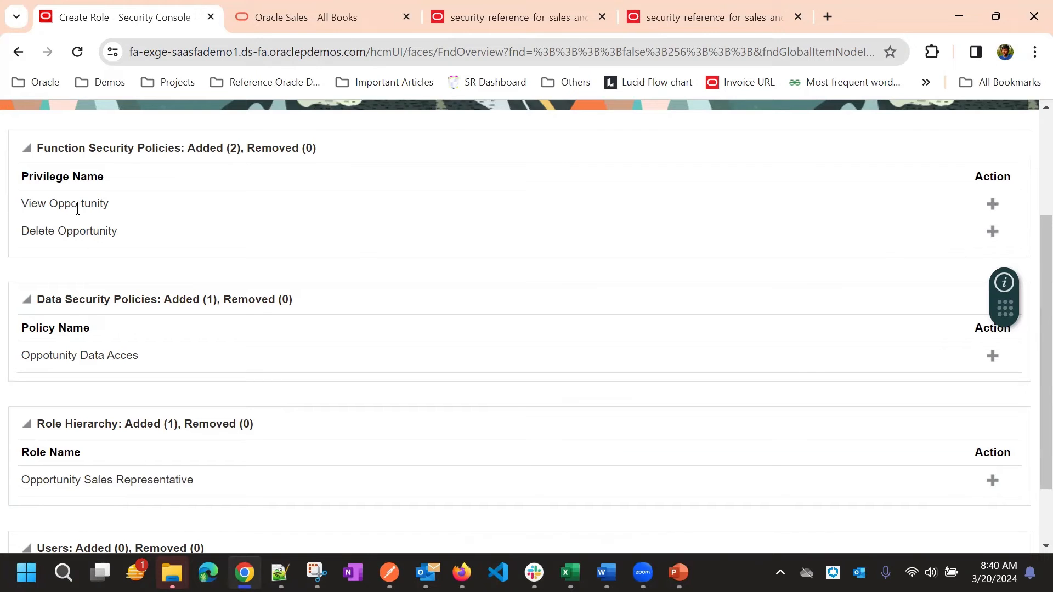
{"action": "mouse_move", "coordinate": [718, 296]}
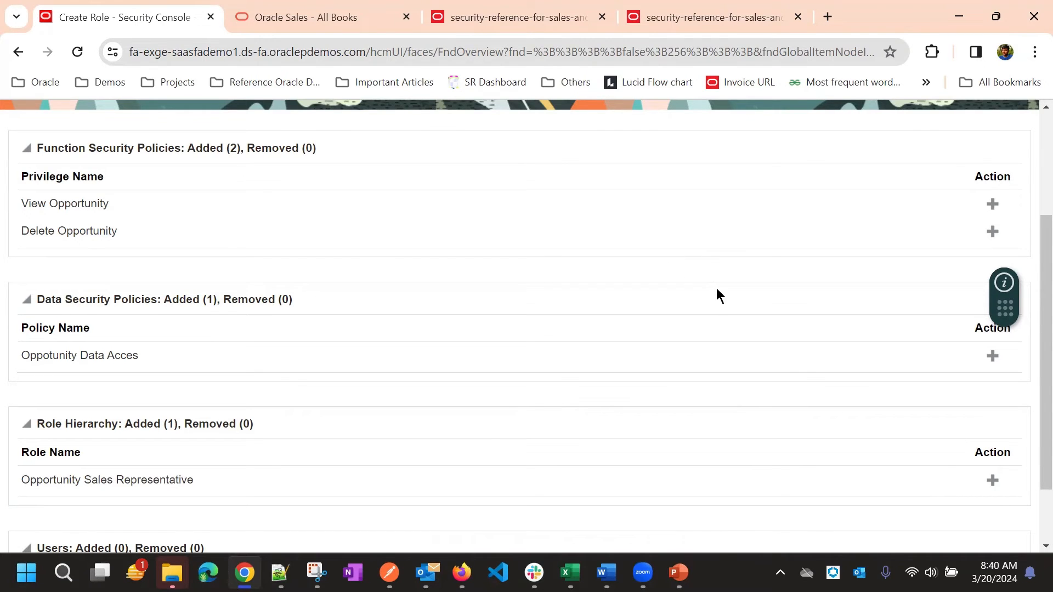
{"action": "scroll", "scroll_direction": "up", "scroll_amount": 3}
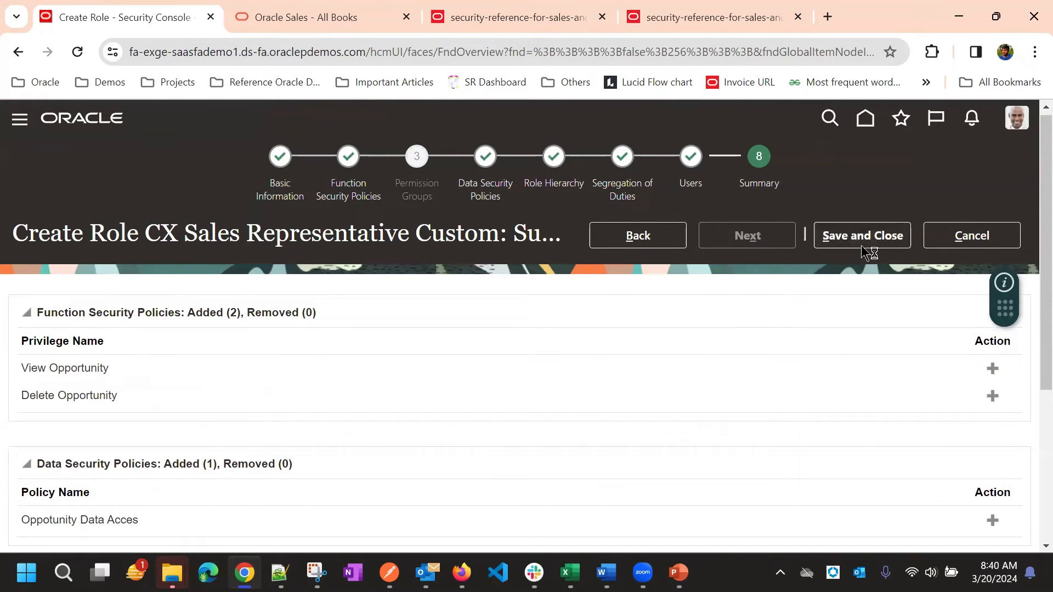
{"action": "left_click", "coordinate": [862, 235]}
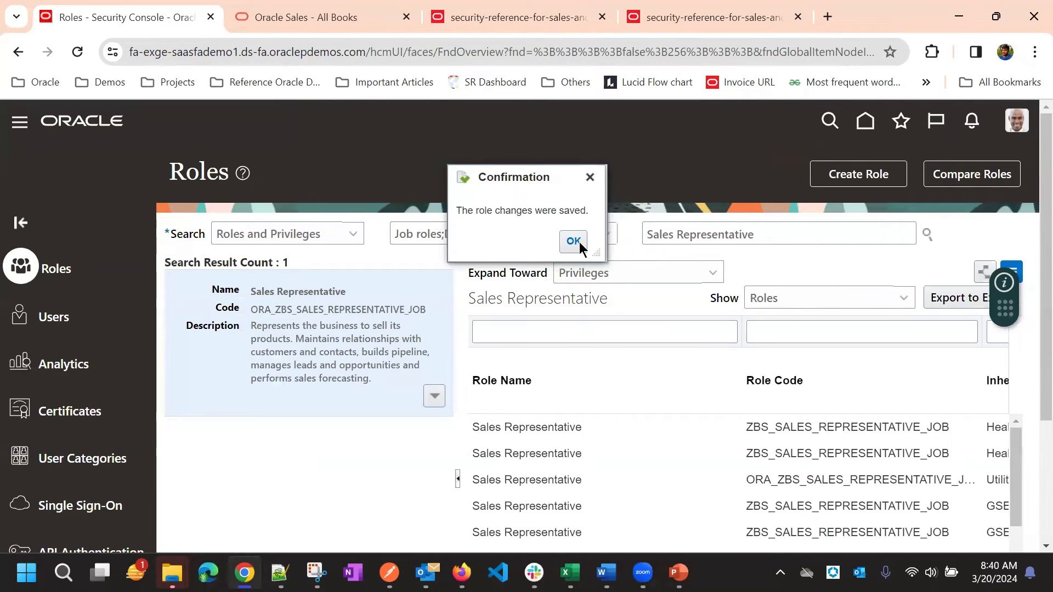
{"action": "left_click", "coordinate": [572, 241]}
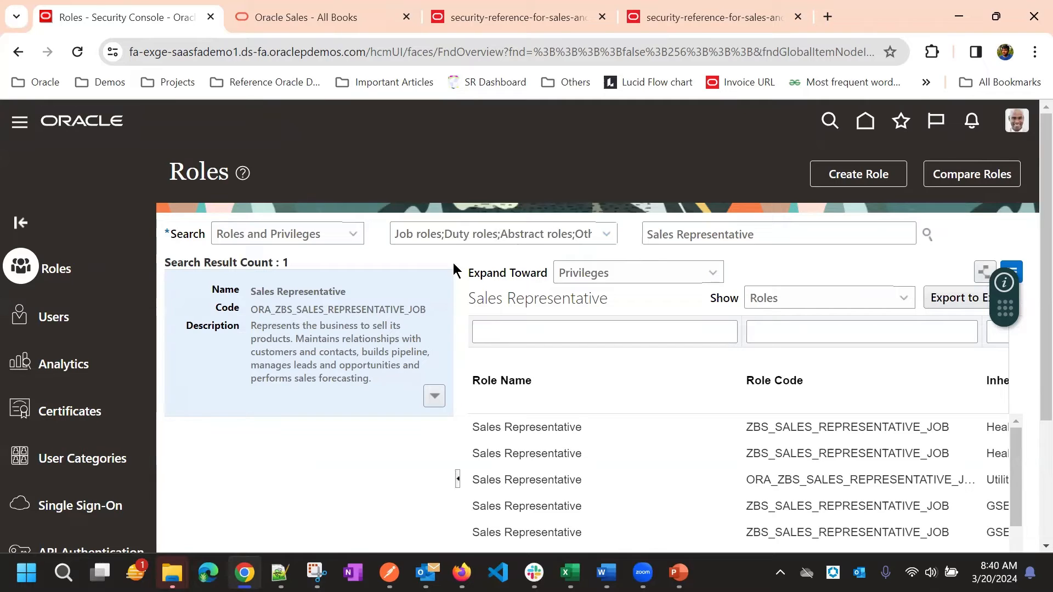
{"action": "mouse_move", "coordinate": [62, 324]}
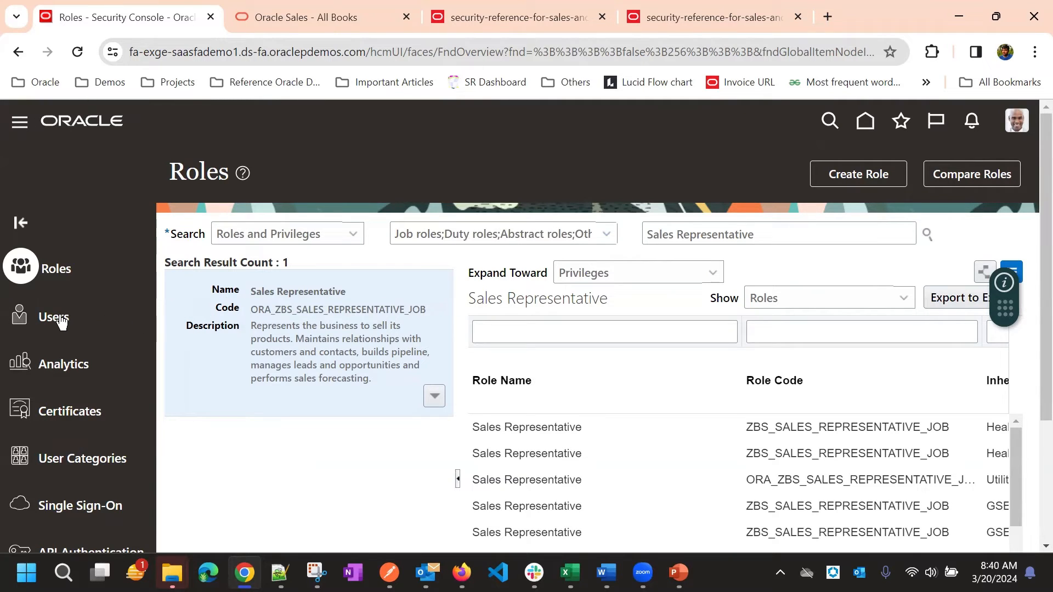
{"action": "mouse_move", "coordinate": [62, 322]}
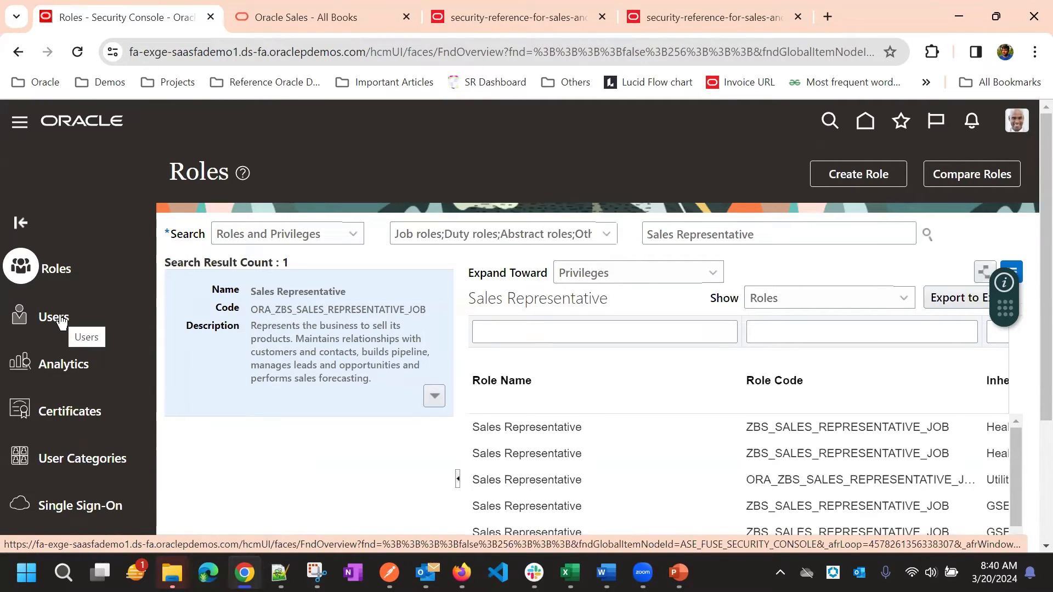
{"action": "left_click", "coordinate": [54, 315]}
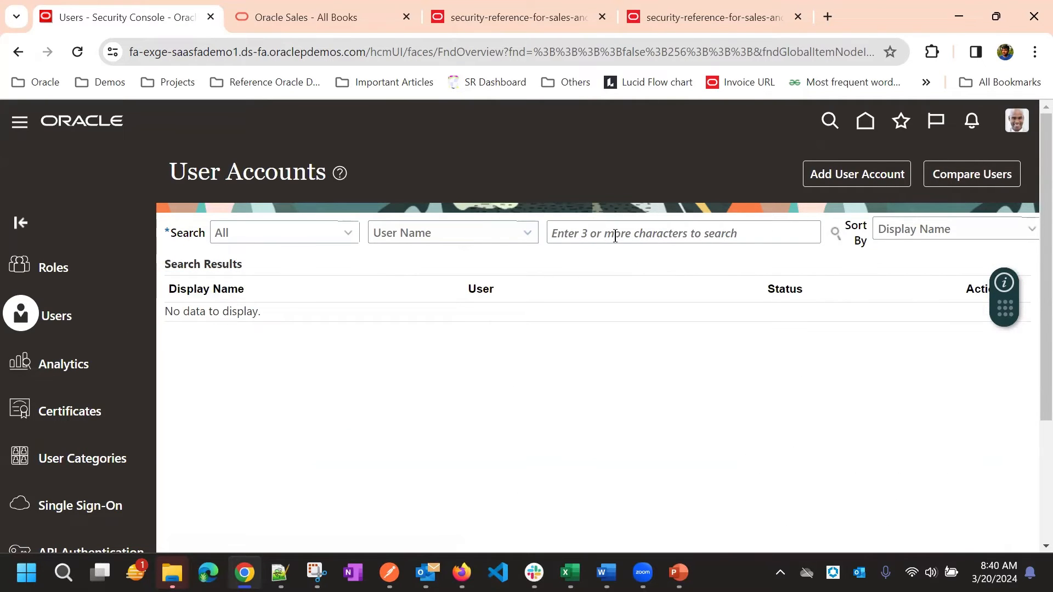
{"action": "type", "text": "sunil"}
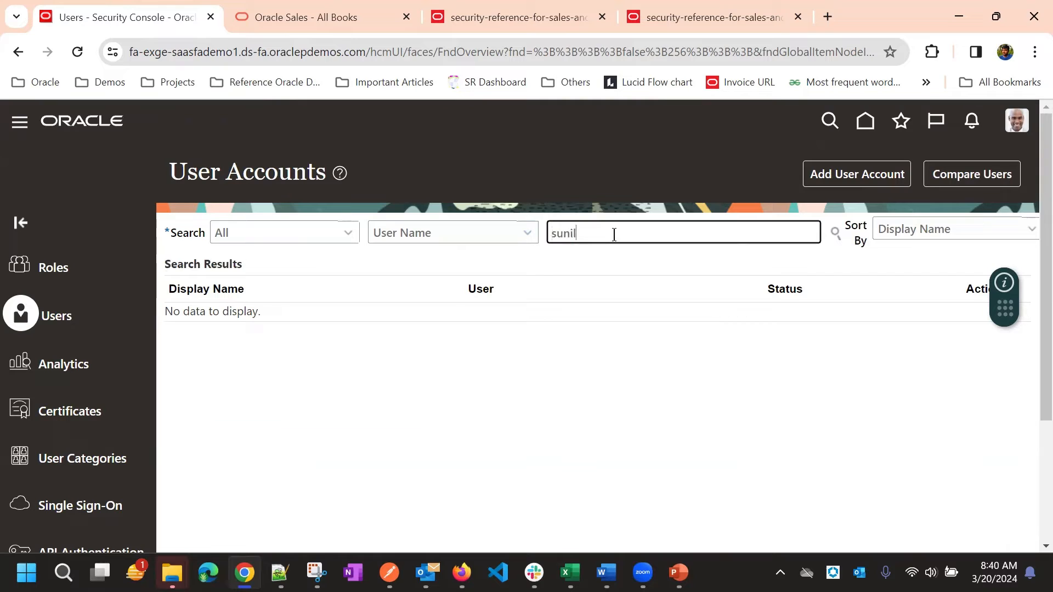
{"action": "type", "text": "kum"}
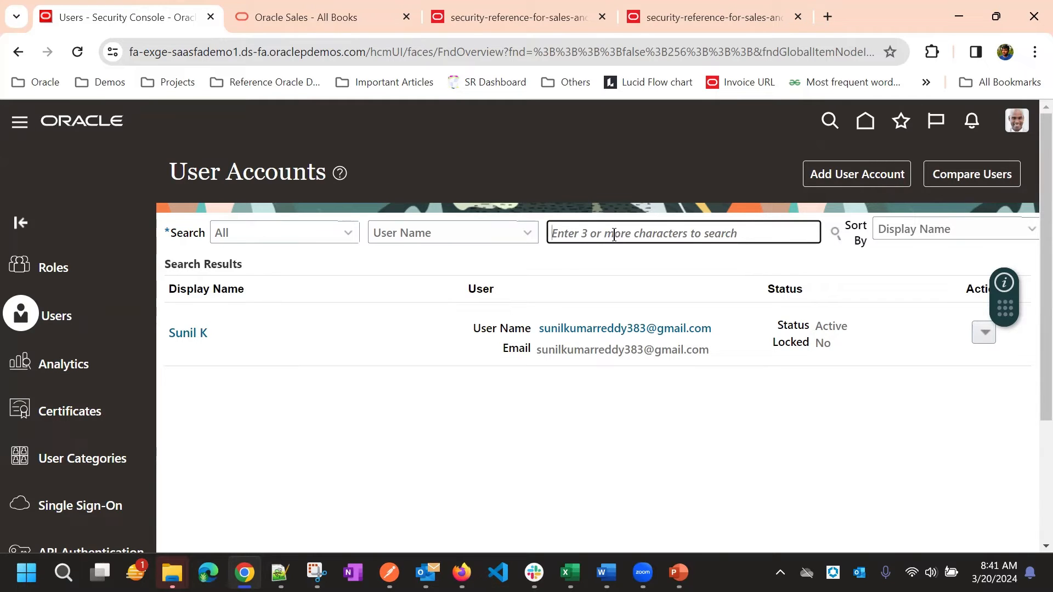
{"action": "mouse_move", "coordinate": [864, 377]}
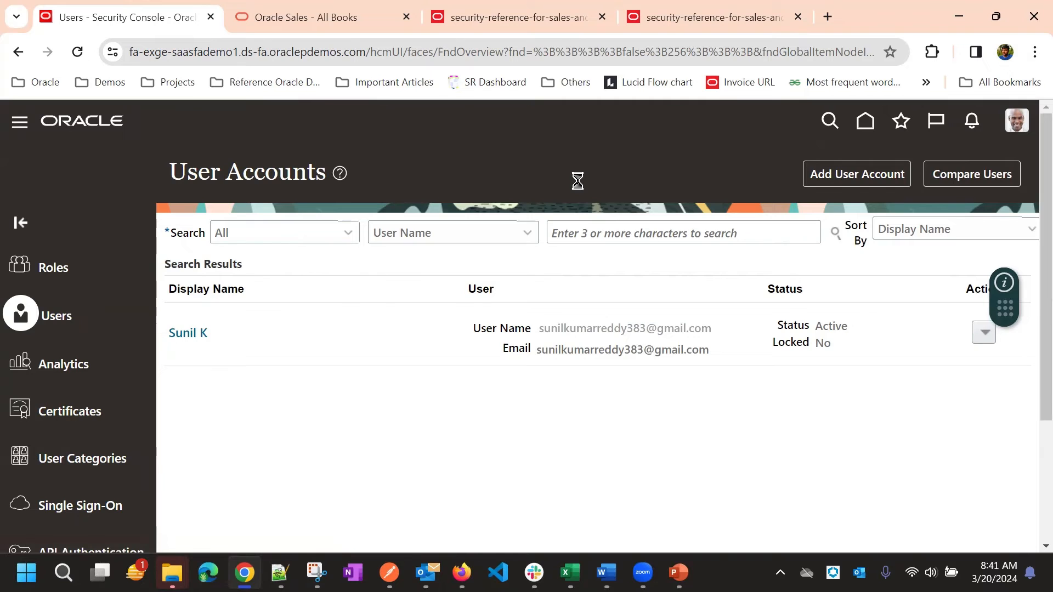
{"action": "left_click", "coordinate": [188, 333]}
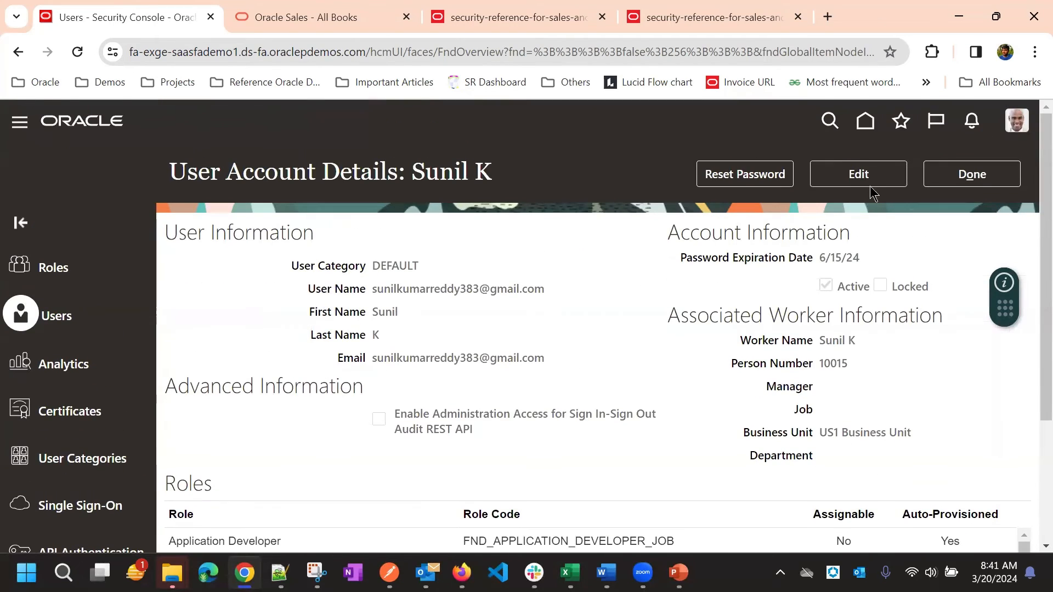
{"action": "left_click", "coordinate": [858, 174]}
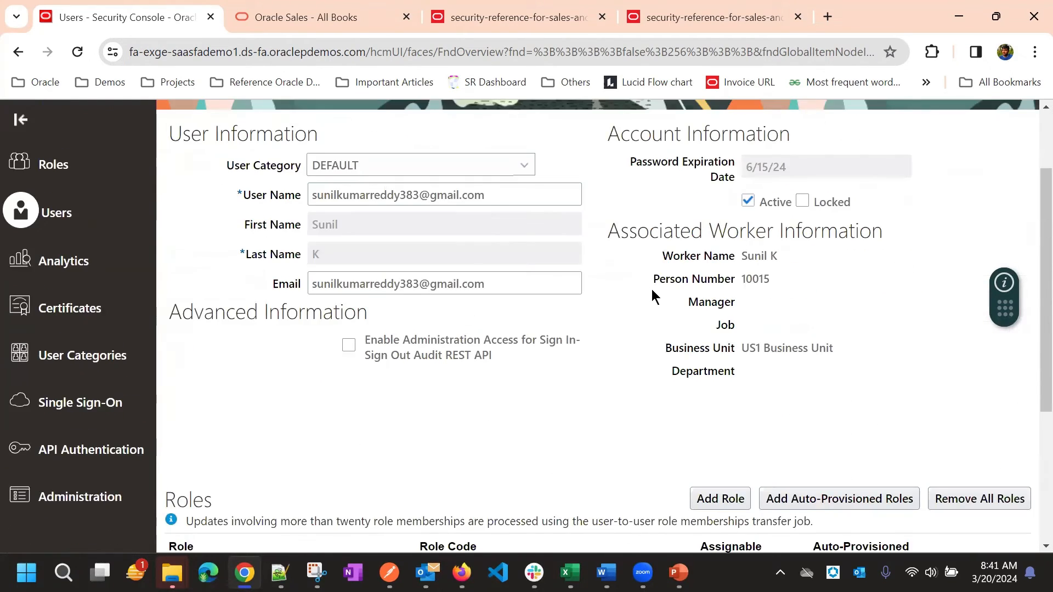
{"action": "scroll", "scroll_direction": "down", "scroll_amount": 3}
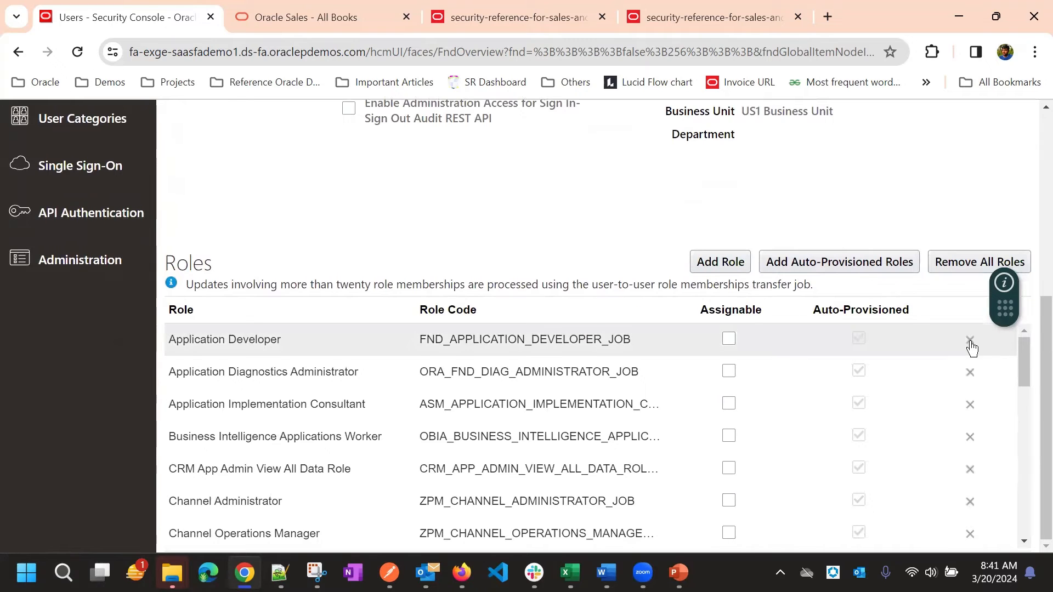
{"action": "left_click", "coordinate": [969, 340]}
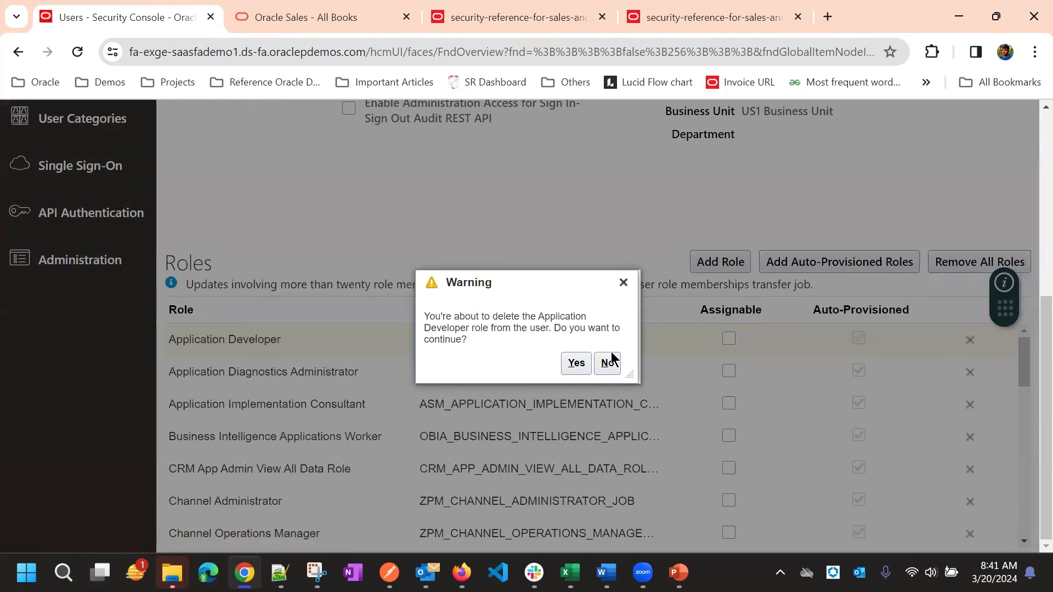
{"action": "left_click", "coordinate": [576, 363]}
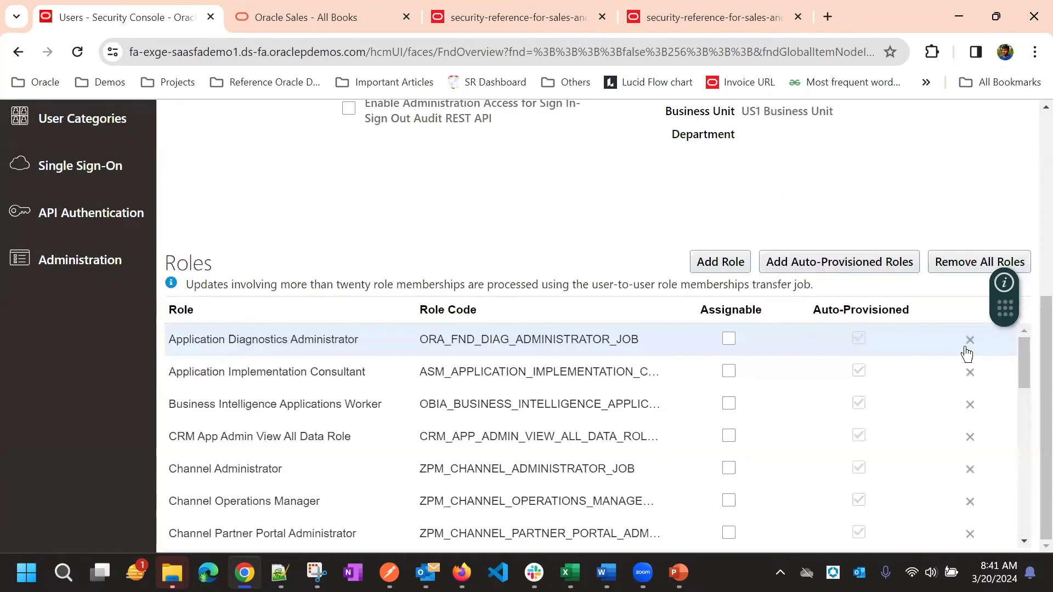
{"action": "left_click", "coordinate": [970, 340]}
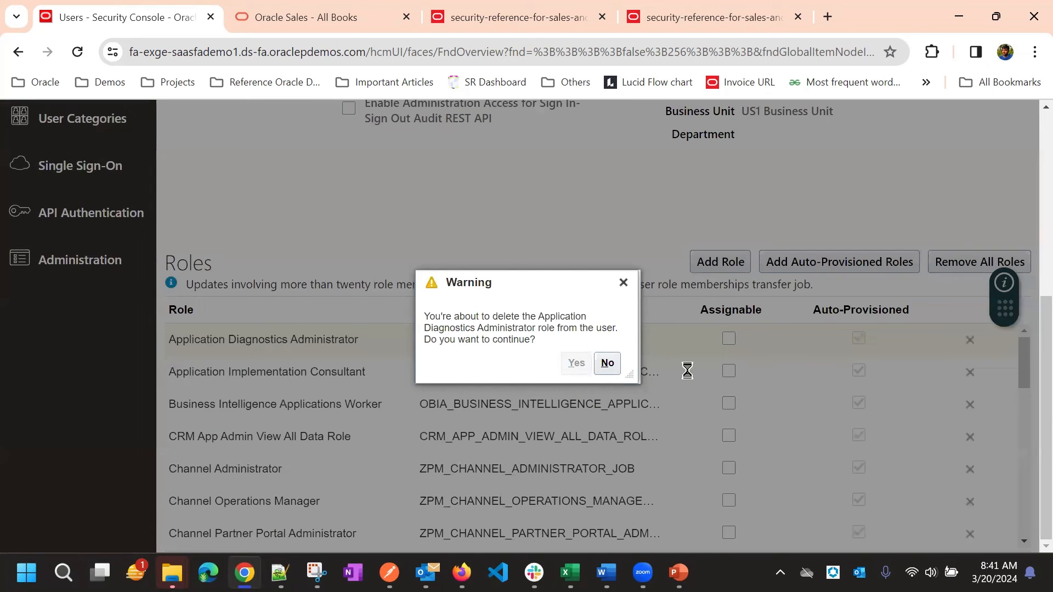
{"action": "left_click", "coordinate": [607, 363]}
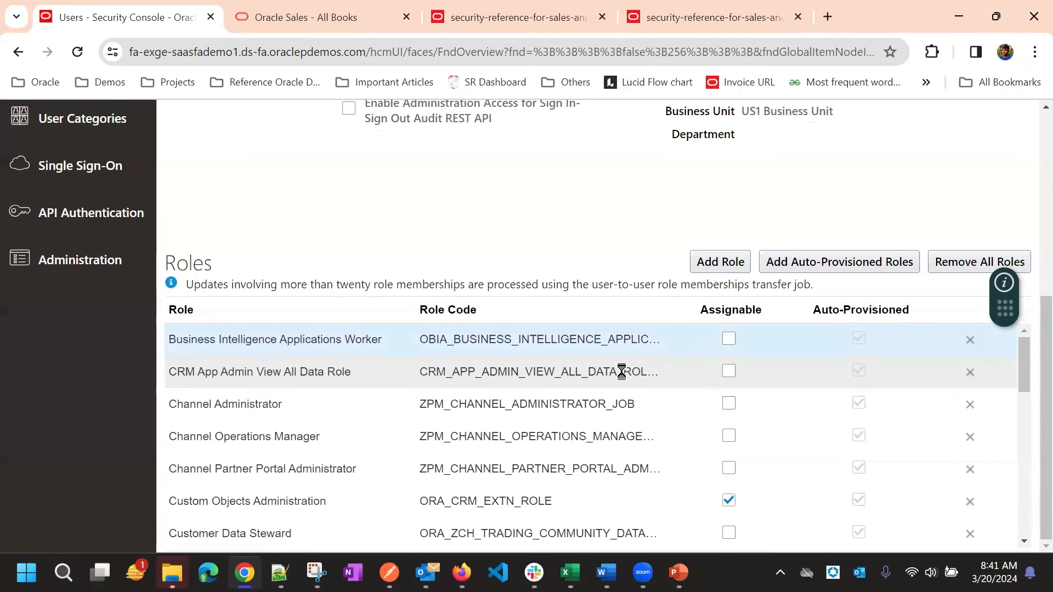
{"action": "left_click", "coordinate": [969, 340]}
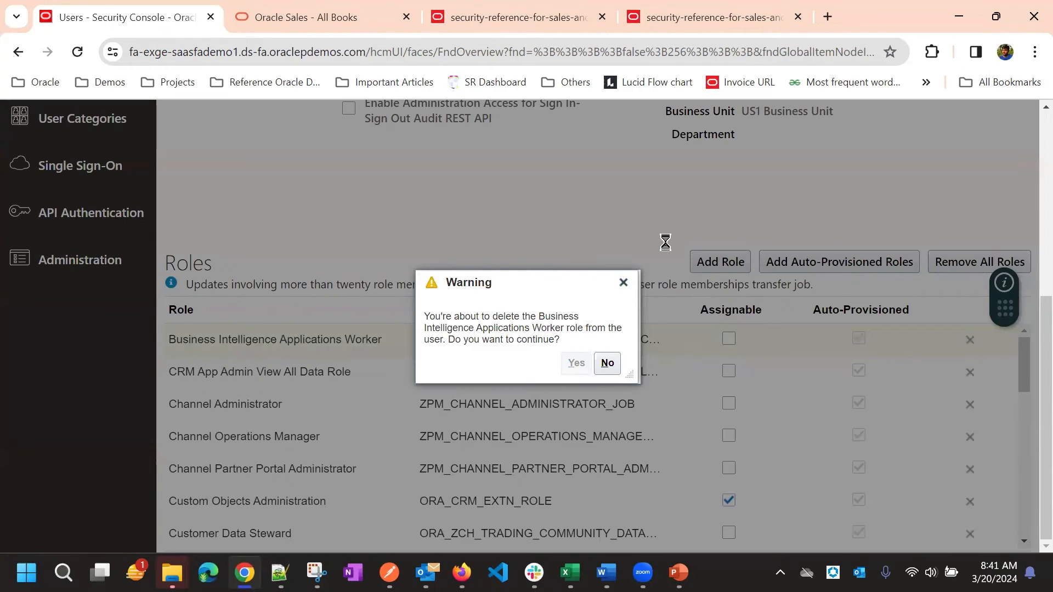
{"action": "left_click", "coordinate": [576, 363]}
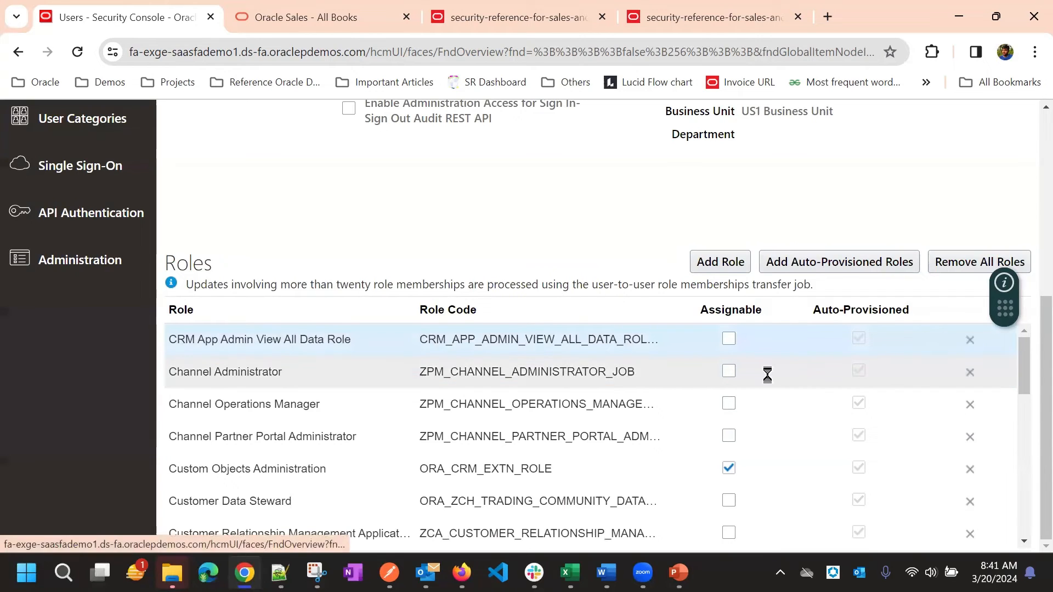
{"action": "left_click", "coordinate": [970, 340]}
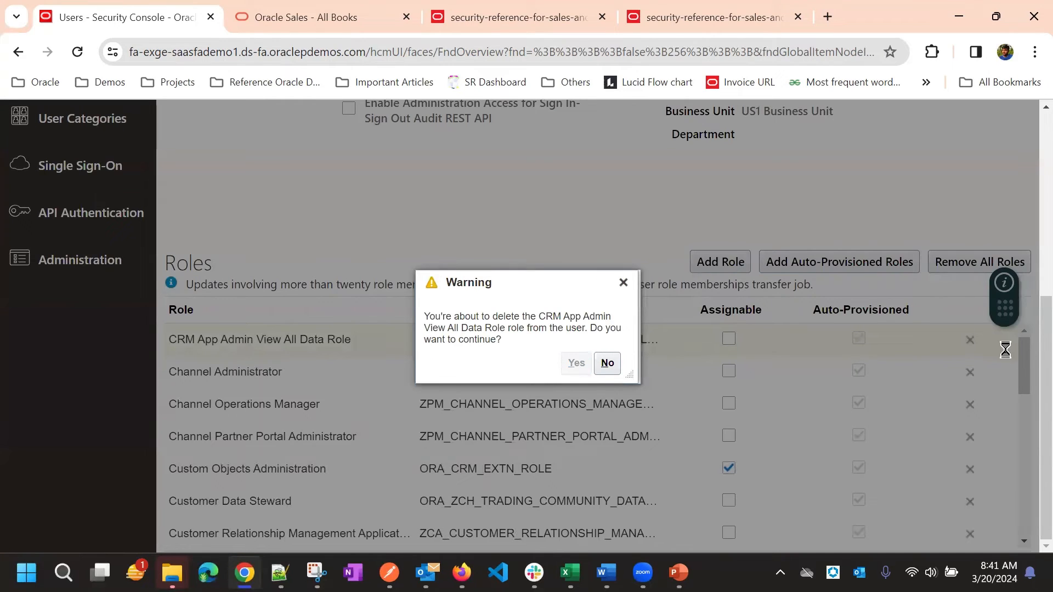
{"action": "left_click", "coordinate": [576, 363]}
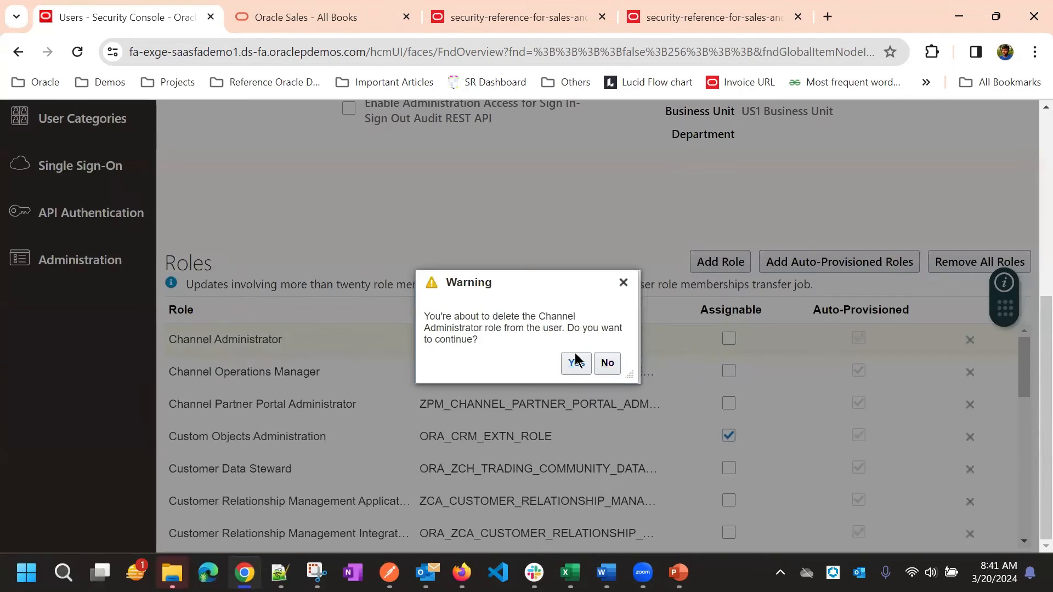
Remove the Channel Administrator, Channel Operations Manager, Channel Partner Portal Administrator, Custom Objects Administration, Customer Data Steward and CRM Application Administrator roles.
{"action": "left_click", "coordinate": [574, 363]}
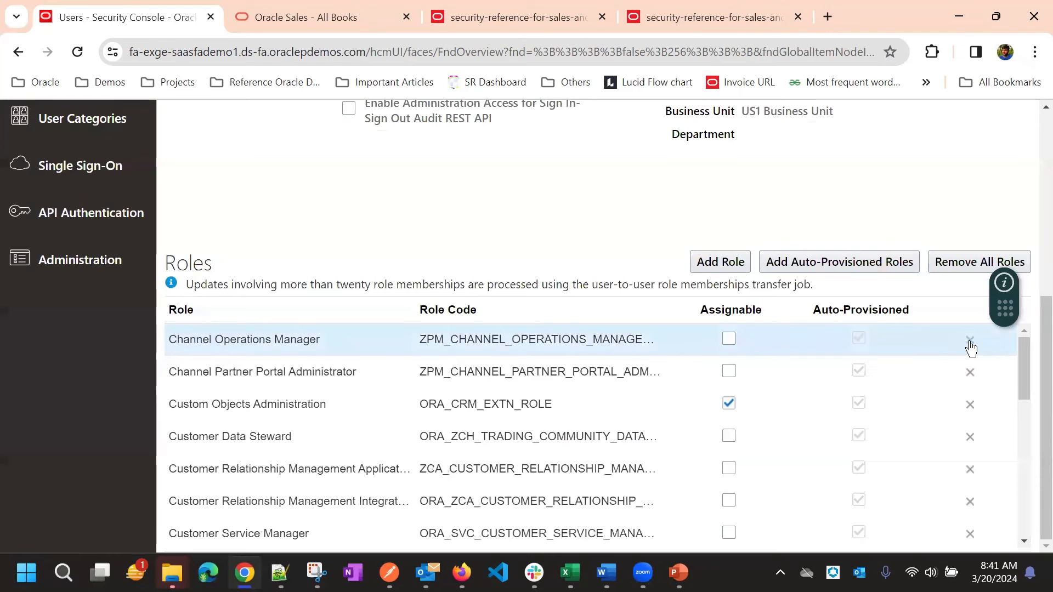
{"action": "left_click", "coordinate": [969, 340]}
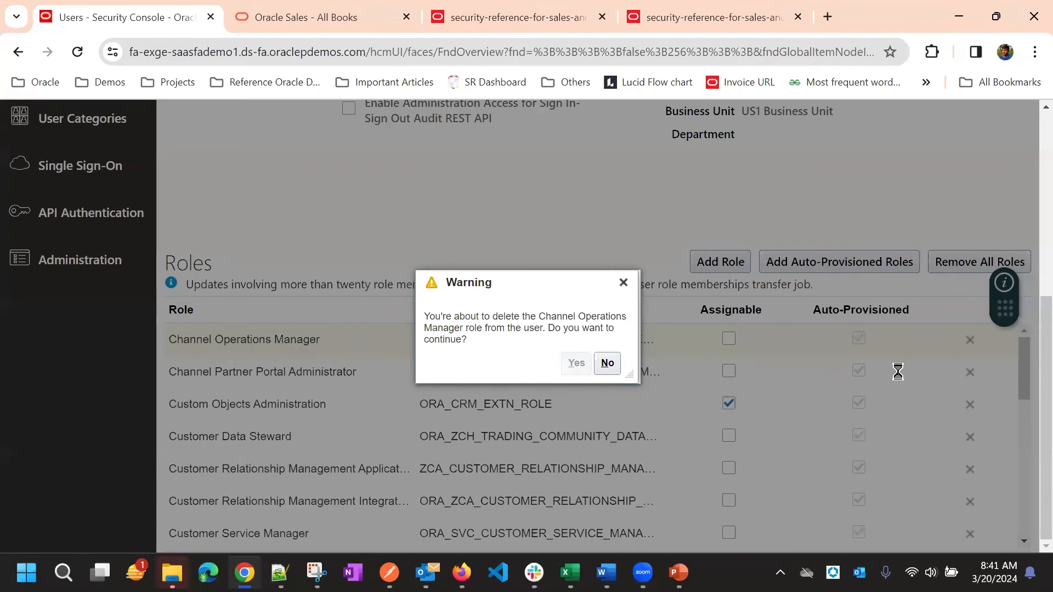
{"action": "left_click", "coordinate": [576, 363]}
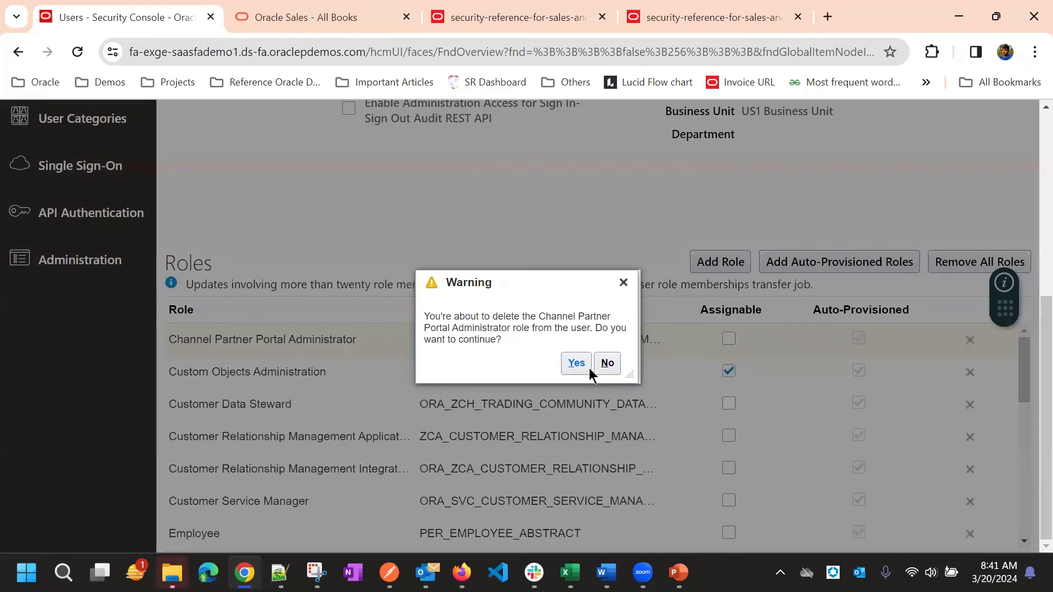
{"action": "left_click", "coordinate": [576, 363]}
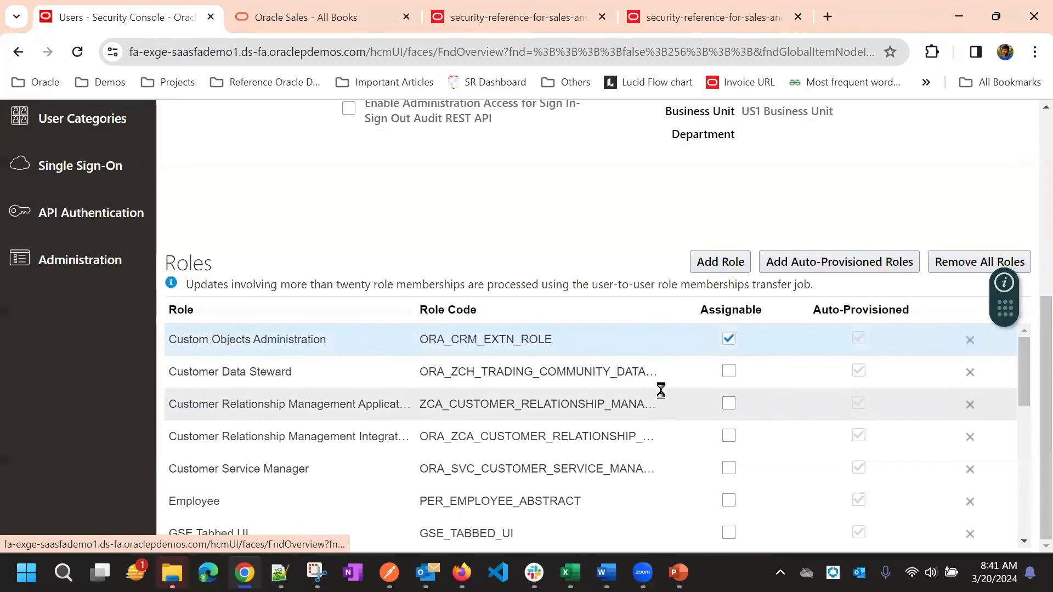
{"action": "left_click", "coordinate": [969, 340]}
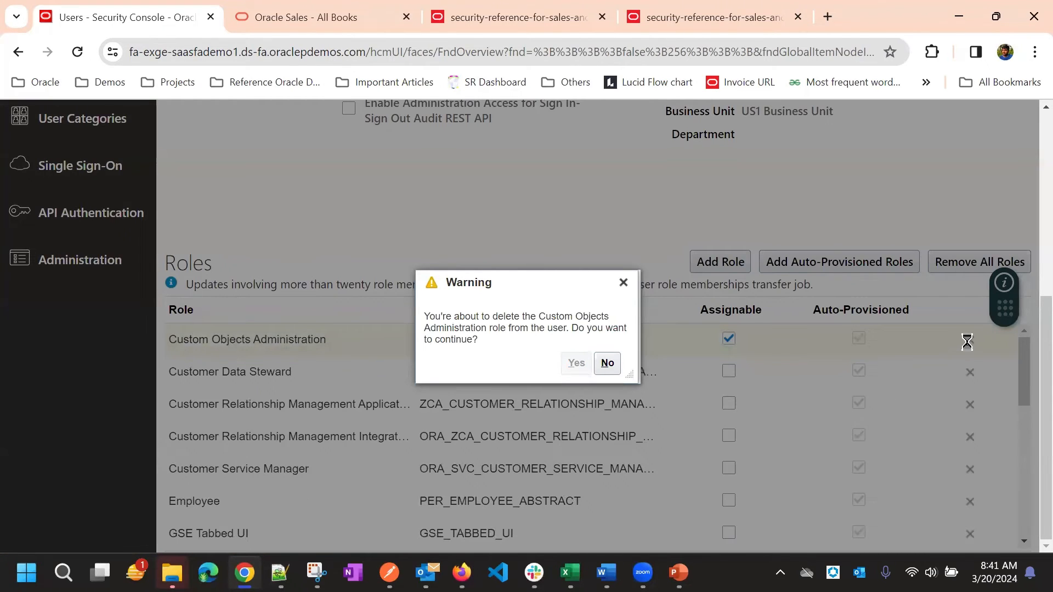
{"action": "left_click", "coordinate": [575, 363]}
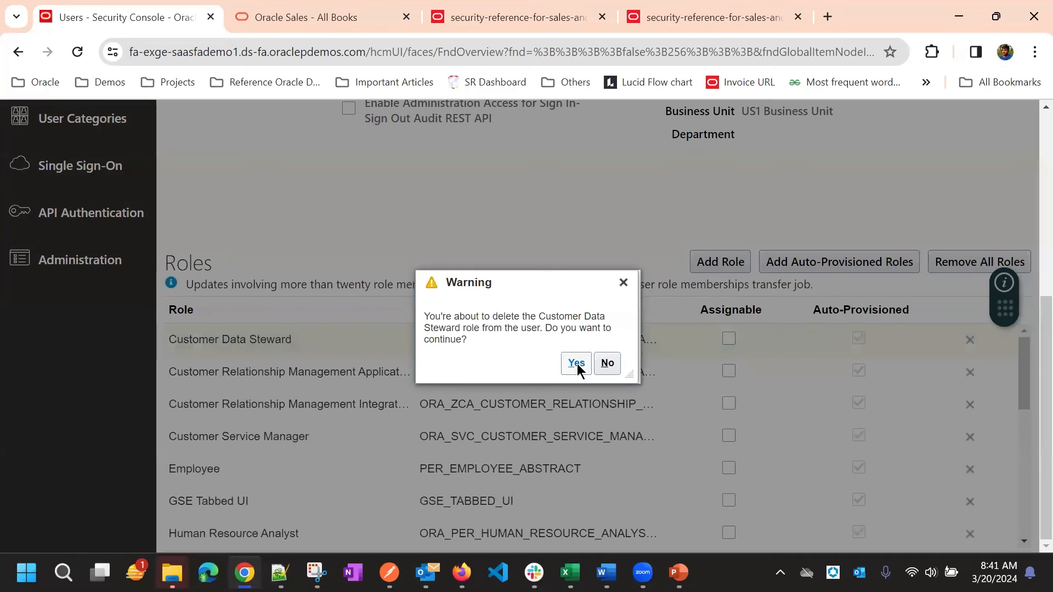
{"action": "left_click", "coordinate": [576, 363]}
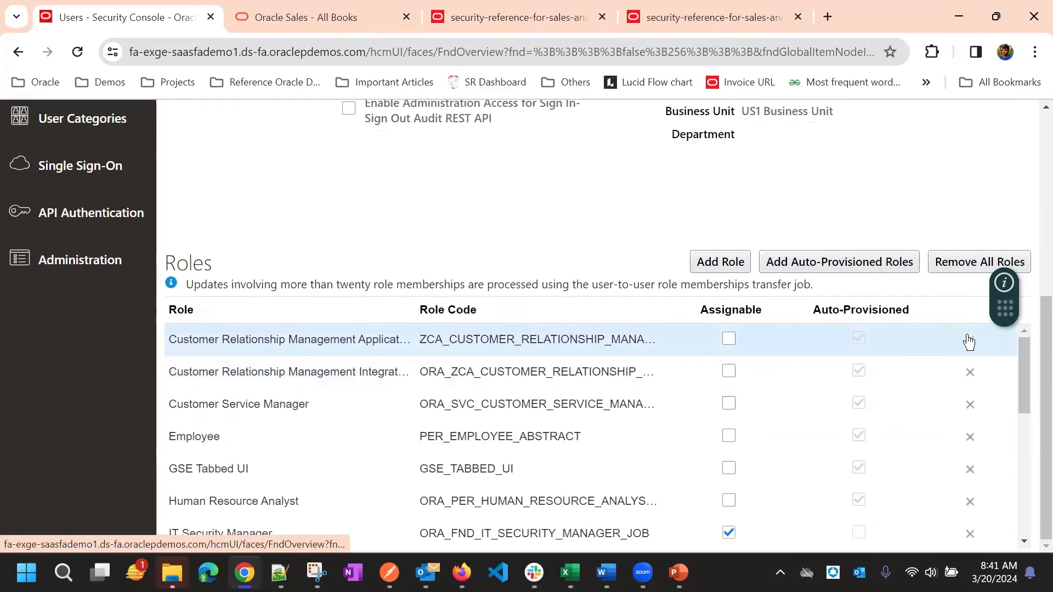
{"action": "left_click", "coordinate": [969, 340]}
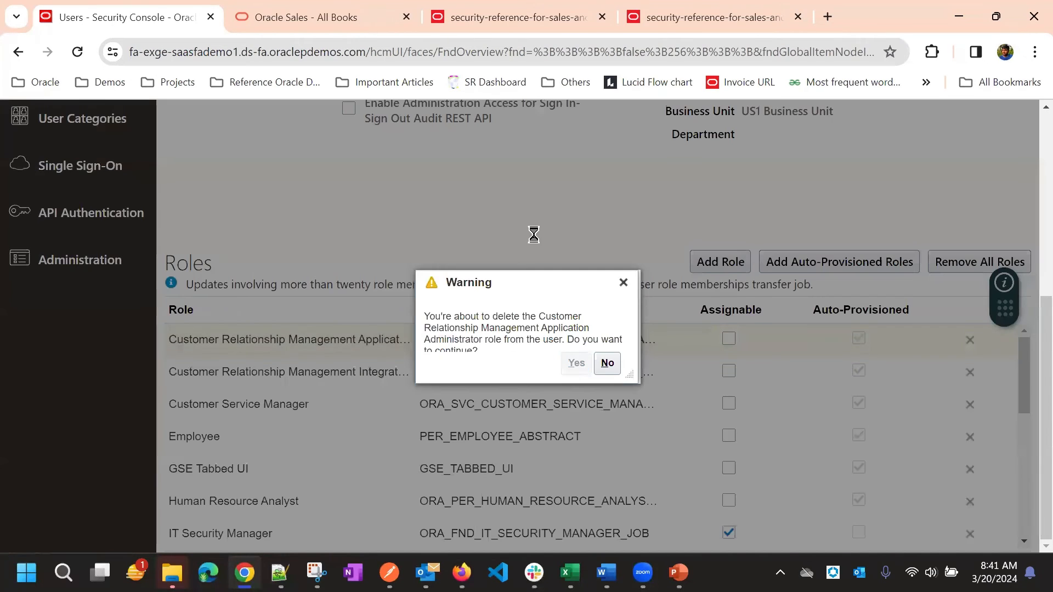
{"action": "left_click", "coordinate": [576, 363]}
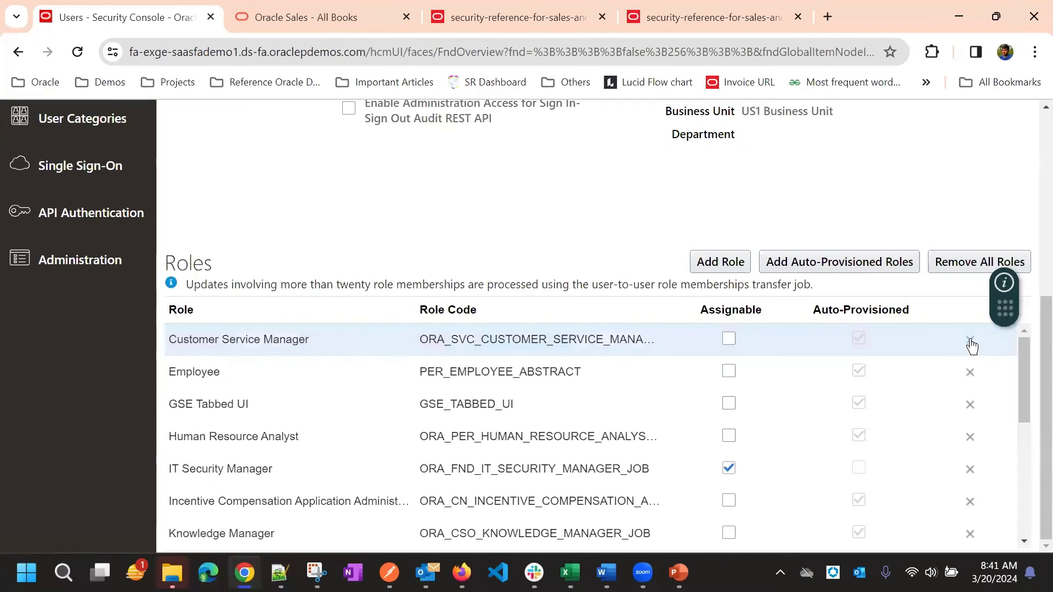
Remove Customer Service Manager, GSE Tabbed UI, Human Resource Analyst, IT Security Manager, Knowledge Manager, Marketing Operations Manager and Master Data Management Administrator roles.
{"action": "left_click", "coordinate": [969, 342]}
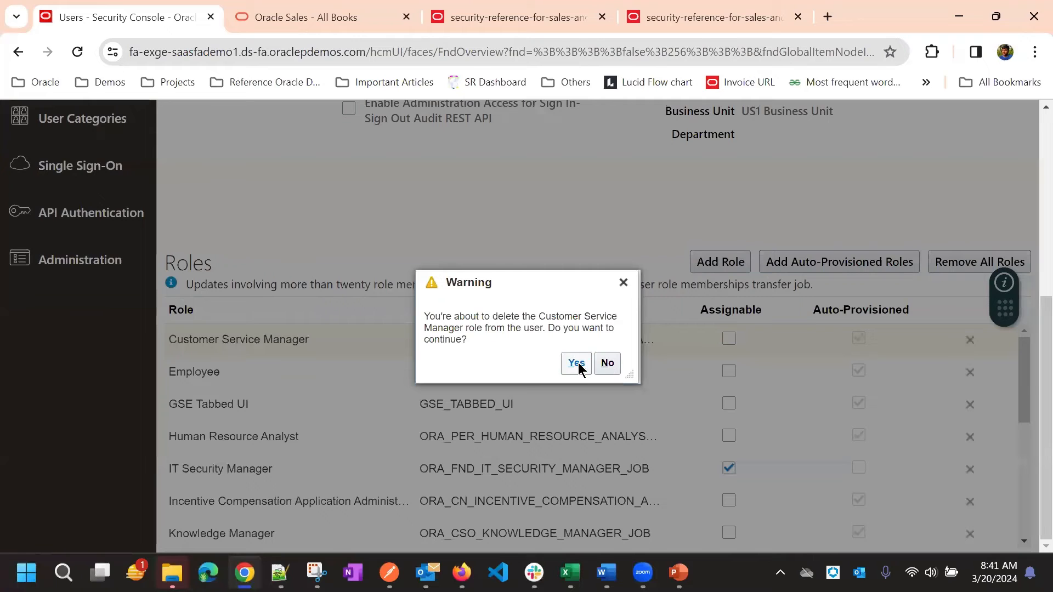
{"action": "left_click", "coordinate": [574, 363]}
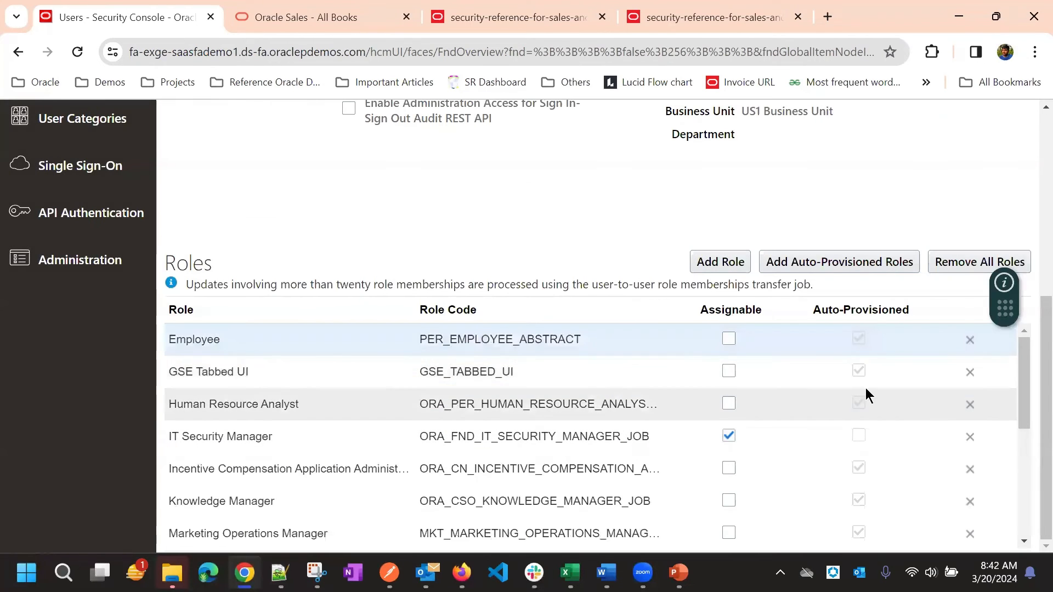
{"action": "left_click", "coordinate": [969, 372]}
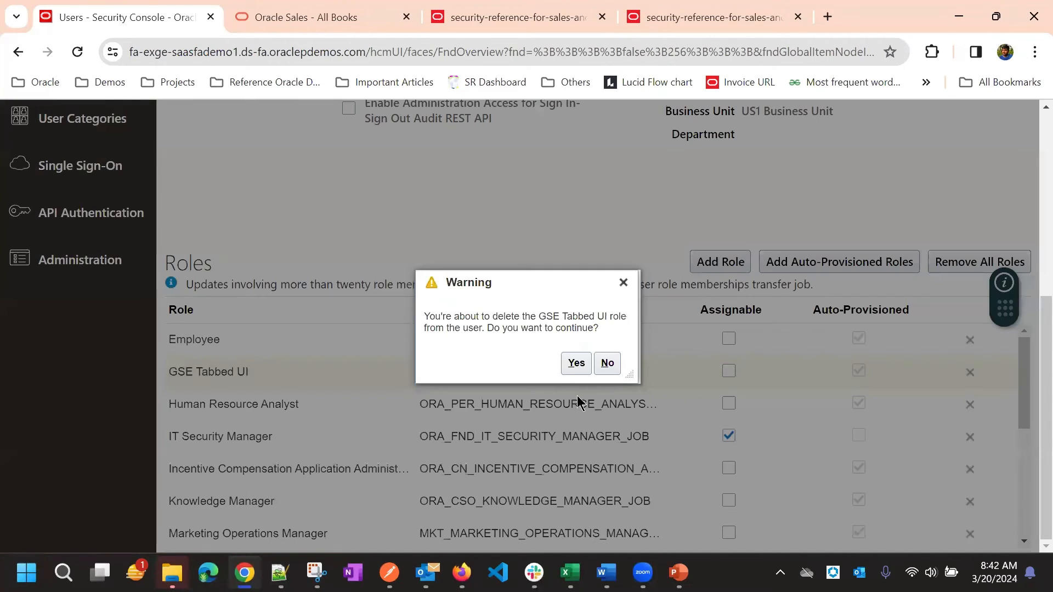
{"action": "left_click", "coordinate": [576, 363]}
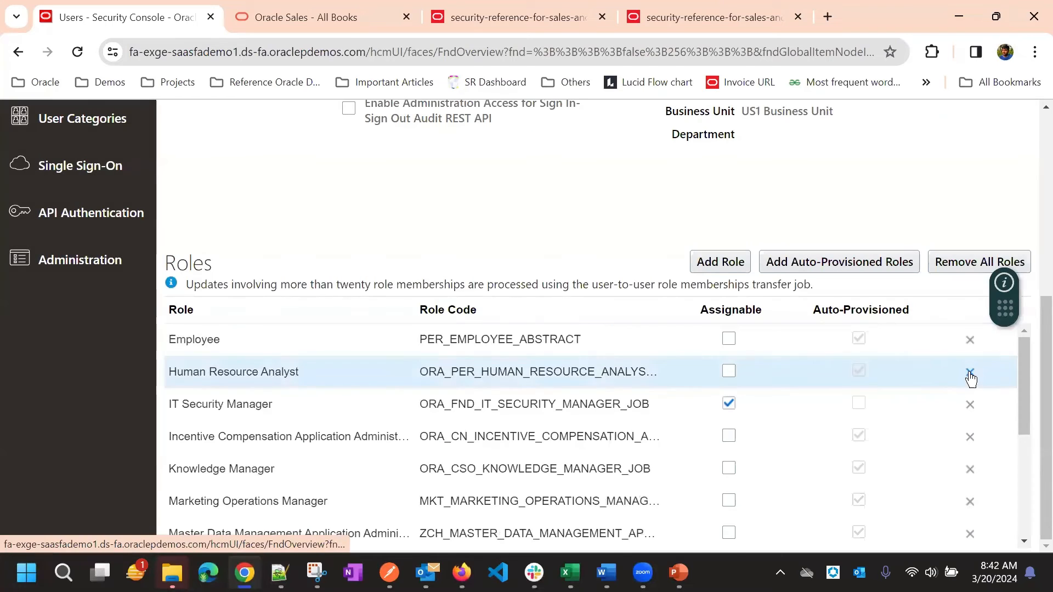
{"action": "left_click", "coordinate": [969, 370]}
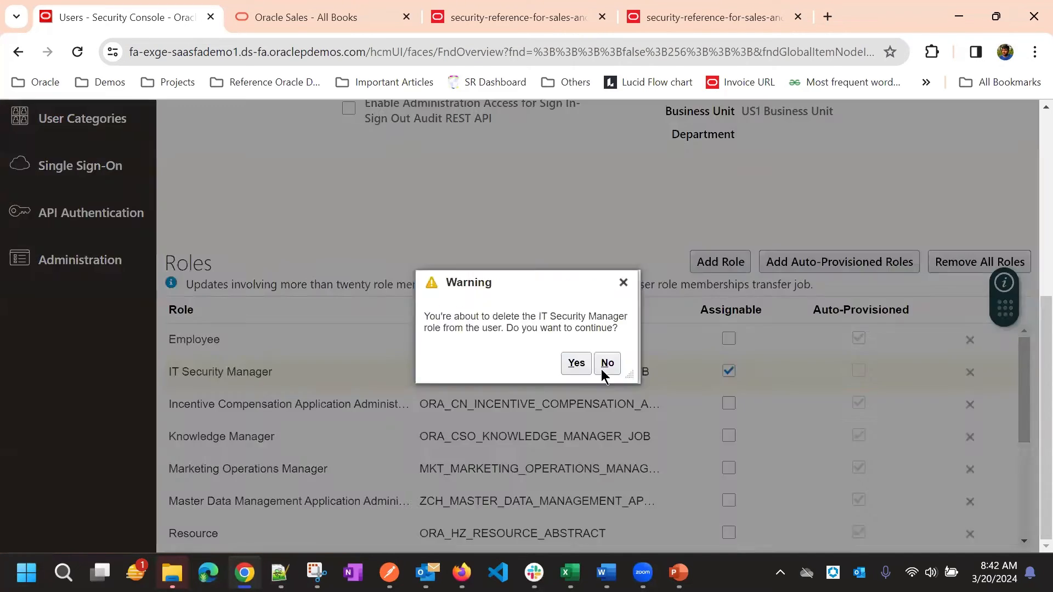
{"action": "left_click", "coordinate": [575, 363]}
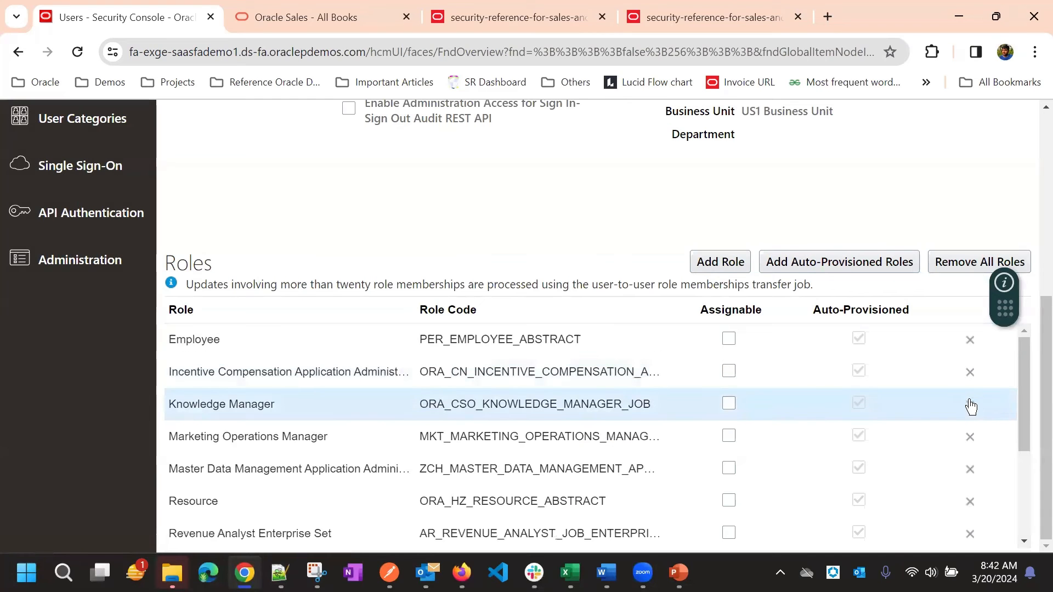
{"action": "left_click", "coordinate": [969, 404]}
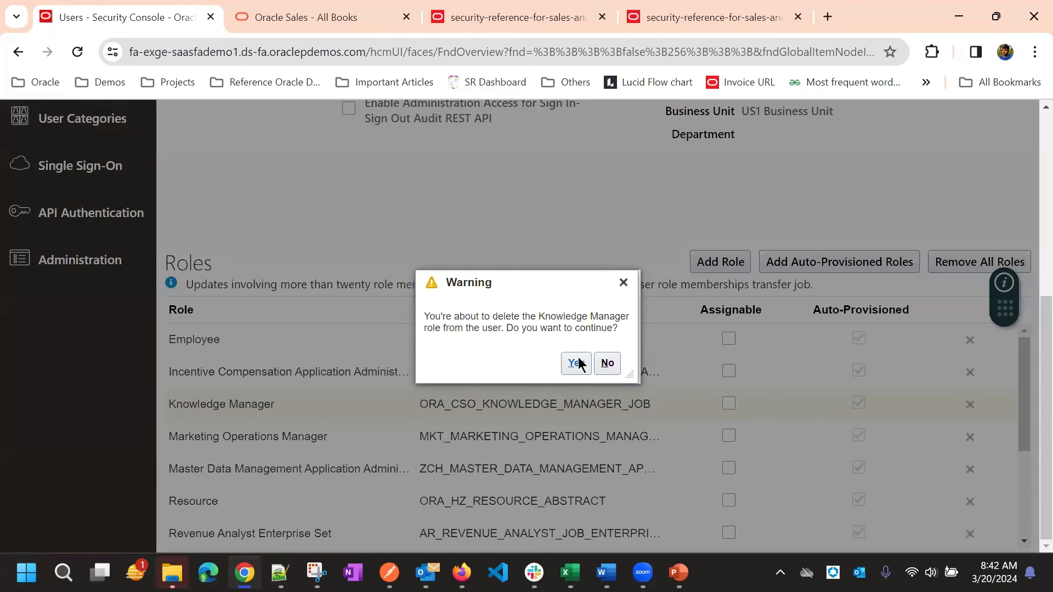
{"action": "left_click", "coordinate": [574, 363]}
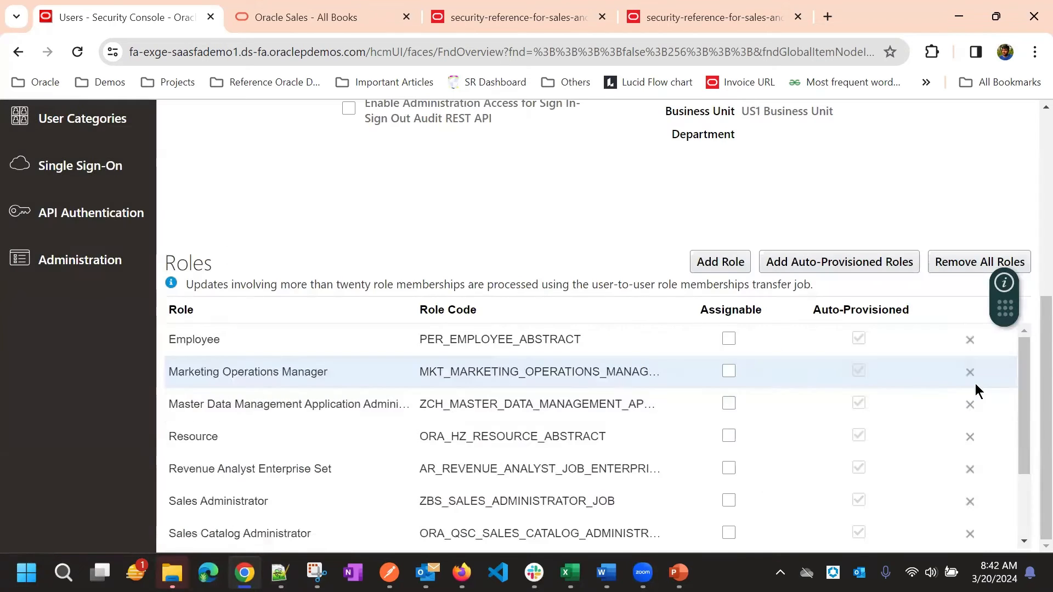
{"action": "left_click", "coordinate": [969, 372]}
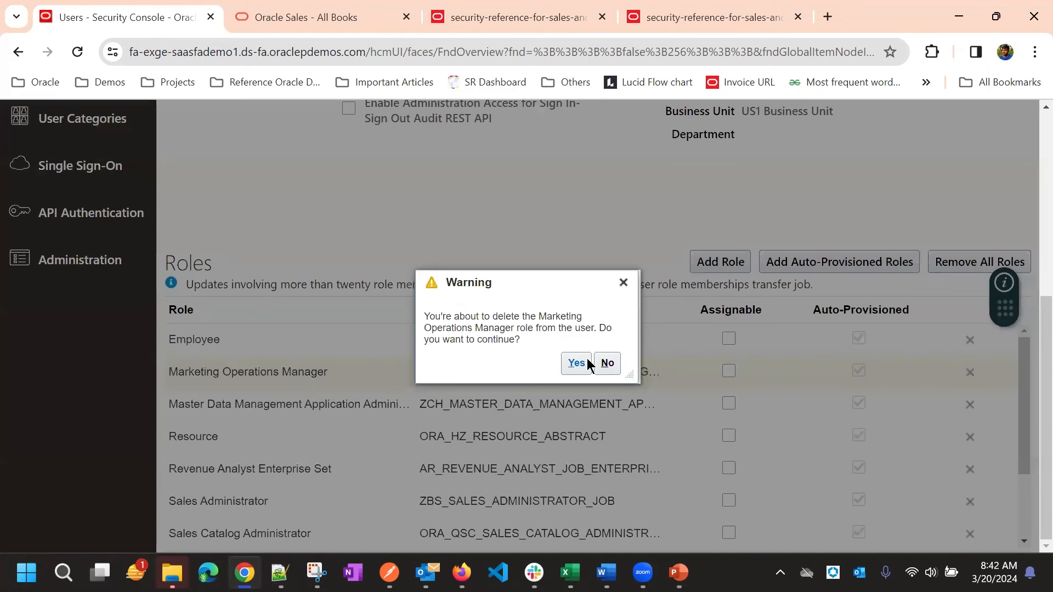
{"action": "left_click", "coordinate": [576, 363]}
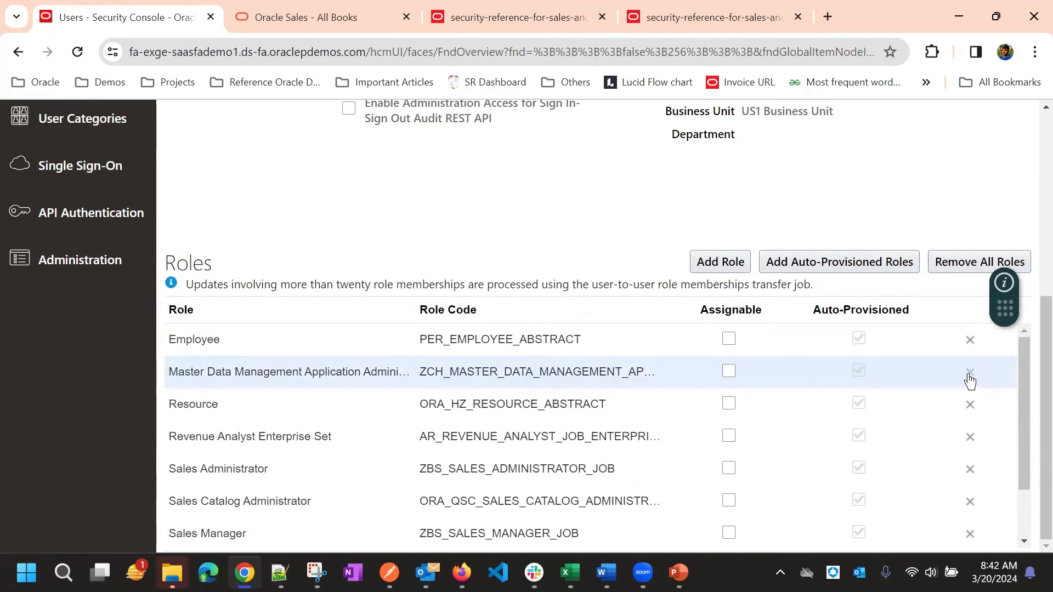
{"action": "left_click", "coordinate": [970, 372]}
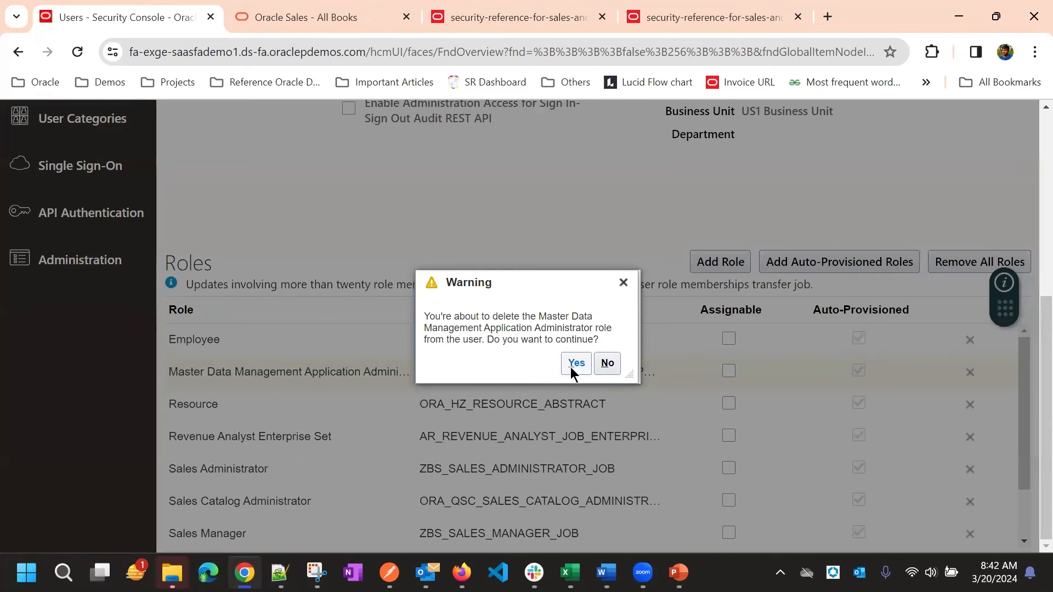
{"action": "left_click", "coordinate": [575, 363]}
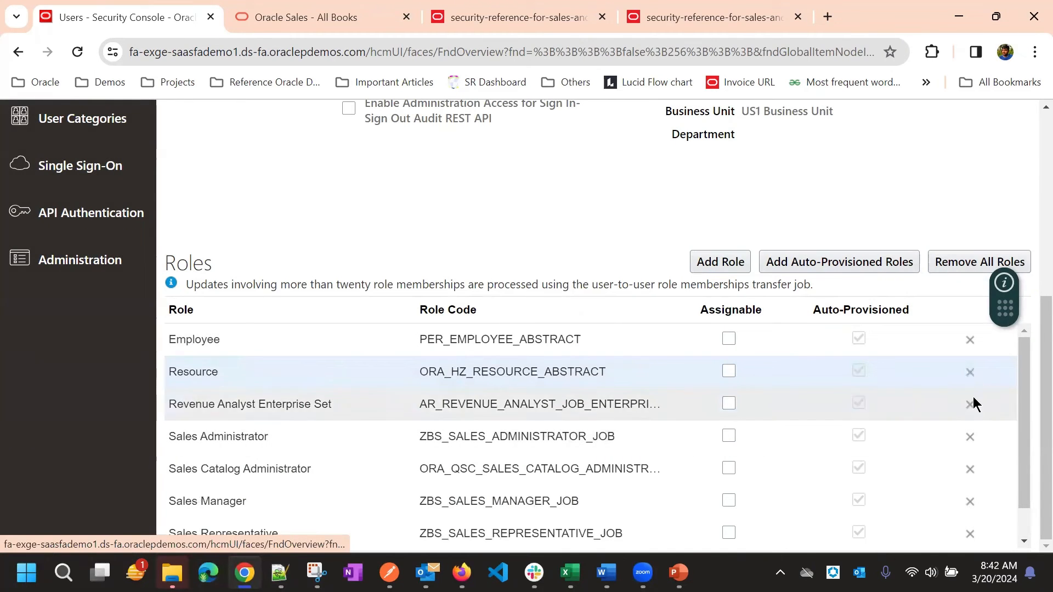
Remove Revenue Analyst Enterprise Set, Sales Administrator, Sales Catalog Administrator, Sales Manager and Sales Representative roles.
{"action": "left_click", "coordinate": [970, 405]}
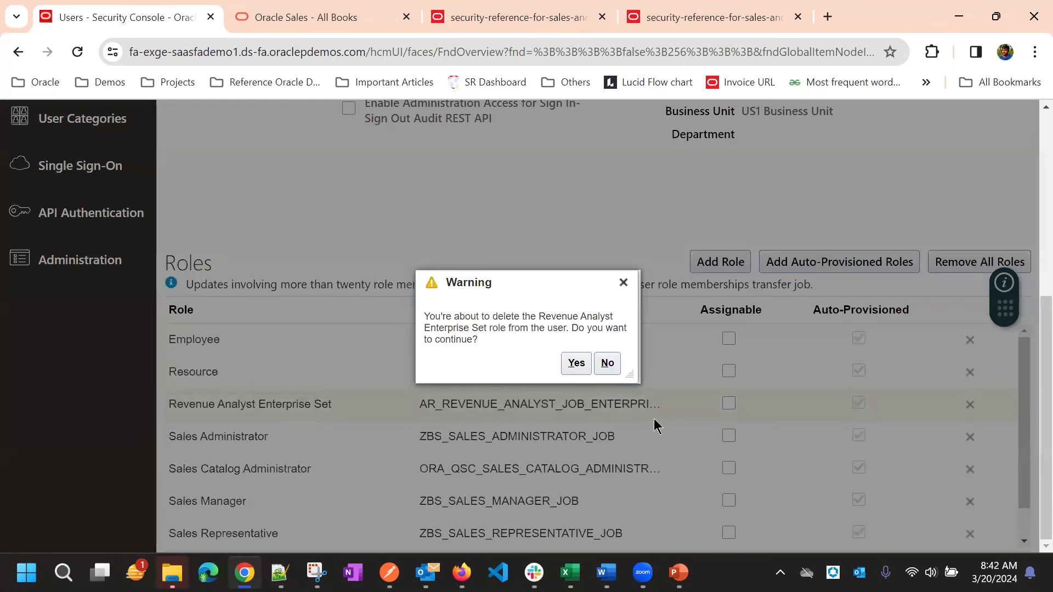
{"action": "left_click", "coordinate": [575, 363]}
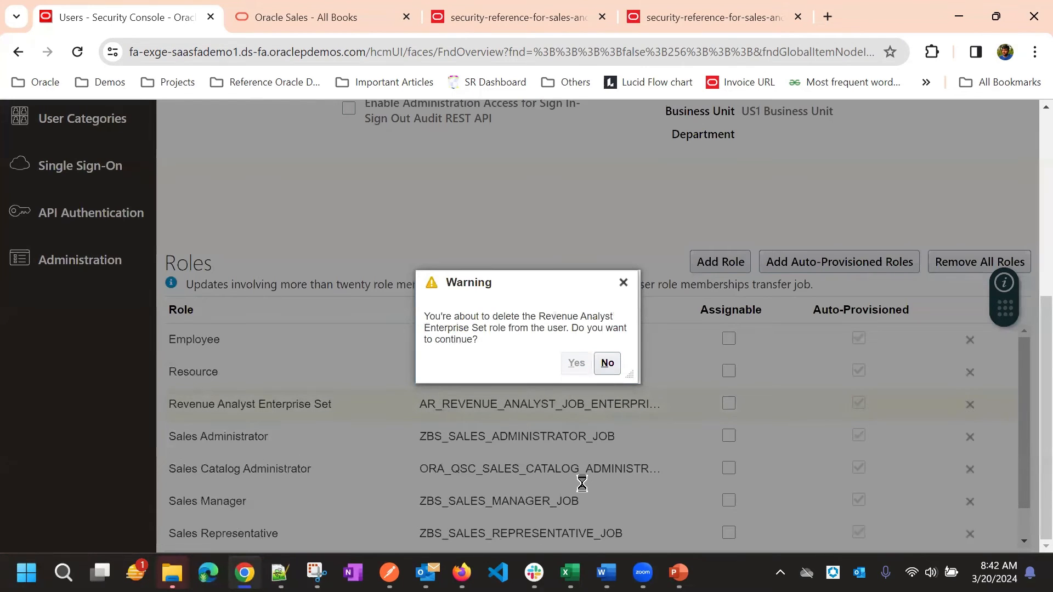
{"action": "left_click", "coordinate": [575, 363]}
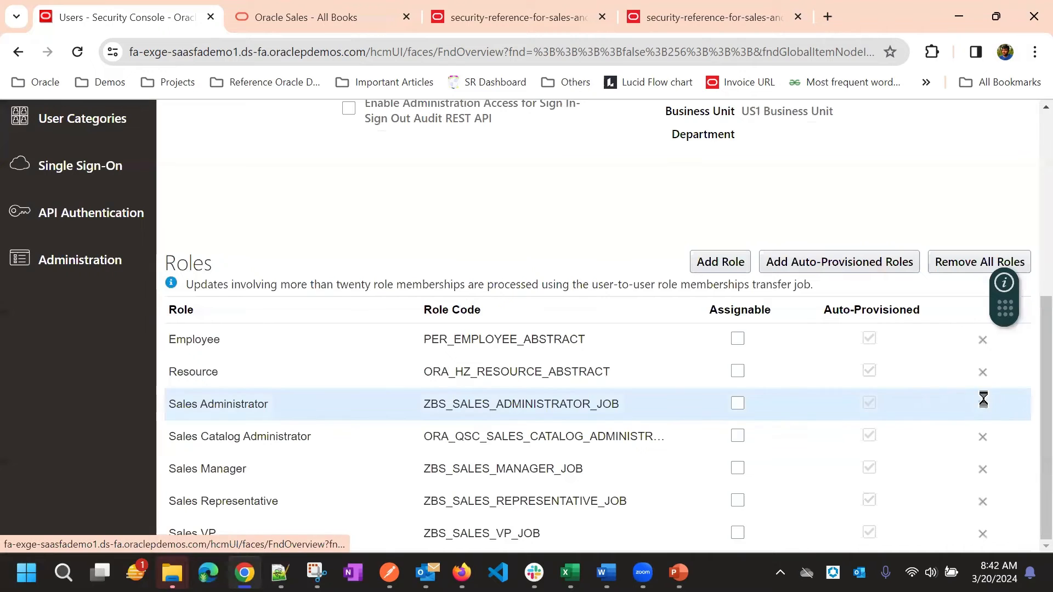
{"action": "left_click", "coordinate": [982, 399]}
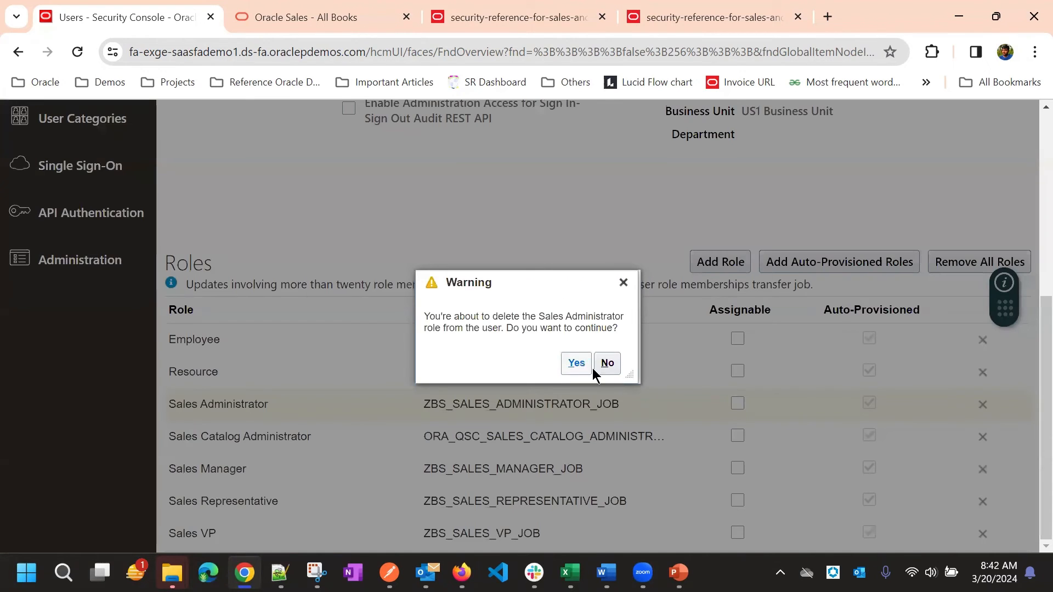
{"action": "left_click", "coordinate": [576, 363]}
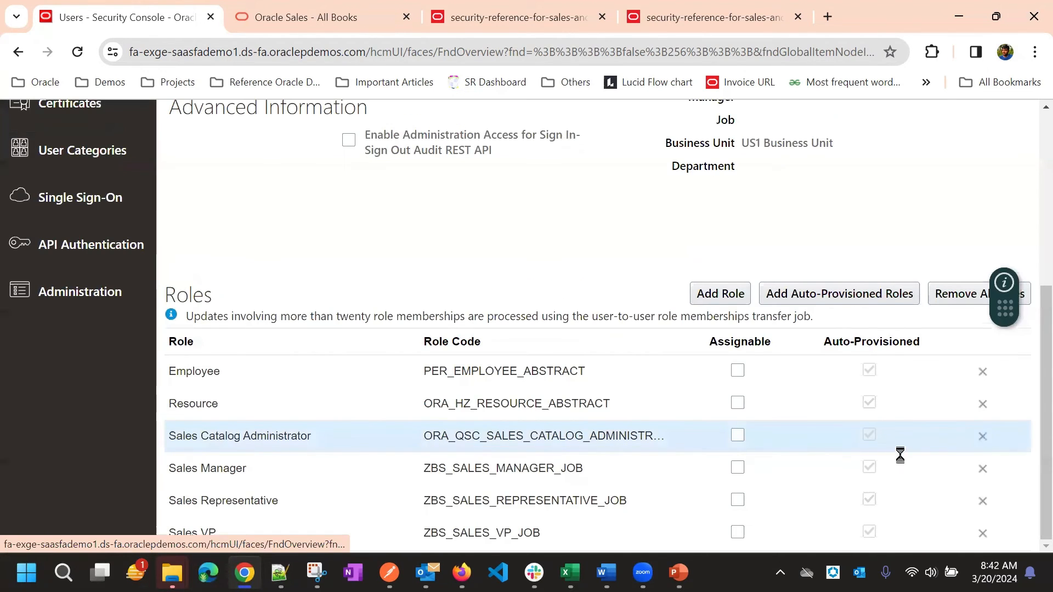
{"action": "left_click", "coordinate": [981, 436]}
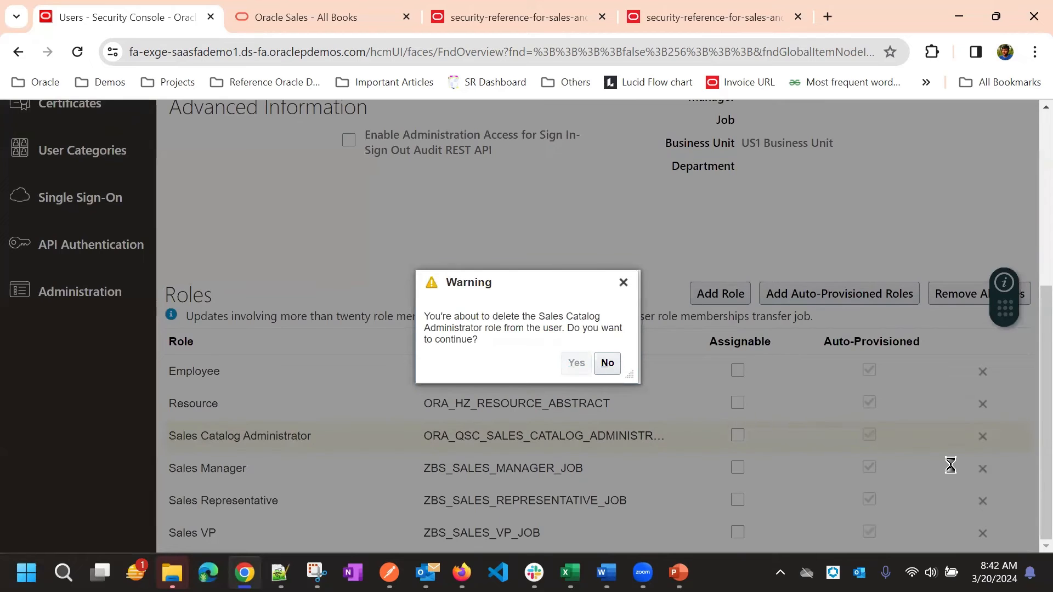
{"action": "left_click", "coordinate": [576, 363]}
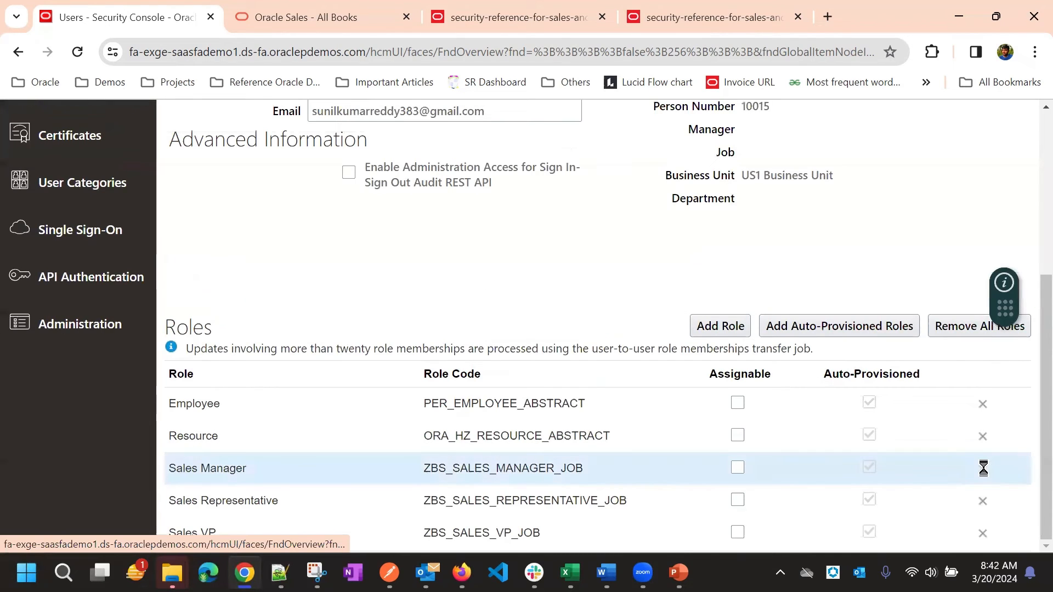
{"action": "left_click", "coordinate": [983, 467]}
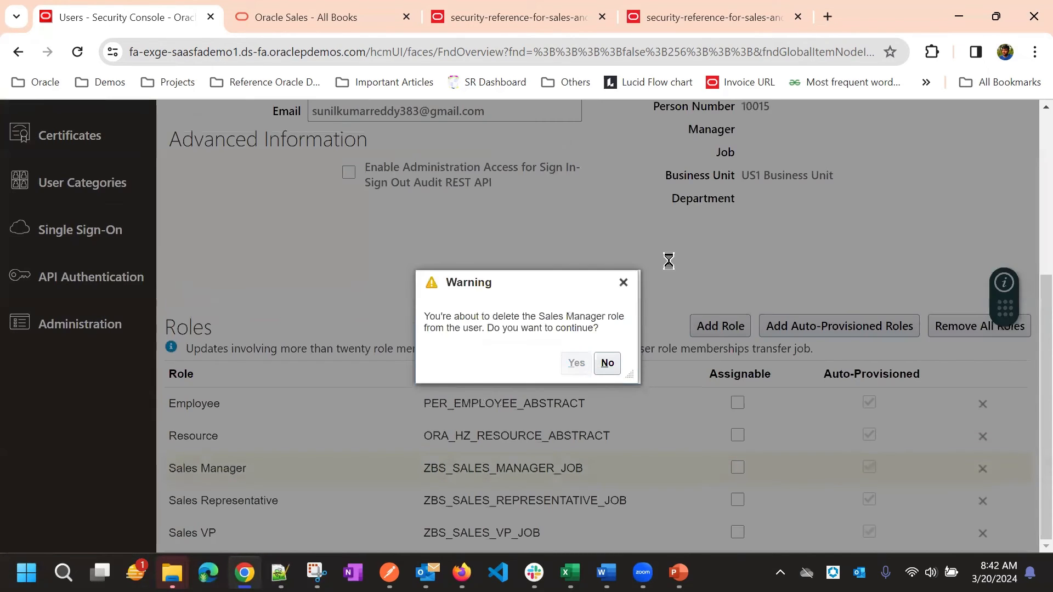
{"action": "left_click", "coordinate": [576, 363]}
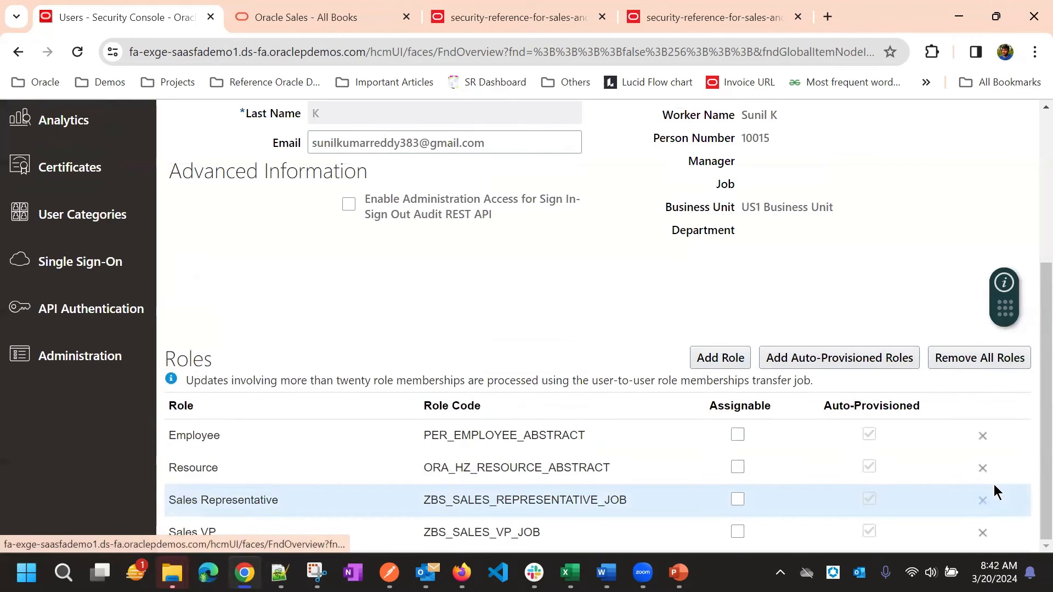
{"action": "left_click", "coordinate": [981, 500]}
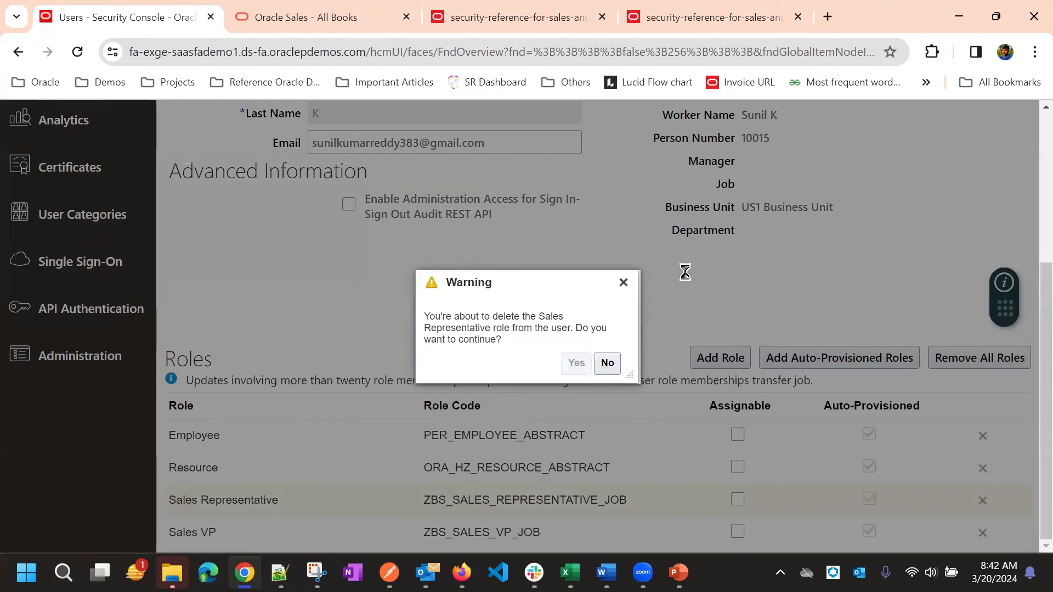
{"action": "left_click", "coordinate": [575, 363]}
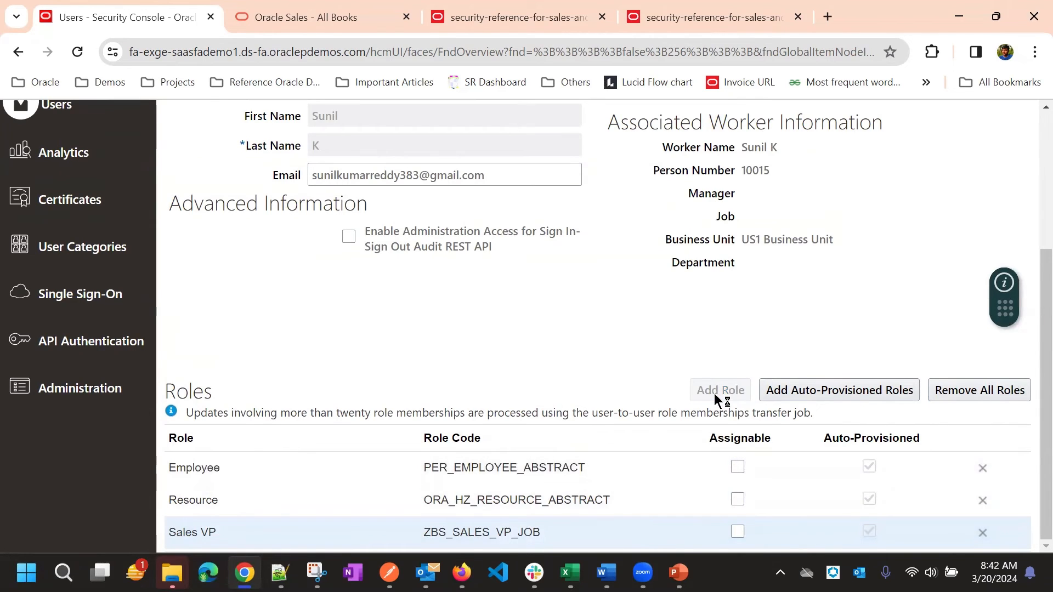
Add the CX Sales Representative Custom role to the user and remove the Sales VP role.
{"action": "left_click", "coordinate": [719, 390]}
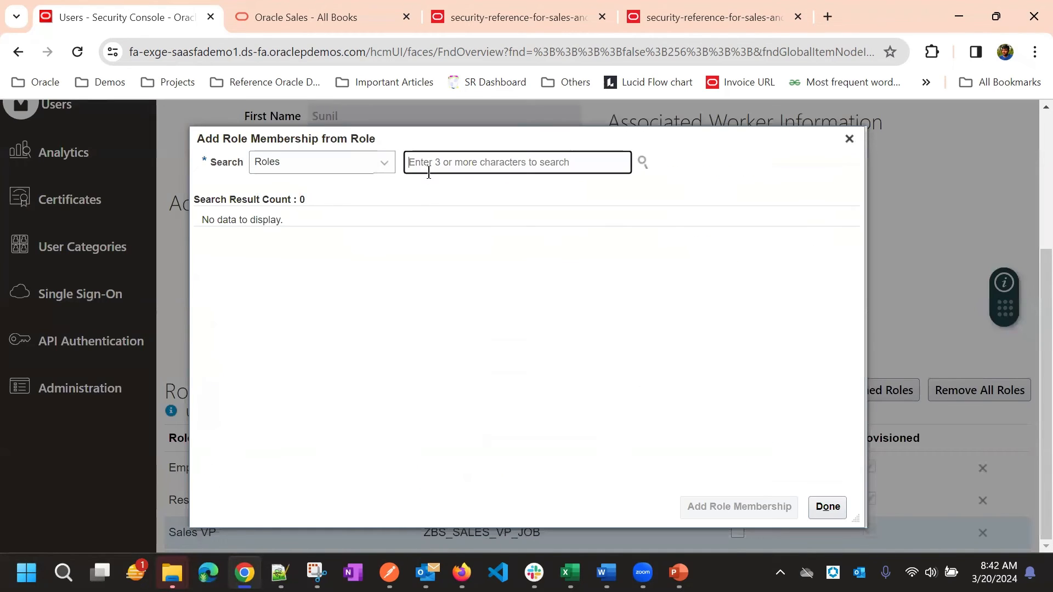
{"action": "type", "text": "CX"}
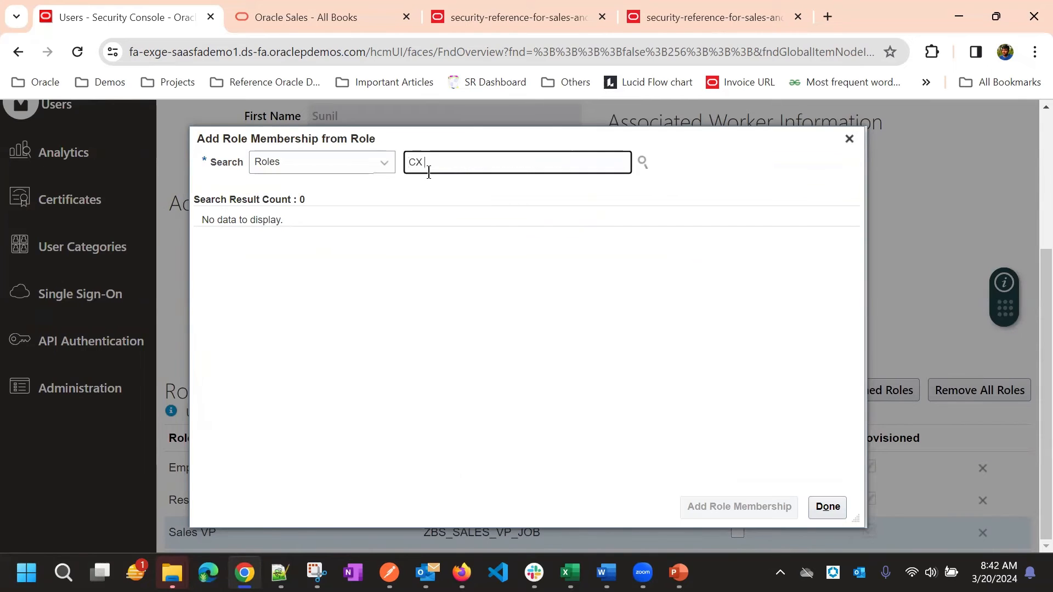
{"action": "type", "text": "Sale"}
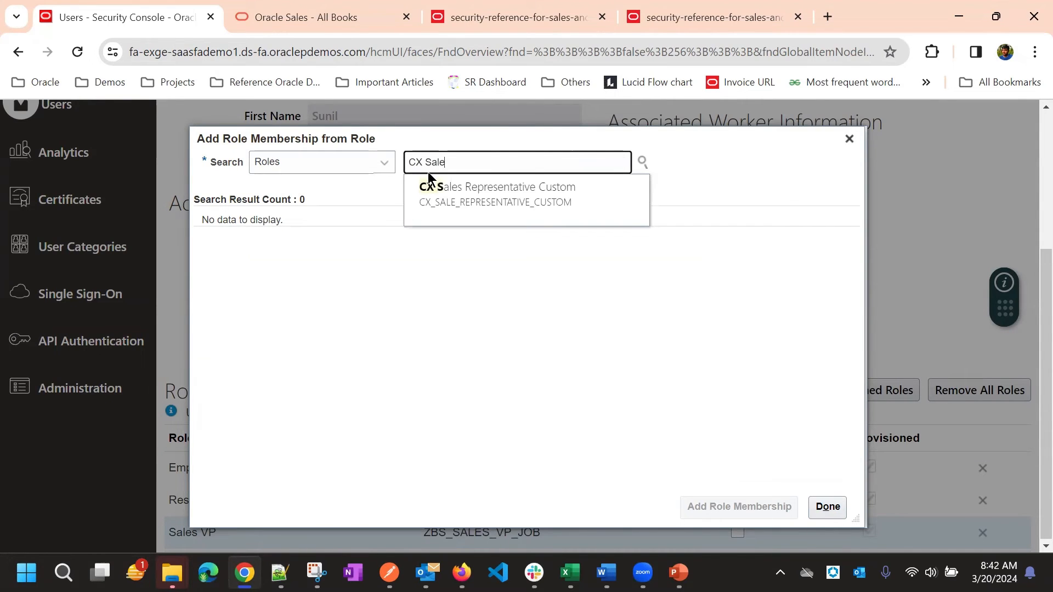
{"action": "left_click", "coordinate": [497, 194]}
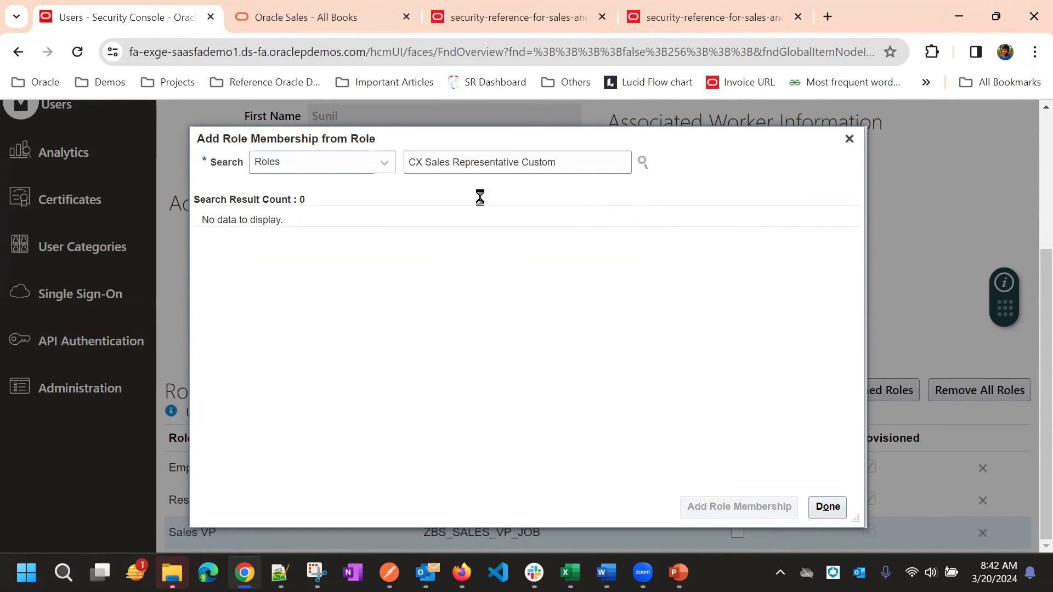
{"action": "left_click", "coordinate": [643, 162]}
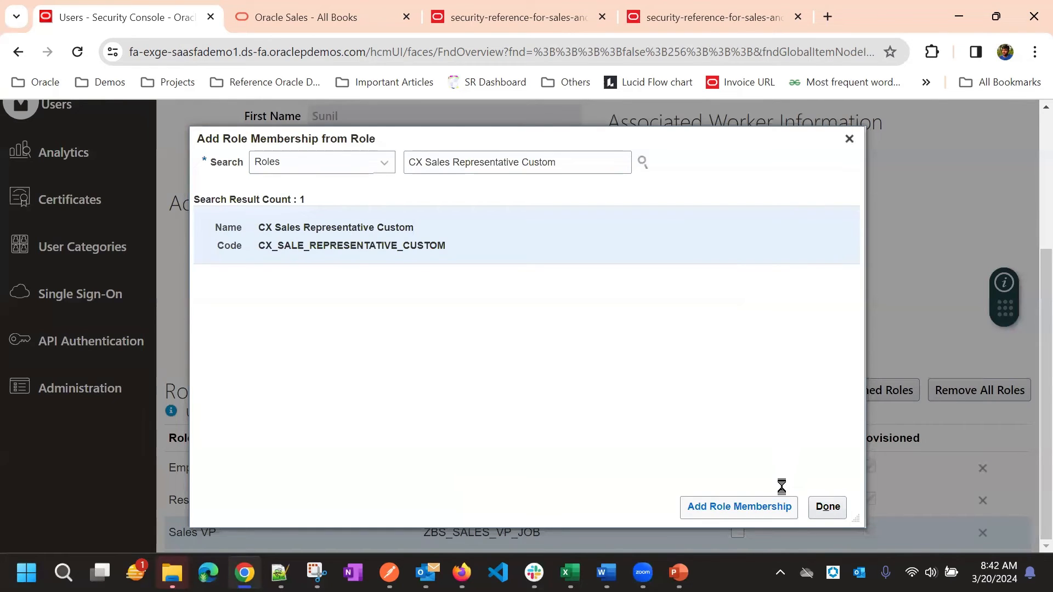
{"action": "left_click", "coordinate": [739, 506]}
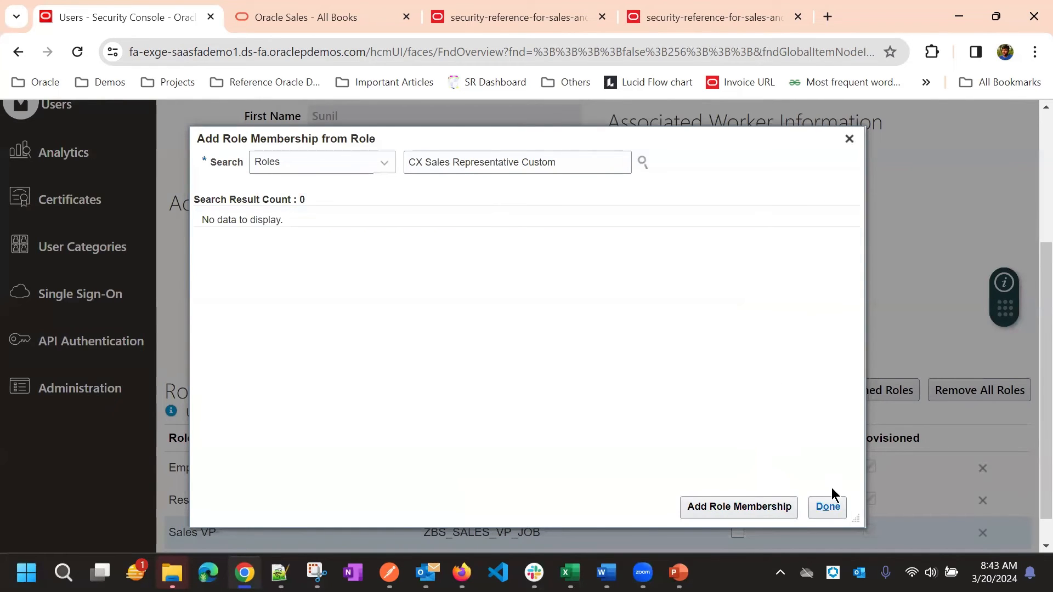
{"action": "left_click", "coordinate": [827, 507]}
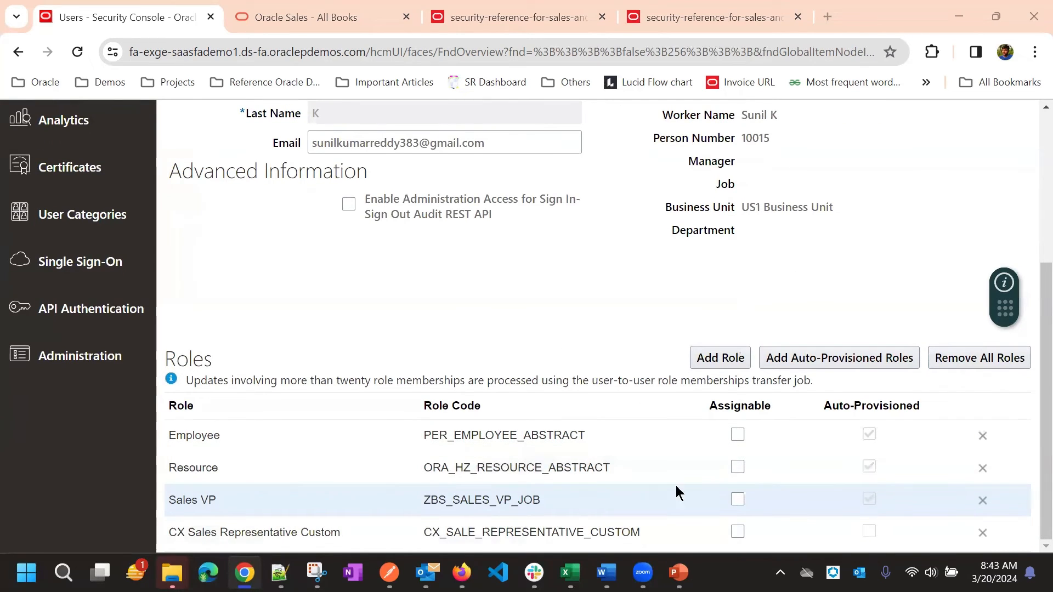
{"action": "left_click", "coordinate": [981, 500]}
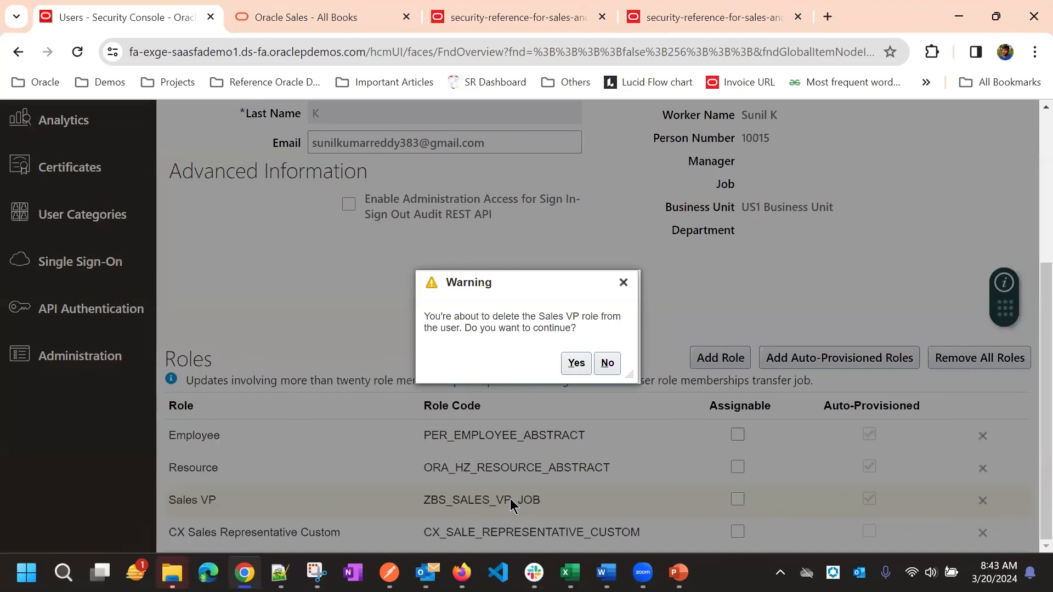
{"action": "left_click", "coordinate": [575, 363]}
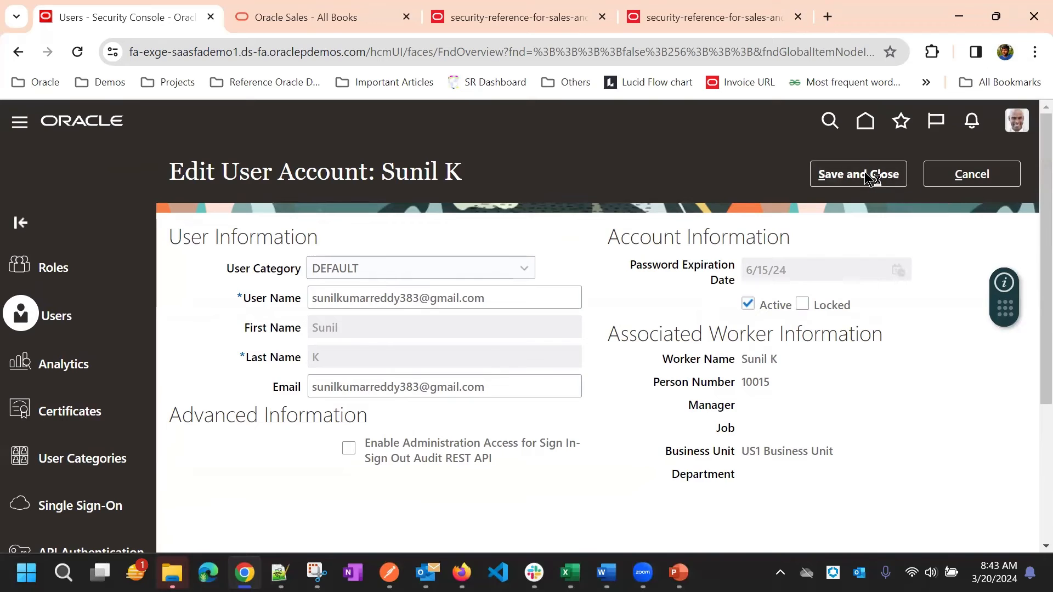
Save and close the user account, acknowledging the role membership job submission.
{"action": "left_click", "coordinate": [857, 173]}
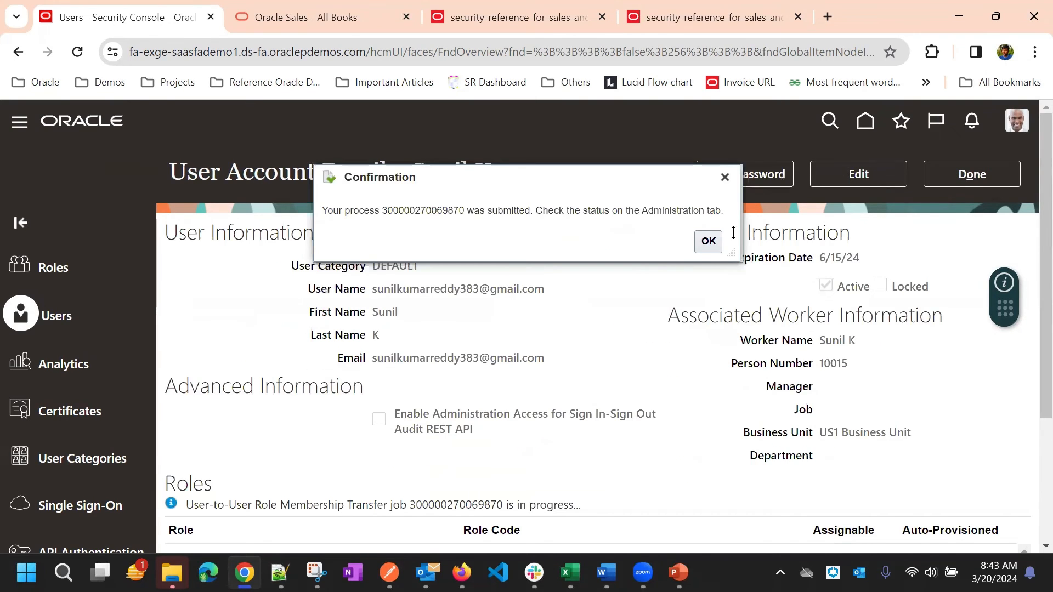
{"action": "left_click", "coordinate": [707, 241]}
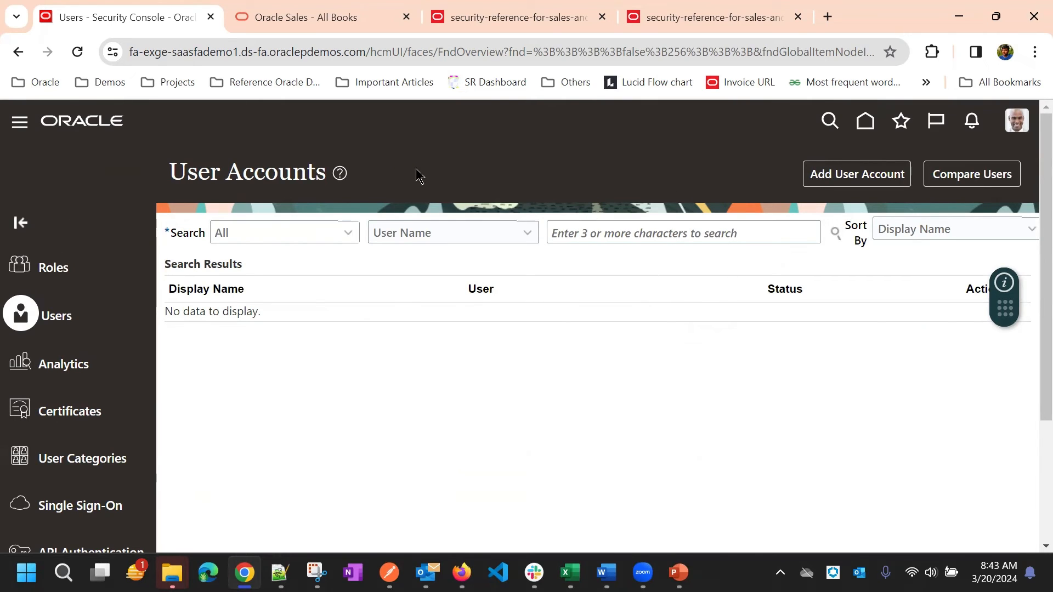
{"action": "mouse_move", "coordinate": [689, 370]}
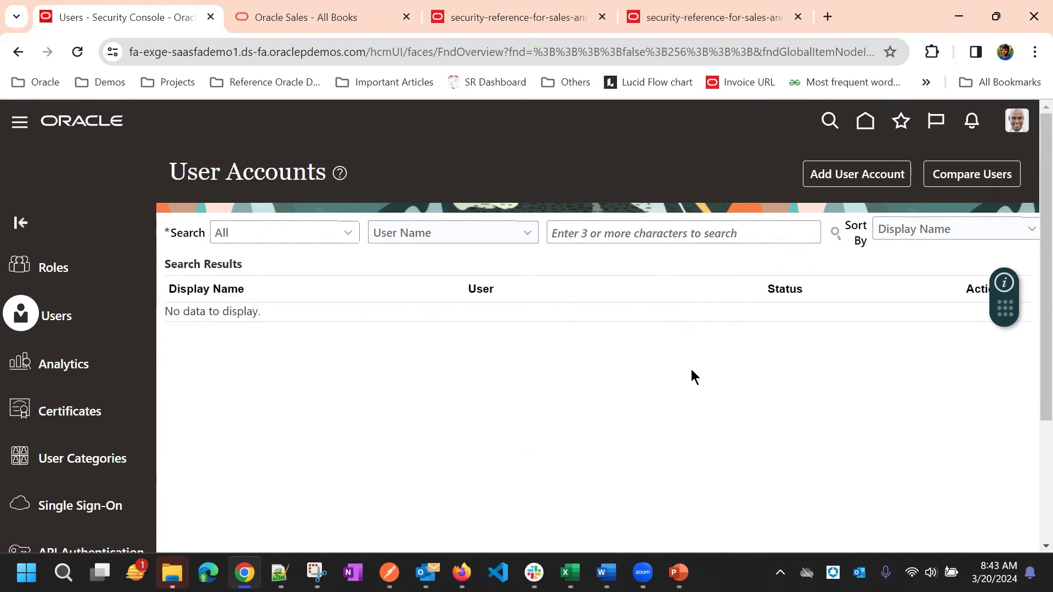
{"action": "mouse_move", "coordinate": [154, 153]}
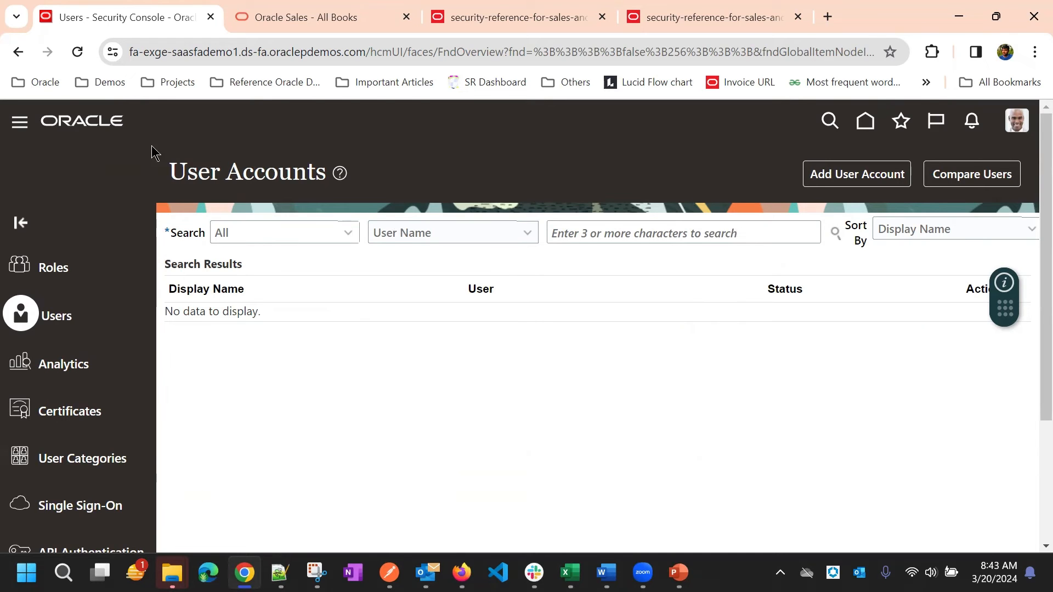
Go to Tools > Scheduled Processes via the Navigator and begin scheduling a new process.
{"action": "left_click", "coordinate": [20, 121]}
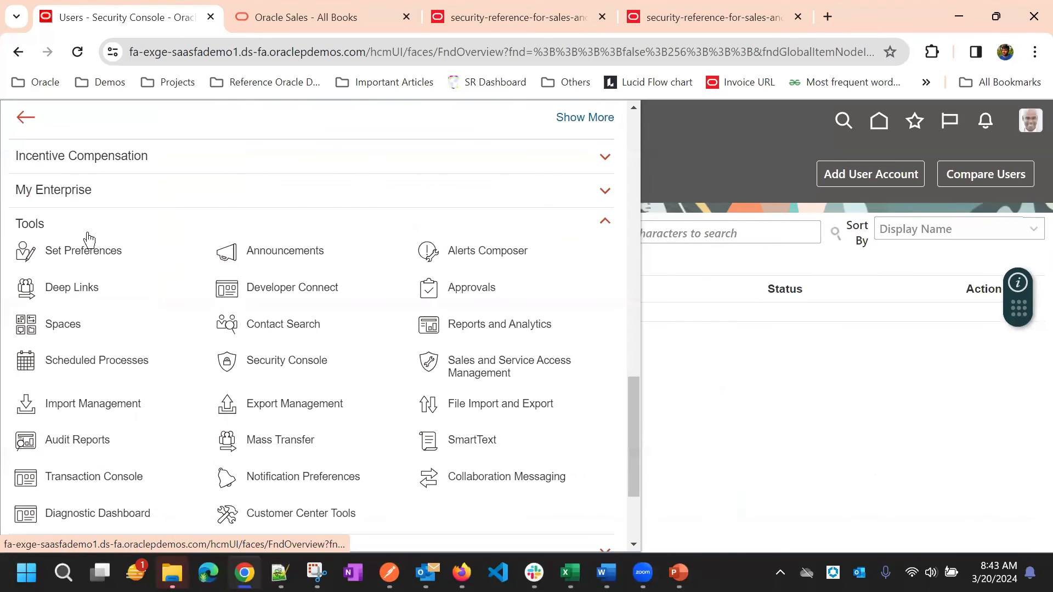
{"action": "scroll", "scroll_direction": "down", "scroll_amount": 3}
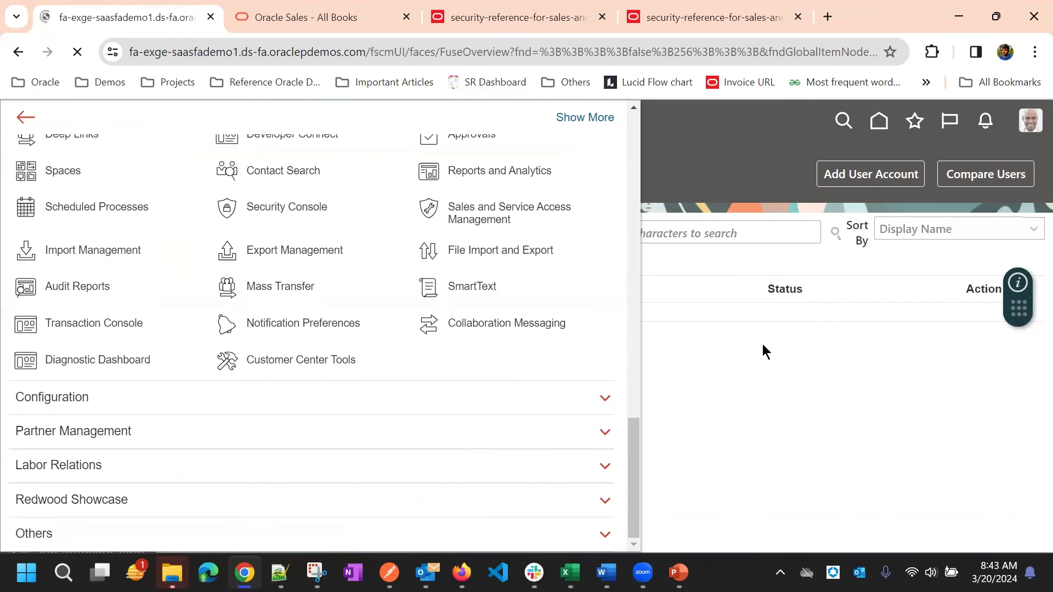
{"action": "mouse_move", "coordinate": [812, 363]}
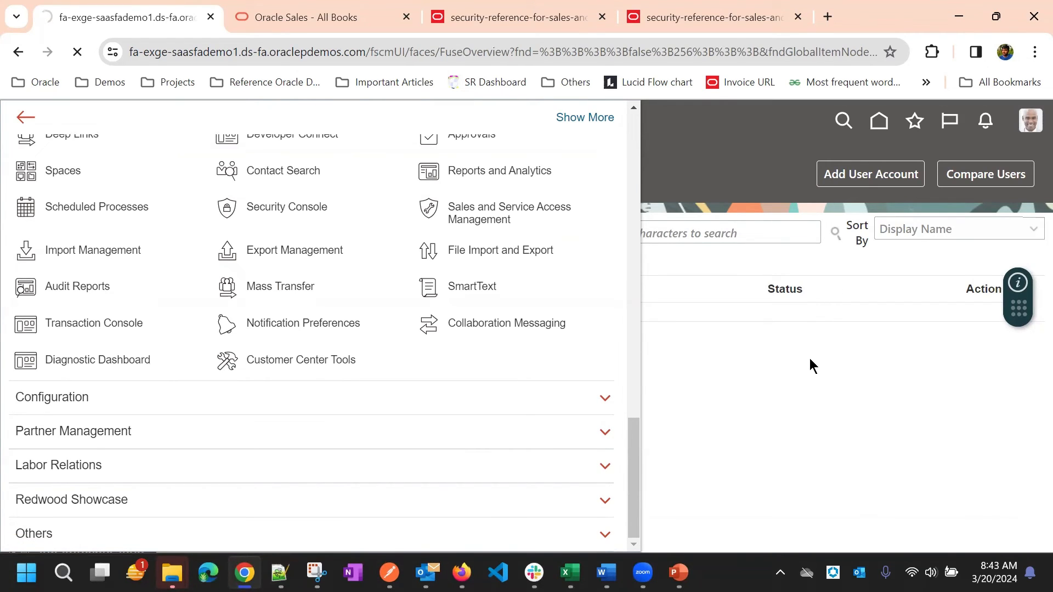
{"action": "left_click", "coordinate": [96, 207]}
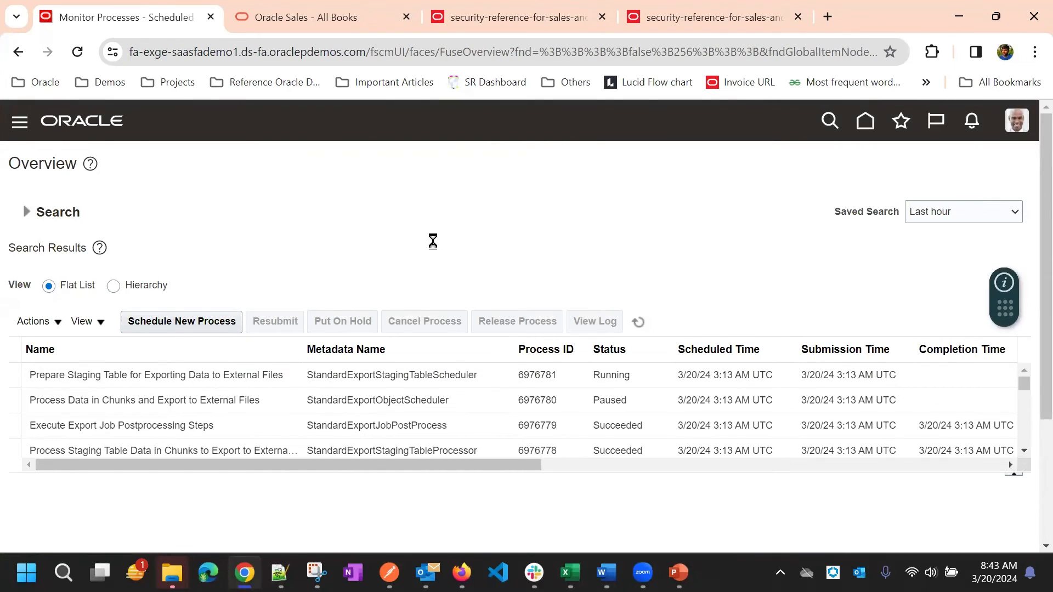
{"action": "left_click", "coordinate": [181, 321]}
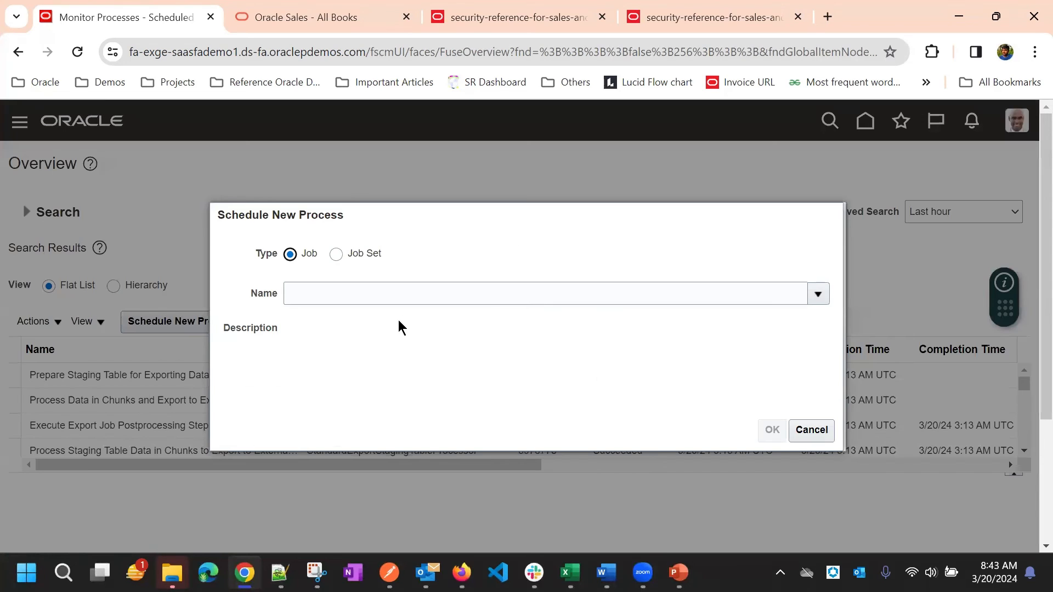
Search 'LDAP', choose Send Pending LDAP Requests and submit the job to run immediately.
{"action": "type", "text": "LD"}
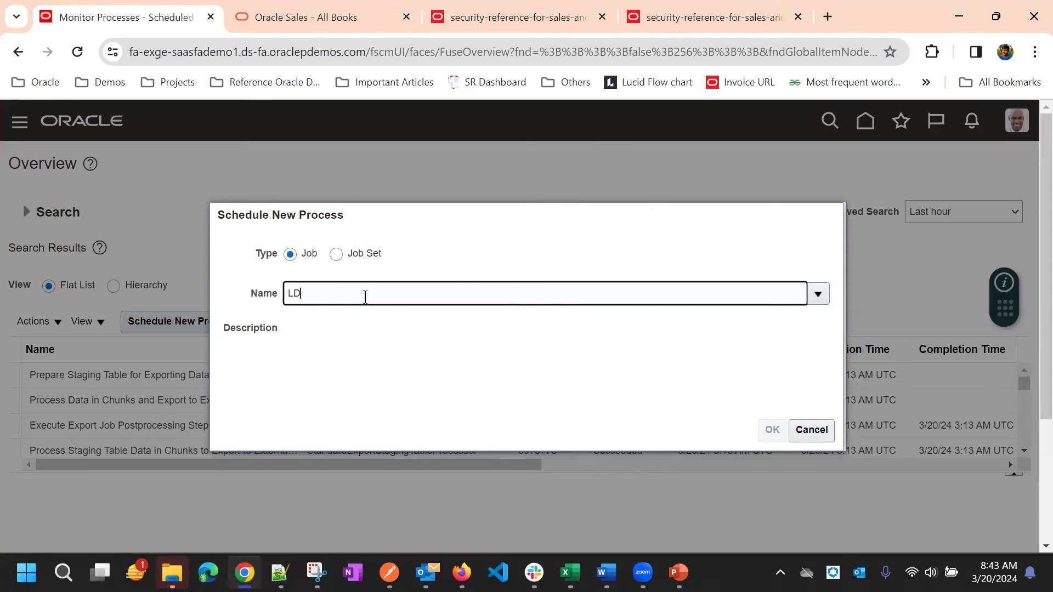
{"action": "type", "text": "AP"}
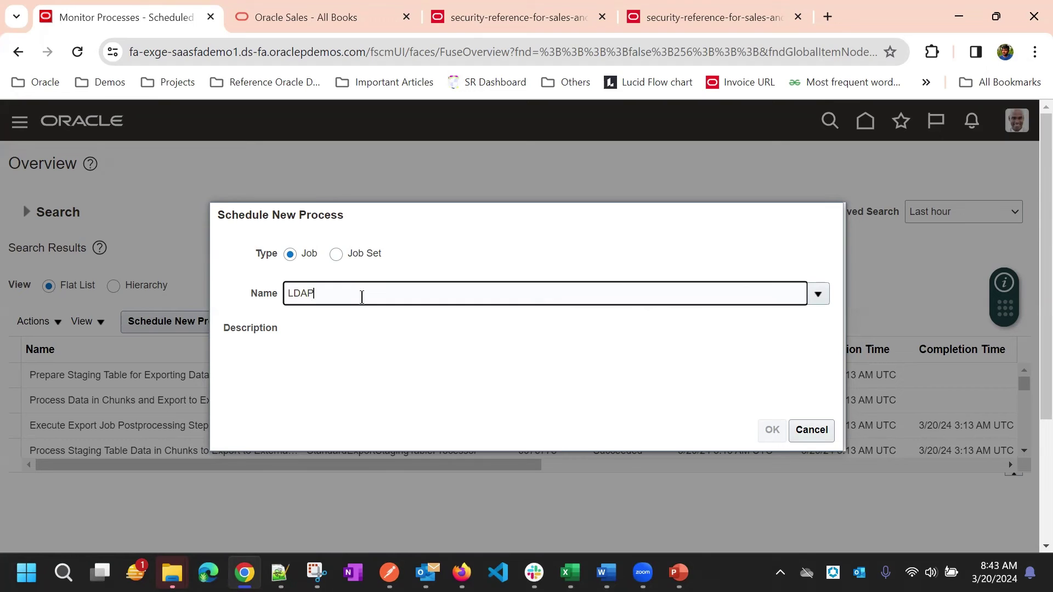
{"action": "left_click", "coordinate": [818, 294]}
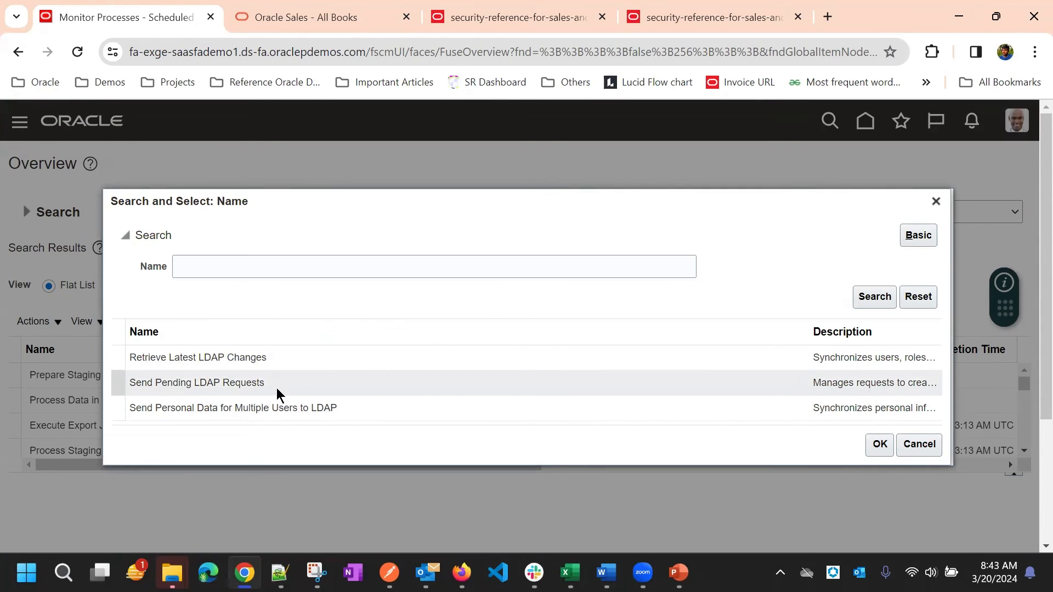
{"action": "left_click", "coordinate": [197, 383]}
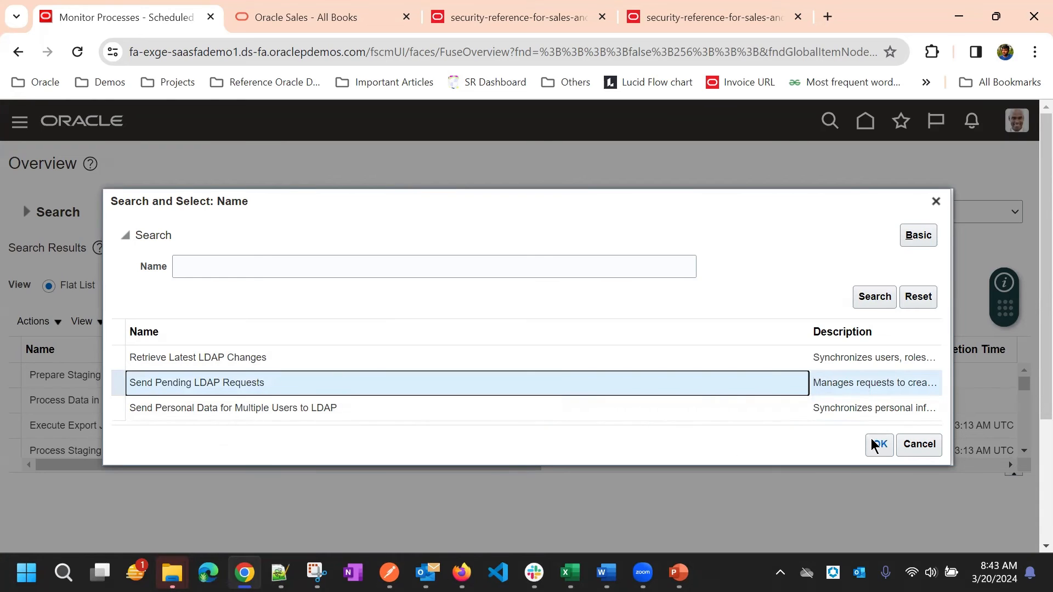
{"action": "left_click", "coordinate": [879, 445]}
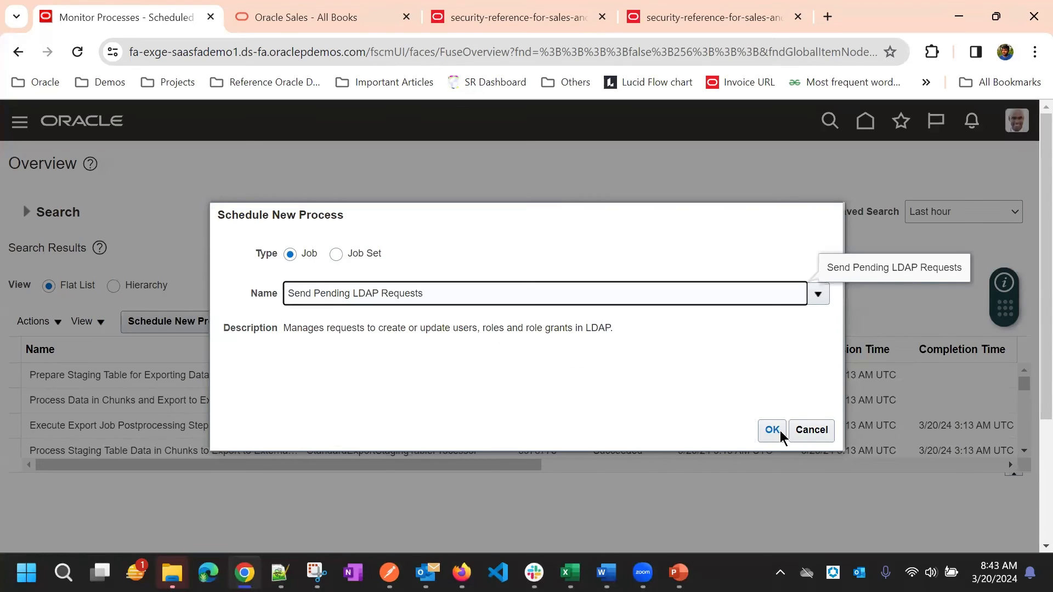
{"action": "left_click", "coordinate": [772, 430]}
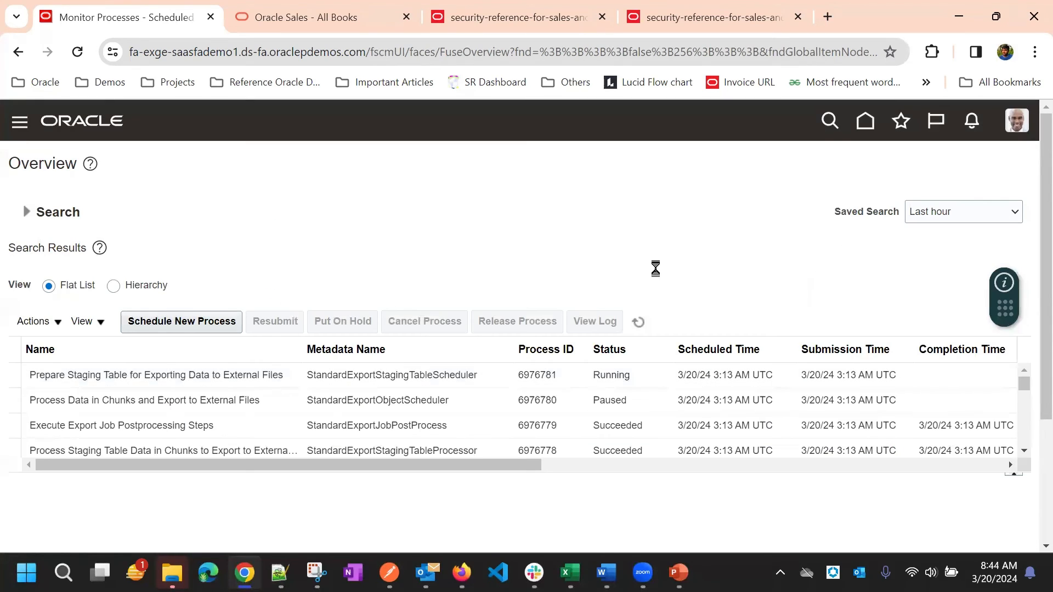
{"action": "left_click", "coordinate": [181, 321]}
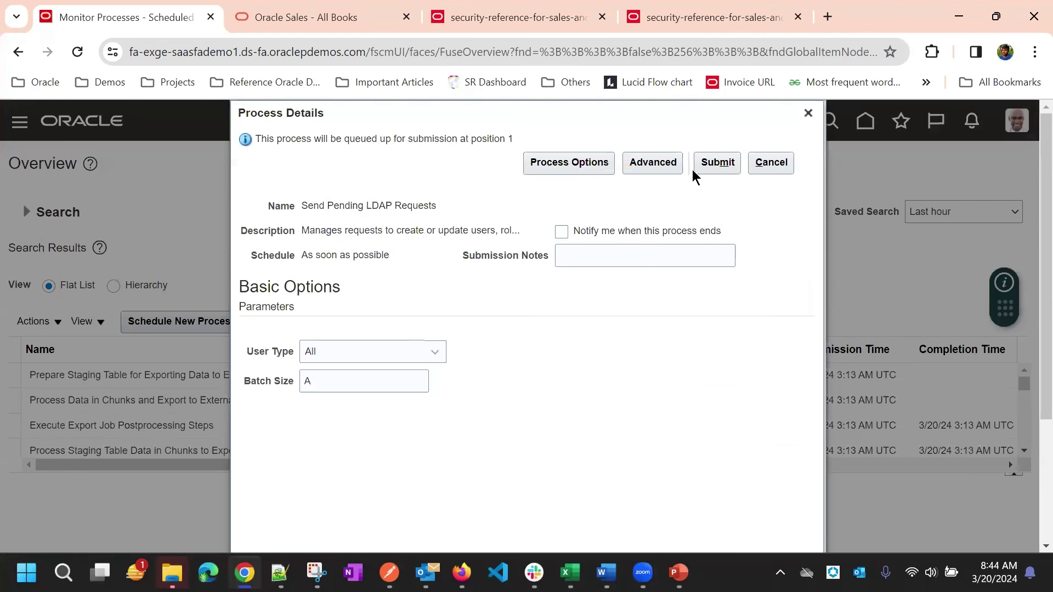
{"action": "left_click", "coordinate": [717, 162]}
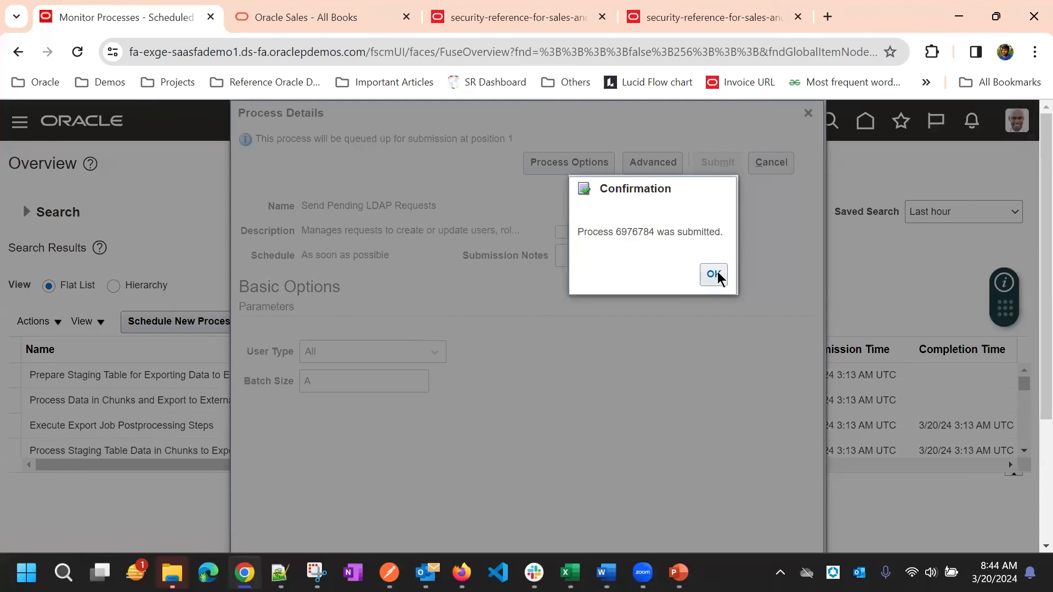
{"action": "left_click", "coordinate": [713, 274]}
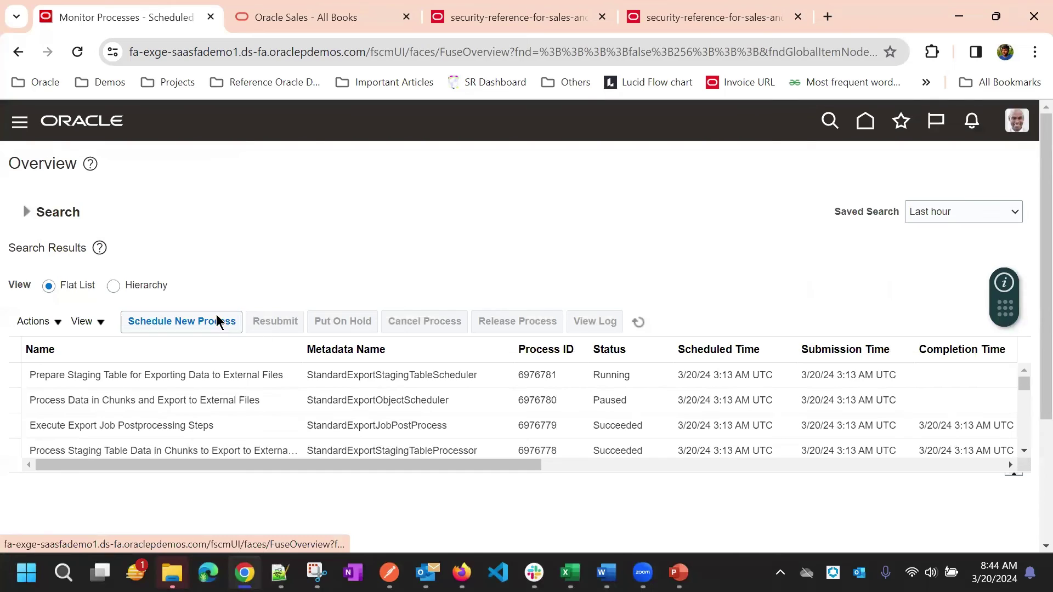
{"action": "left_click", "coordinate": [173, 322]}
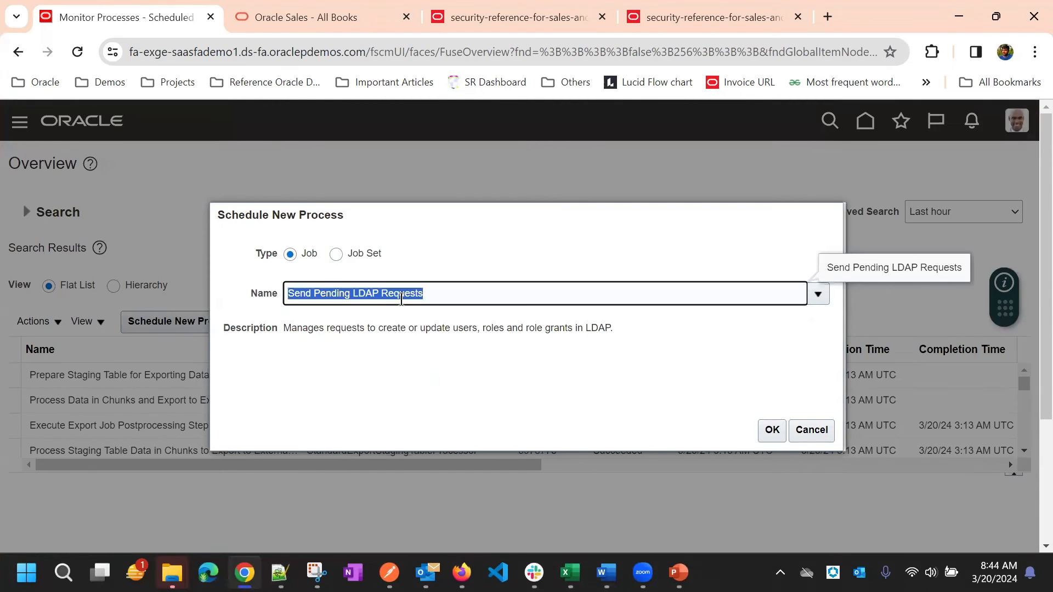
Search 'LDAP', choose Retrieve Latest LDAP Changes and submit it, then begin another new process.
{"action": "type", "text": "LDAP"}
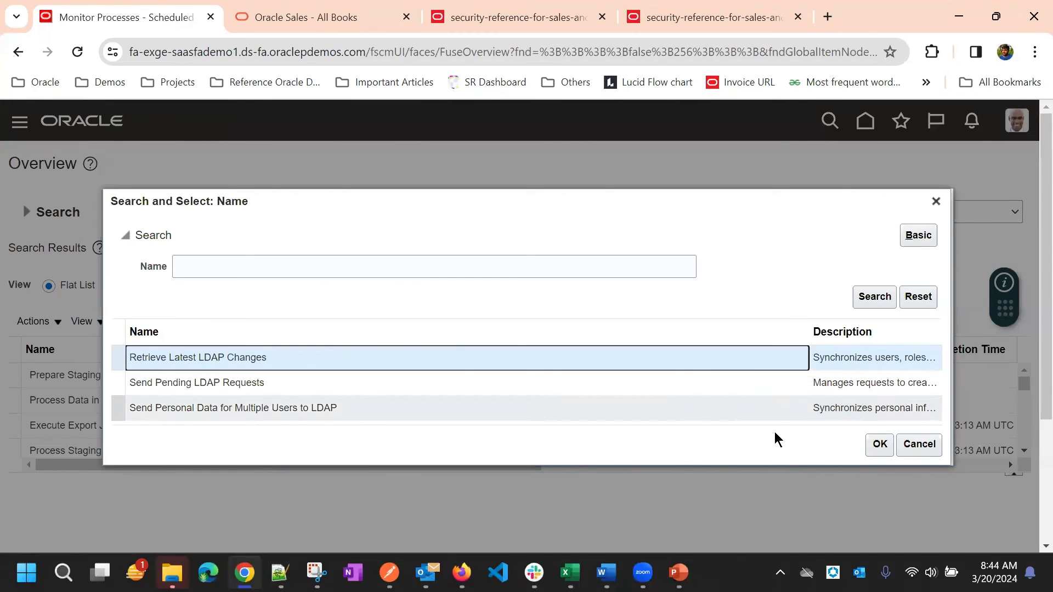
{"action": "left_click", "coordinate": [879, 446]}
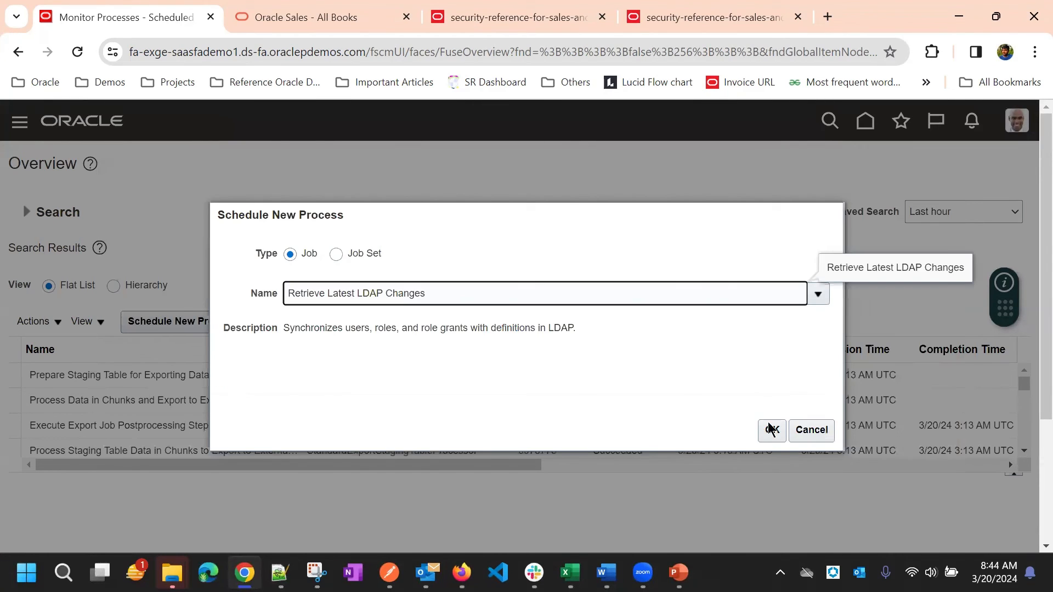
{"action": "left_click", "coordinate": [772, 430]}
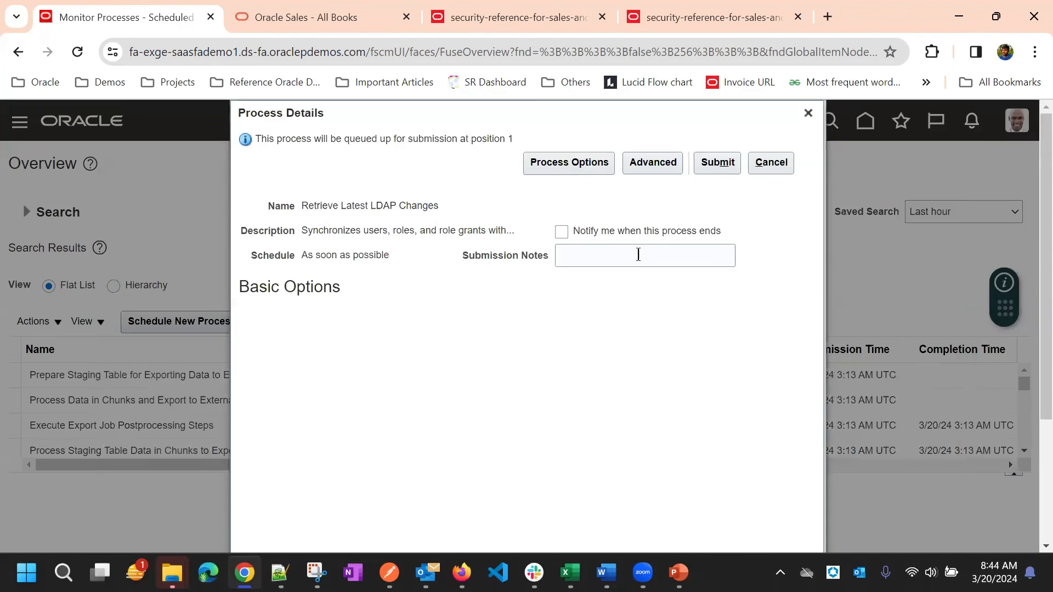
{"action": "left_click", "coordinate": [717, 163]}
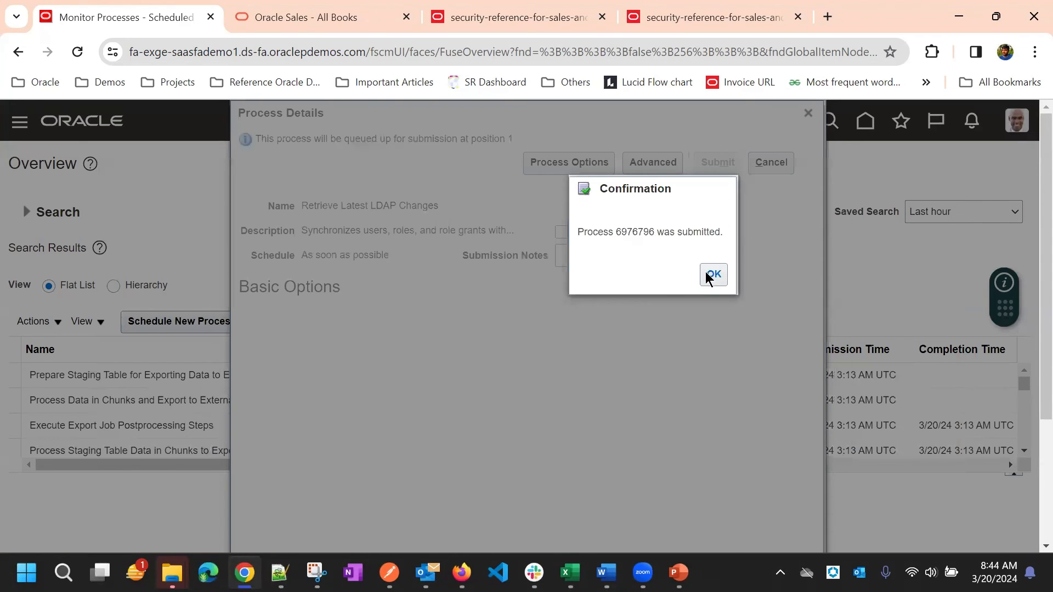
{"action": "left_click", "coordinate": [713, 274]}
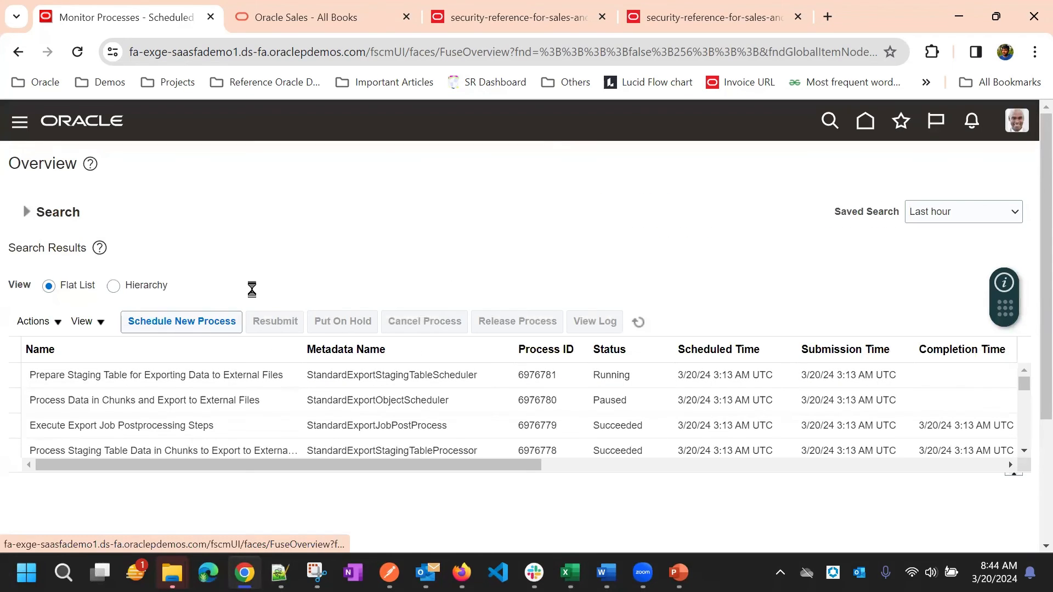
{"action": "left_click", "coordinate": [180, 321]}
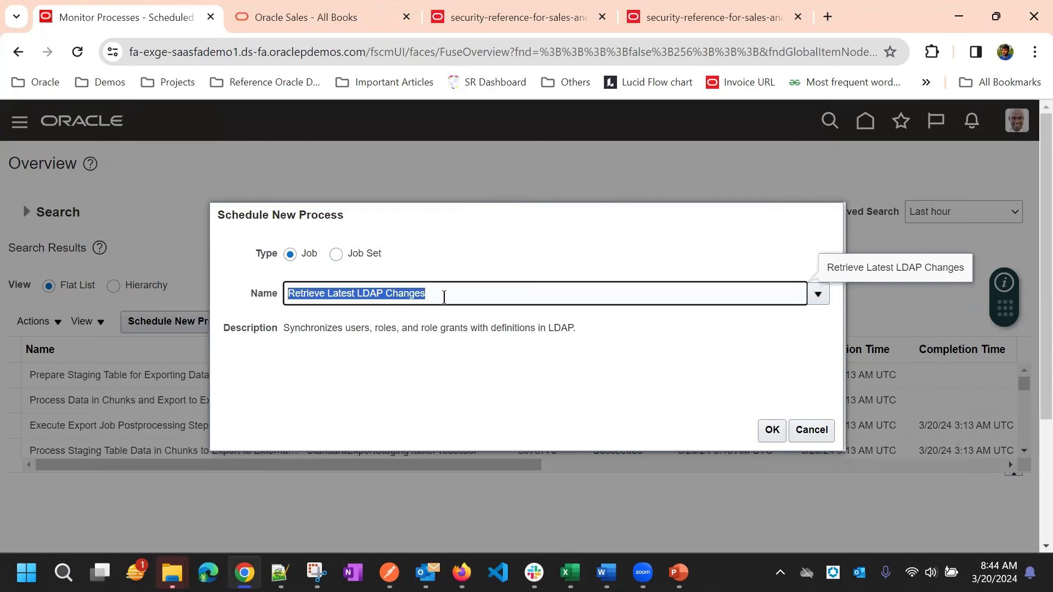
Search processes for 'user and role' and select Import User and Role Application Security Data.
{"action": "type", "text": "user and"}
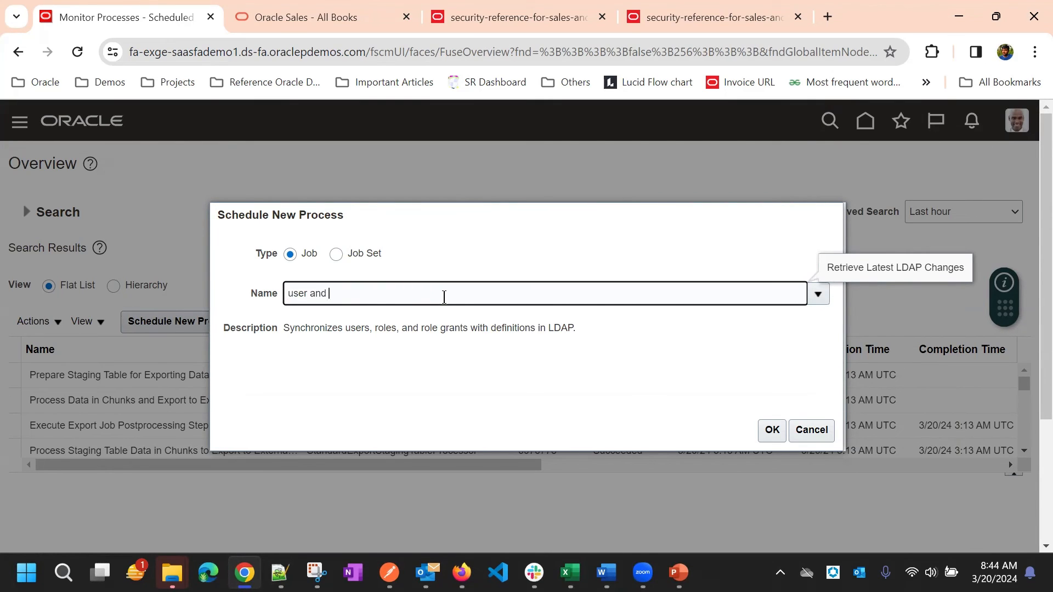
{"action": "type", "text": "role"}
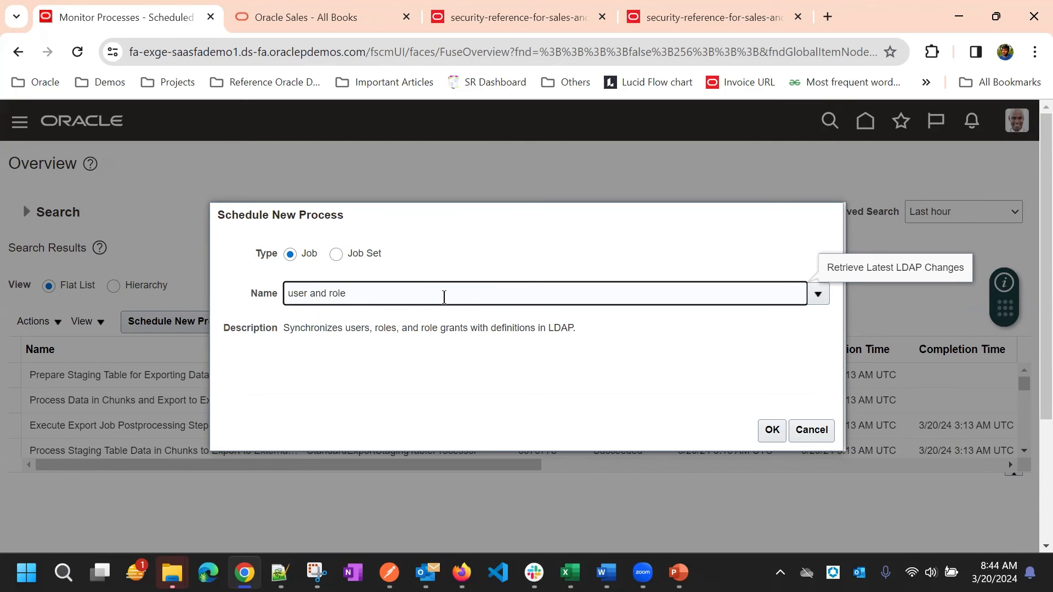
{"action": "left_click", "coordinate": [818, 294]}
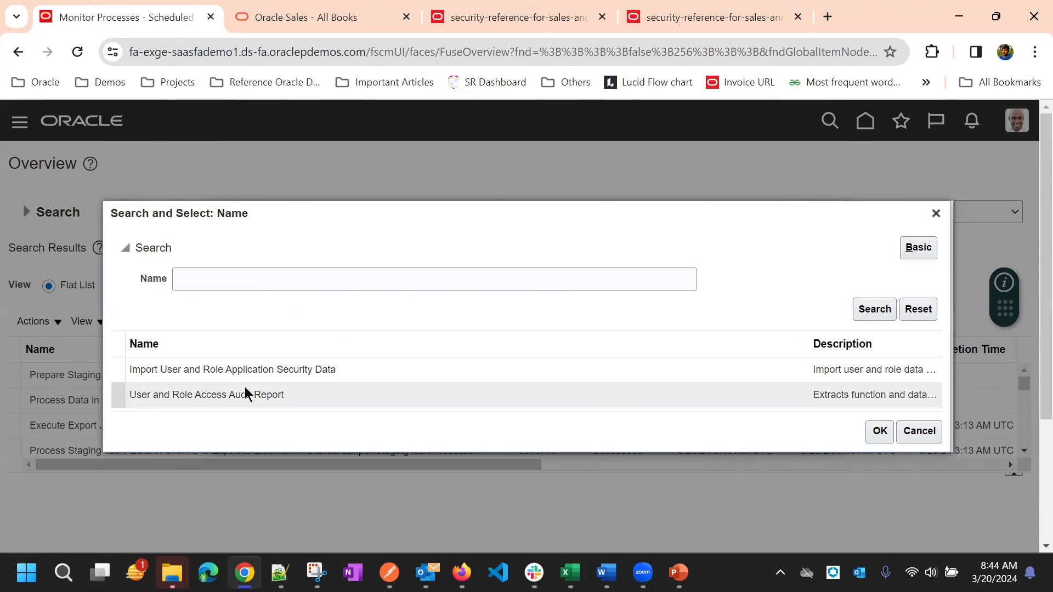
{"action": "left_click", "coordinate": [250, 369]}
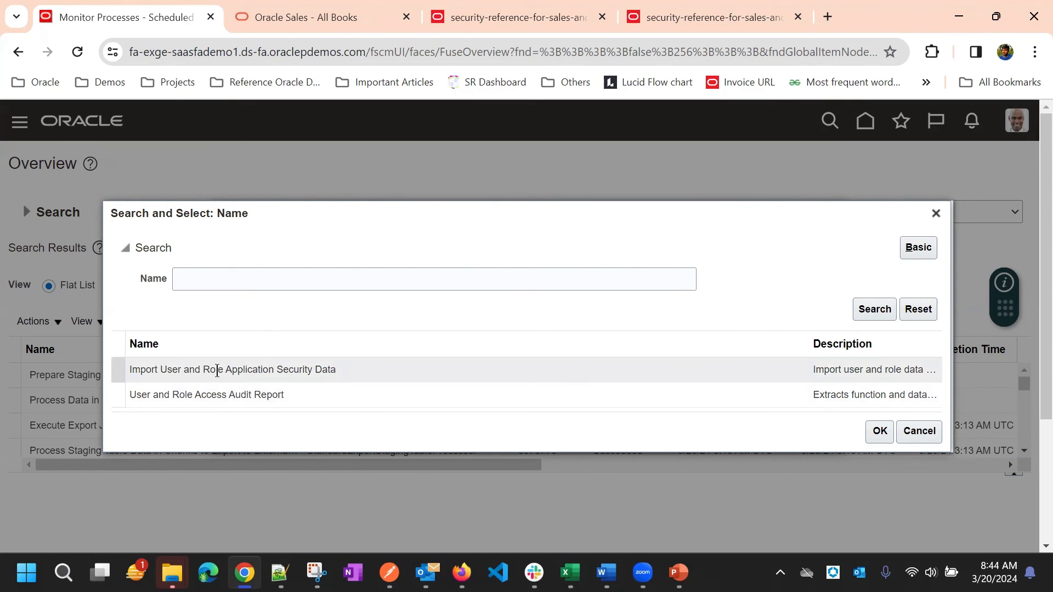
{"action": "left_click", "coordinate": [206, 394]}
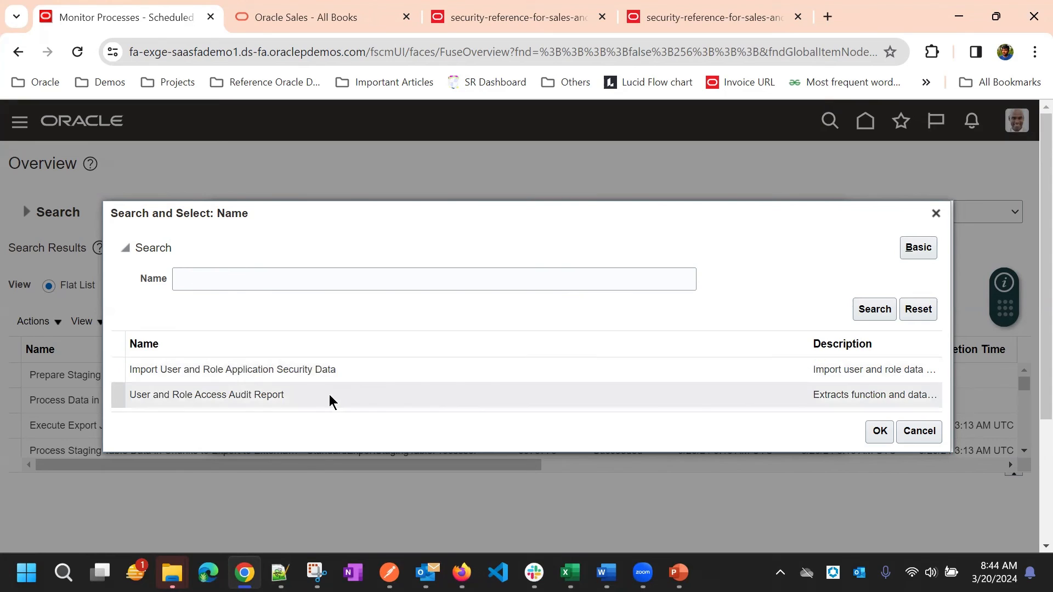
{"action": "left_click", "coordinate": [232, 370]}
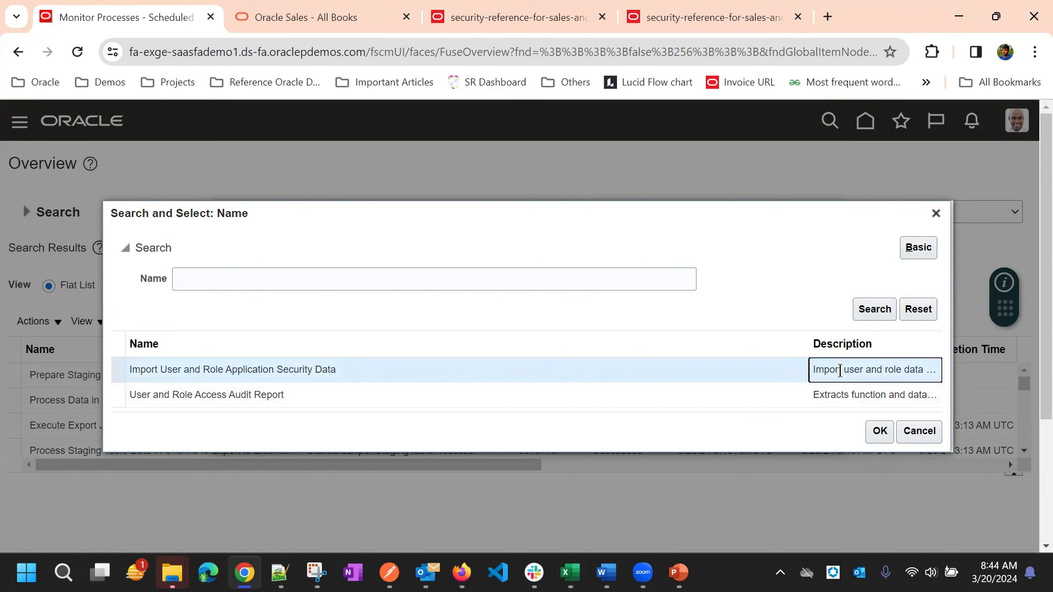
Confirm the chosen job, submit it and dismiss the submission confirmation.
{"action": "left_click", "coordinate": [879, 431]}
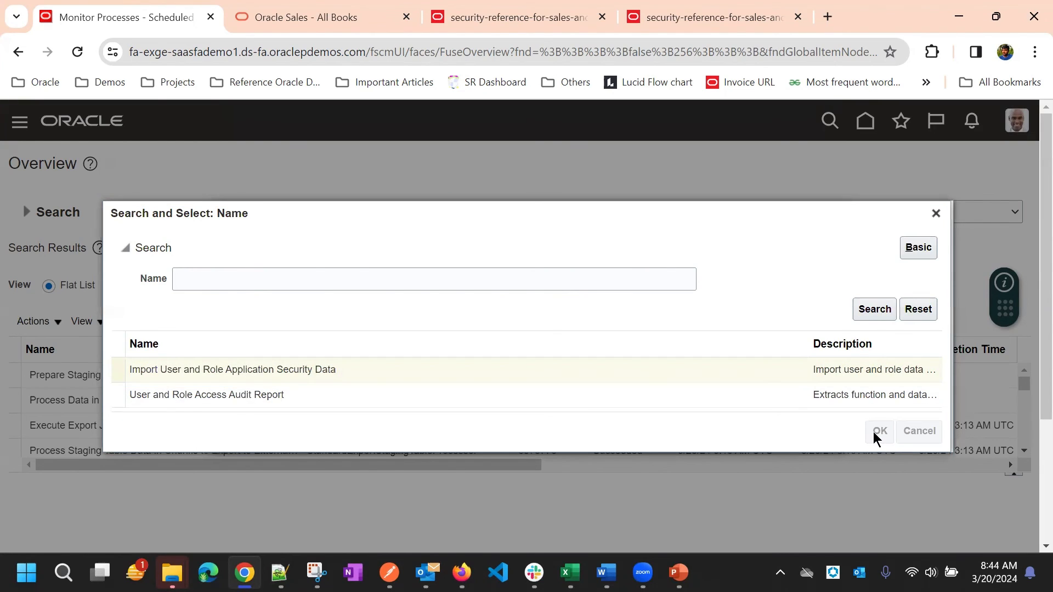
{"action": "left_click", "coordinate": [879, 431]}
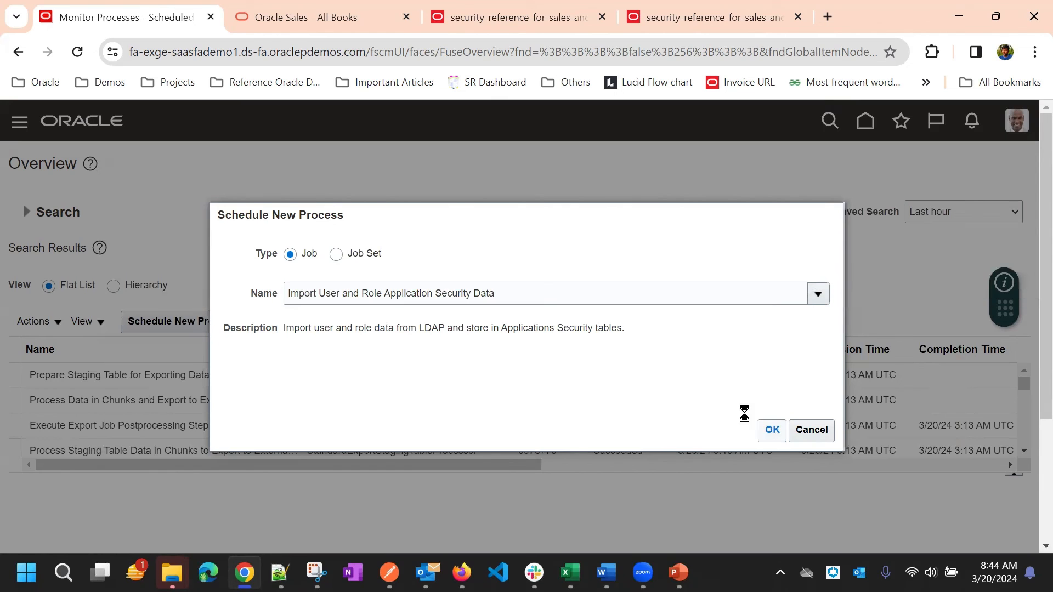
{"action": "left_click", "coordinate": [772, 430]}
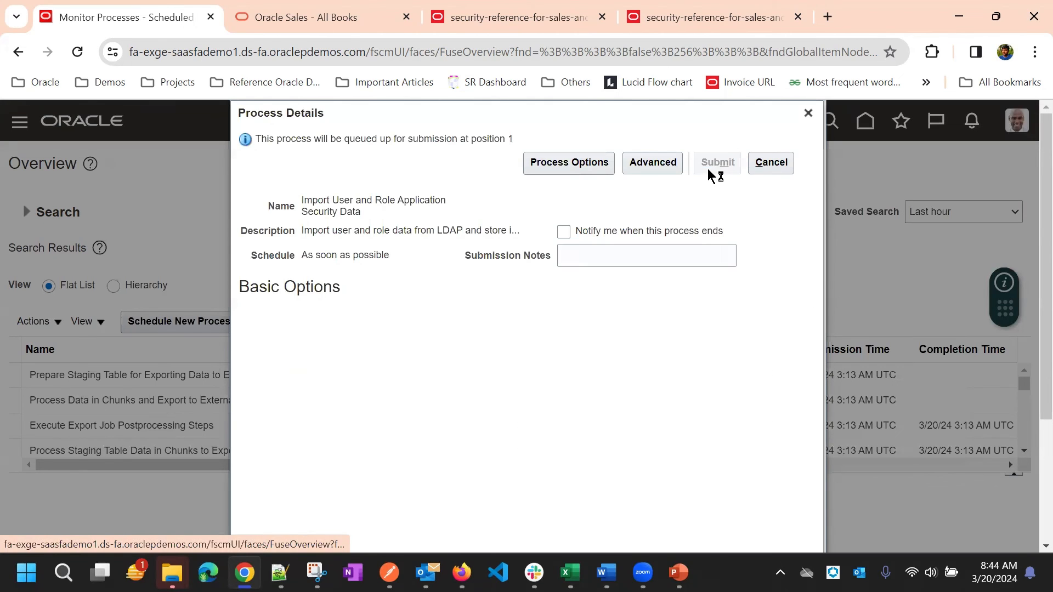
{"action": "left_click", "coordinate": [717, 162]}
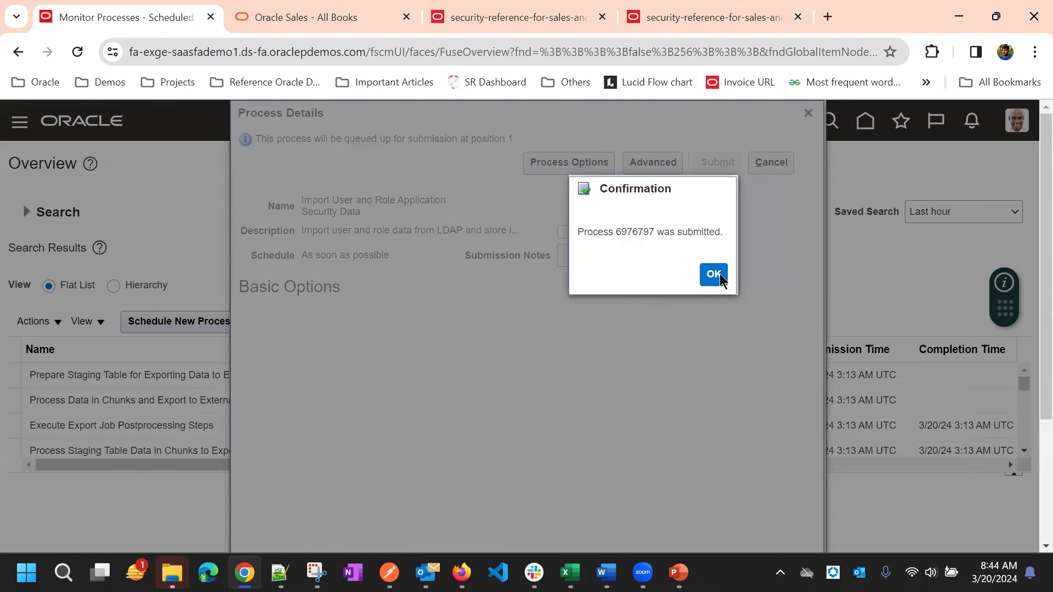
{"action": "left_click", "coordinate": [713, 274]}
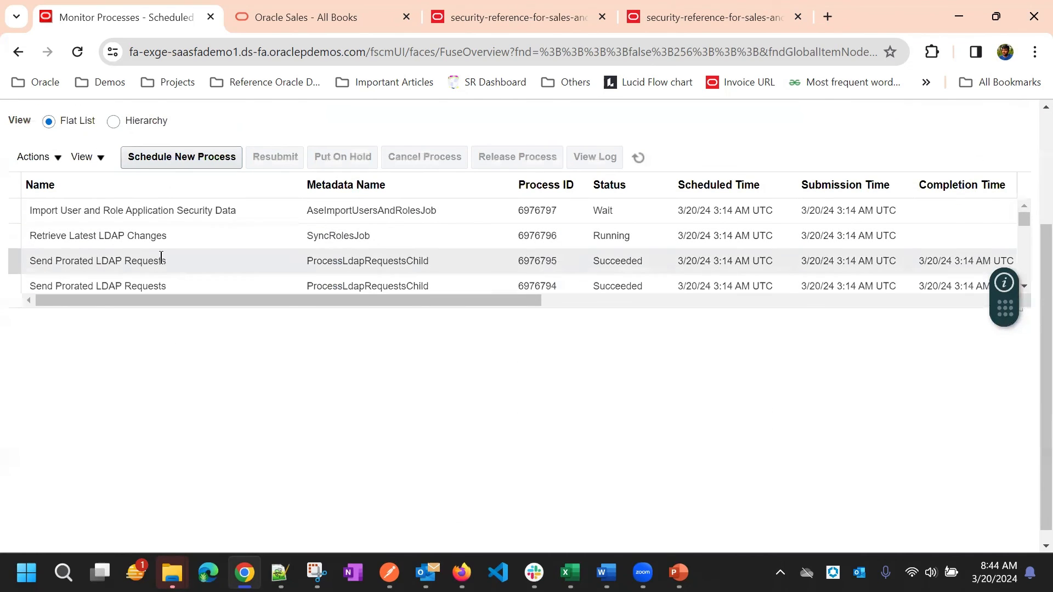
Refresh the results until both jobs show running and select Retrieve Latest LDAP Changes.
{"action": "left_click", "coordinate": [98, 236]}
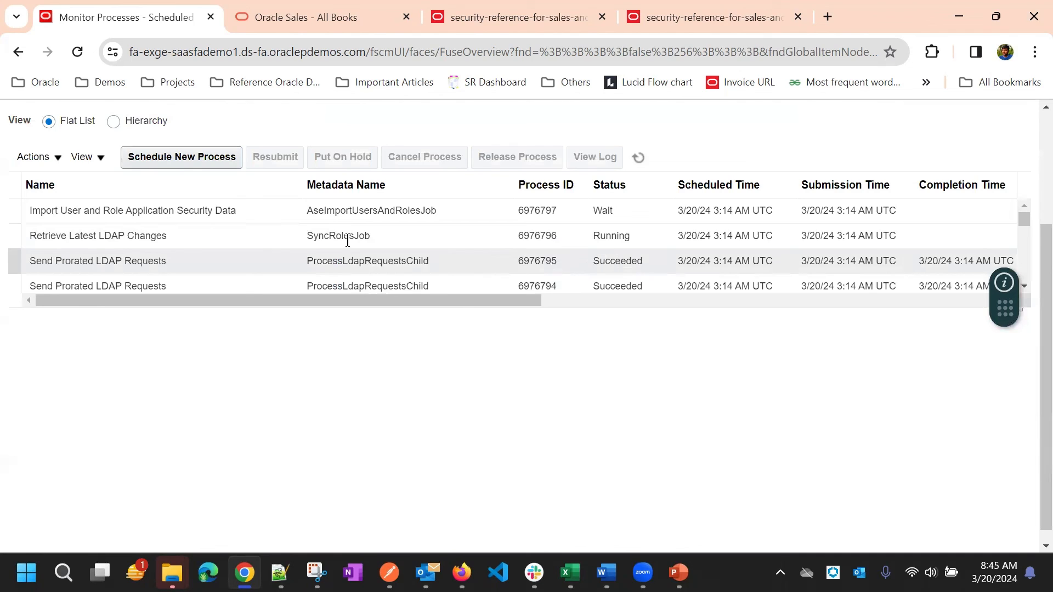
{"action": "left_click", "coordinate": [99, 236]}
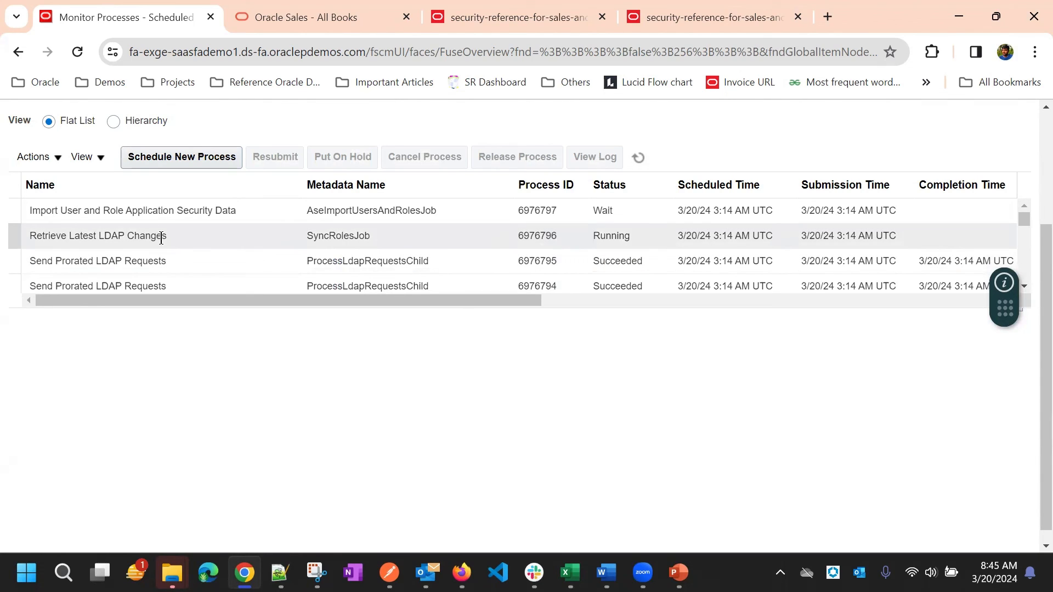
{"action": "mouse_move", "coordinate": [557, 250]}
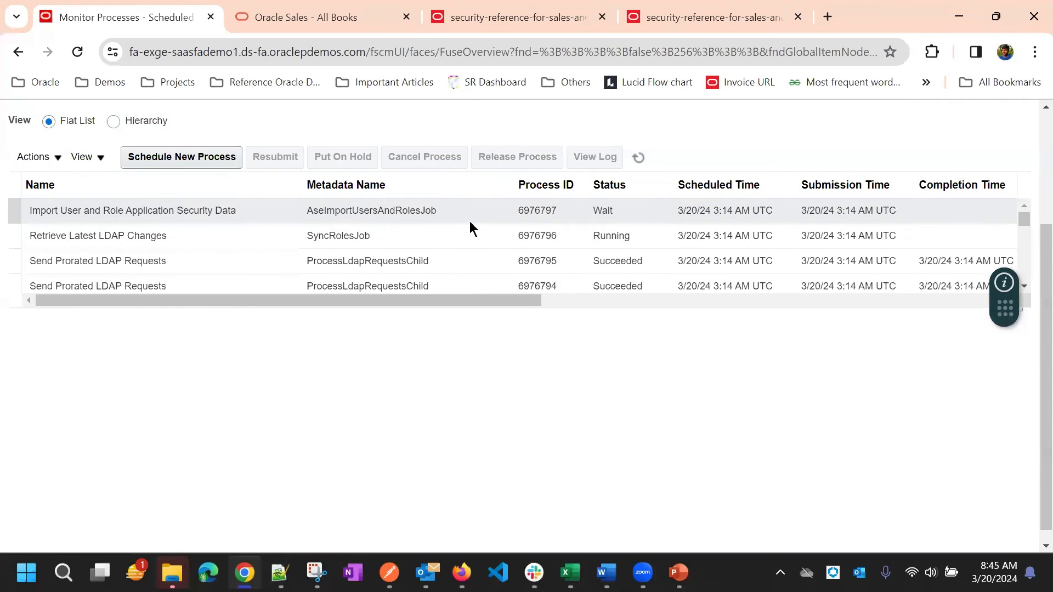
{"action": "mouse_move", "coordinate": [601, 211]}
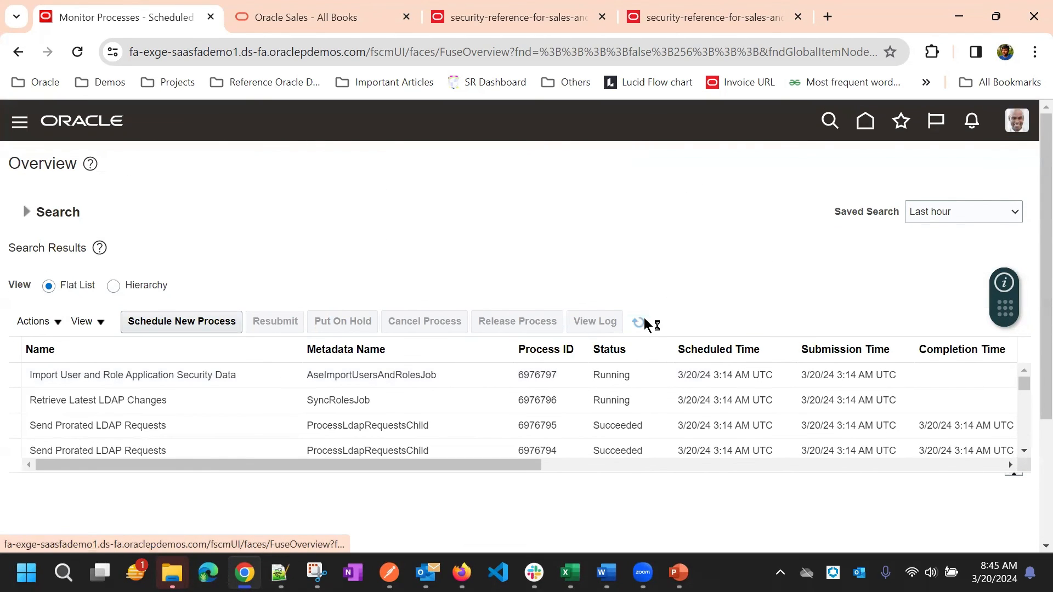
{"action": "left_click", "coordinate": [639, 322]}
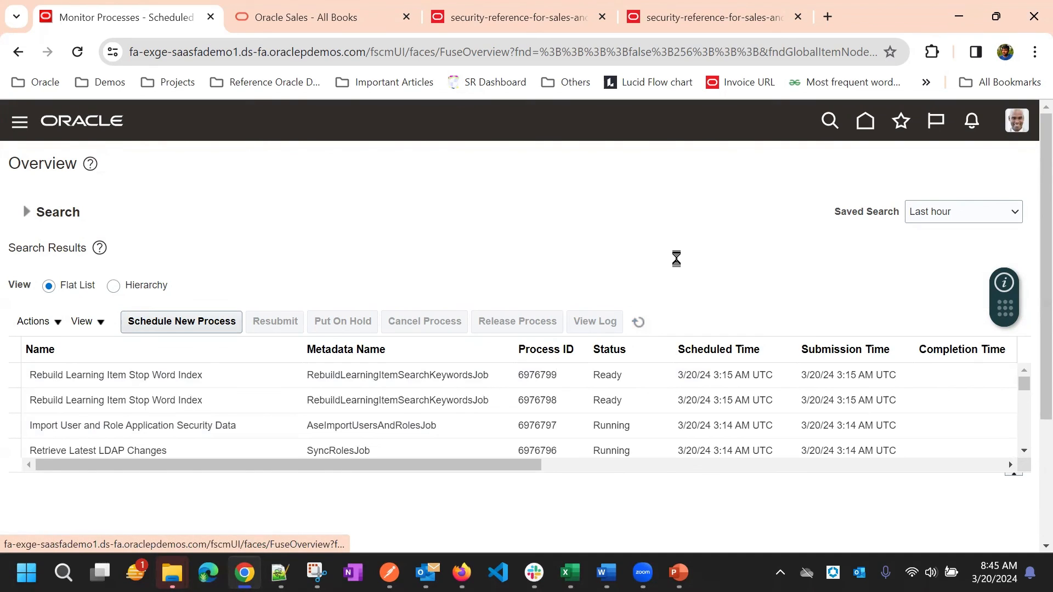
{"action": "left_click", "coordinate": [637, 322]}
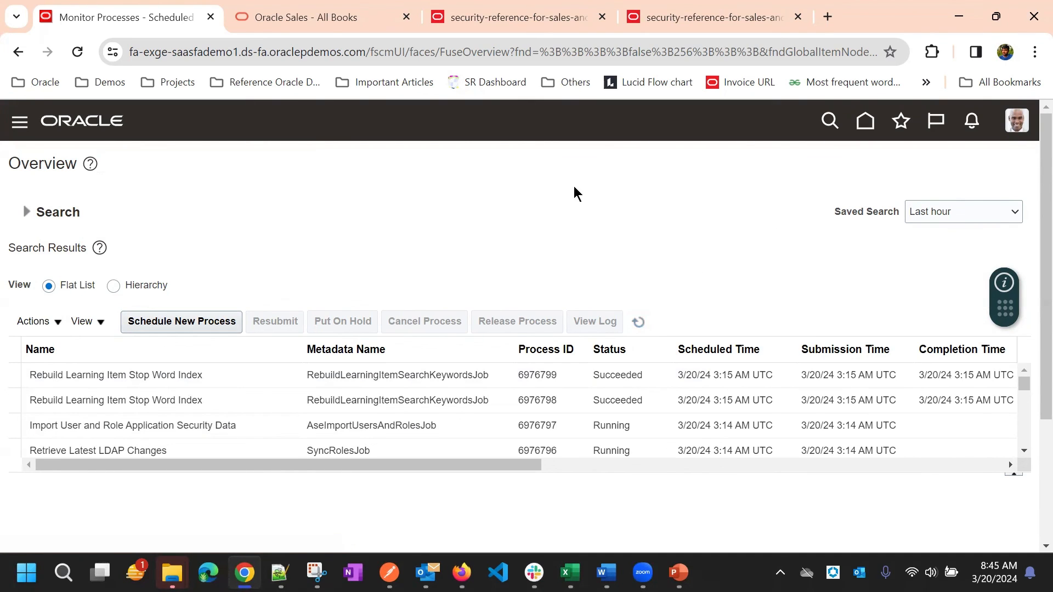
{"action": "mouse_move", "coordinate": [664, 261]}
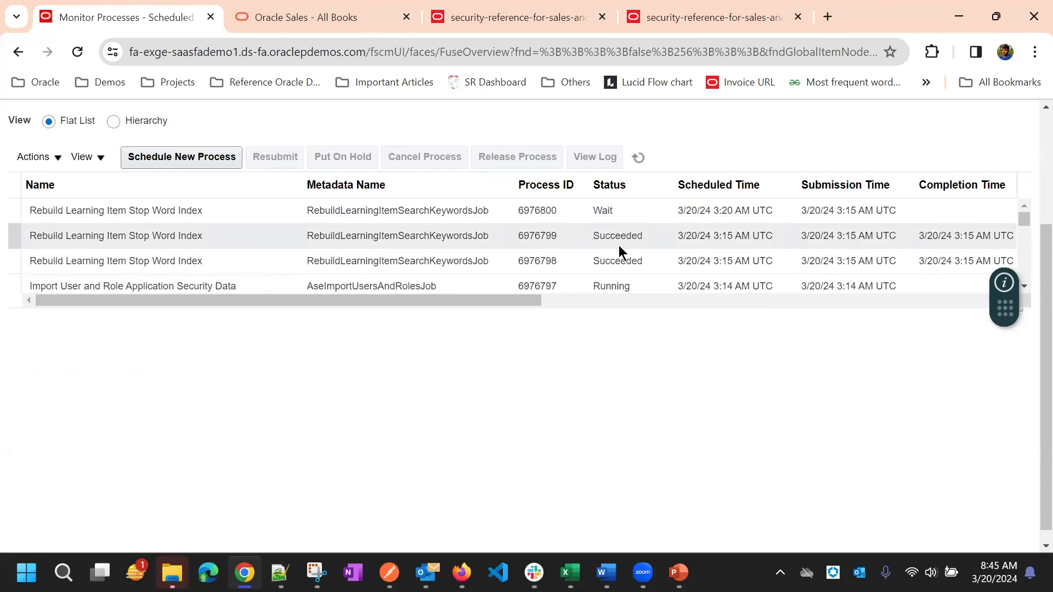
{"action": "scroll", "scroll_direction": "down", "scroll_amount": 3}
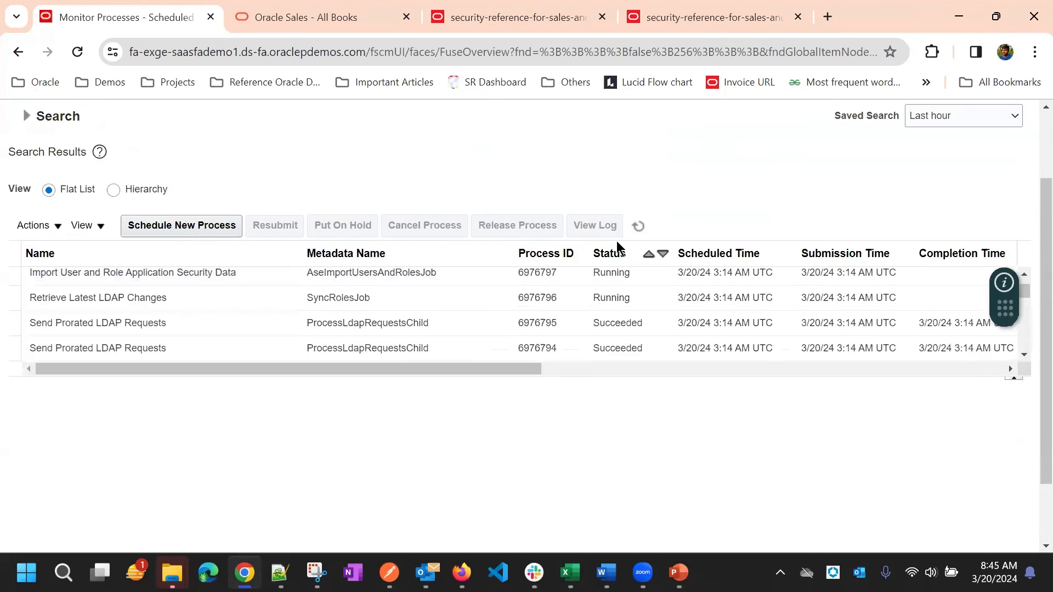
{"action": "scroll", "scroll_direction": "down", "scroll_amount": 3}
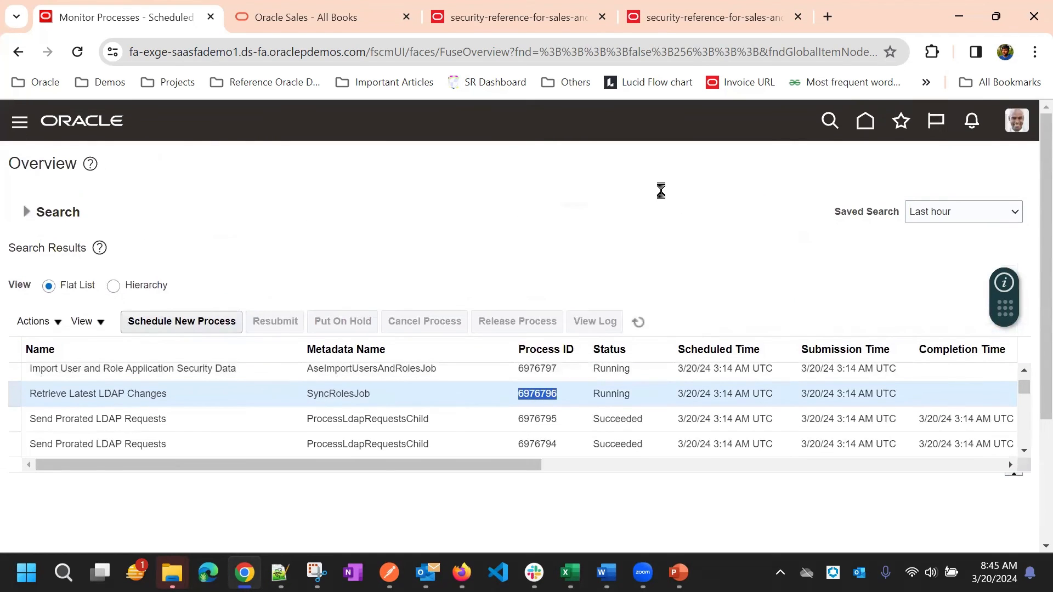
{"action": "left_click", "coordinate": [98, 394]}
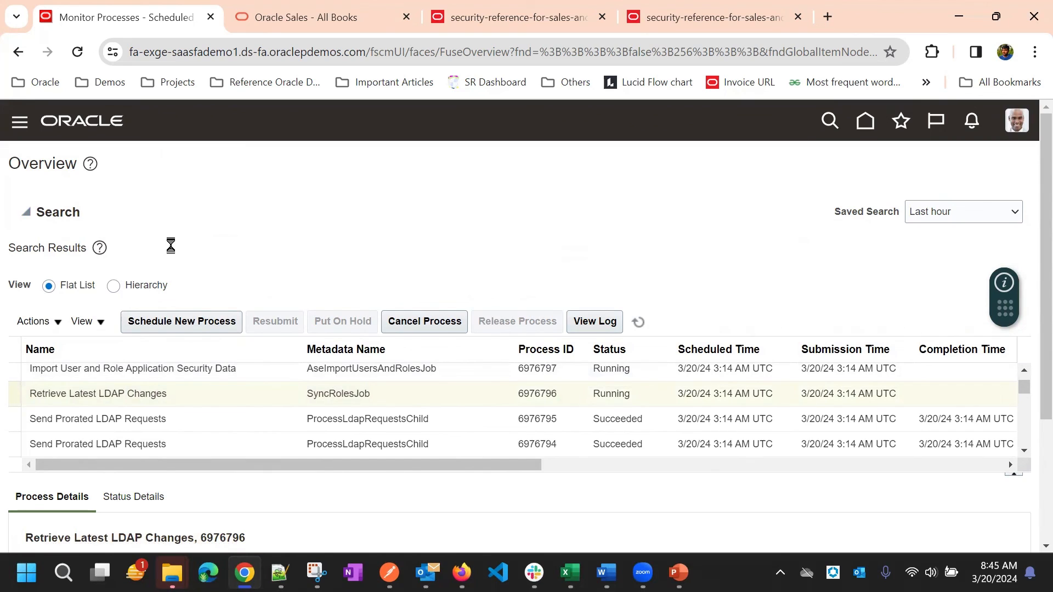
Filter the process list by Process ID 6976796 to show Retrieve Latest LDAP Changes still running.
{"action": "left_click", "coordinate": [24, 213]}
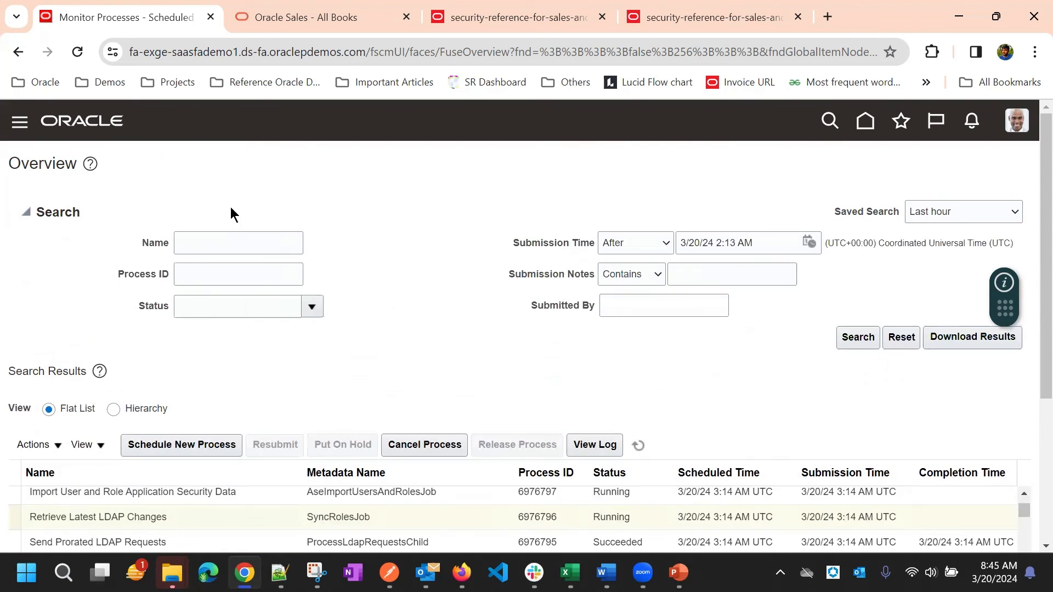
{"action": "type", "text": "6976796"}
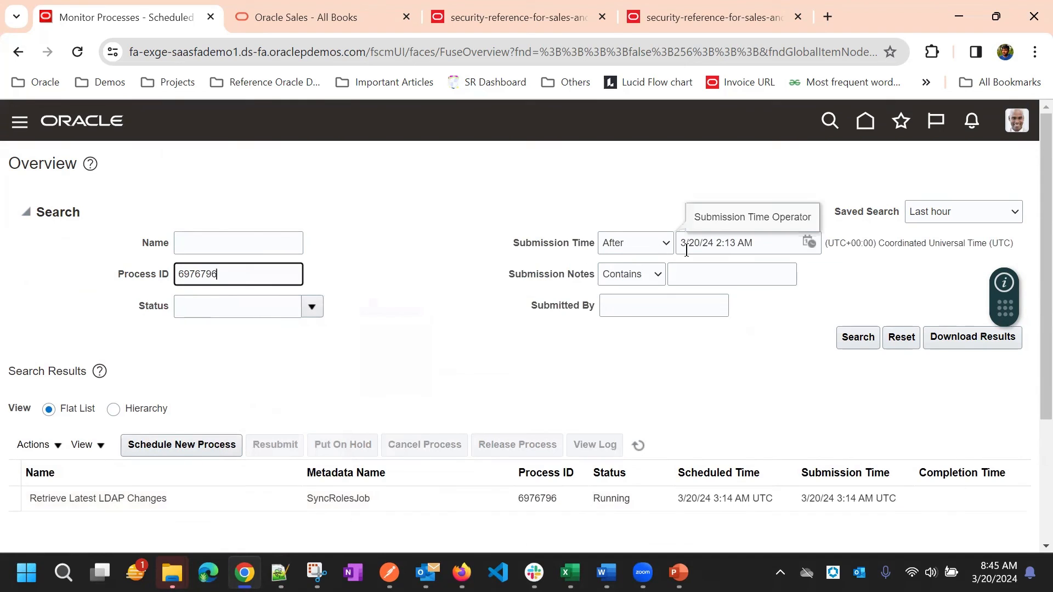
{"action": "scroll", "scroll_direction": "down", "scroll_amount": 3}
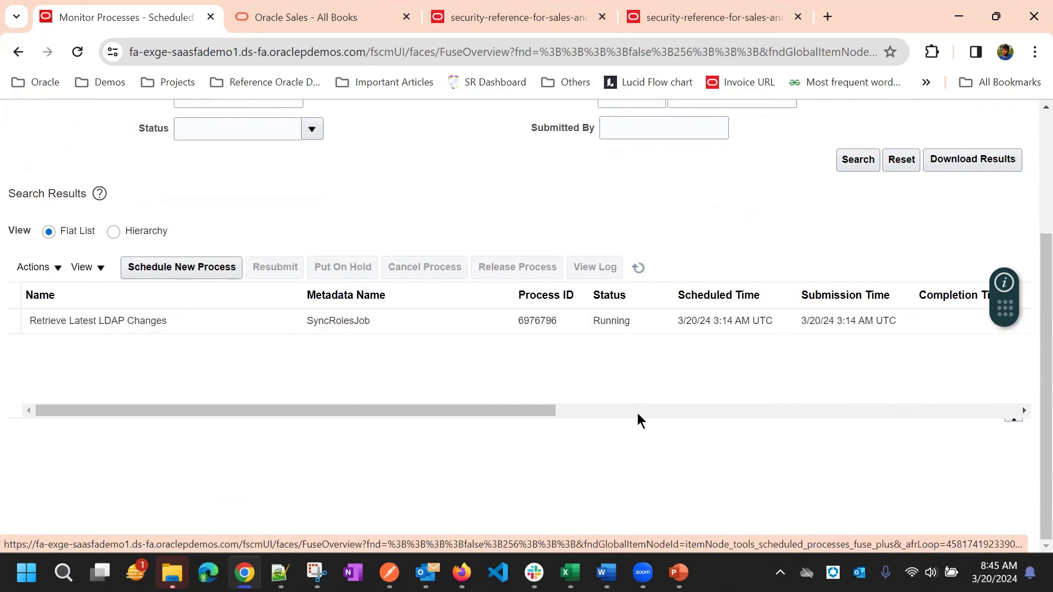
{"action": "mouse_move", "coordinate": [642, 572]}
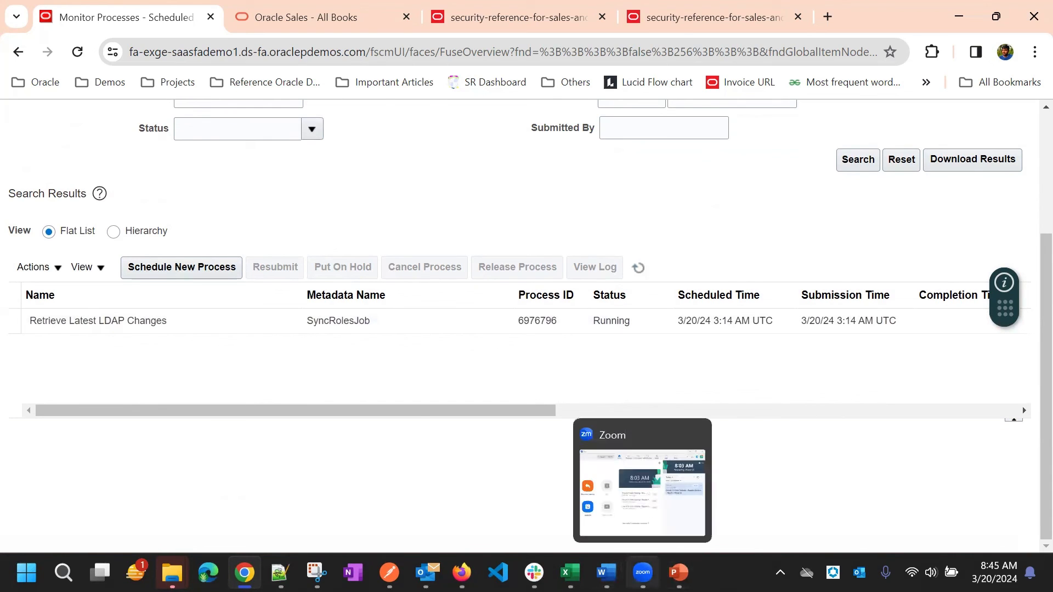